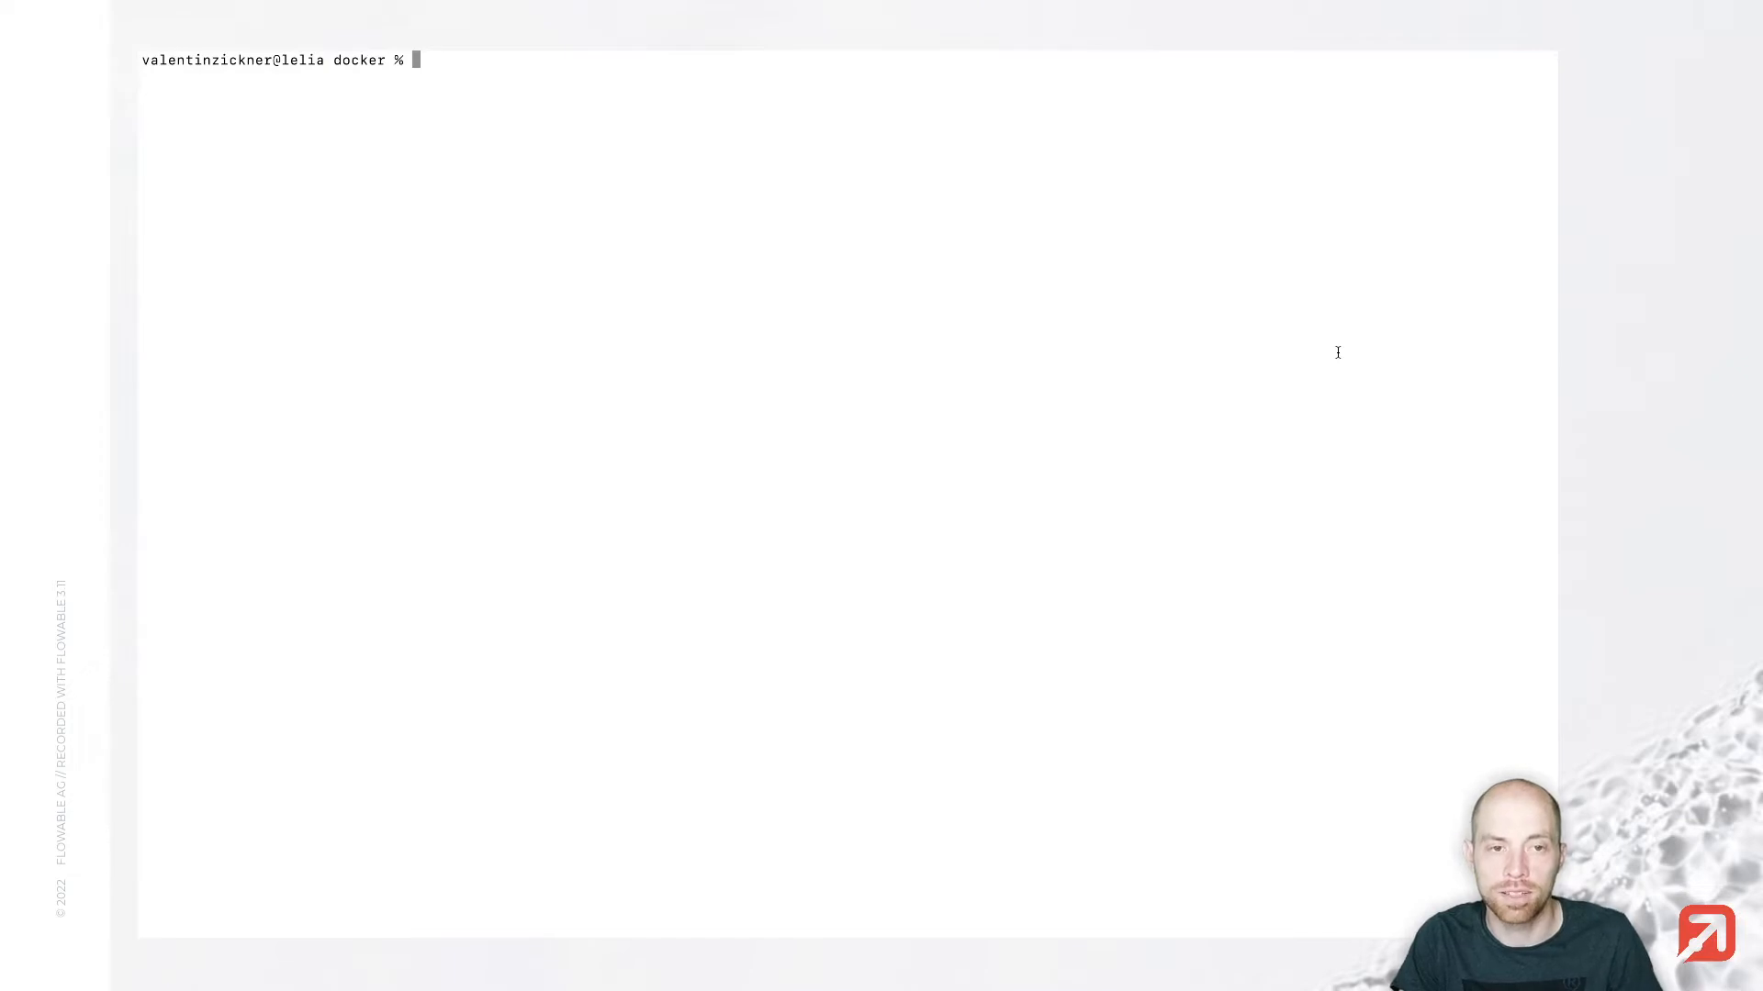
type("docker l")
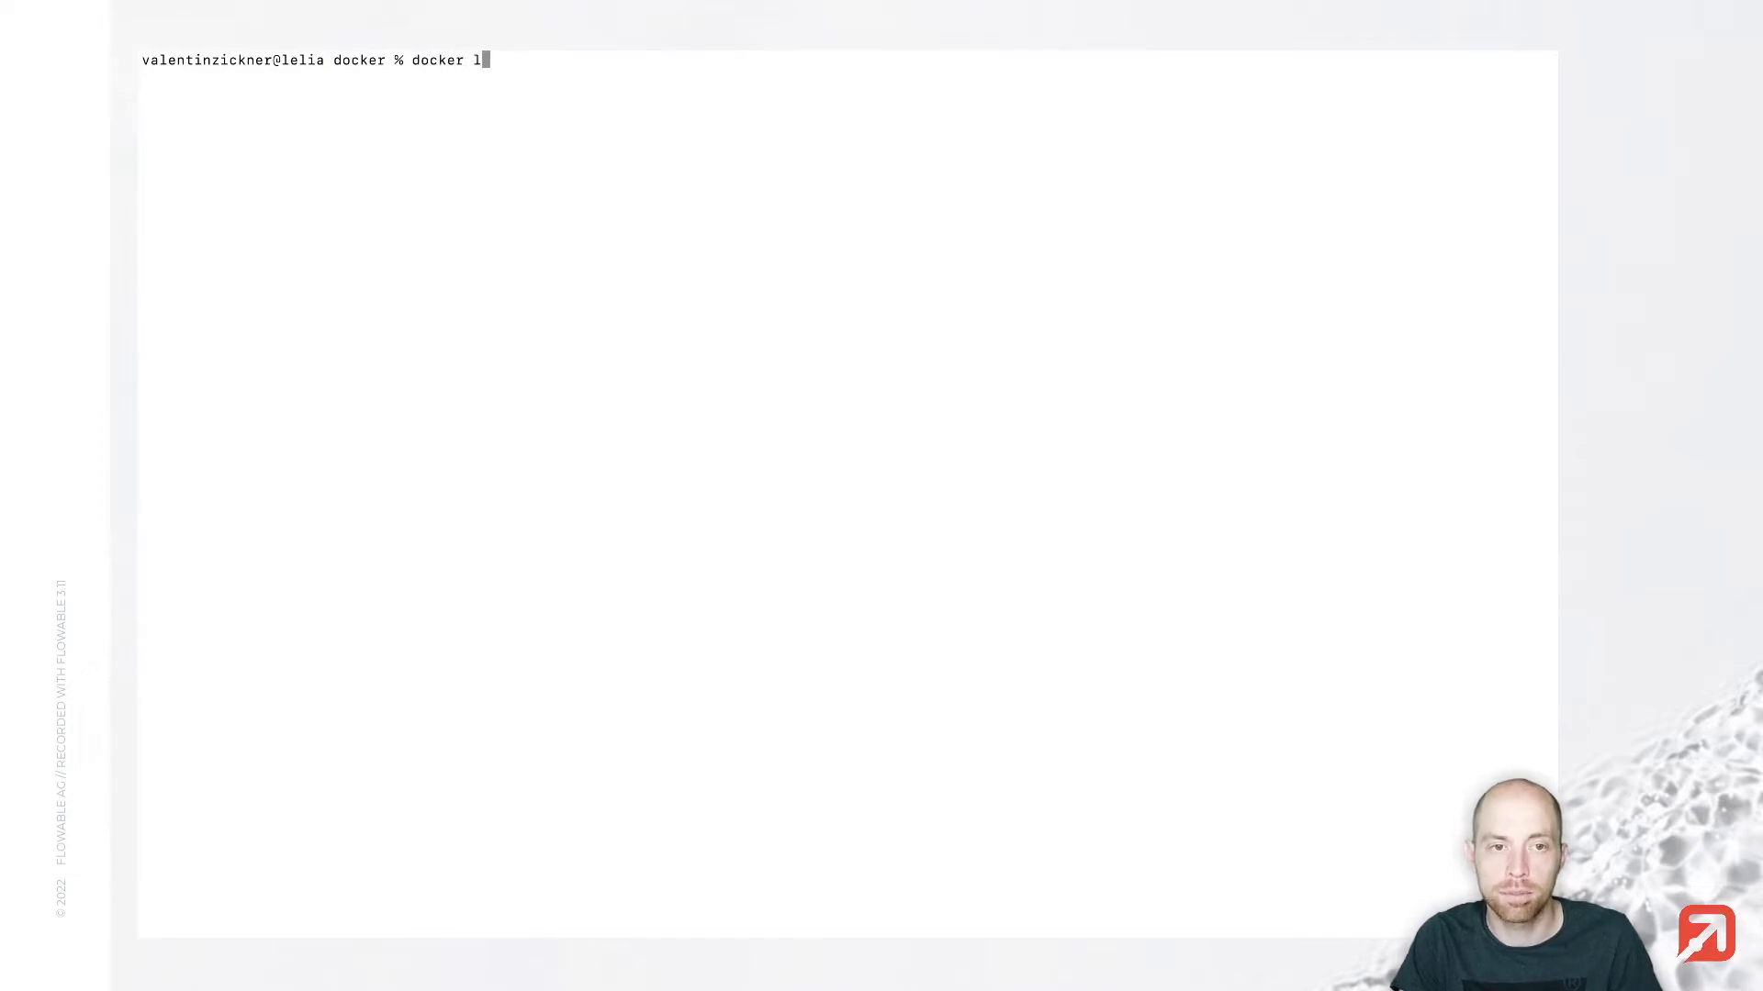
type("ogin art")
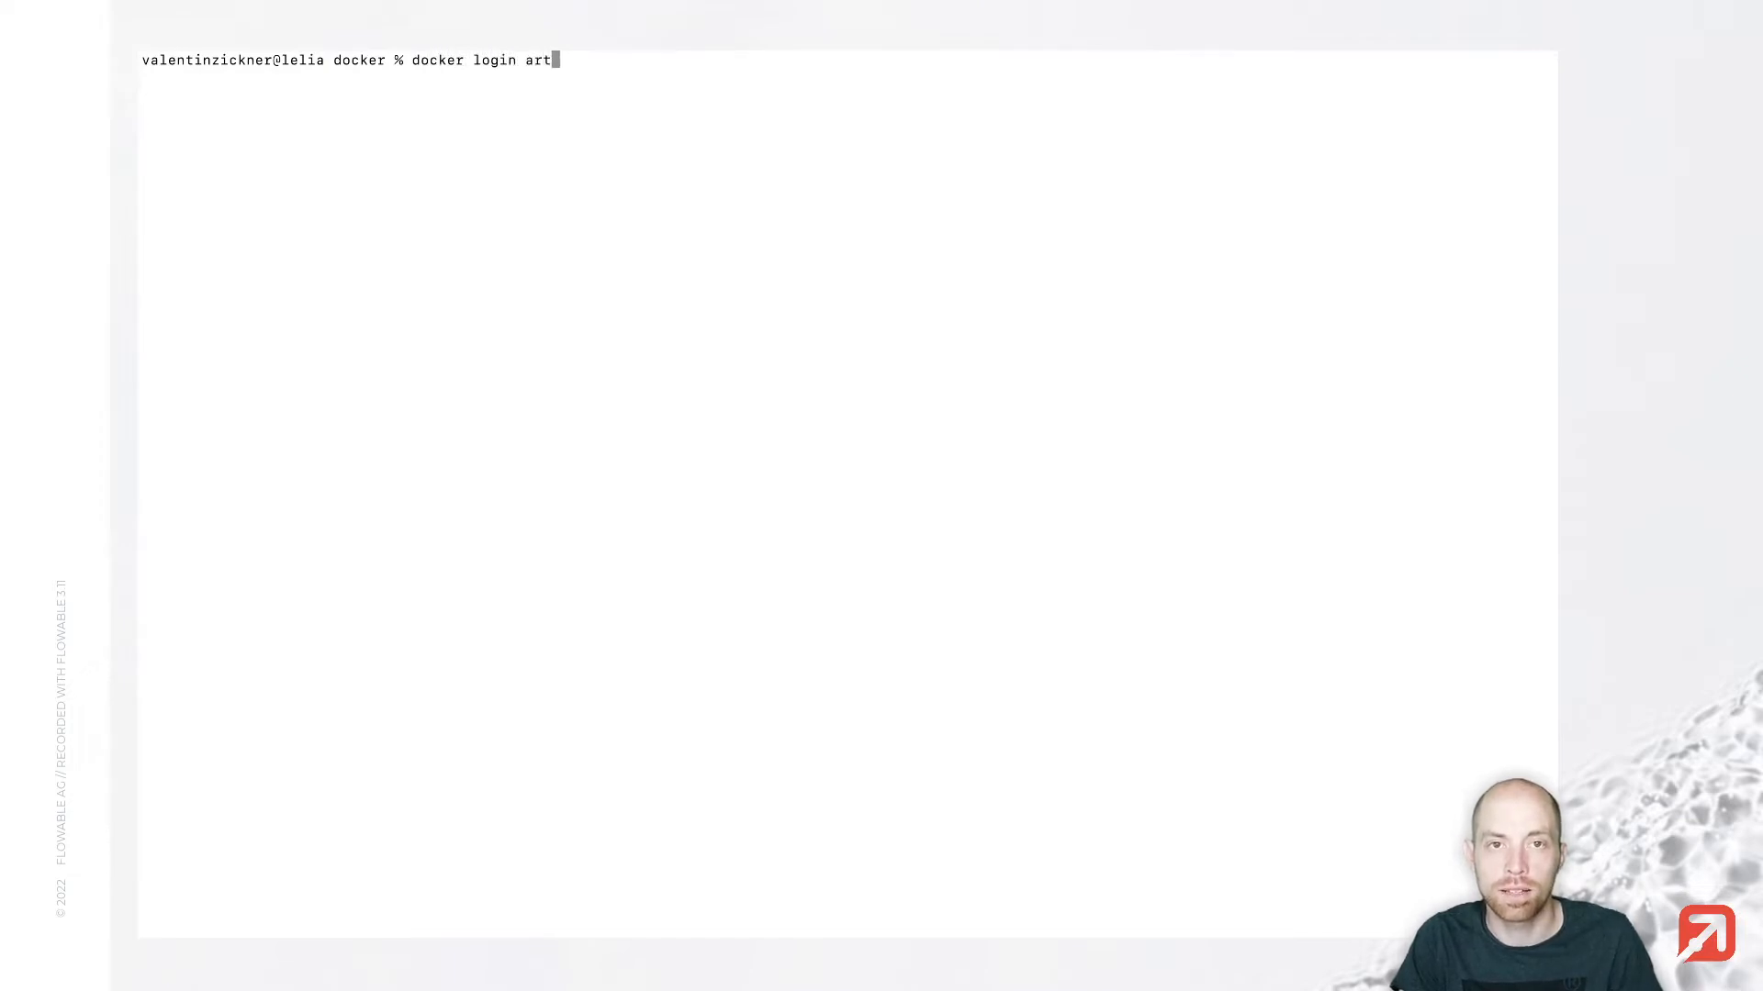
type("ifacts.fl")
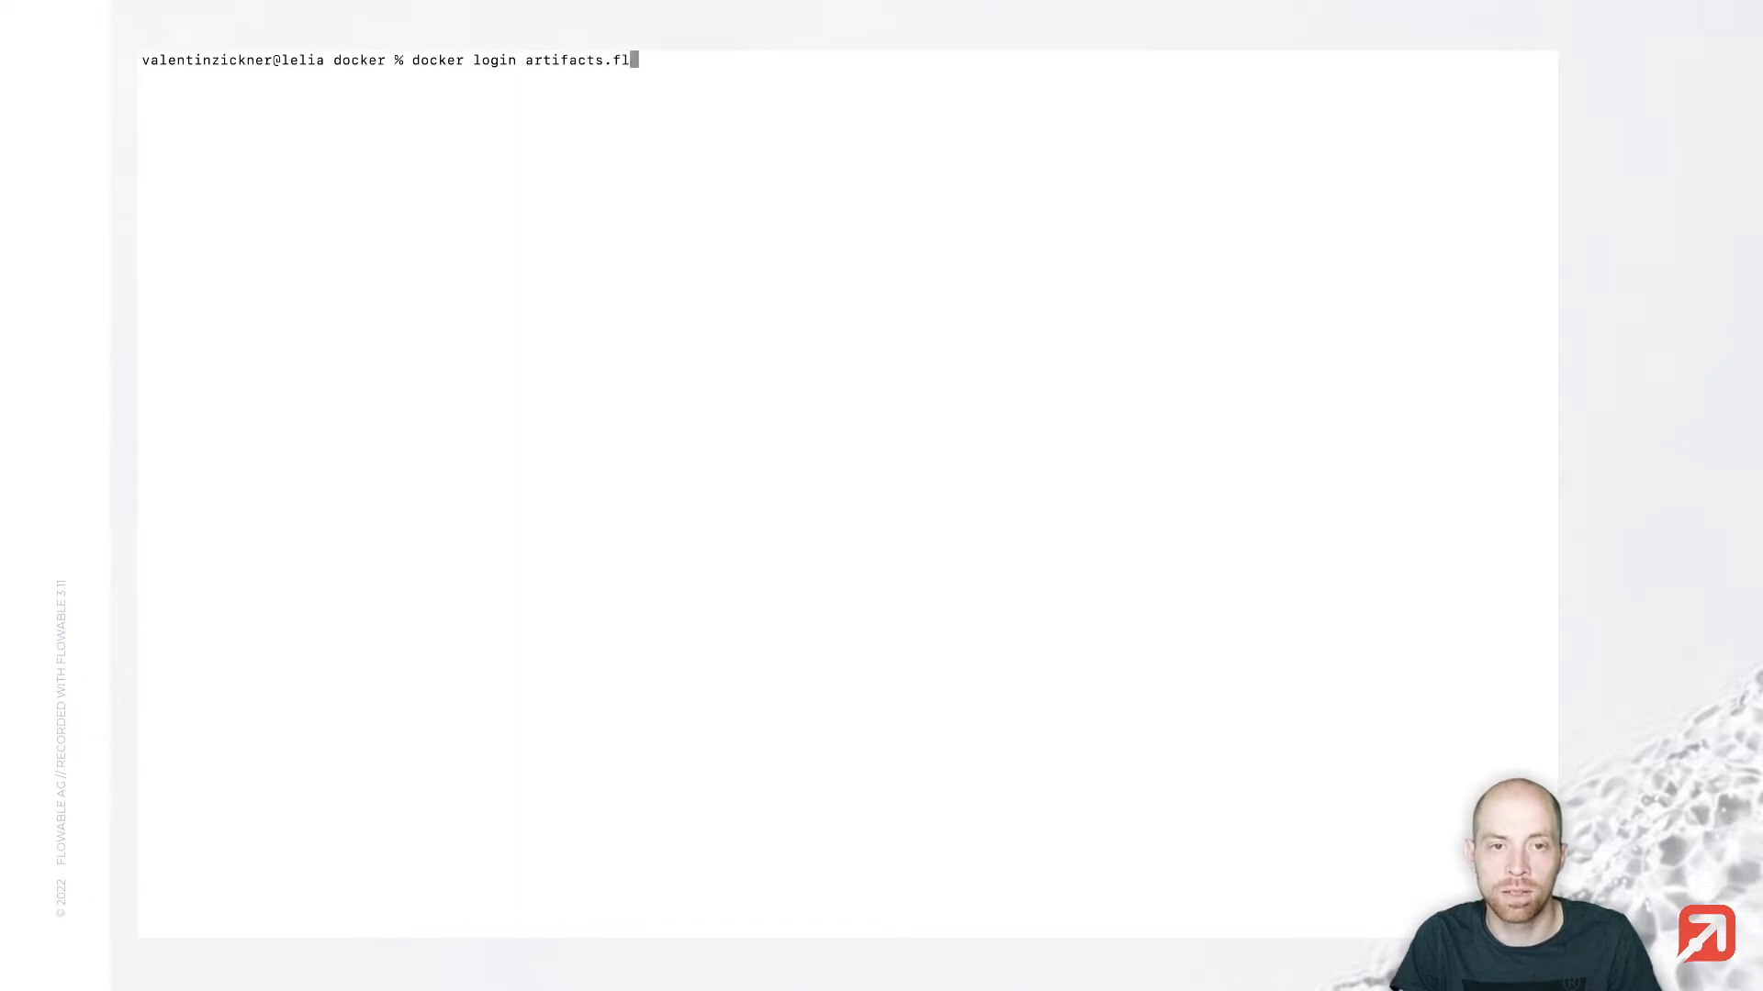
key("Return")
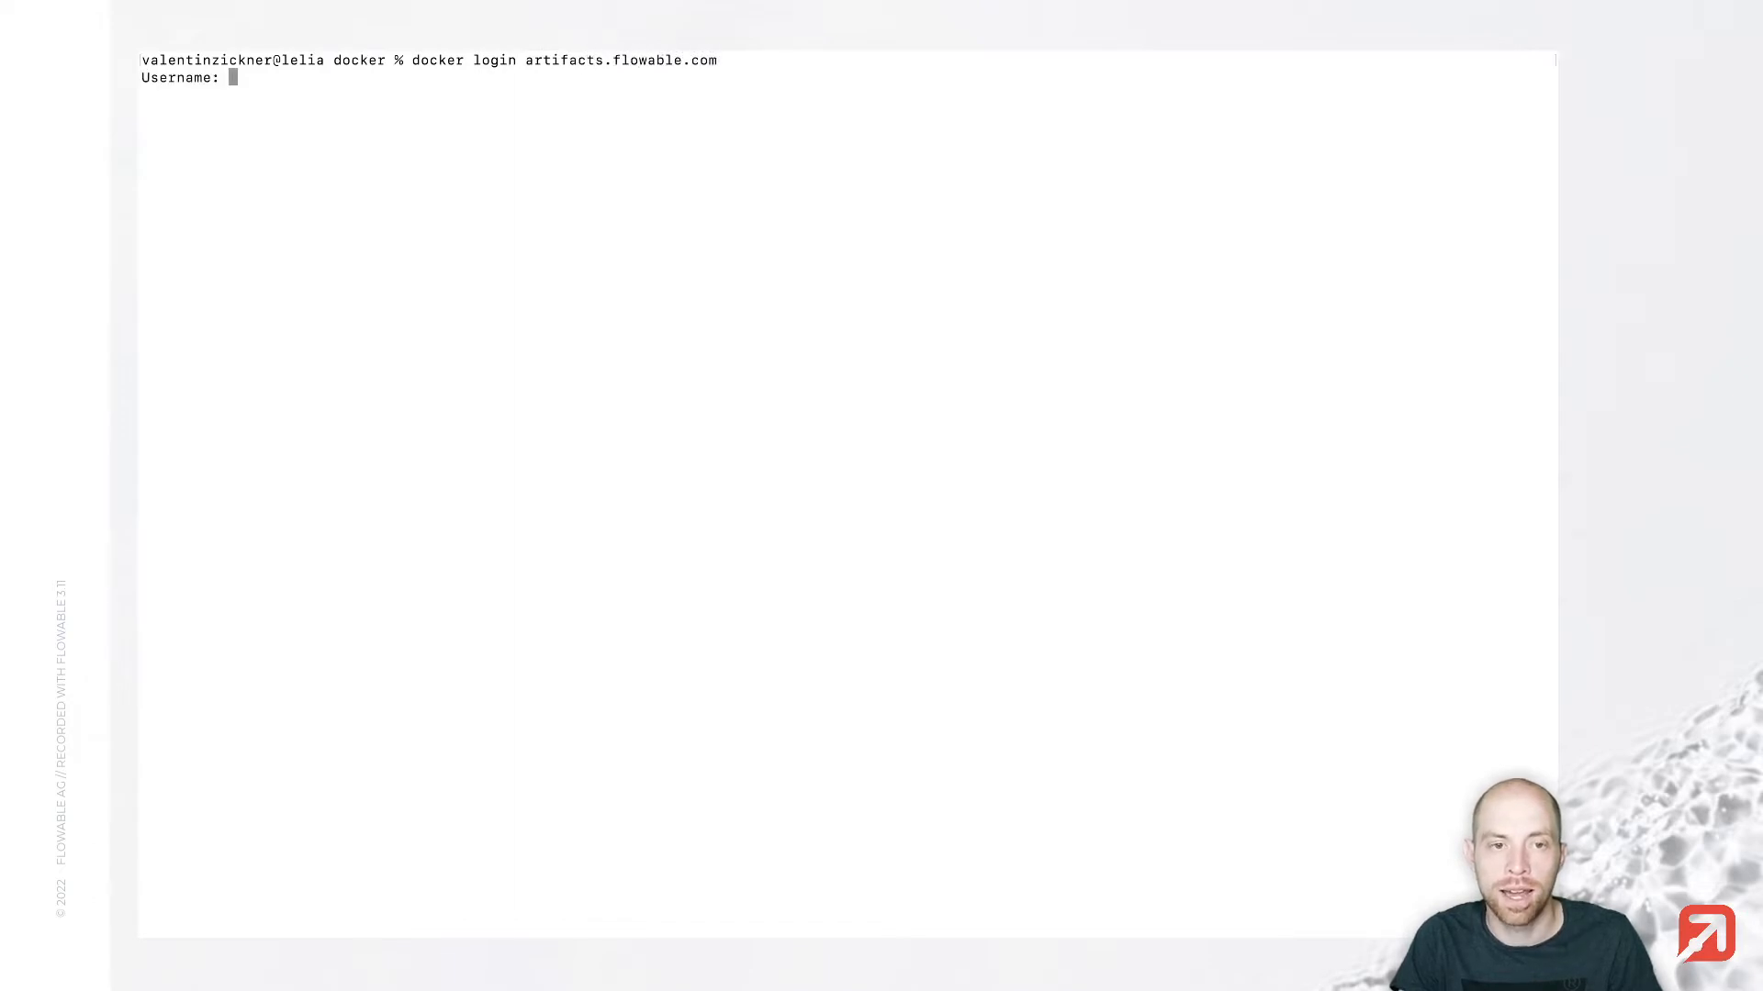
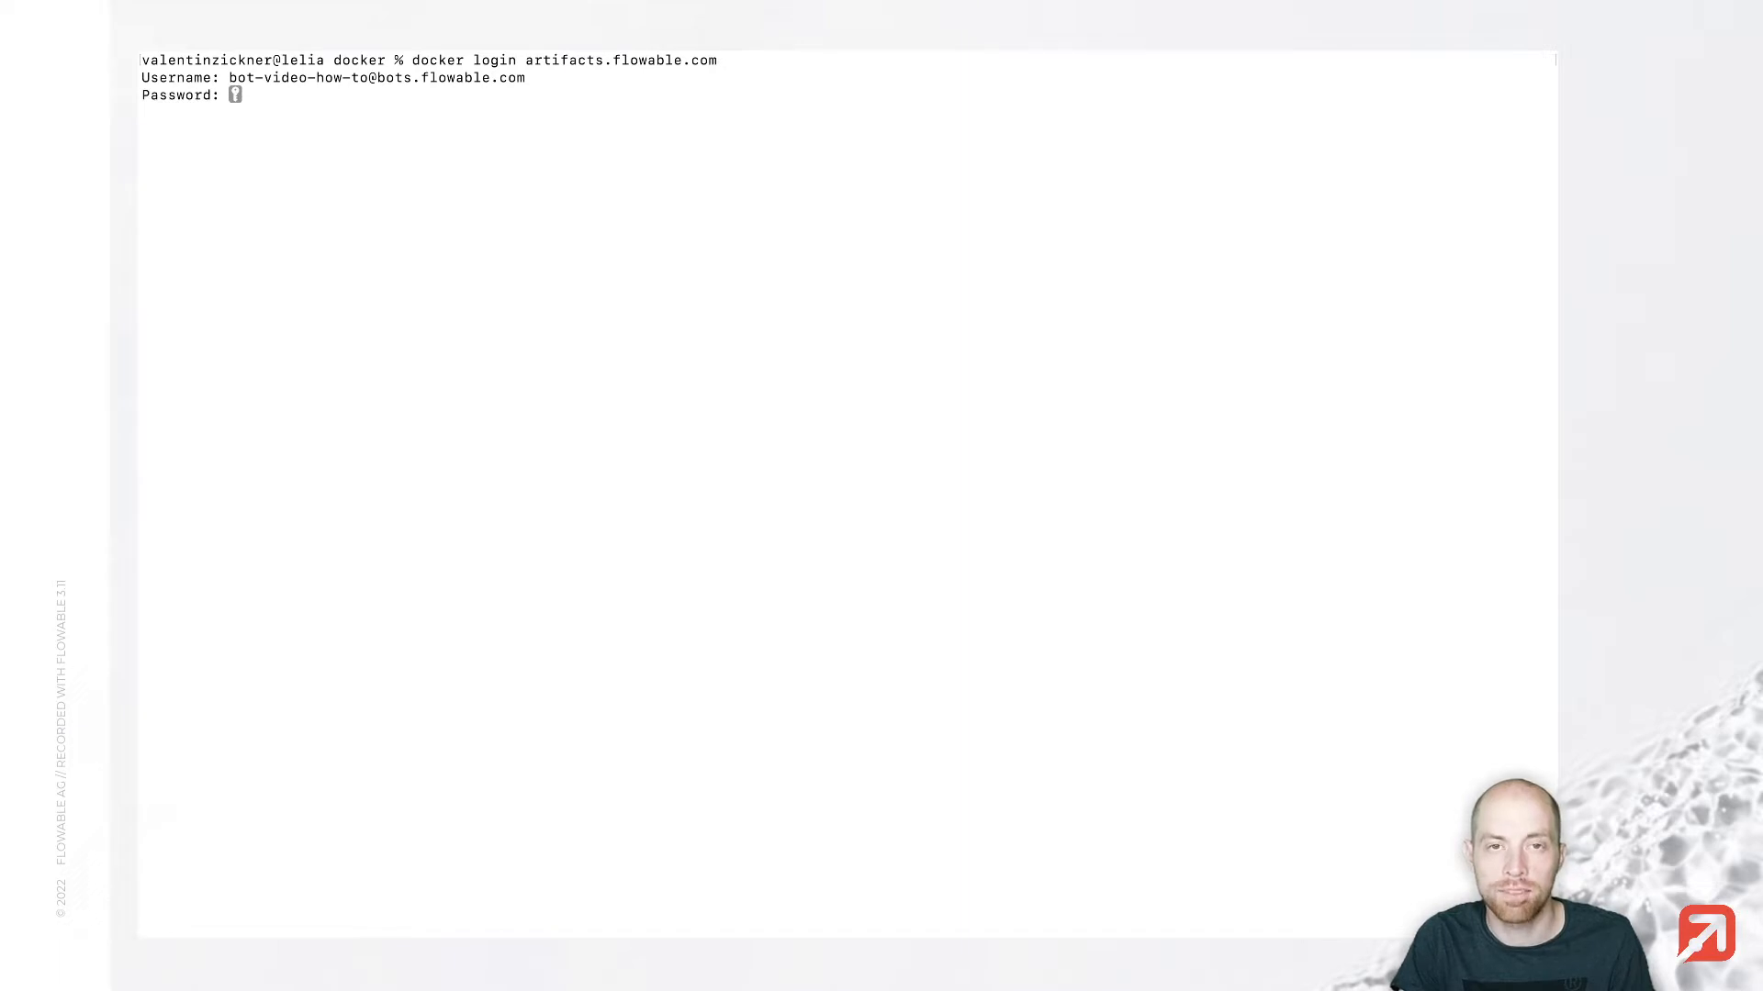
key("Return")
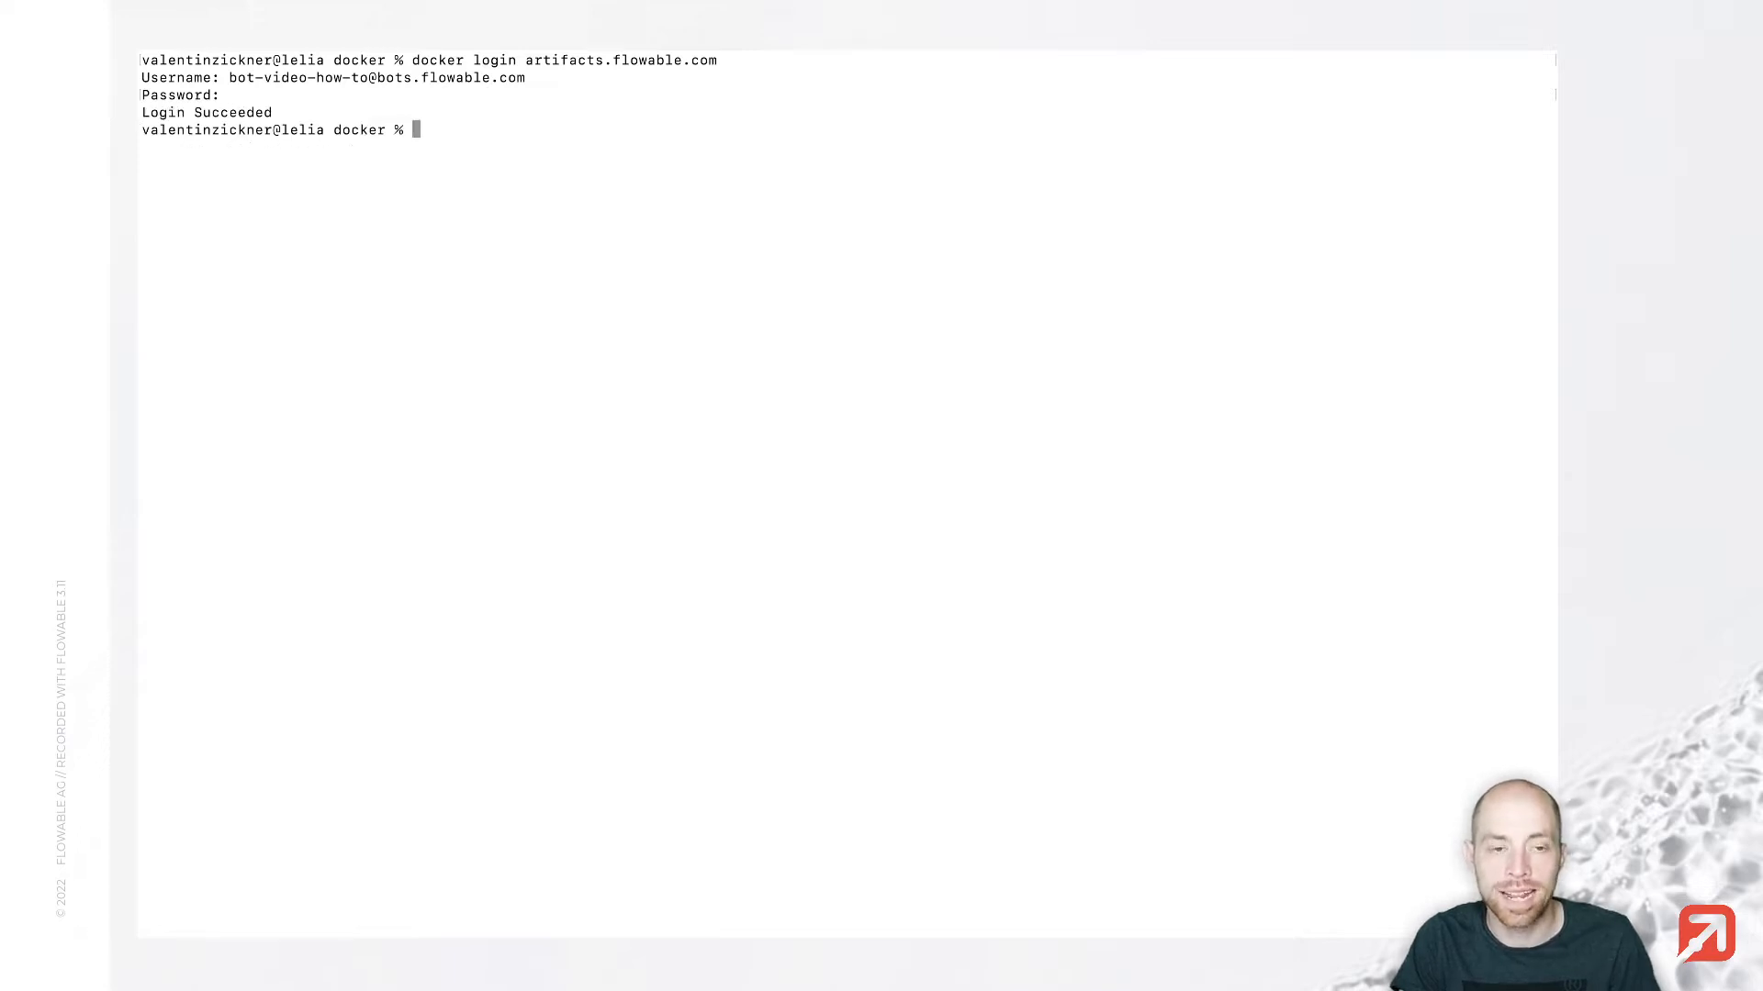
Open docker-compose.yml for editing in vi.
type("vi")
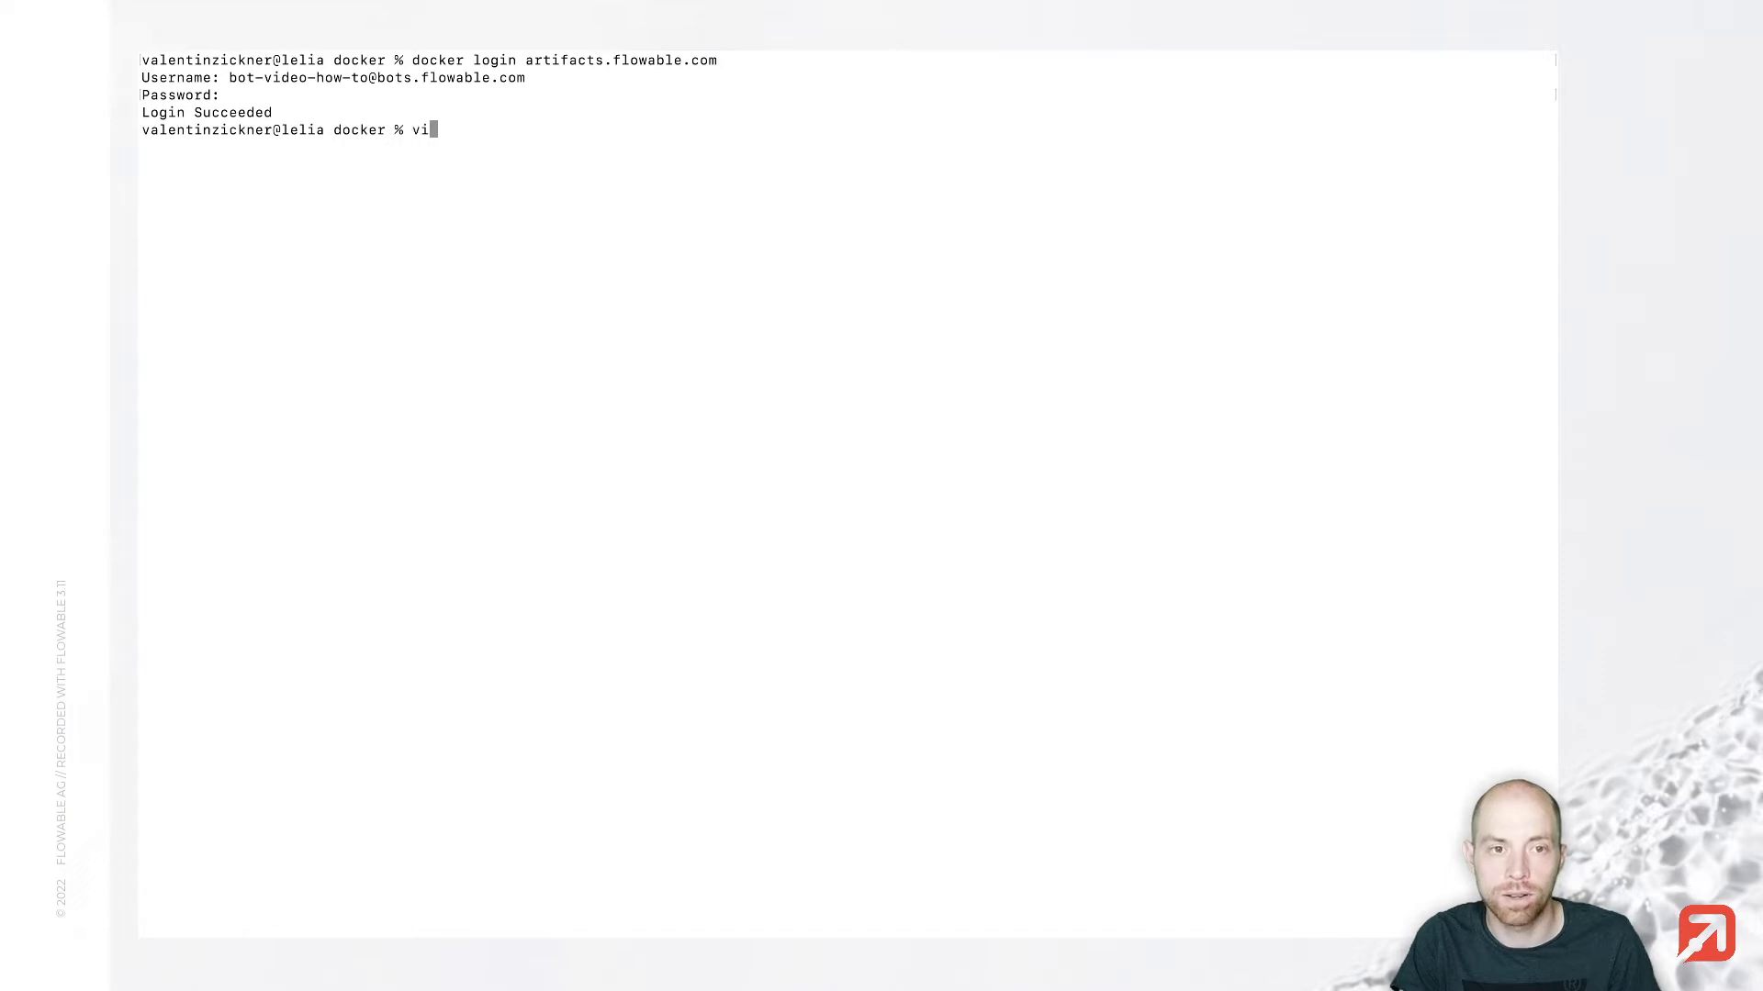
type("docker-compose.")
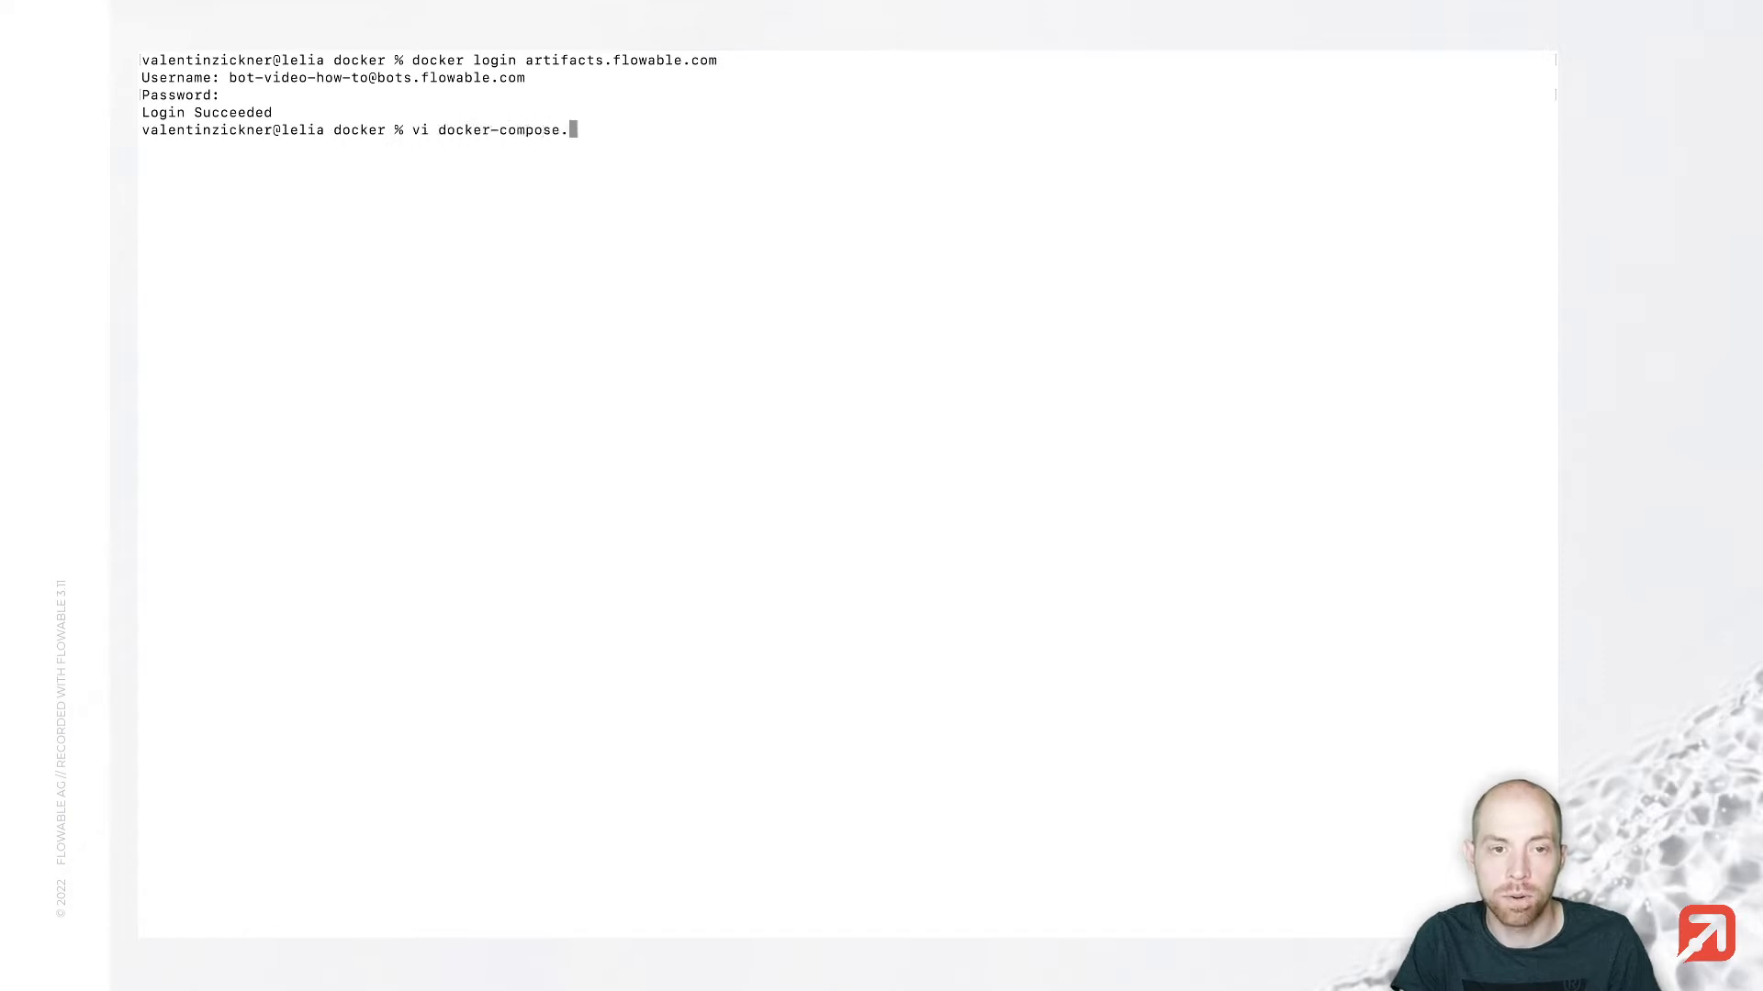
key("Return")
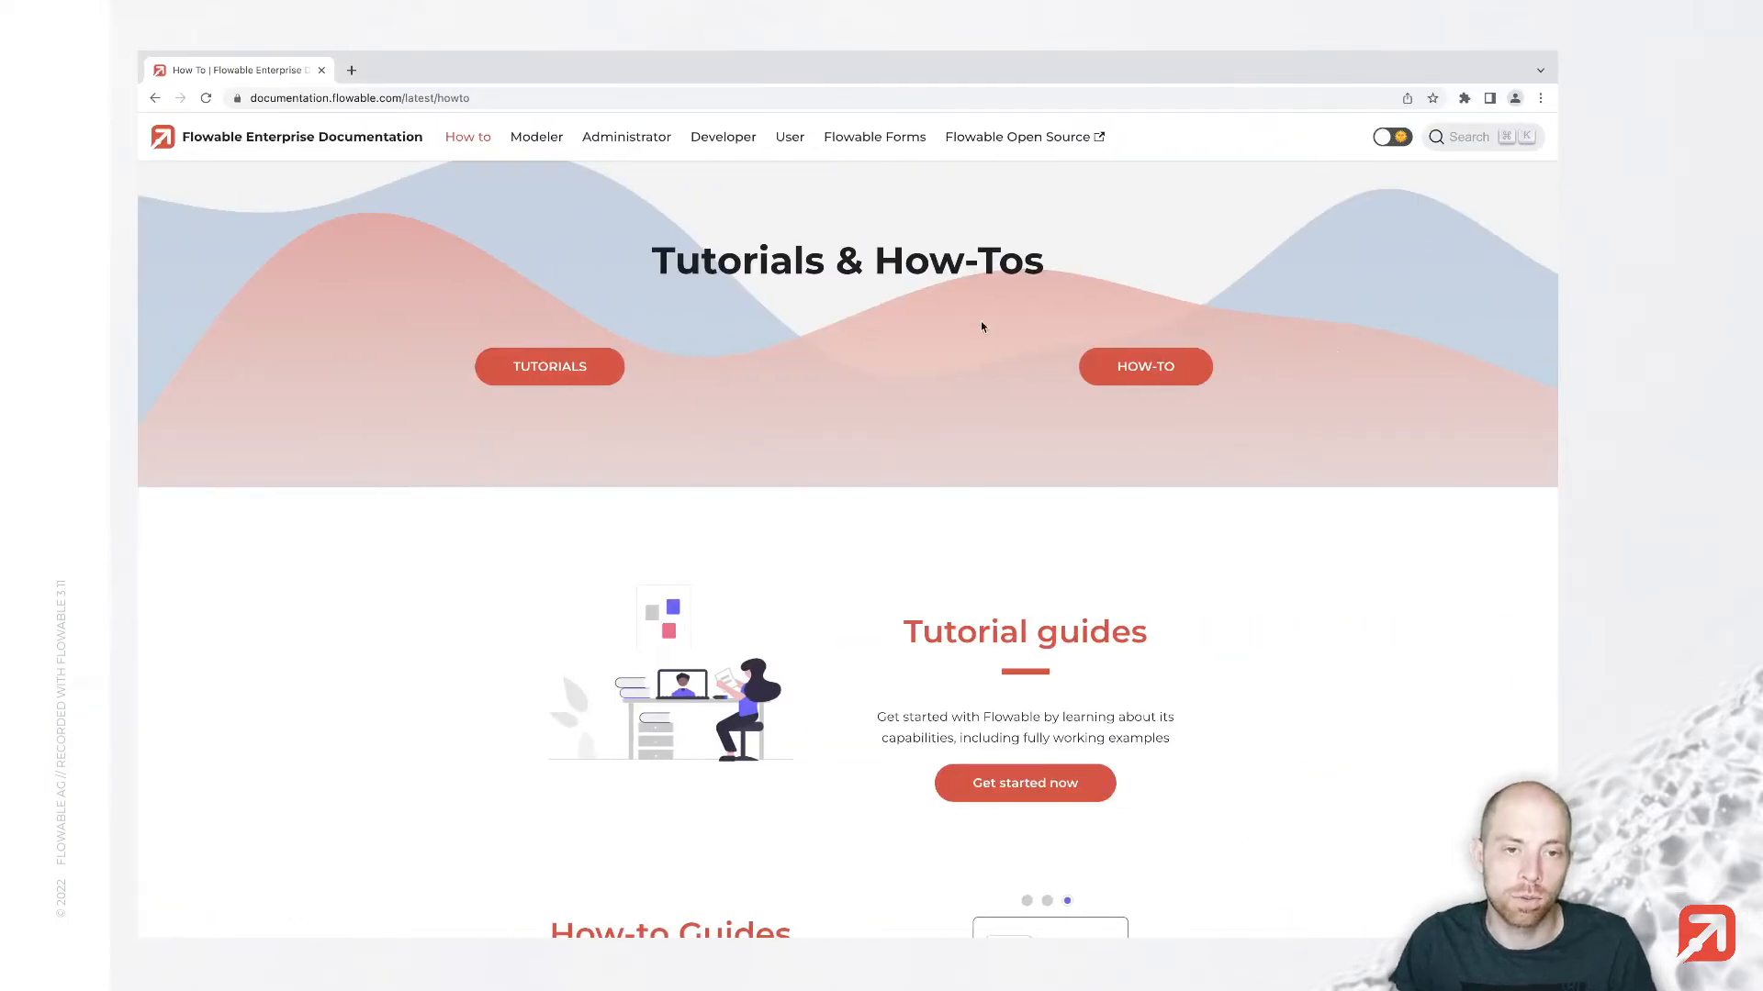
mouse_move(626, 136)
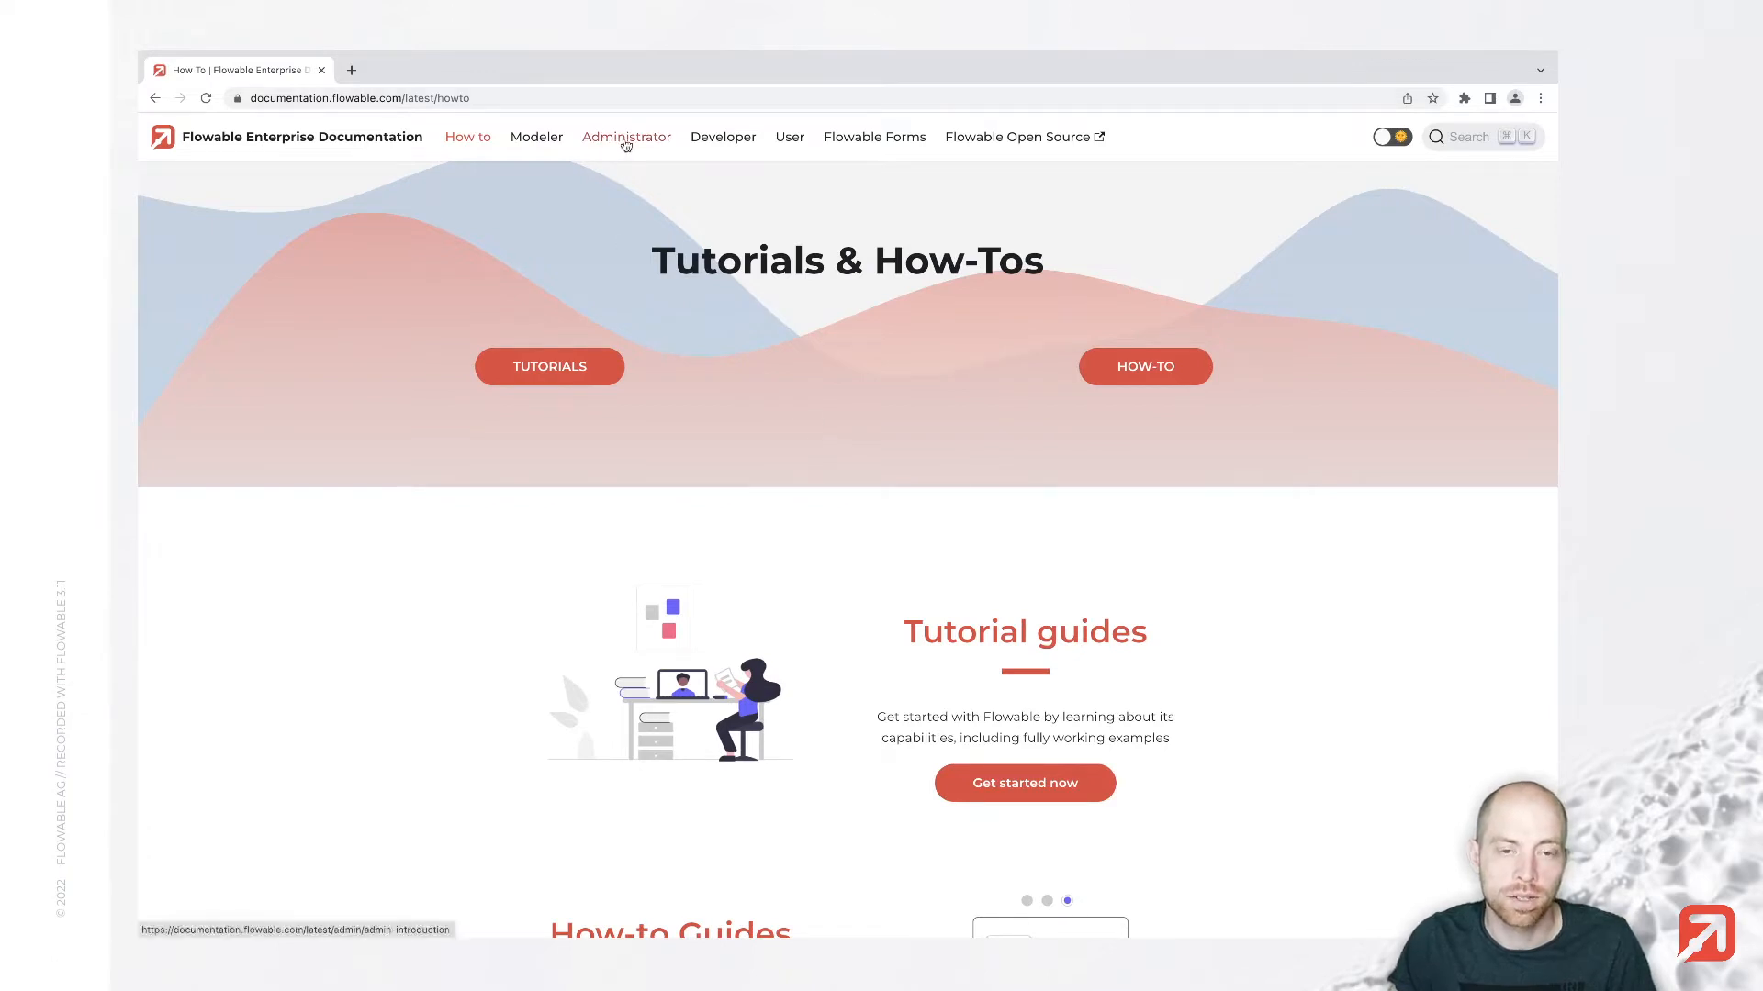
Navigate to Administrator > Installation > Installation with Docker and copy the example docker-compose.yml.
left_click(626, 136)
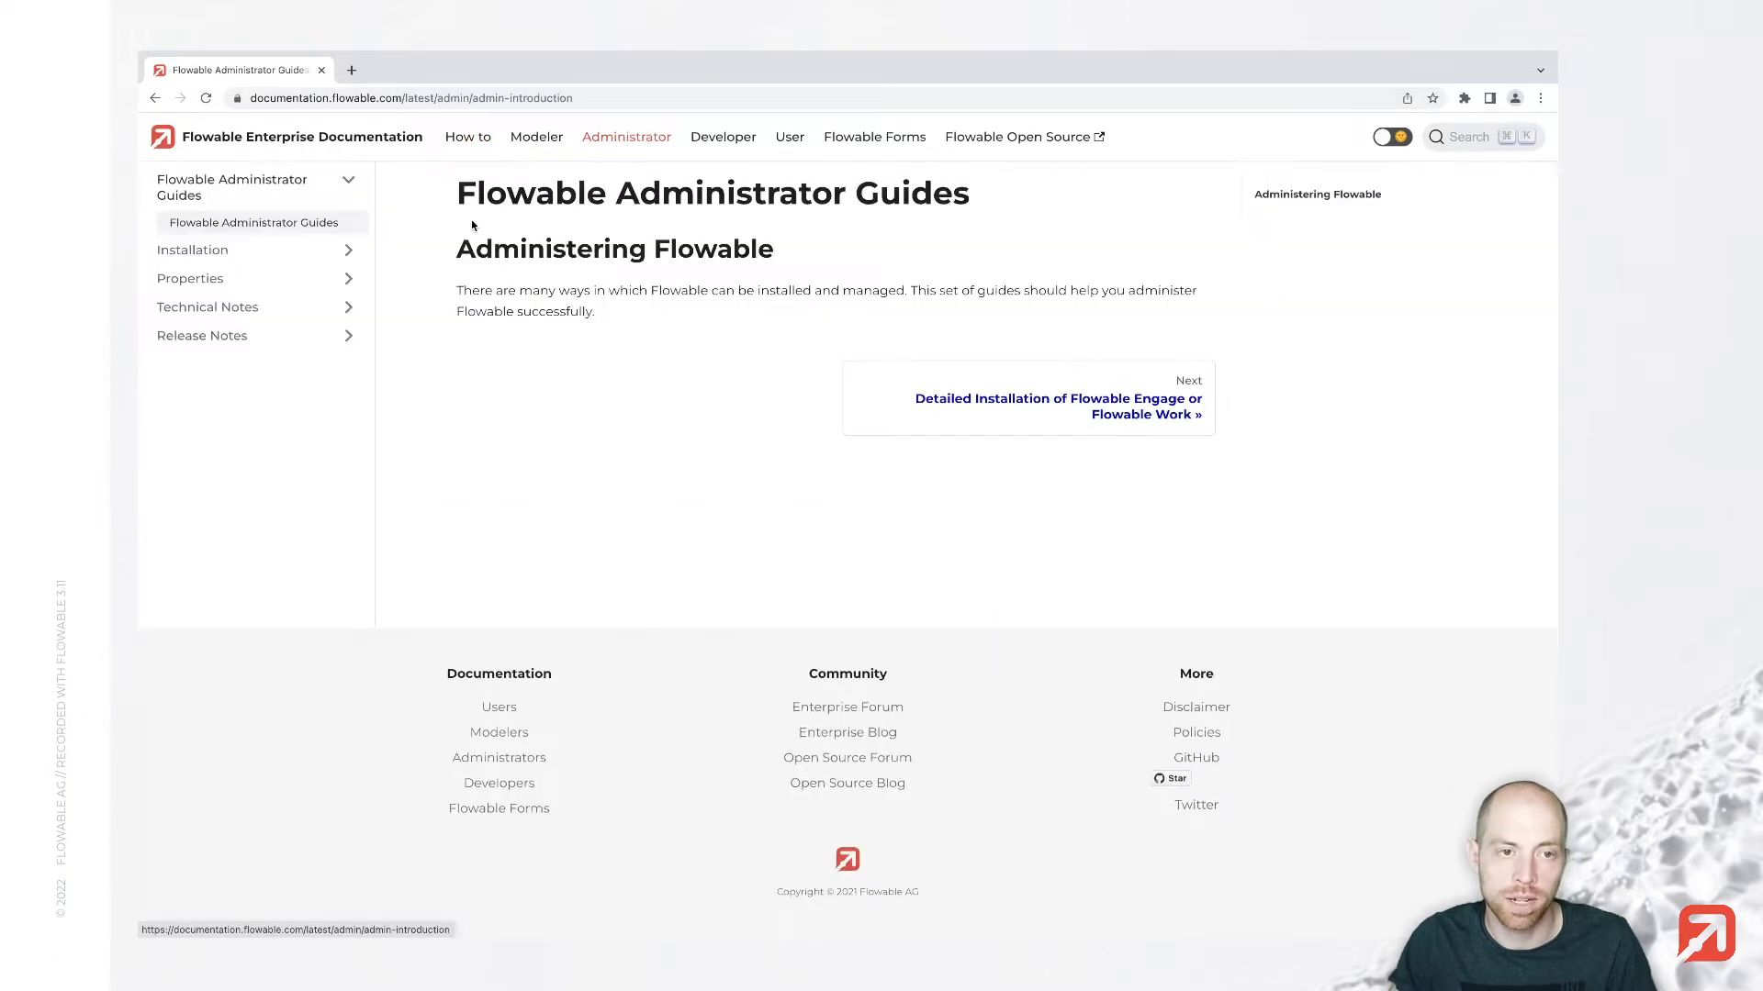
left_click(193, 250)
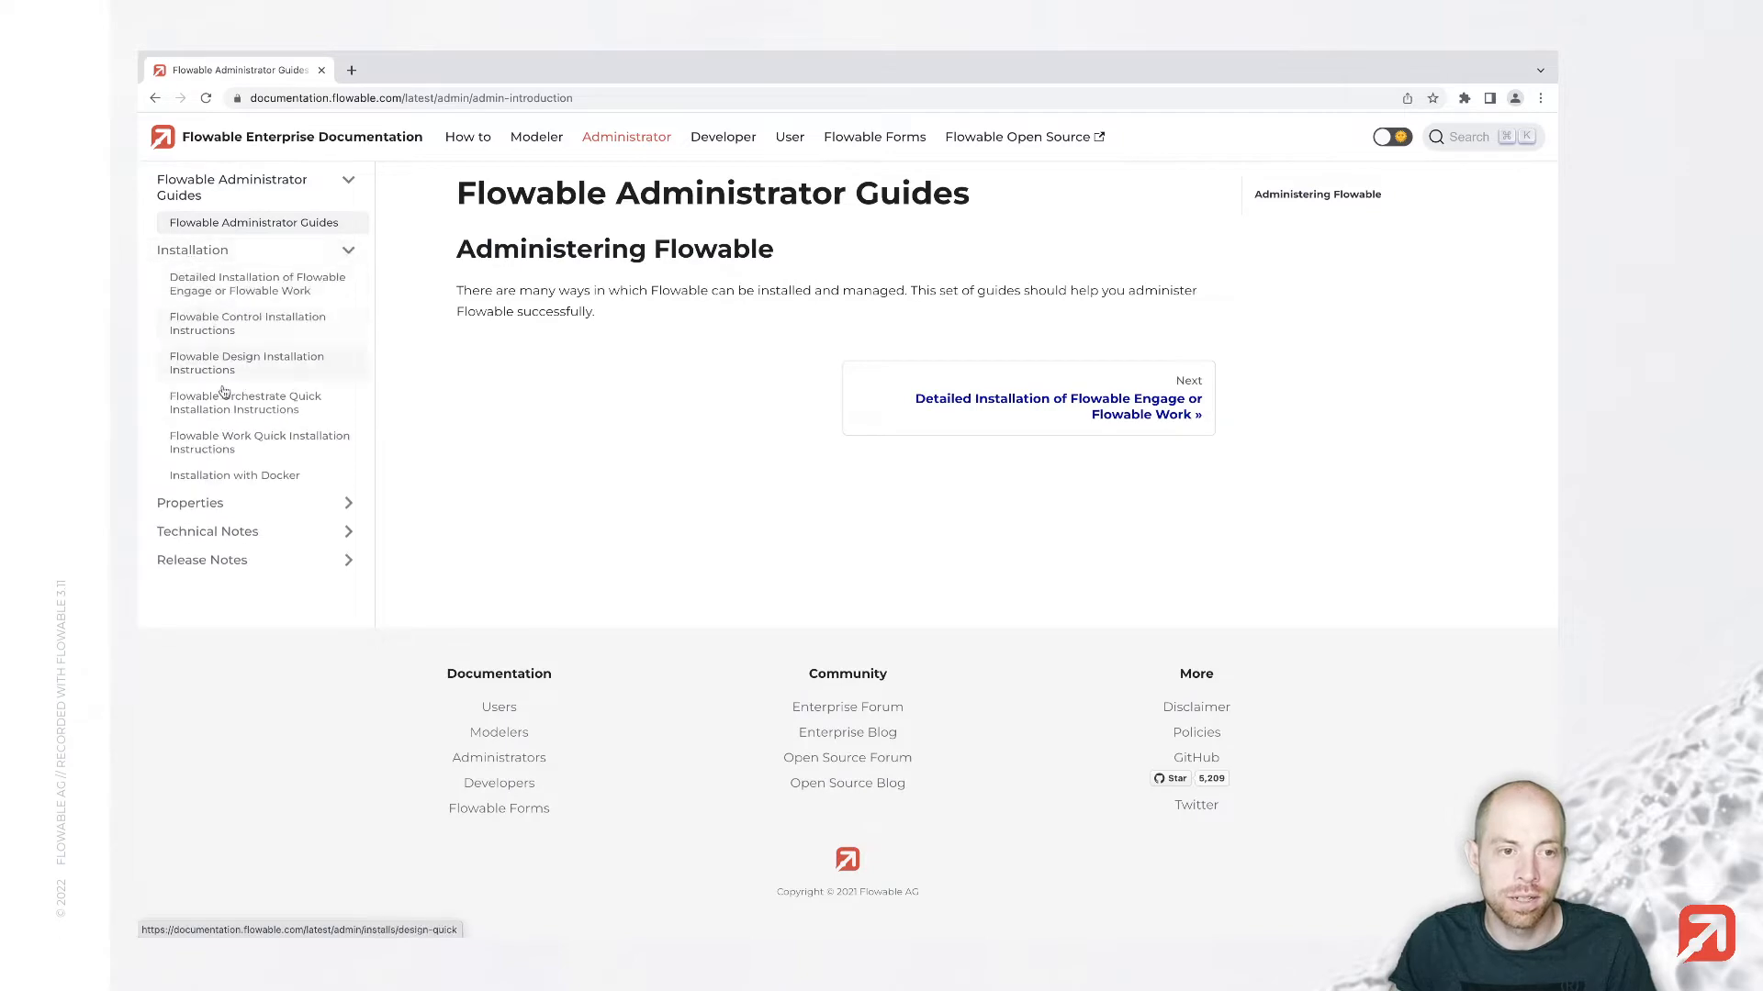
left_click(233, 474)
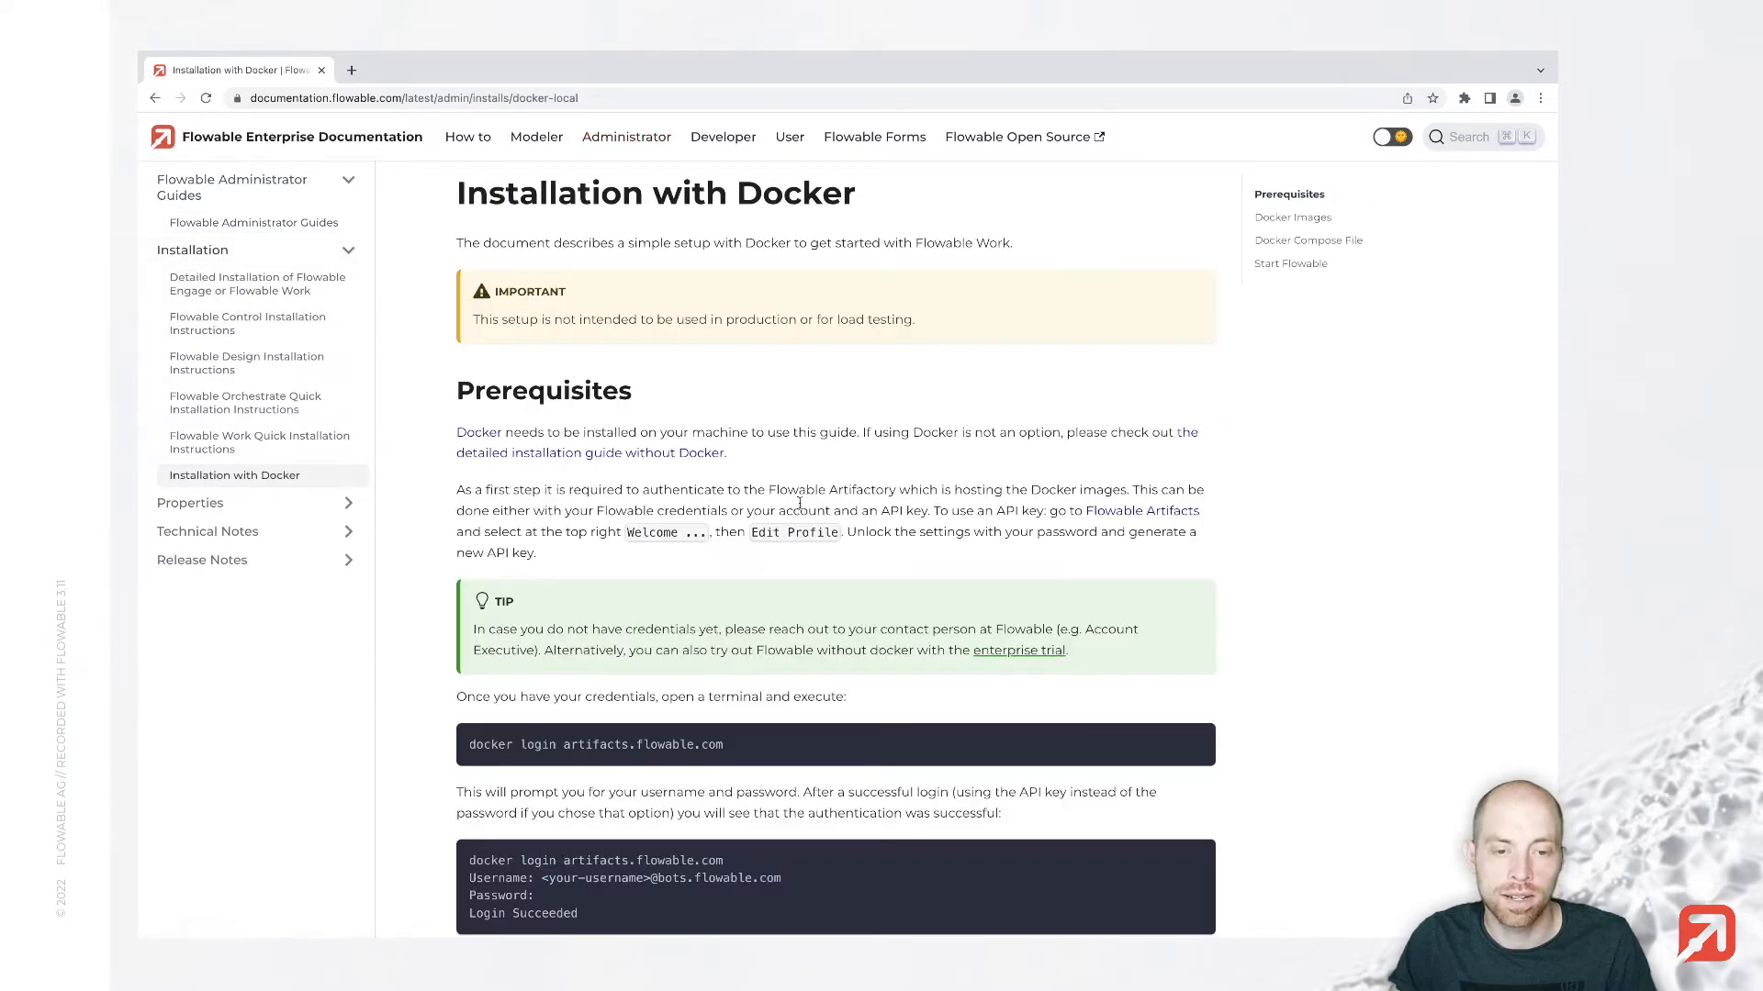
scroll("down", 3)
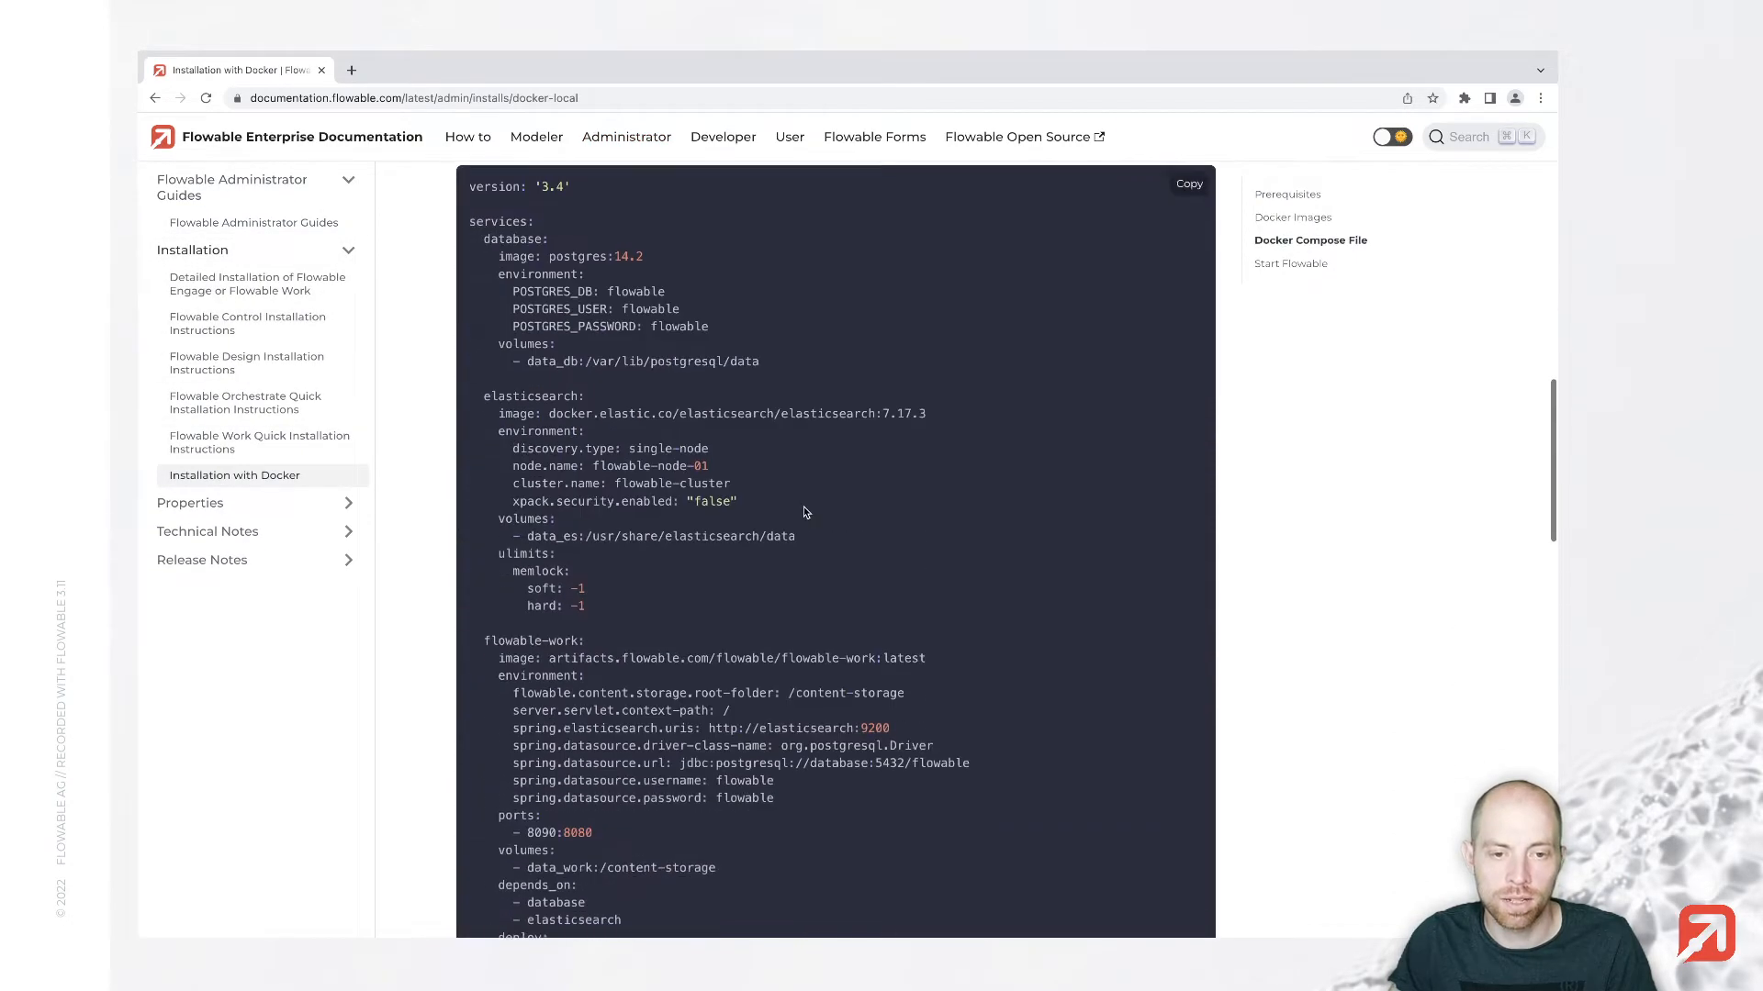
scroll("up", 3)
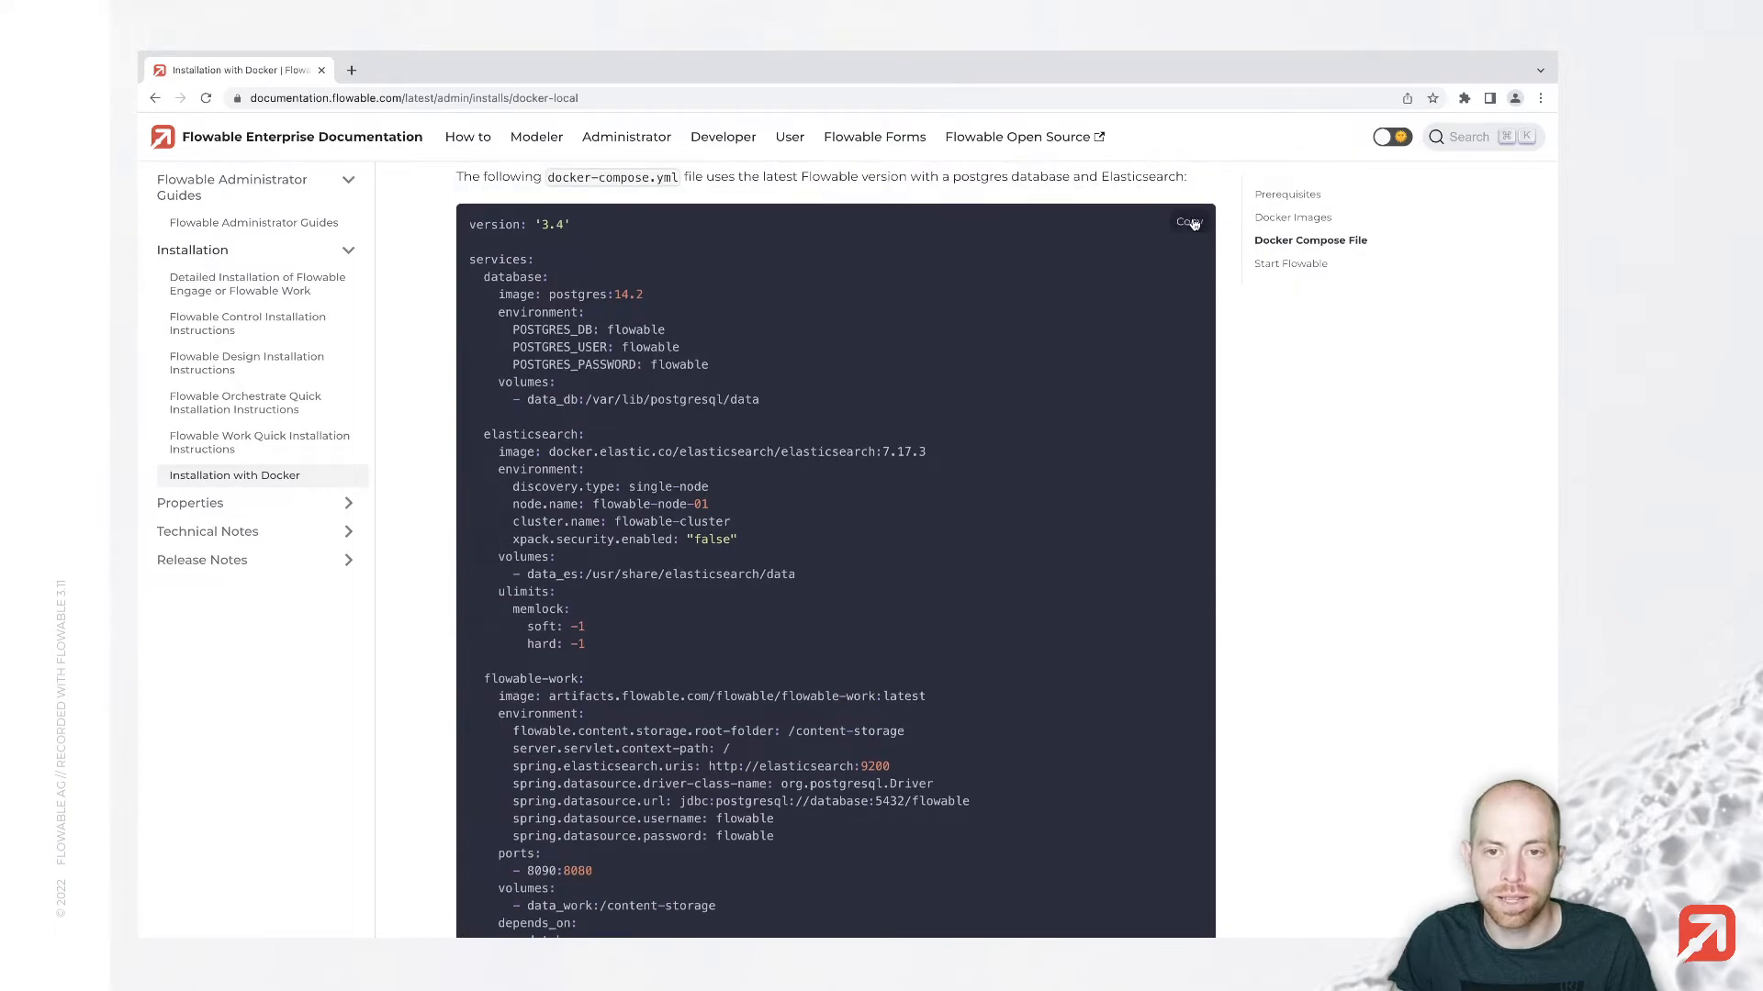
left_click(1188, 222)
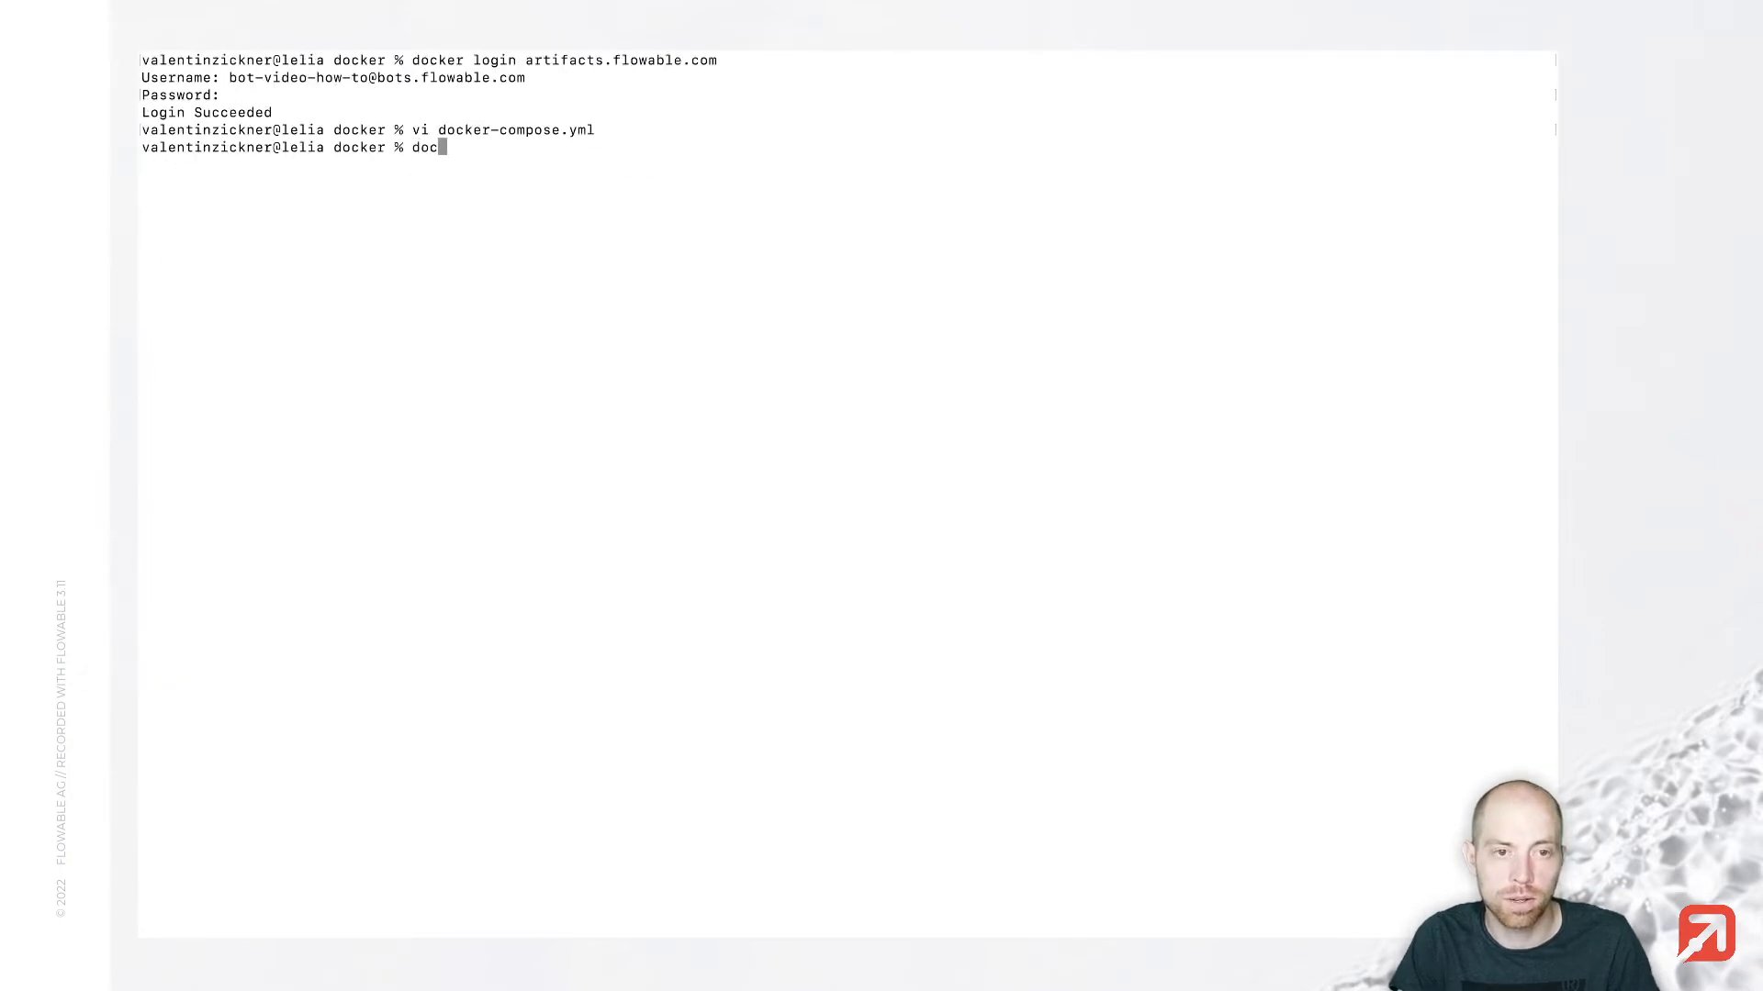
Start the Flowable containers detached with docker compose up -d.
type("ker compose up")
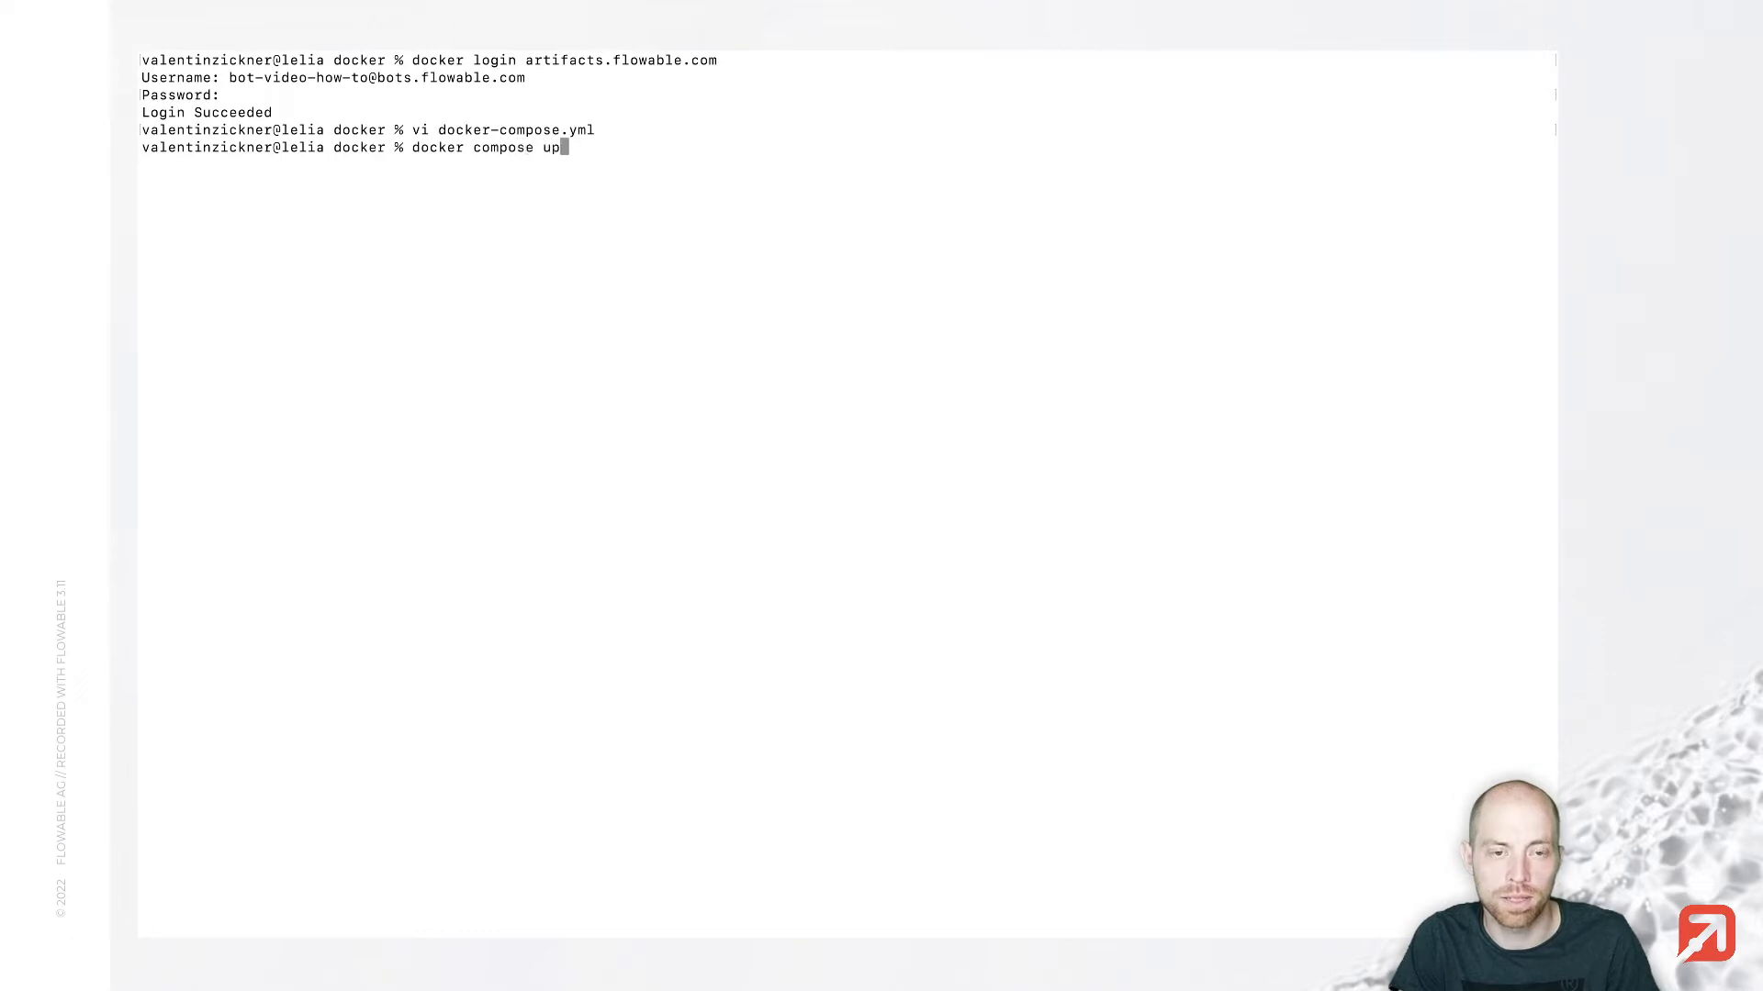
type("-d")
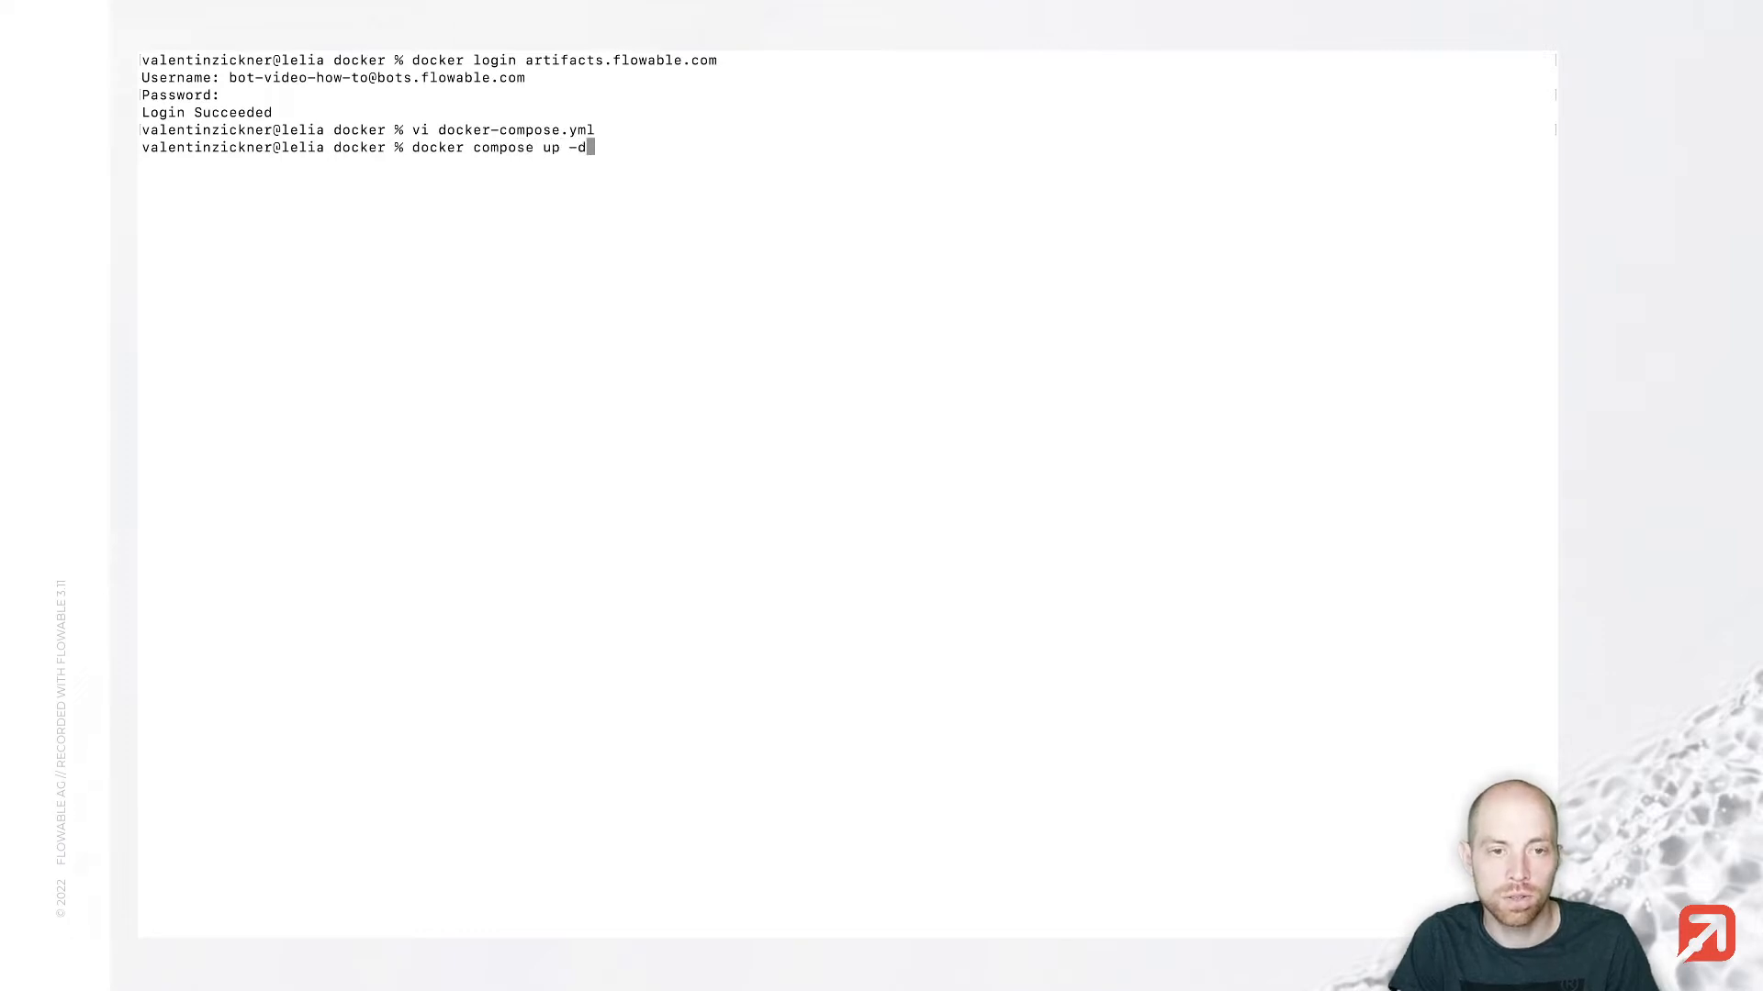
key("Return")
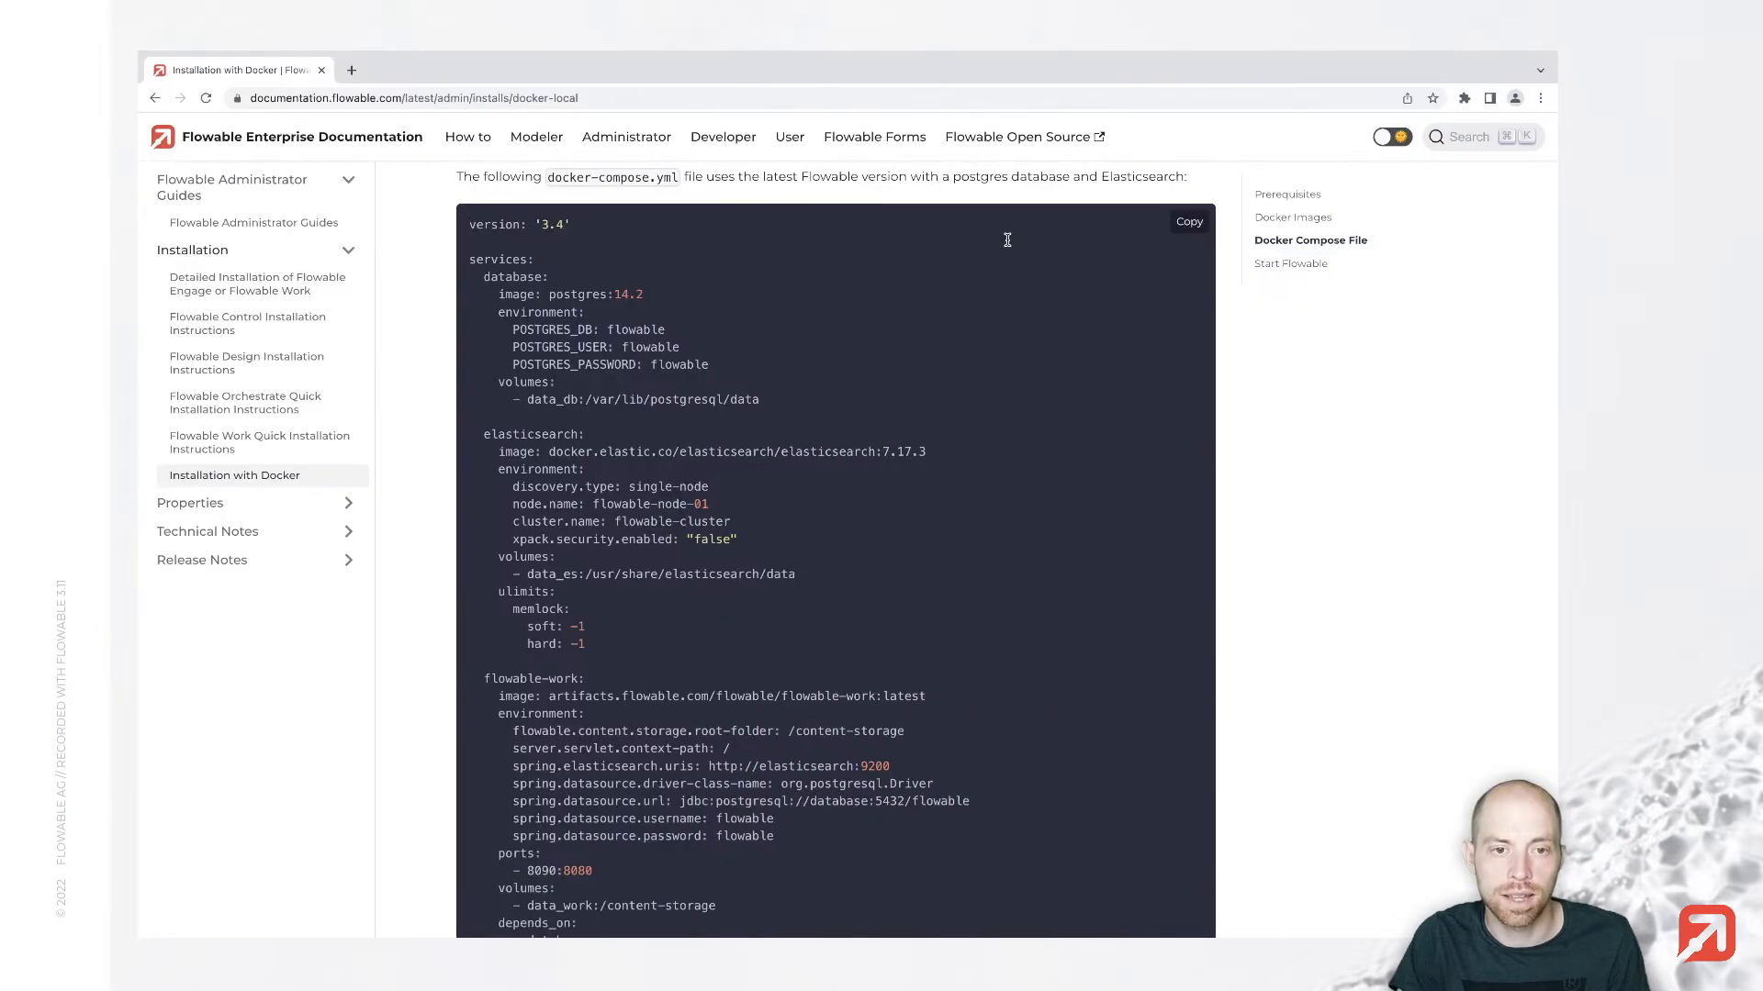
Review the prerequisites and highlight the artifacts.flowable.com registry in the docker login example.
scroll("up", 3)
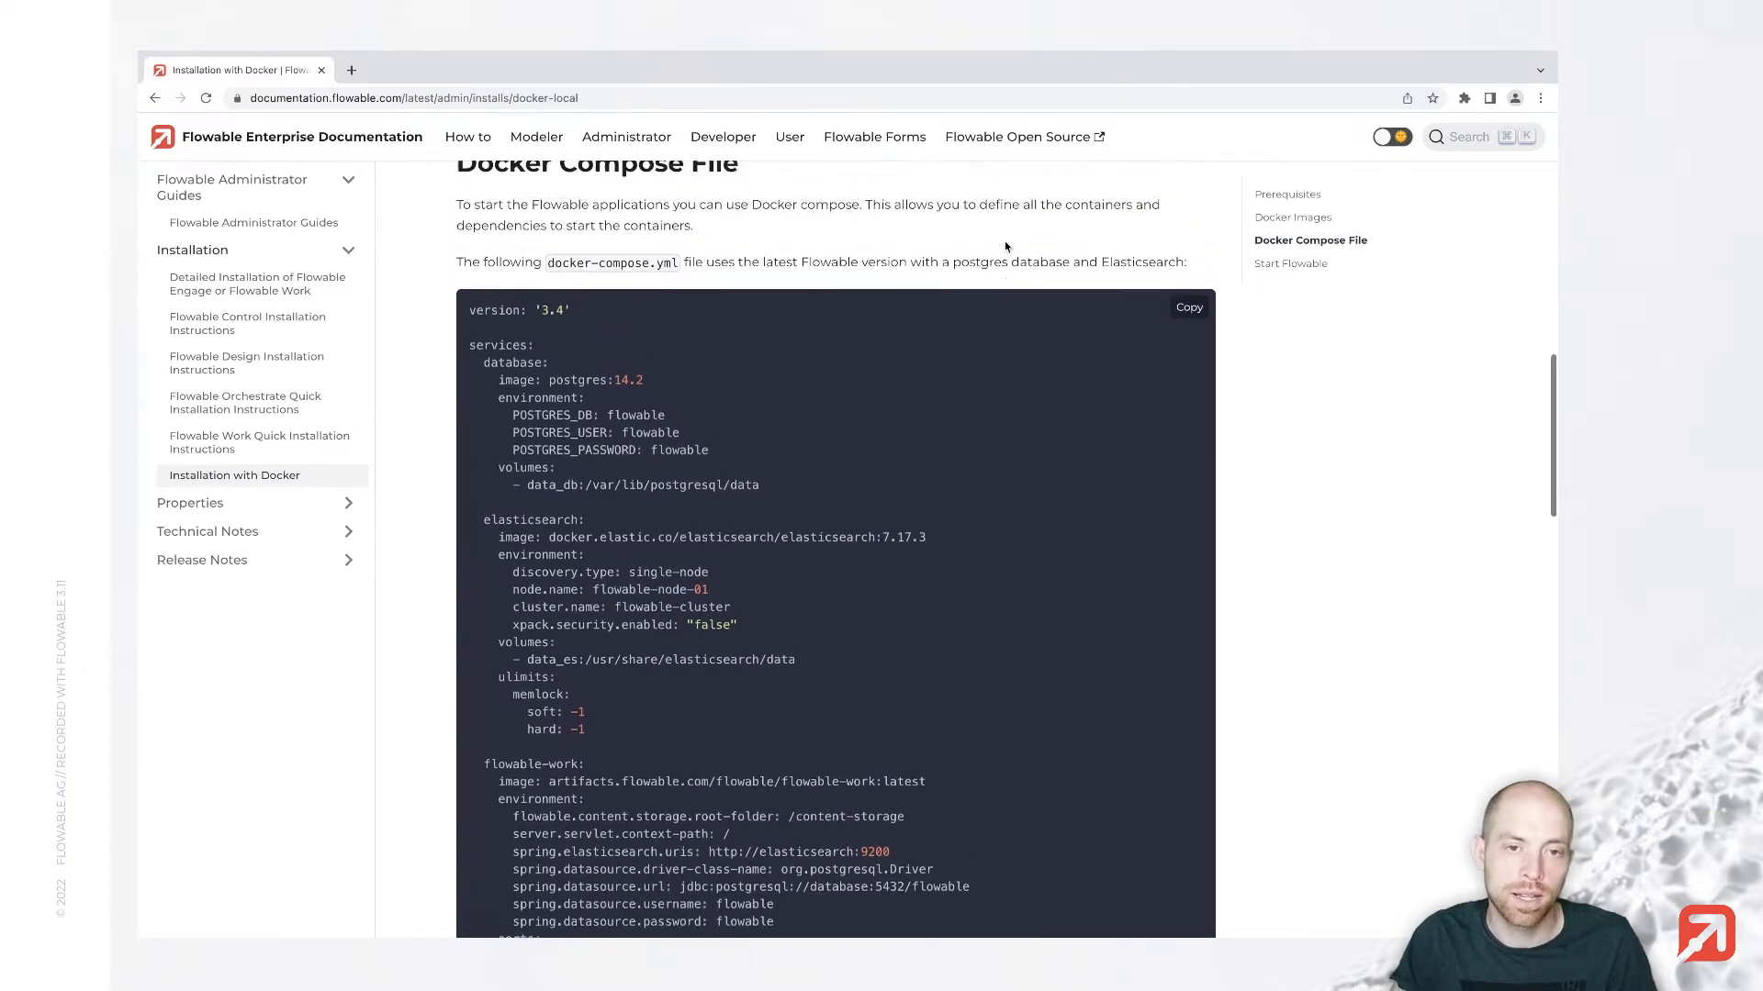
scroll("up", 3)
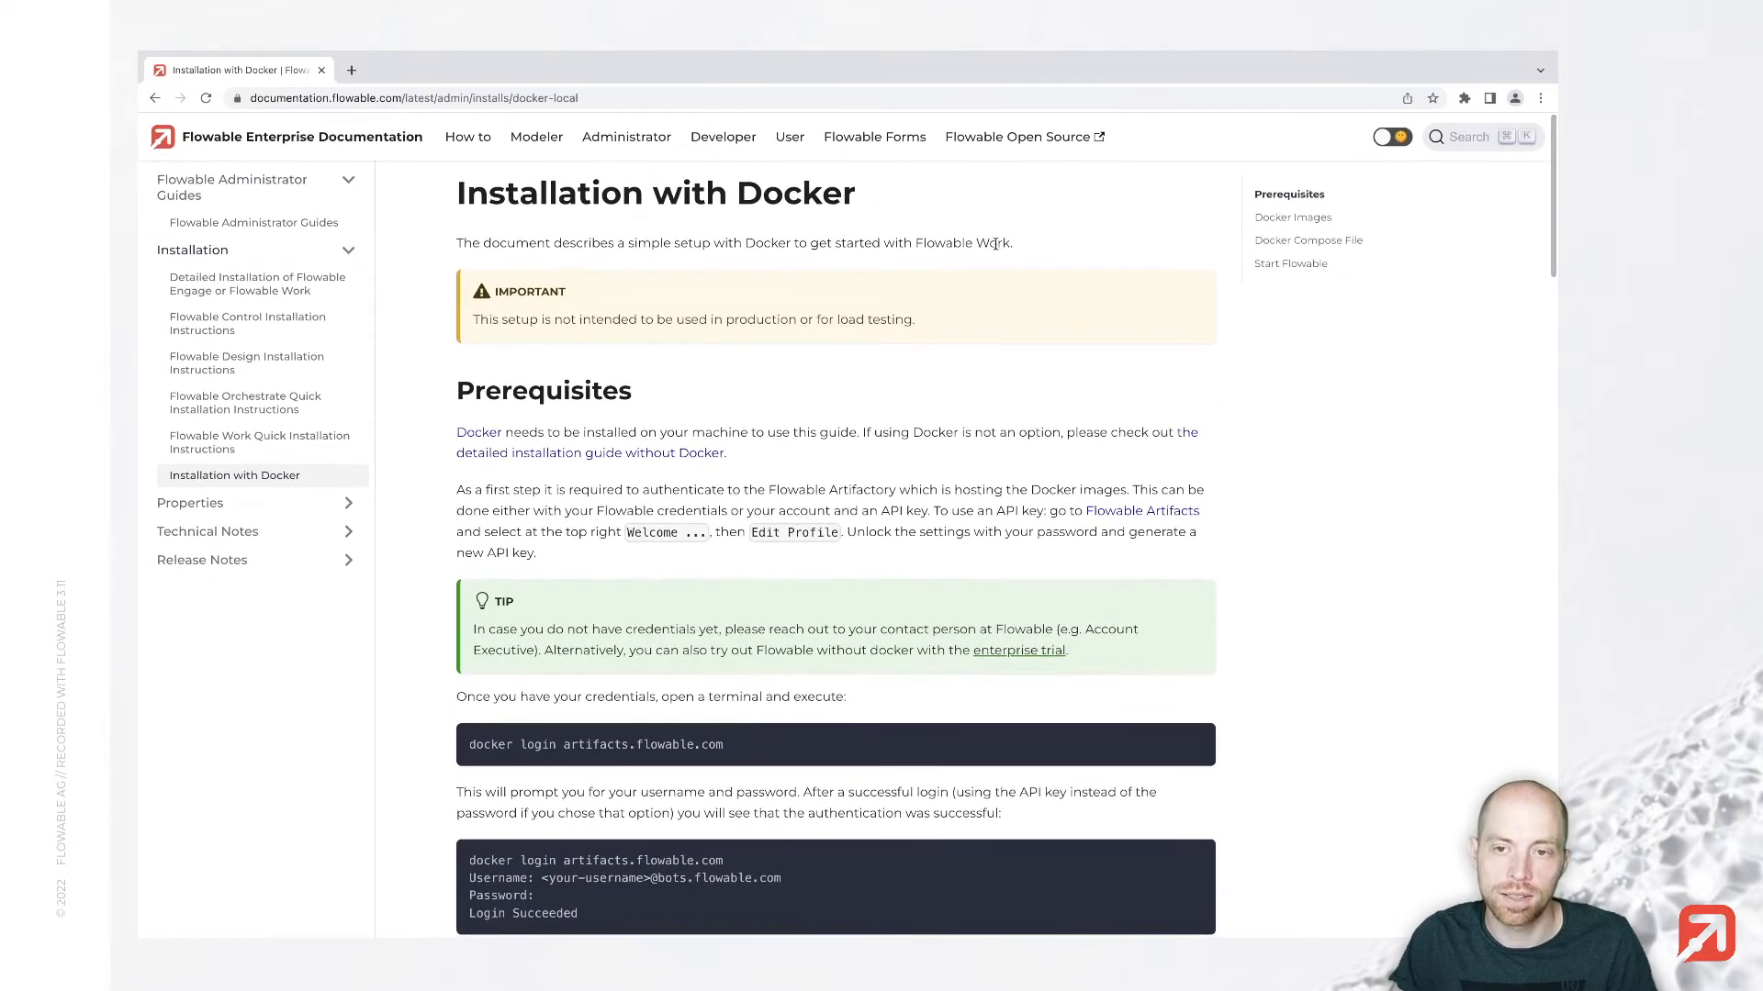
mouse_move(979, 242)
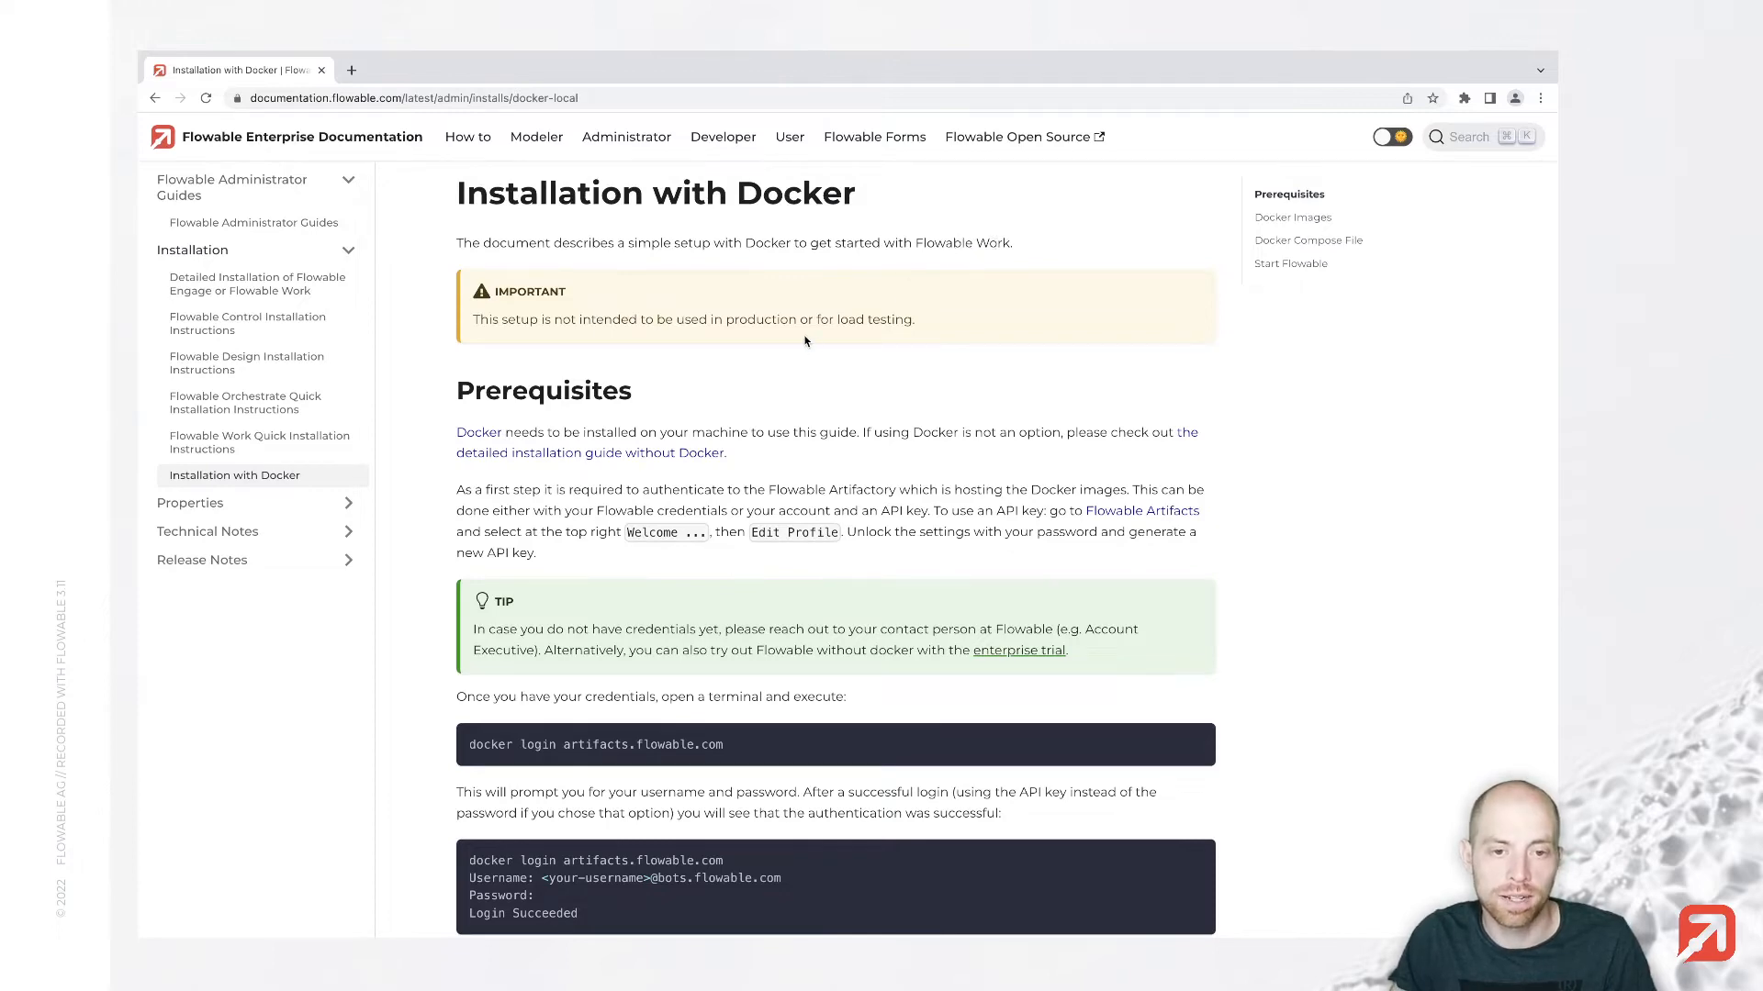
scroll("down", 3)
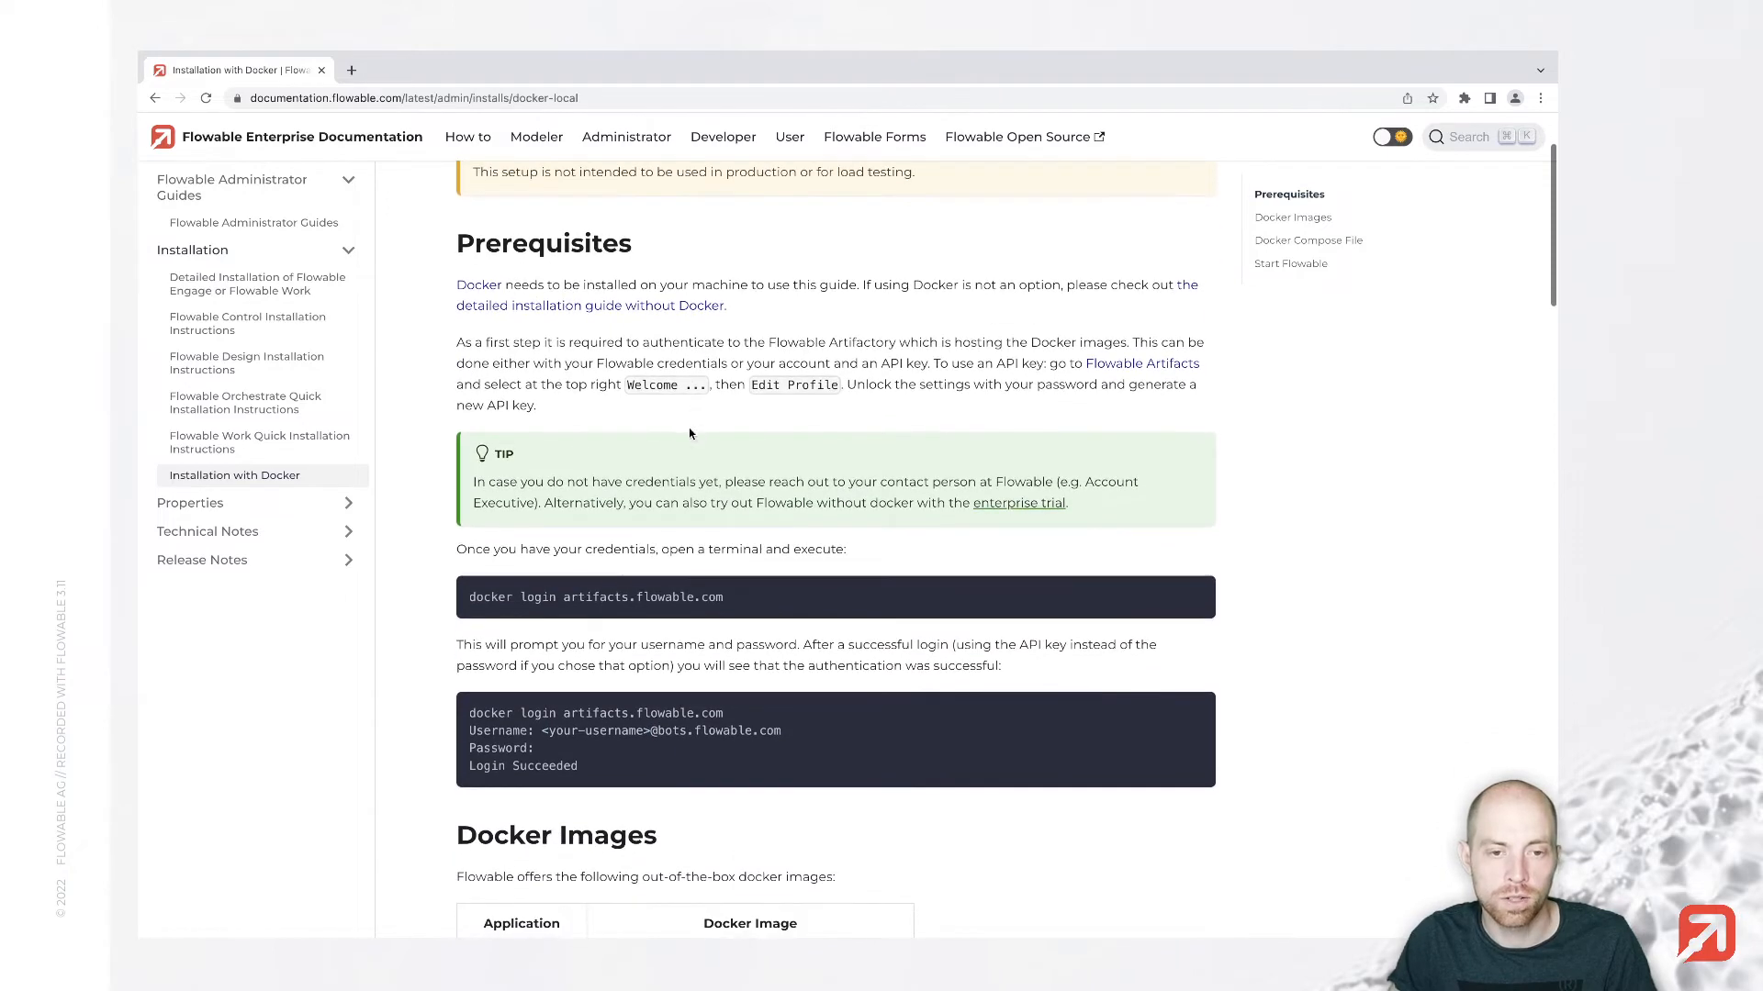
mouse_move(634, 597)
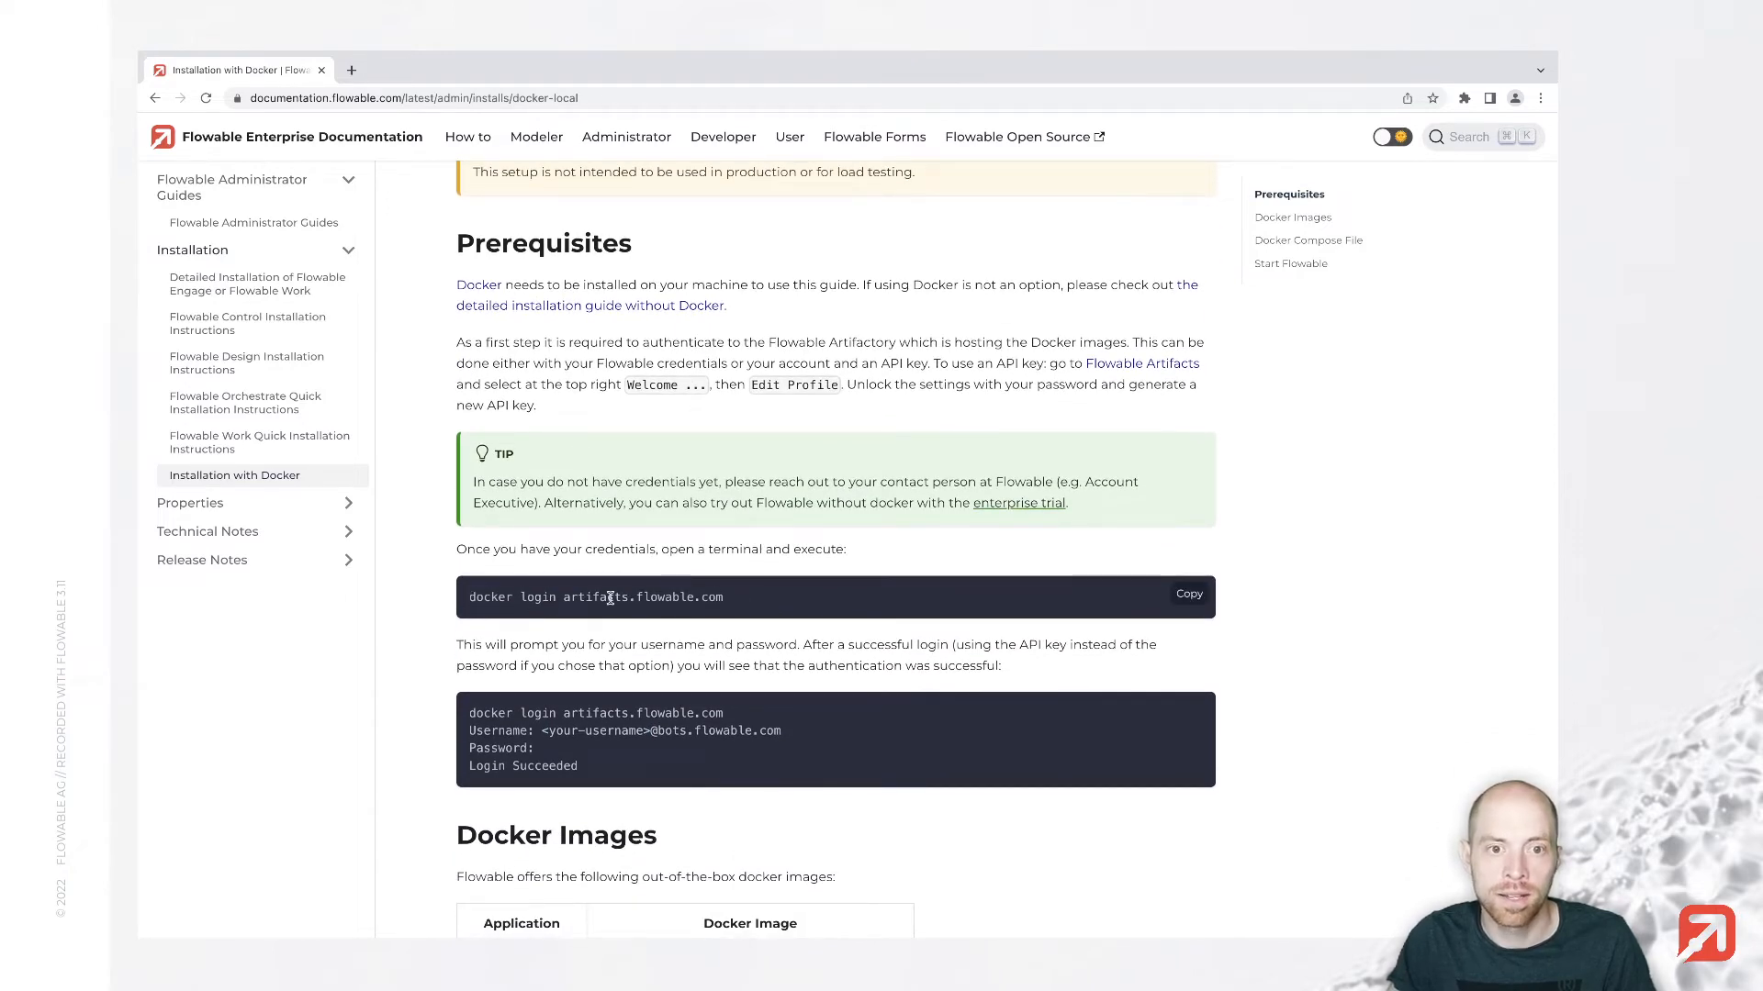
mouse_move(651, 602)
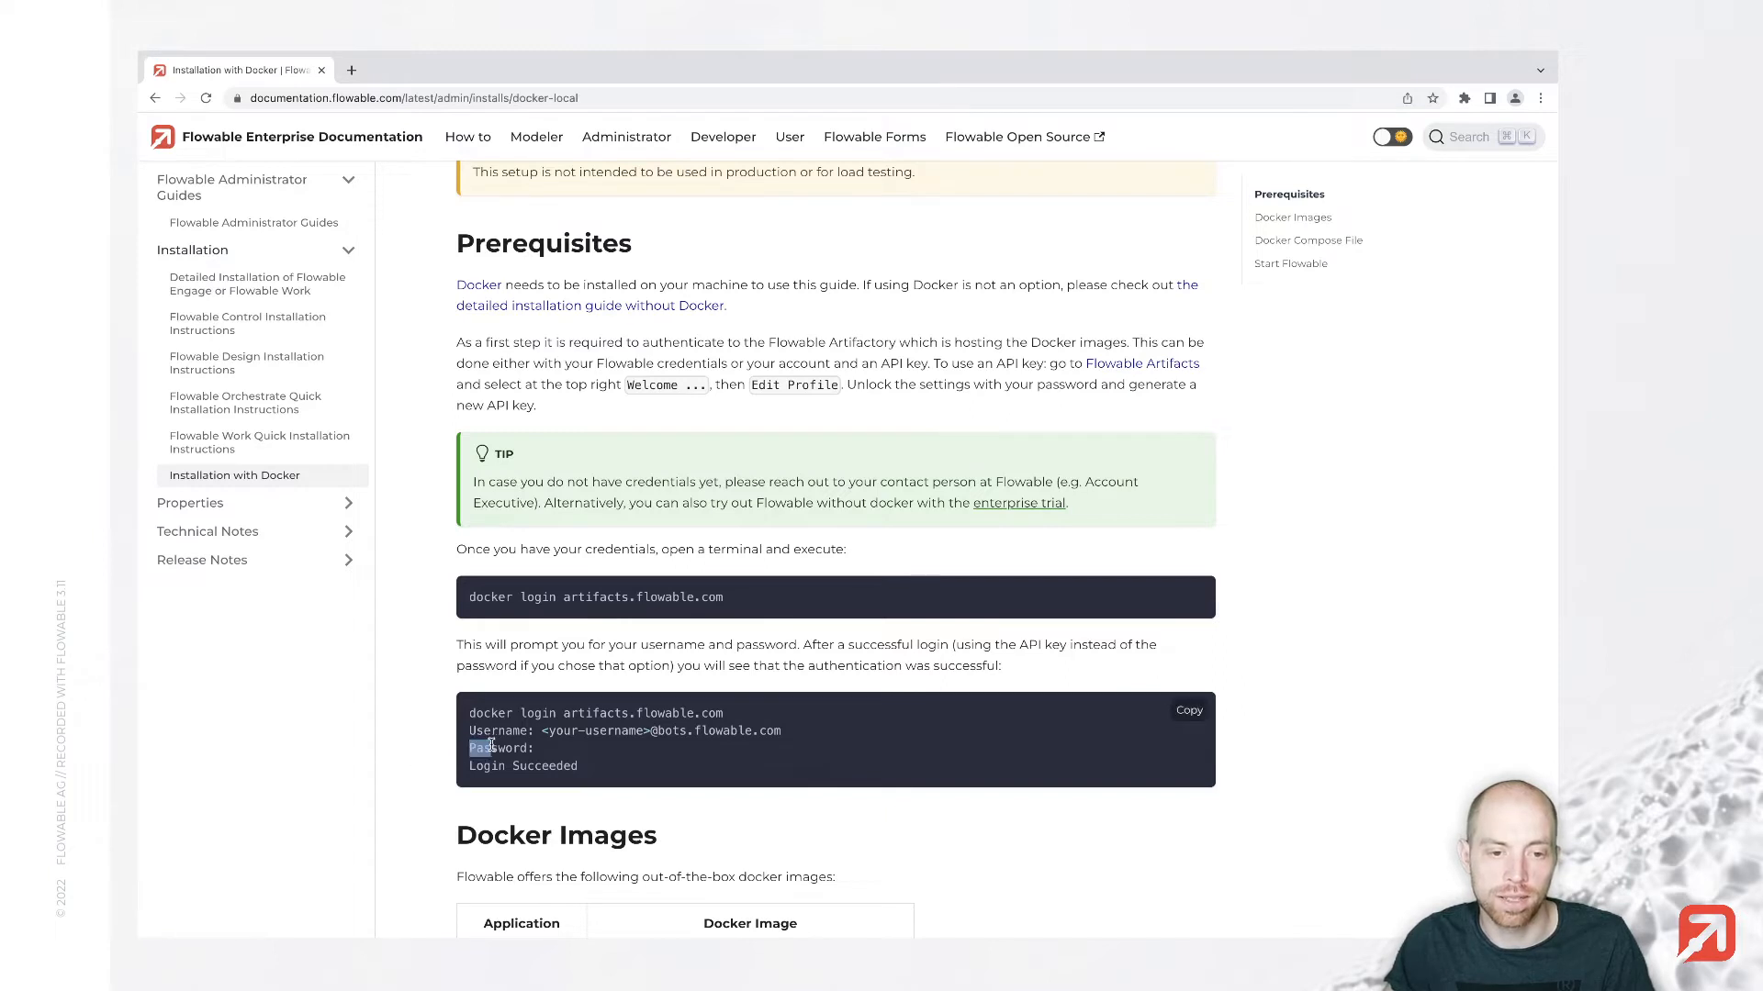
double_click(499, 748)
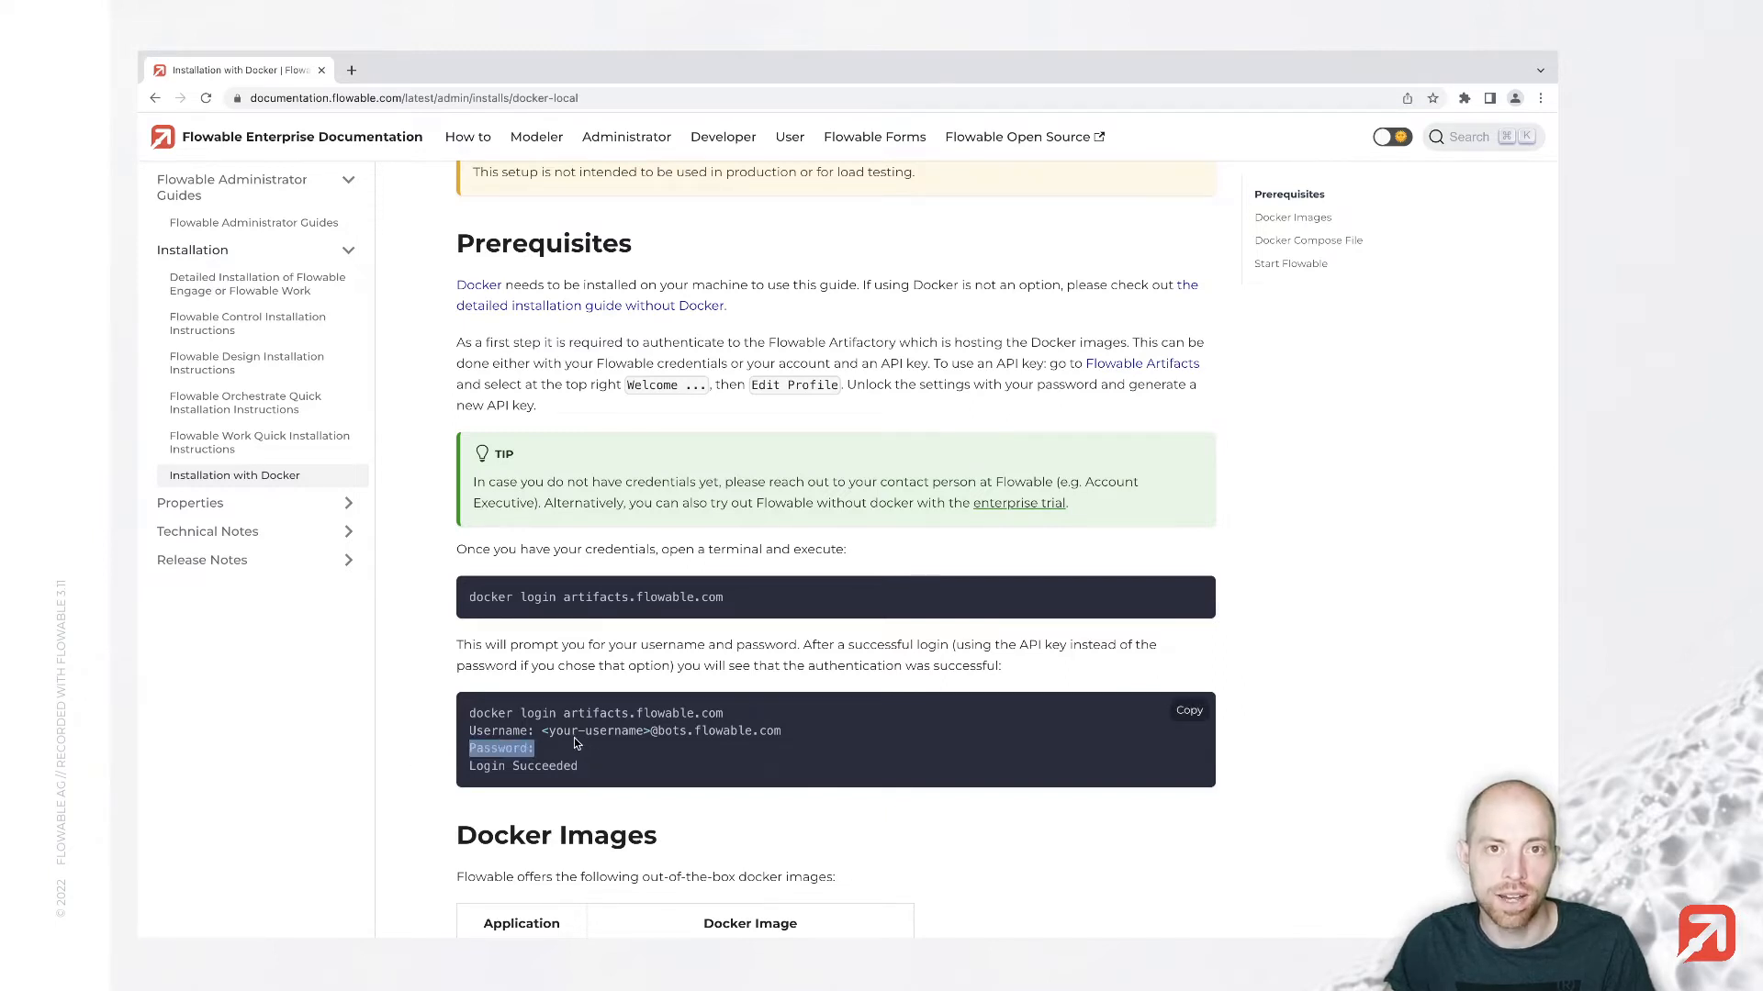
mouse_move(590, 720)
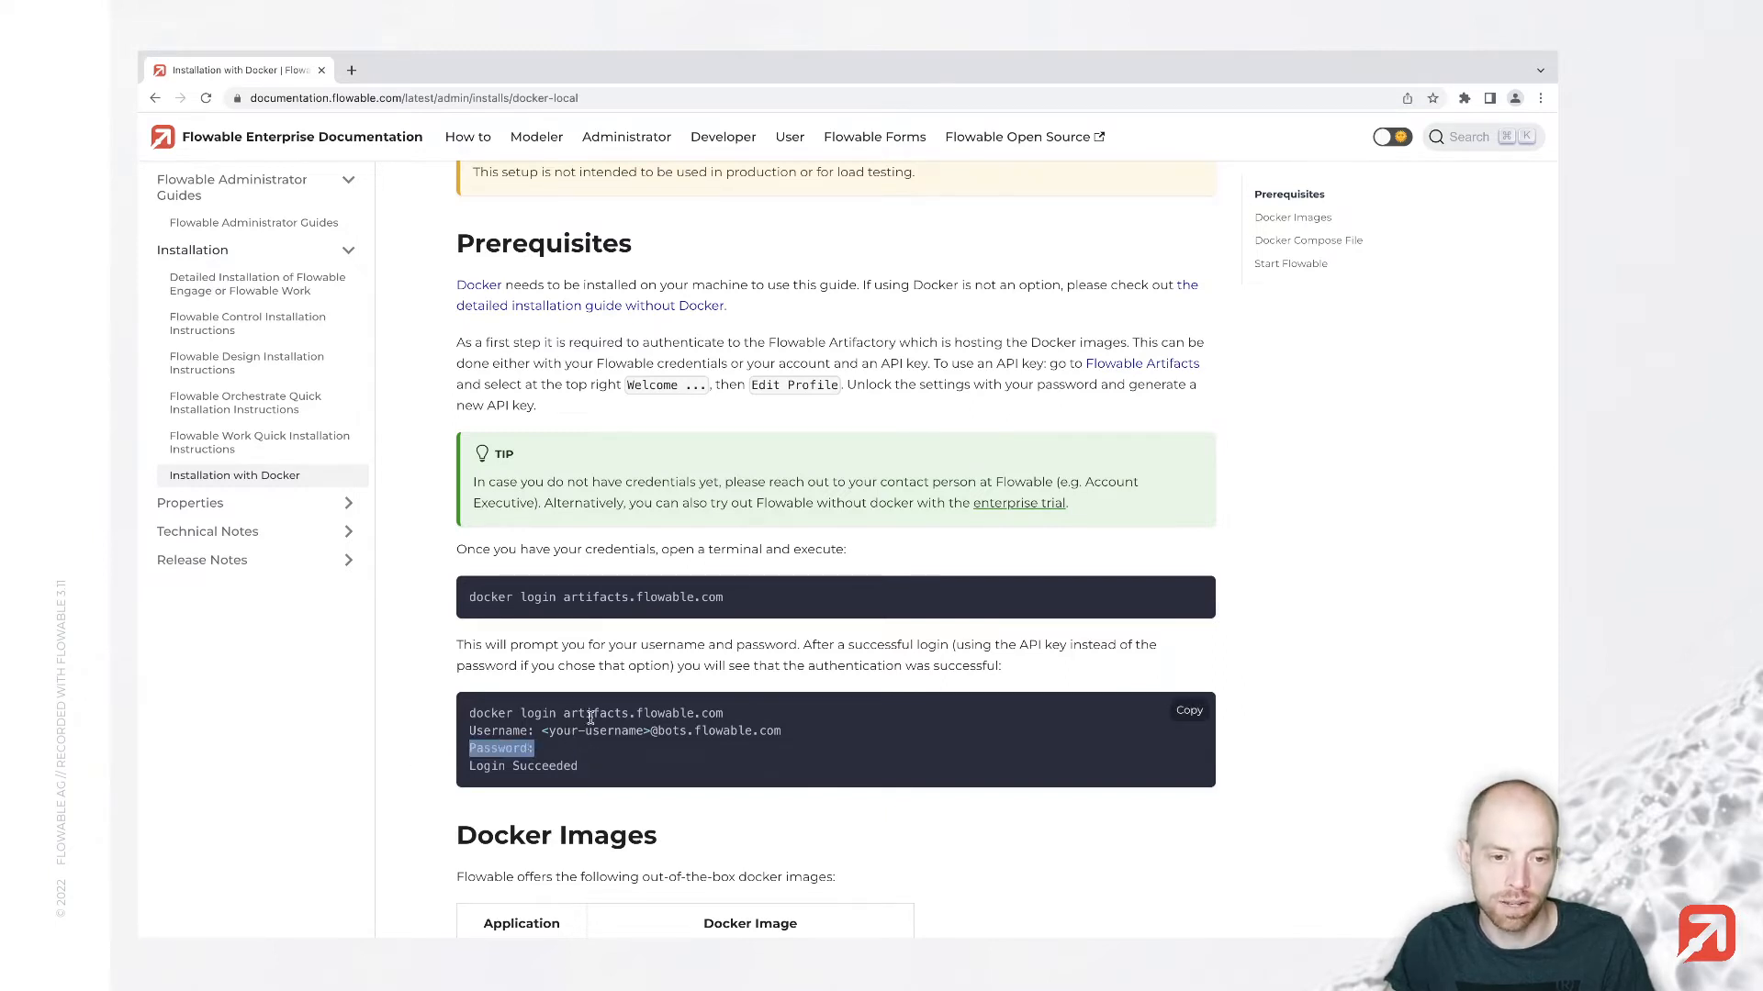
double_click(644, 712)
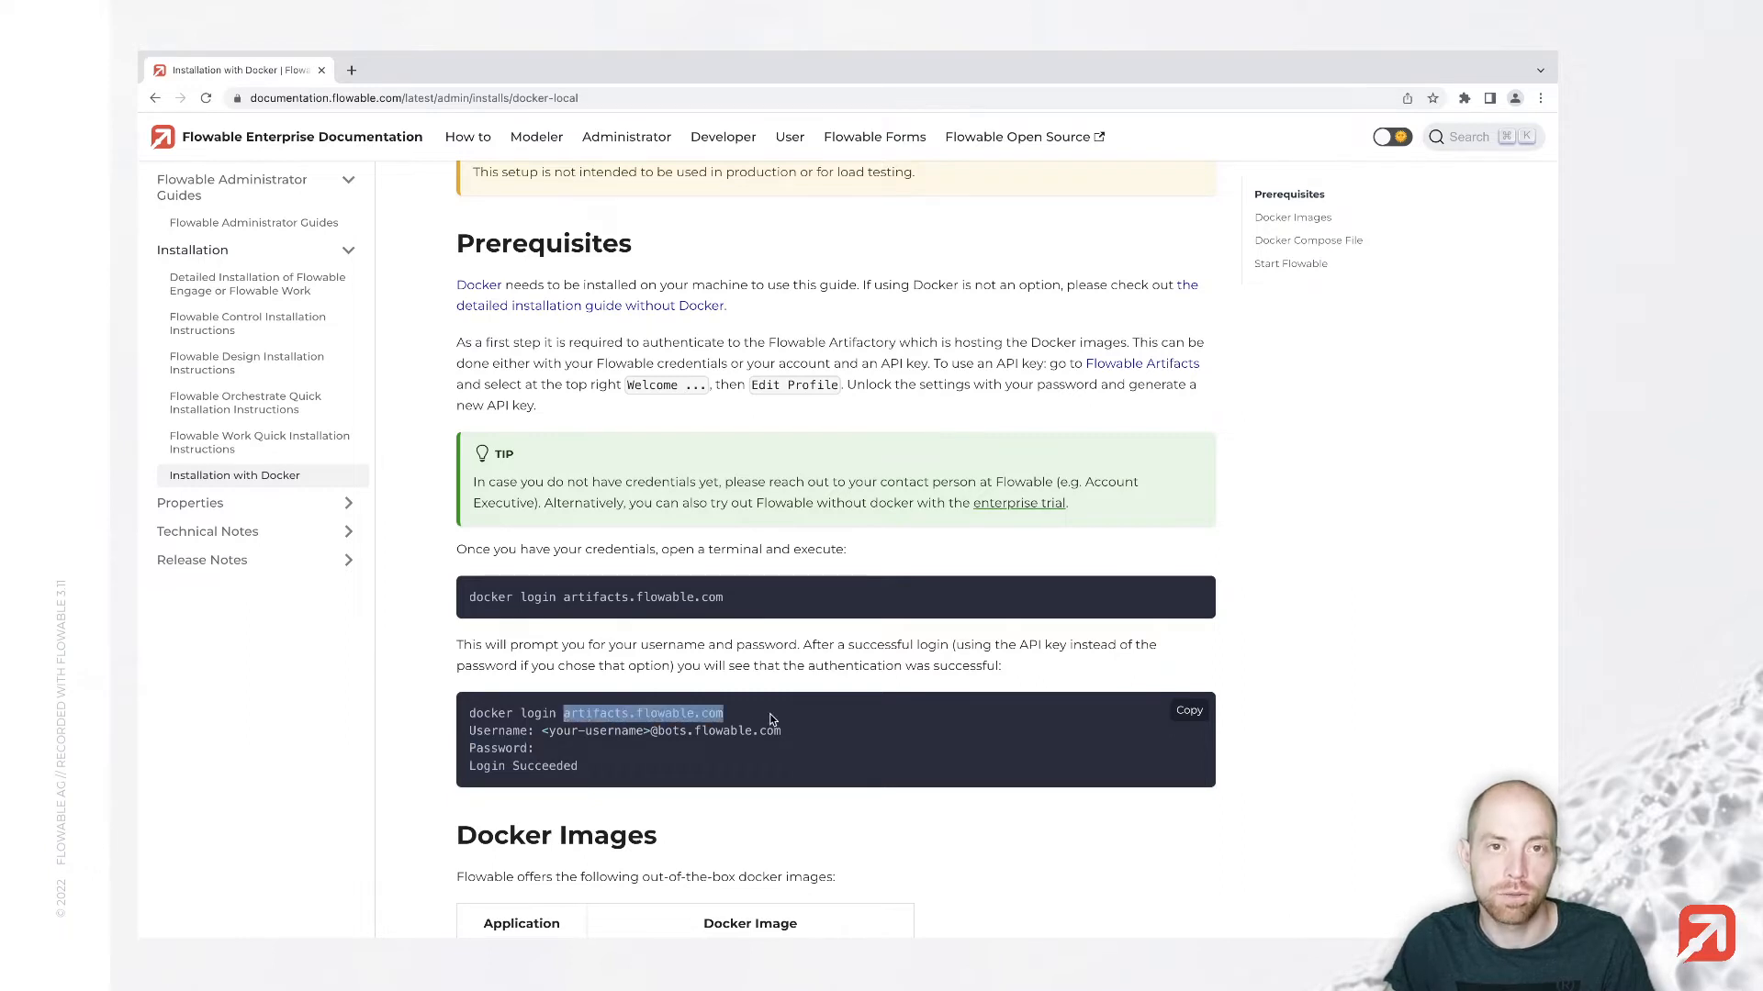
mouse_move(749, 716)
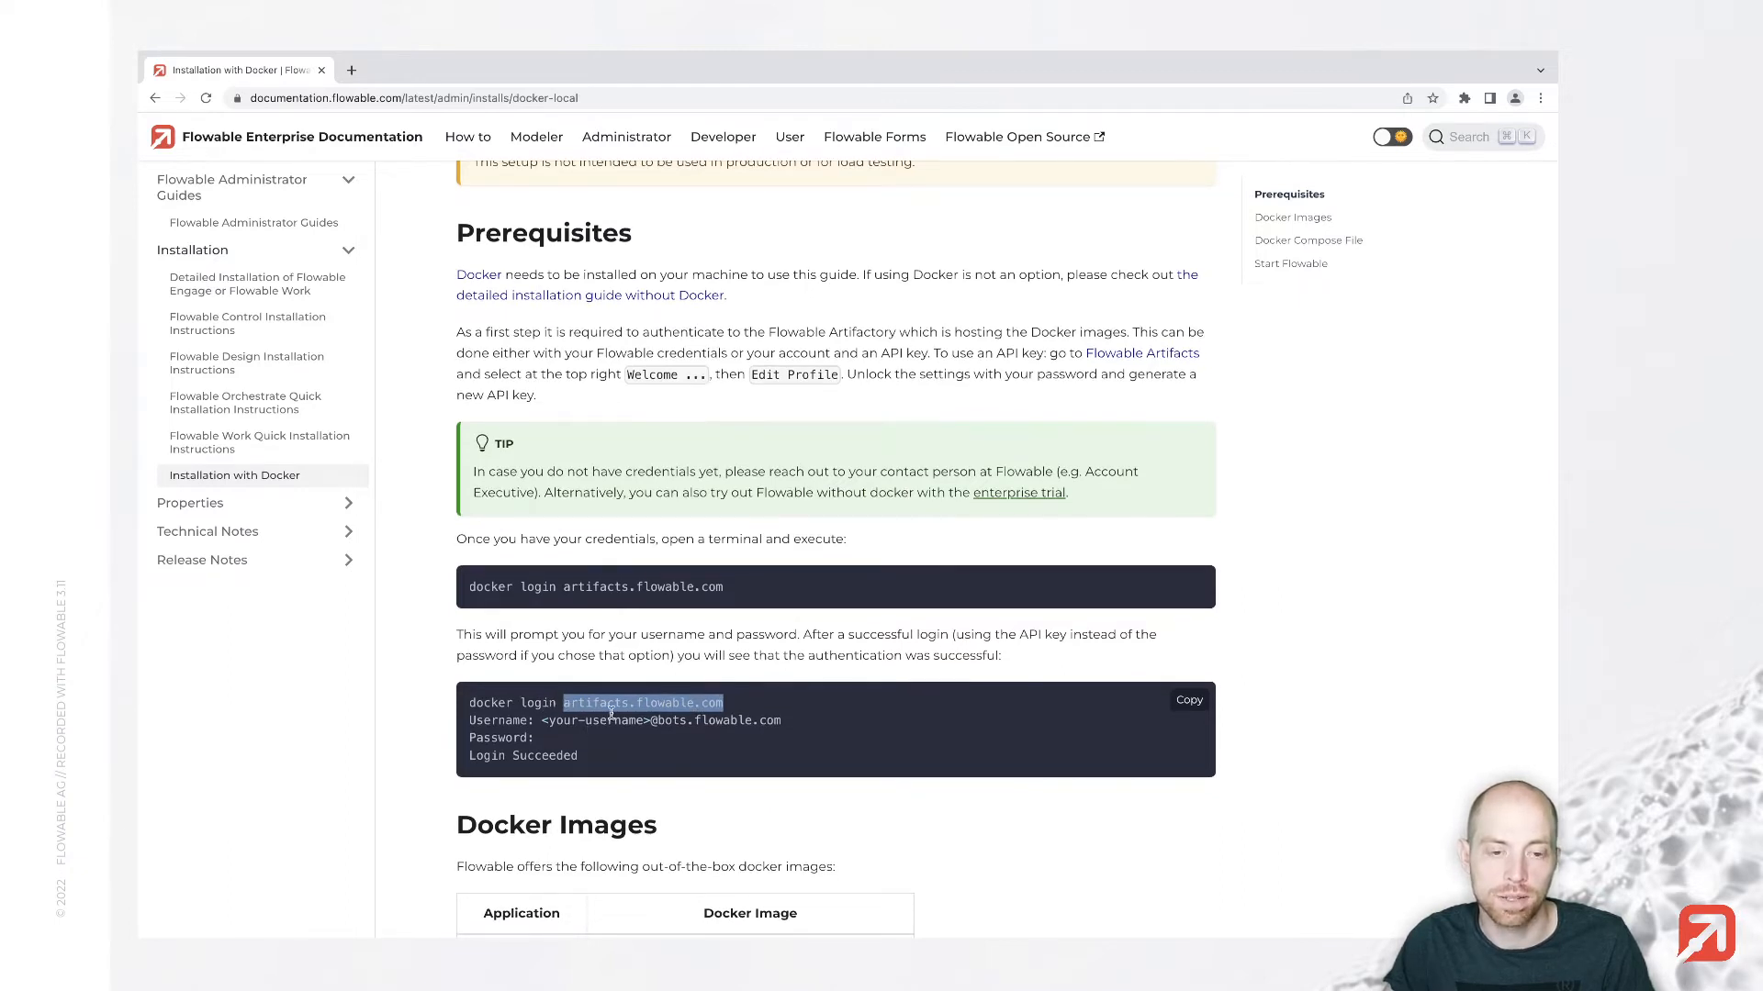
mouse_move(580, 674)
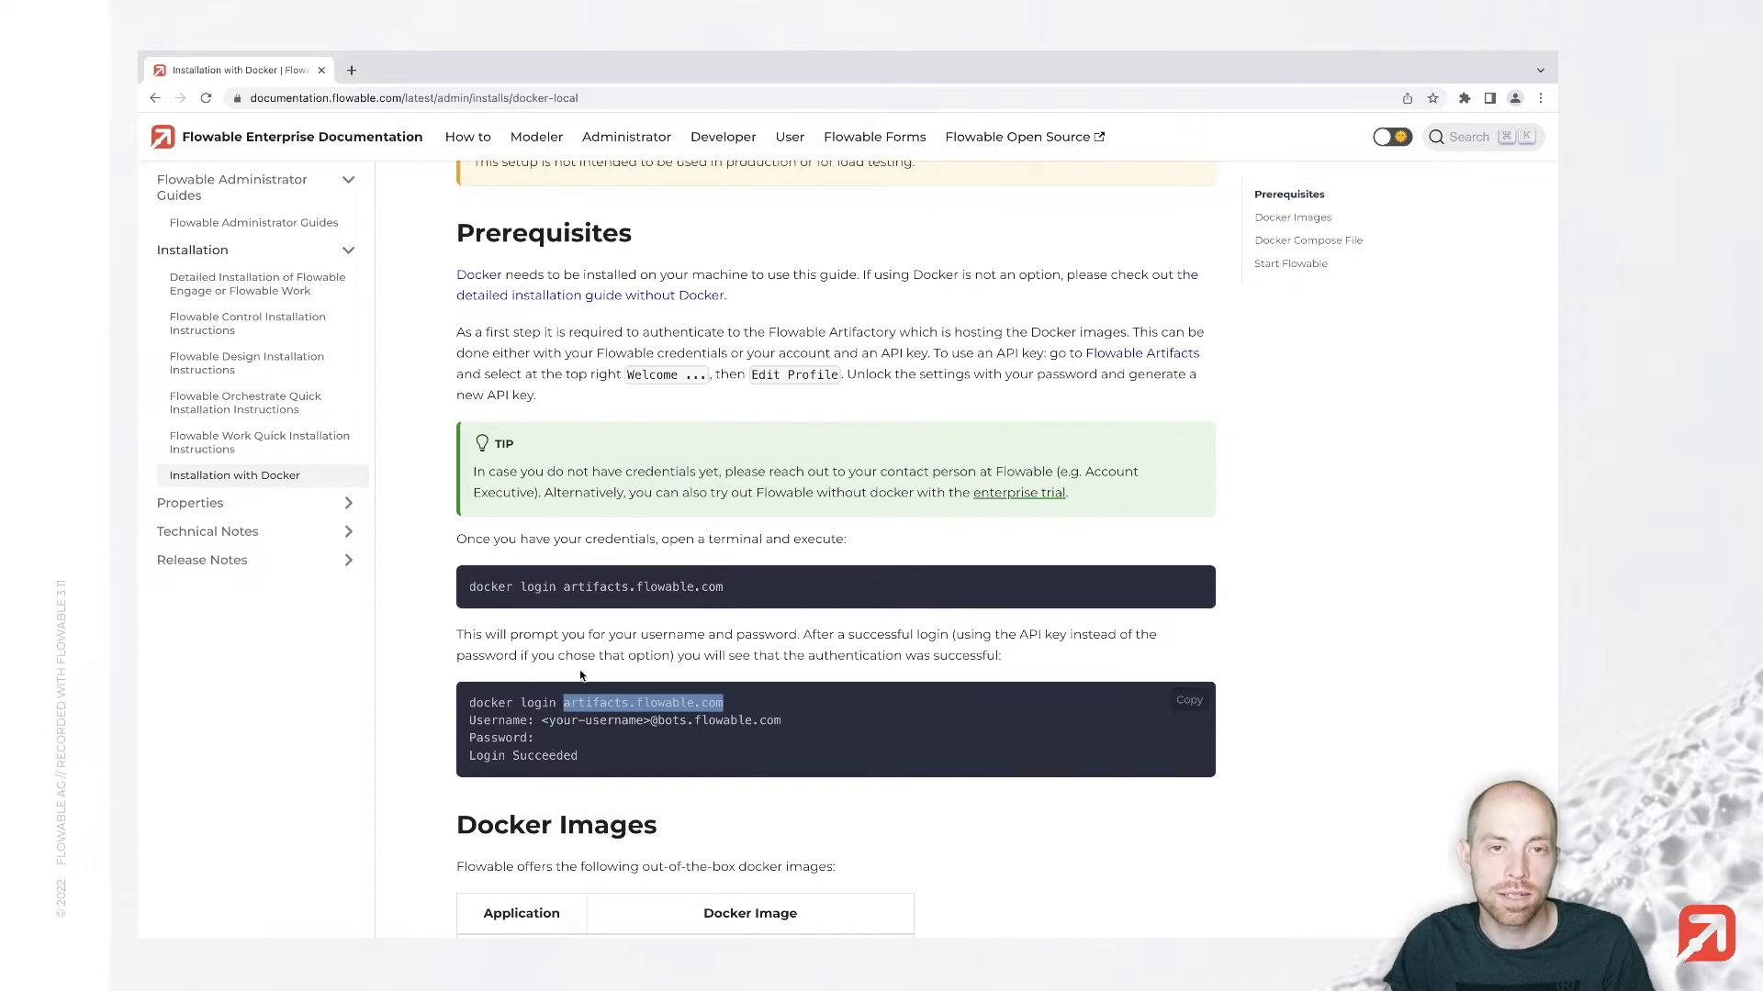
mouse_move(619, 757)
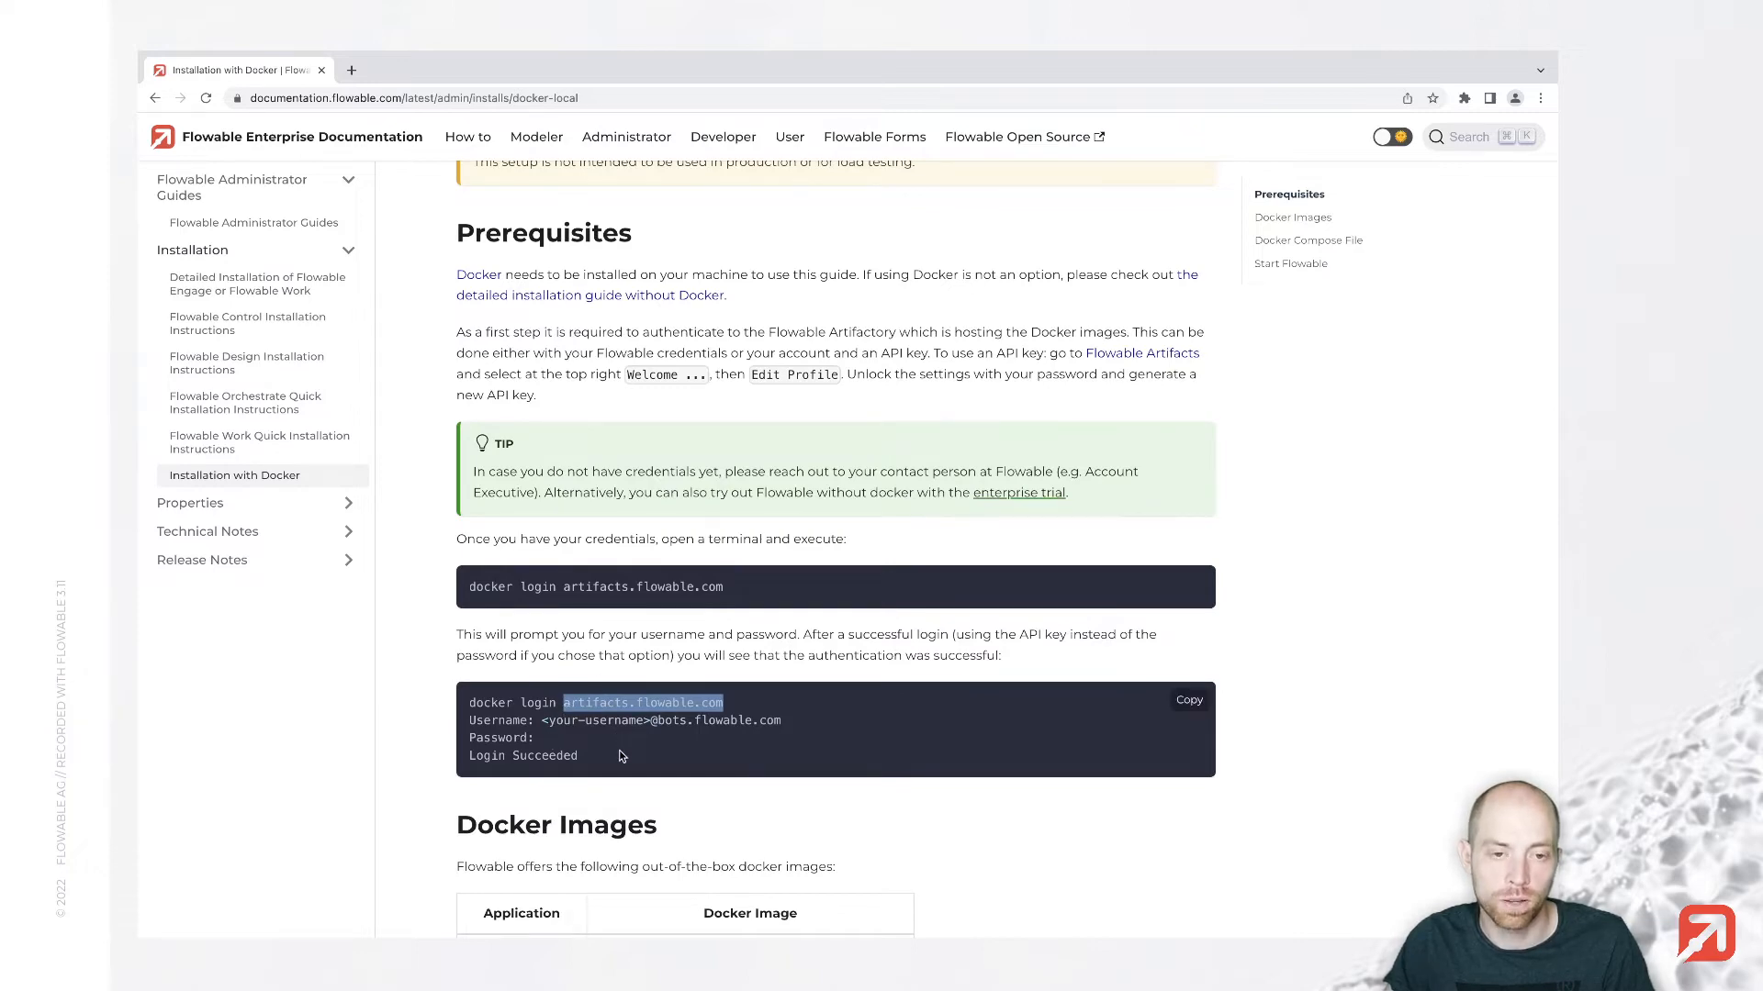
Scroll down toward the Docker images list.
scroll("down", 3)
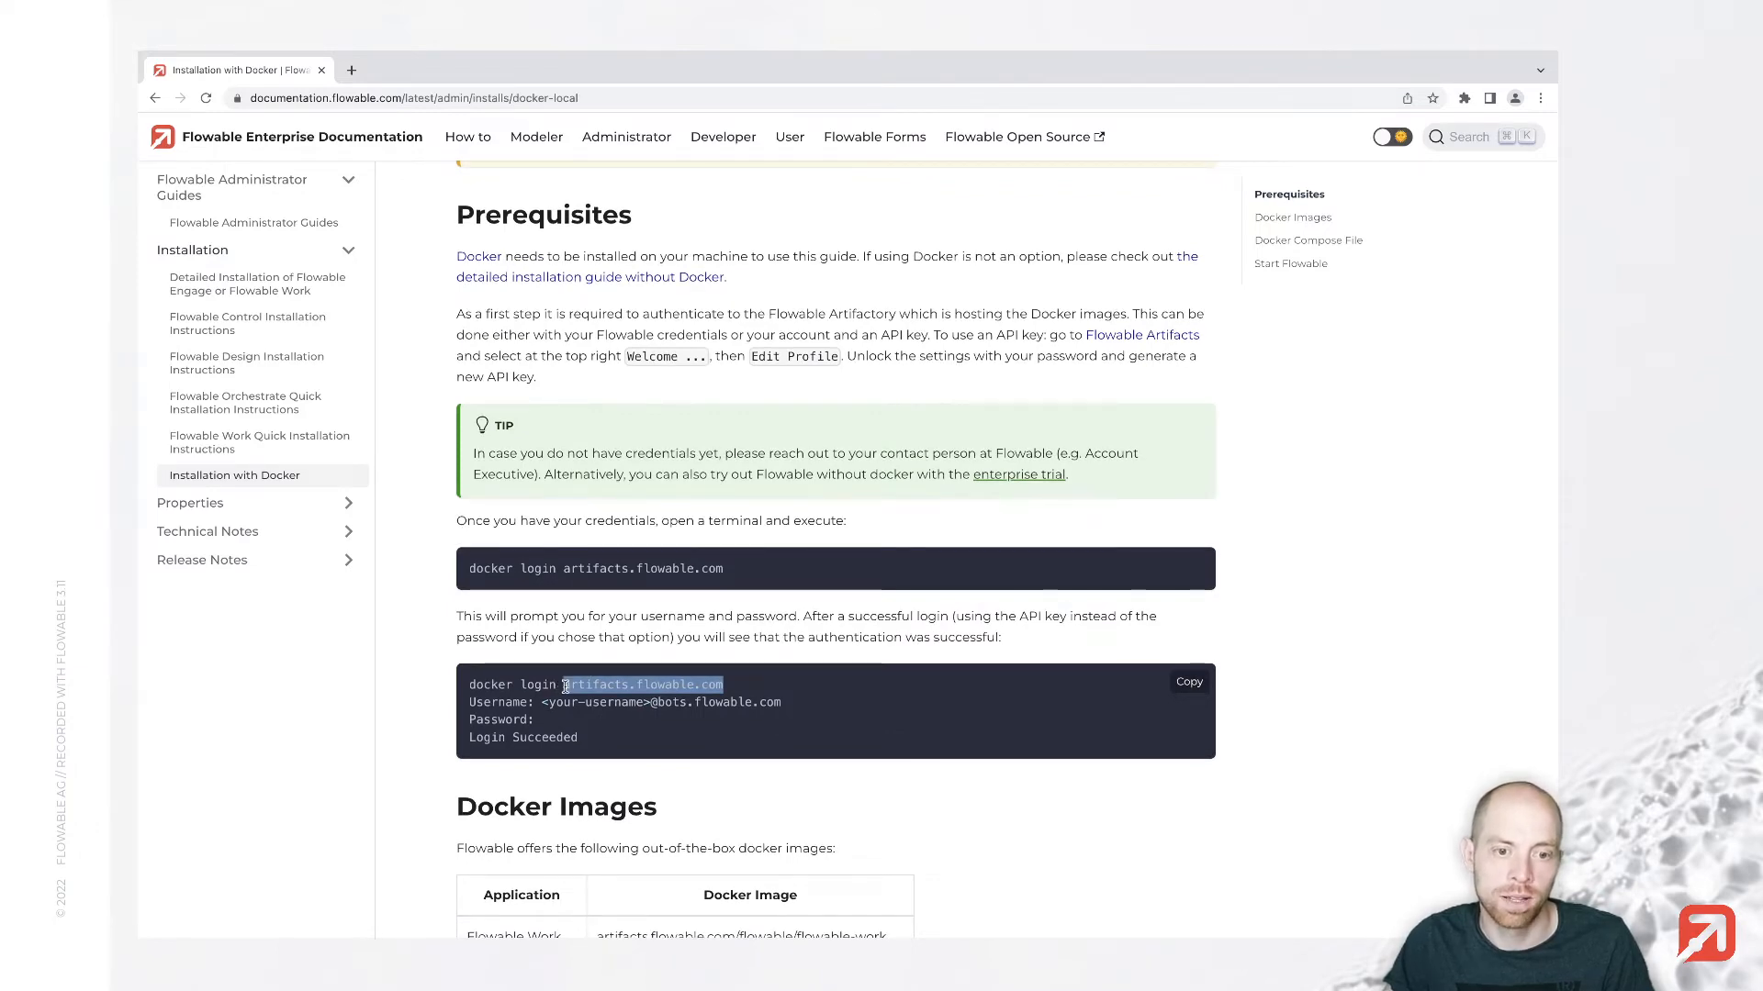
scroll("up", 3)
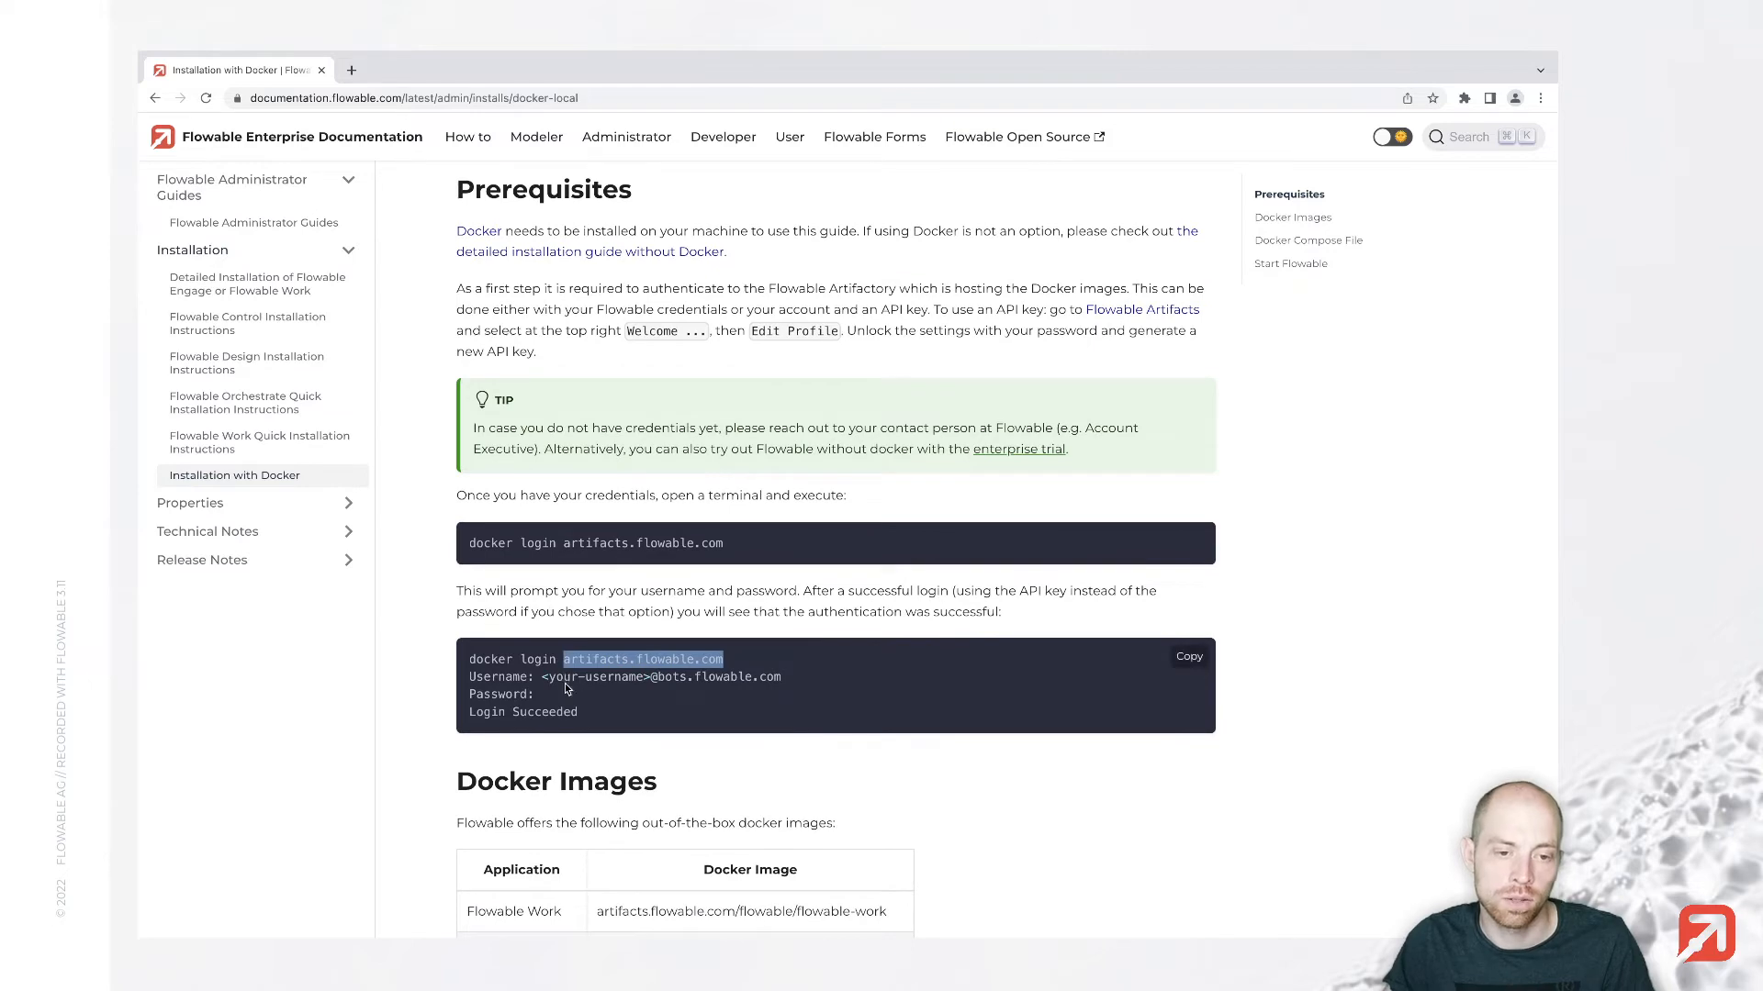
scroll("down", 3)
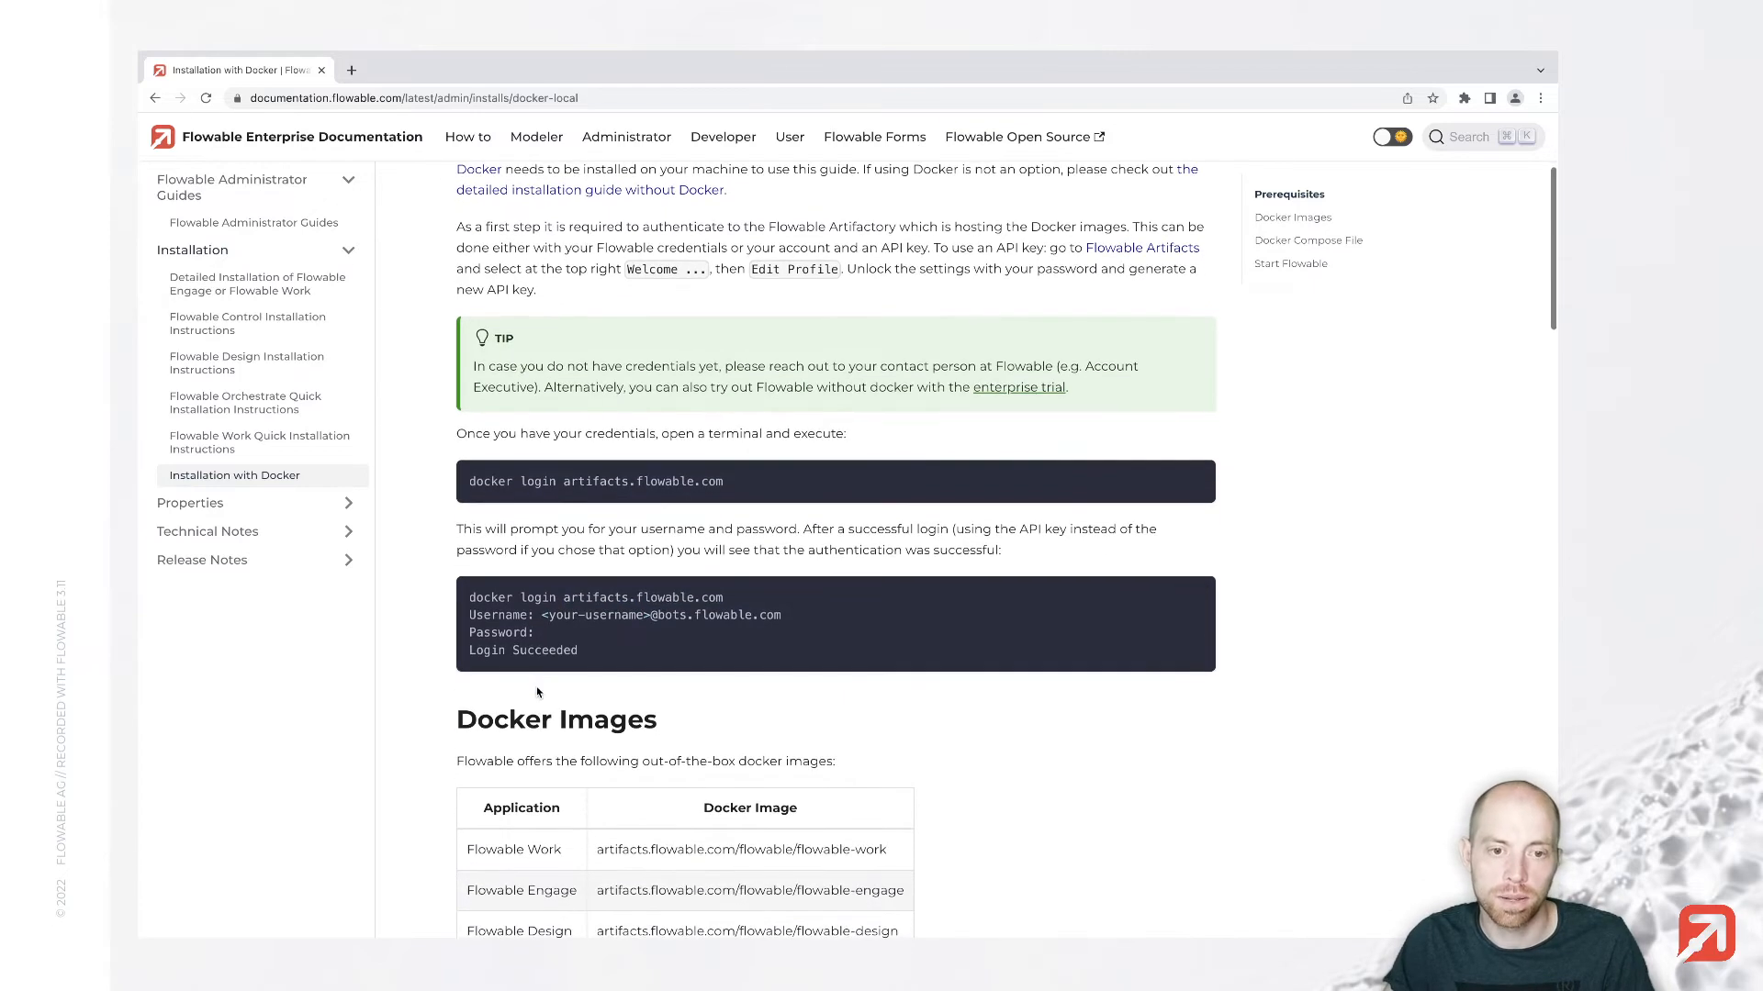
Review the Docker images table, highlighting the work image name.
scroll("down", 3)
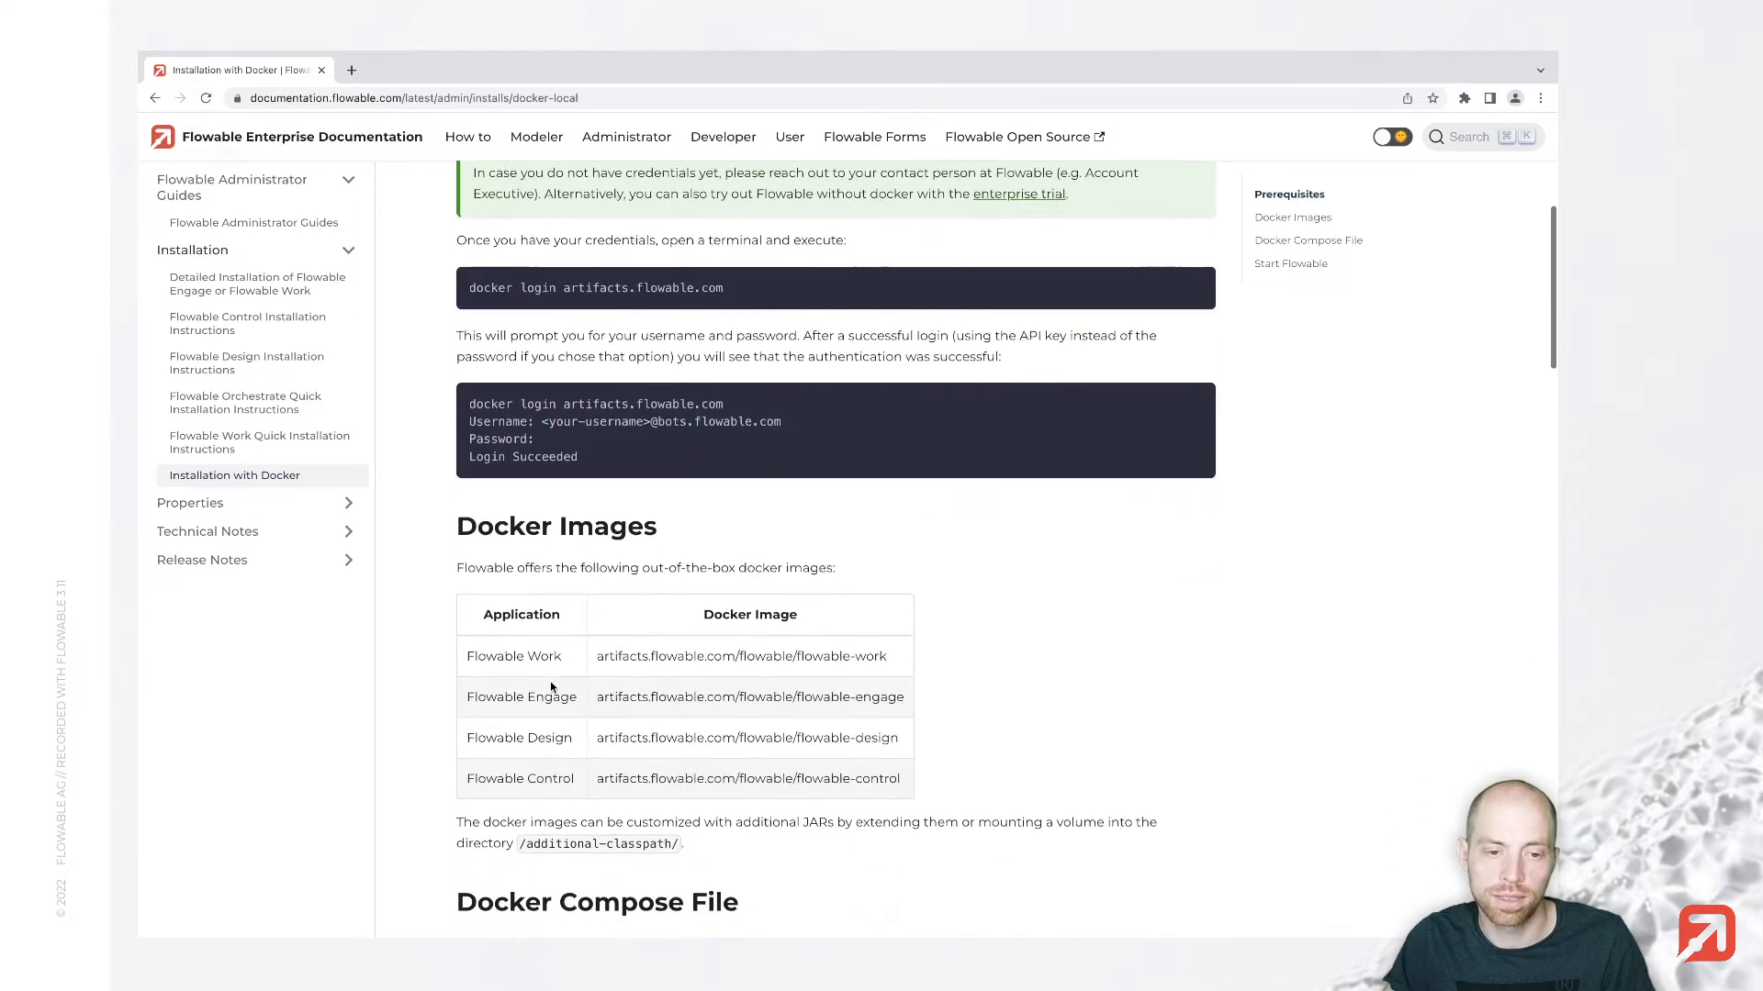
scroll("down", 3)
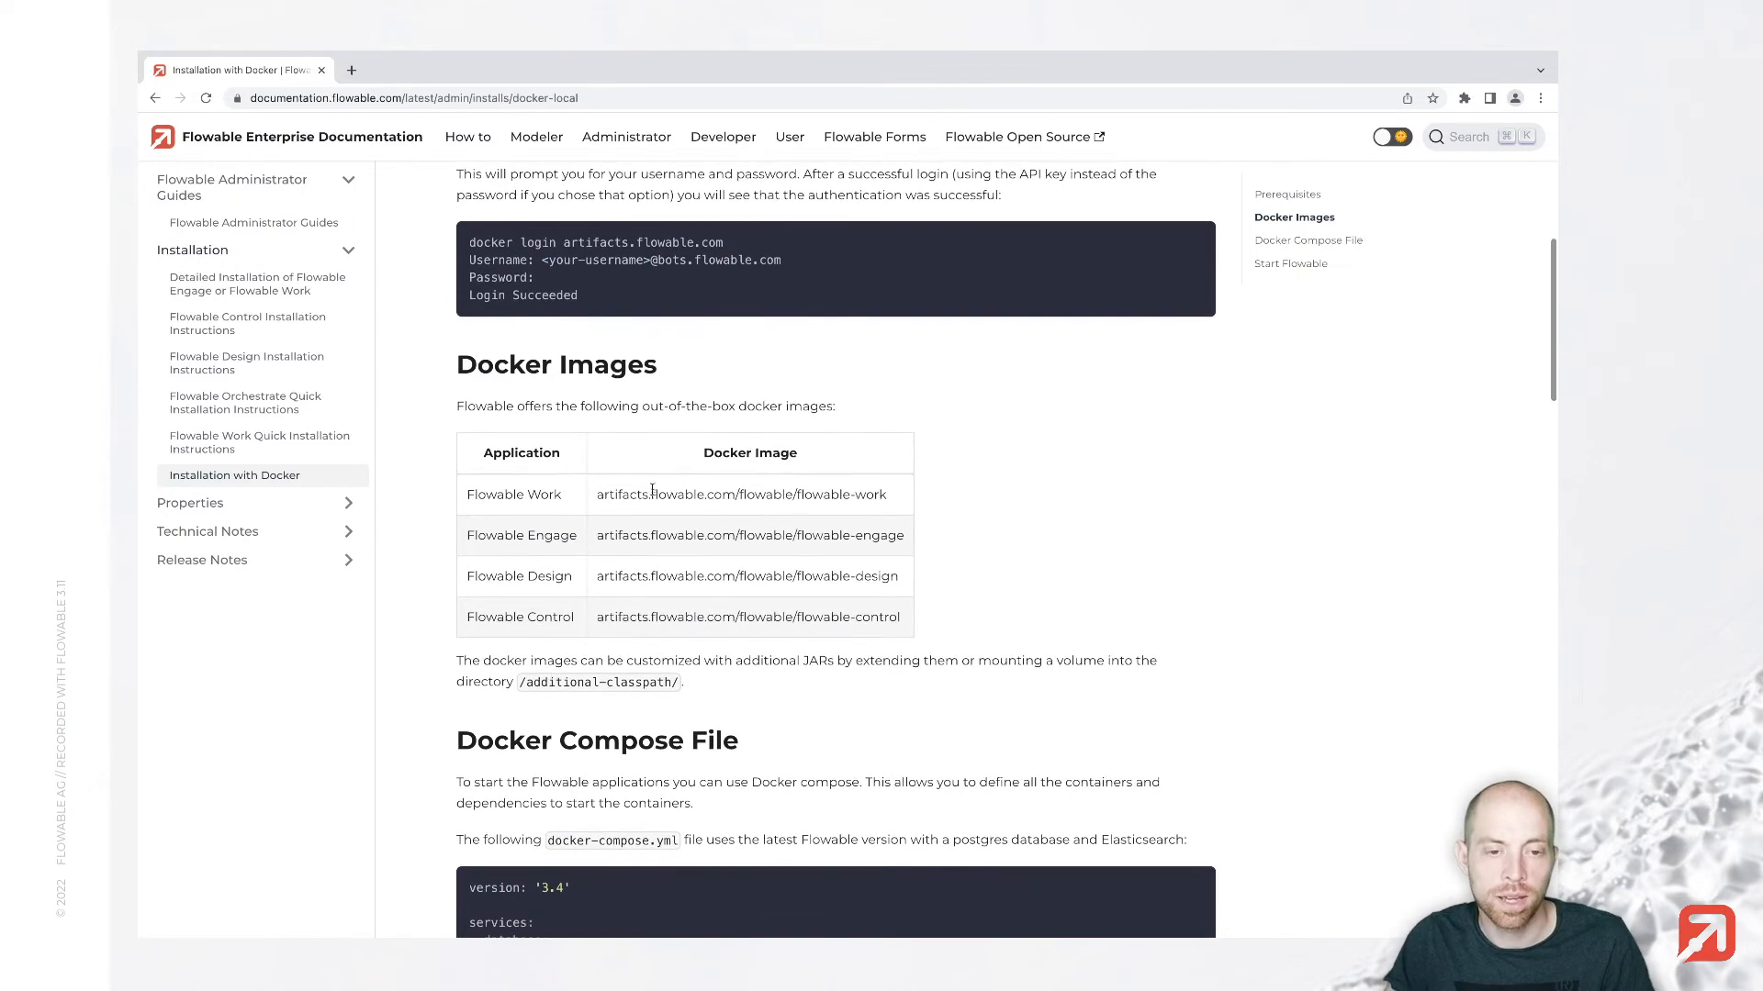
scroll("down", 3)
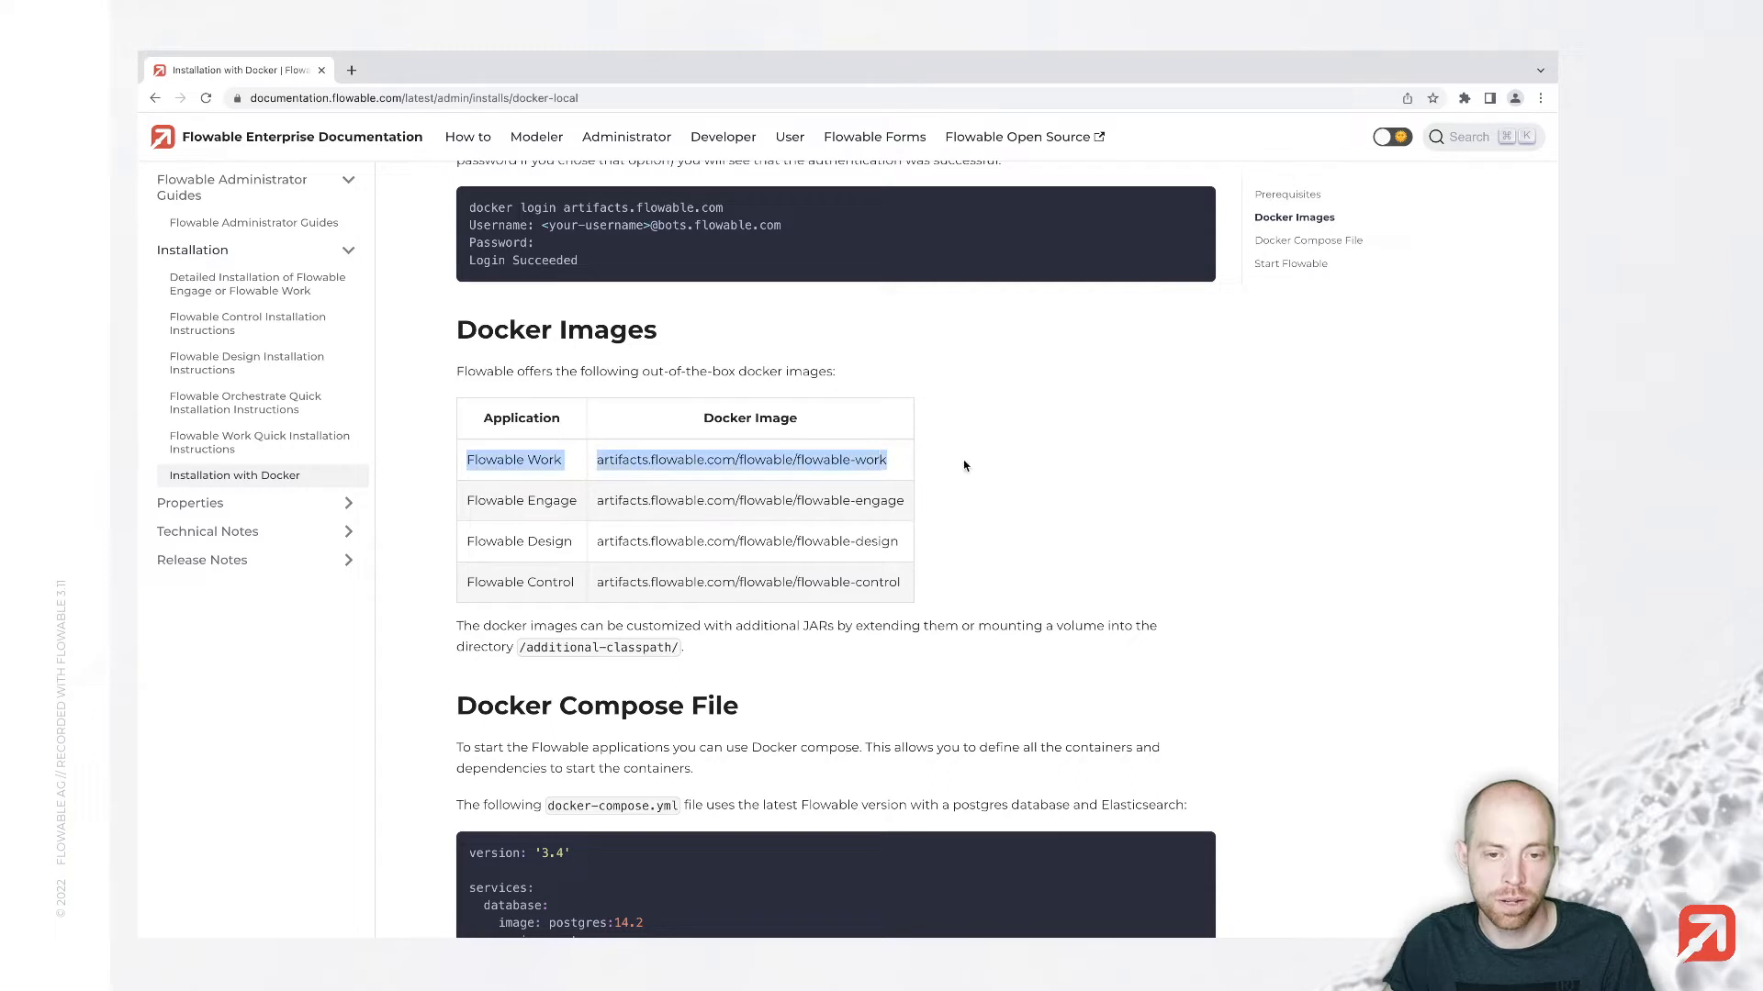
mouse_move(490, 547)
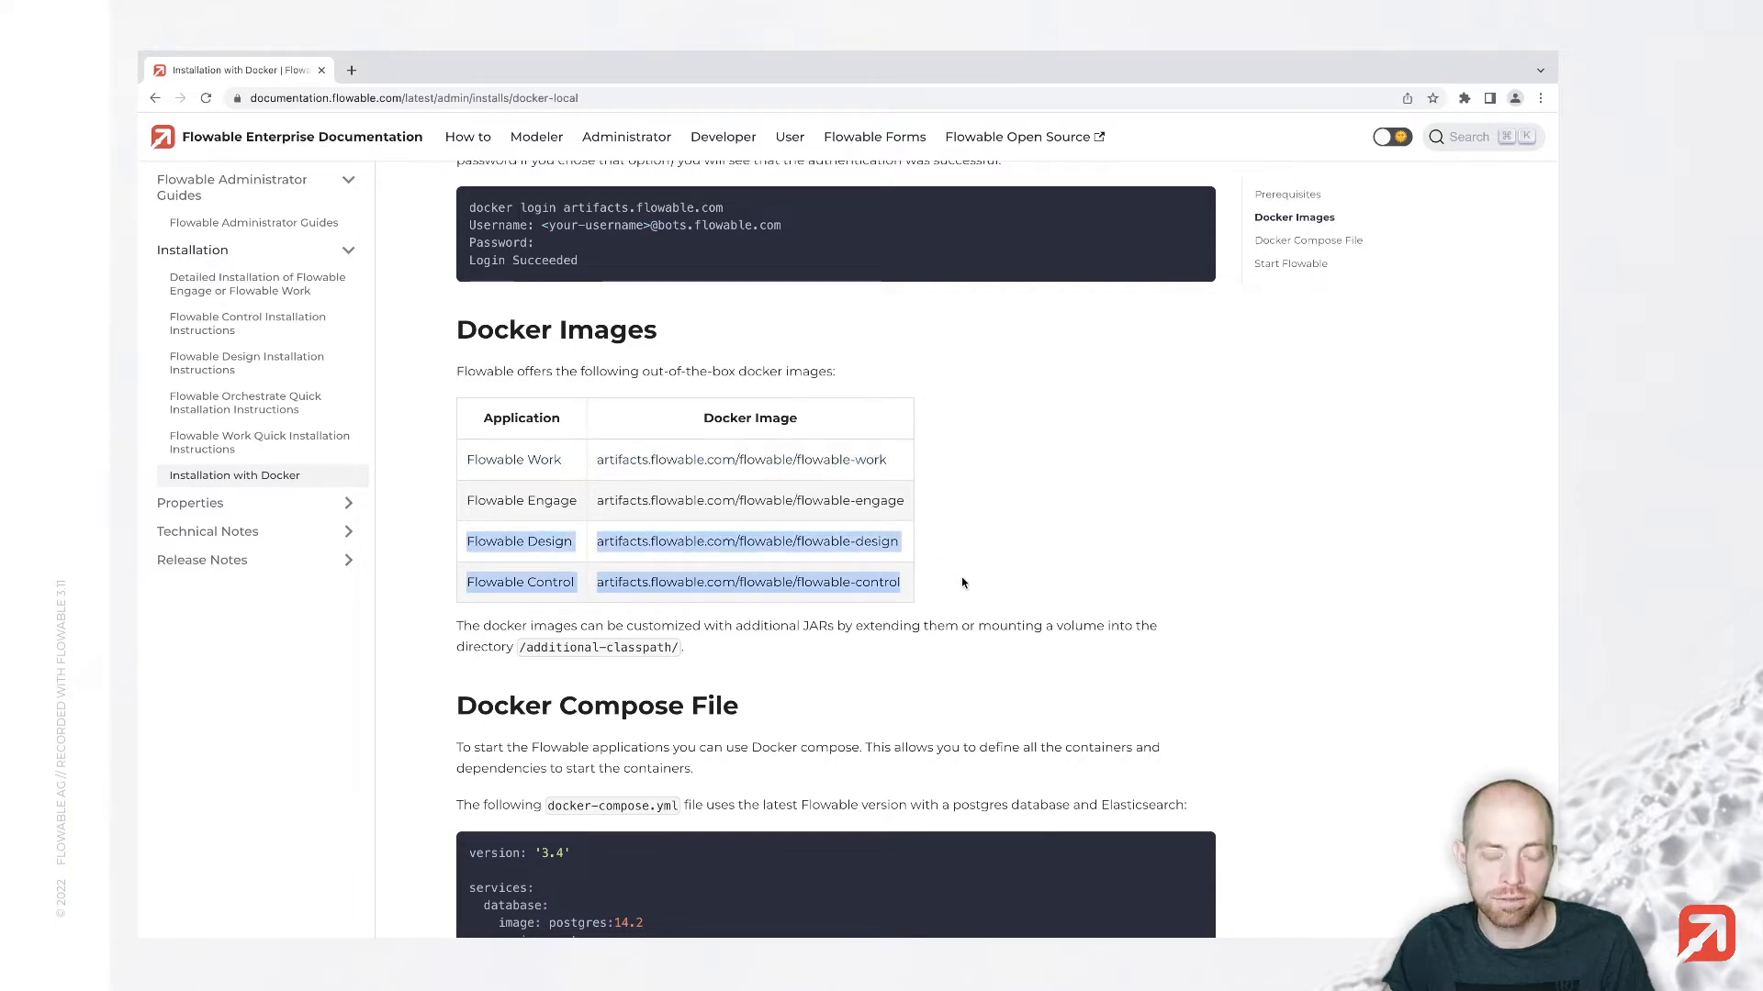
scroll("down", 3)
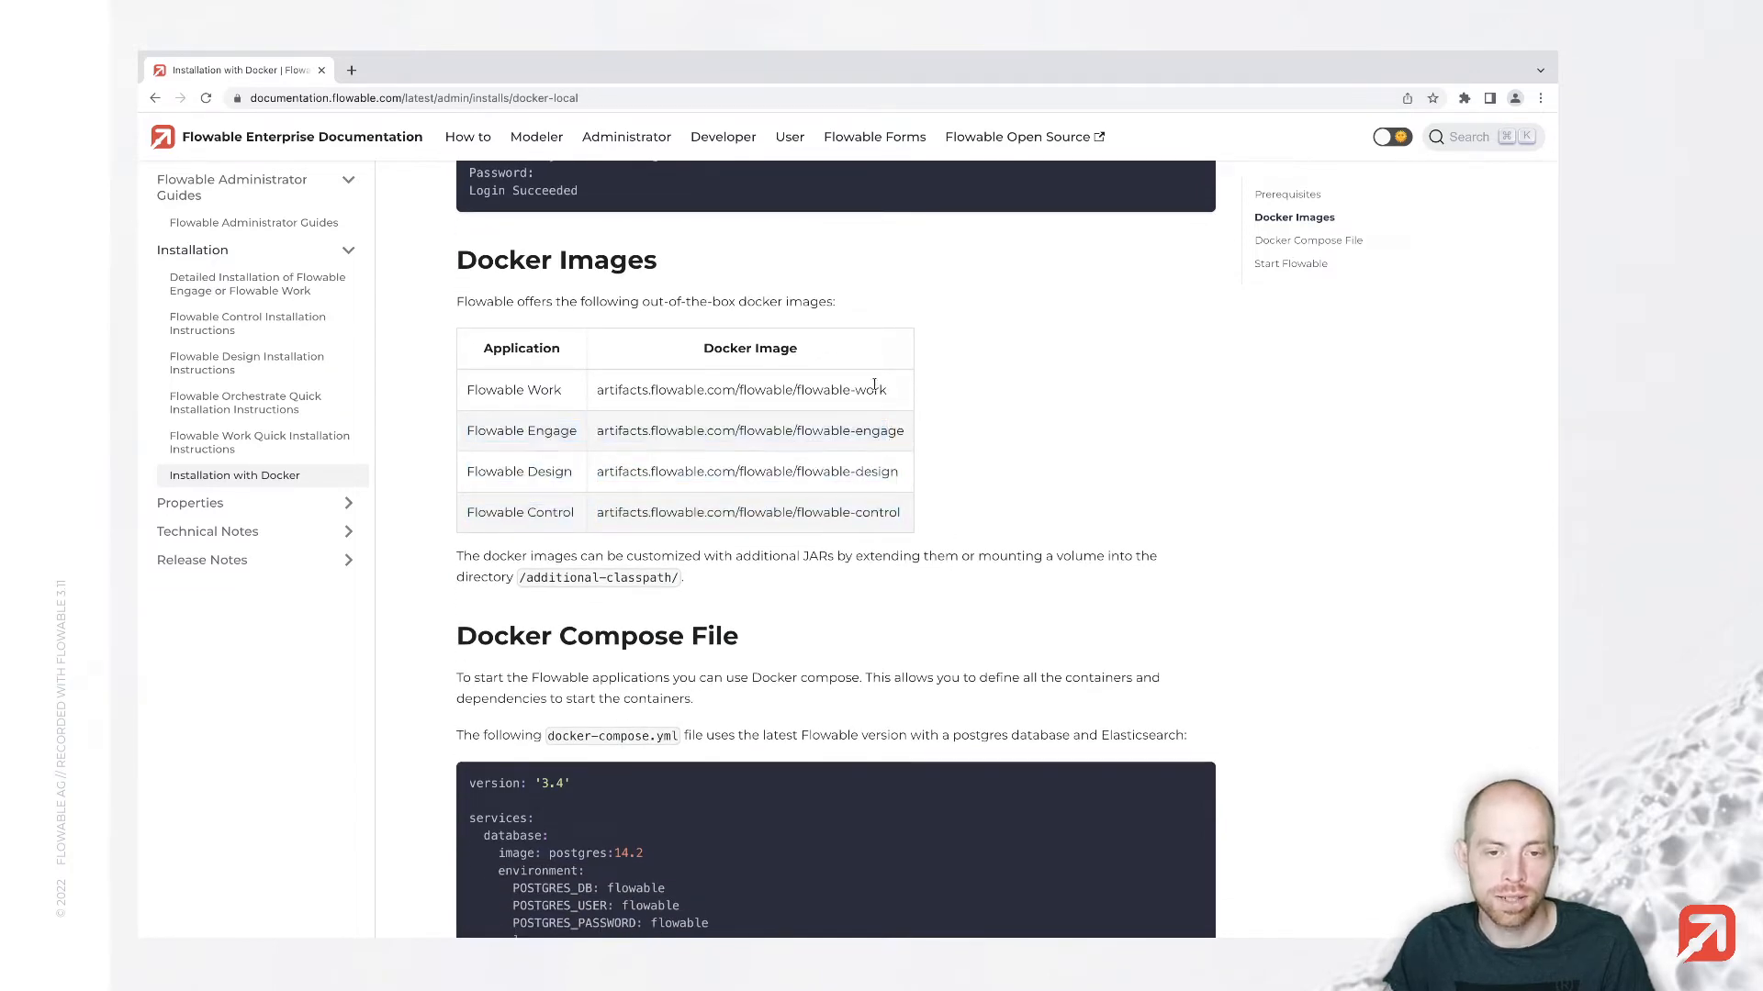
double_click(868, 387)
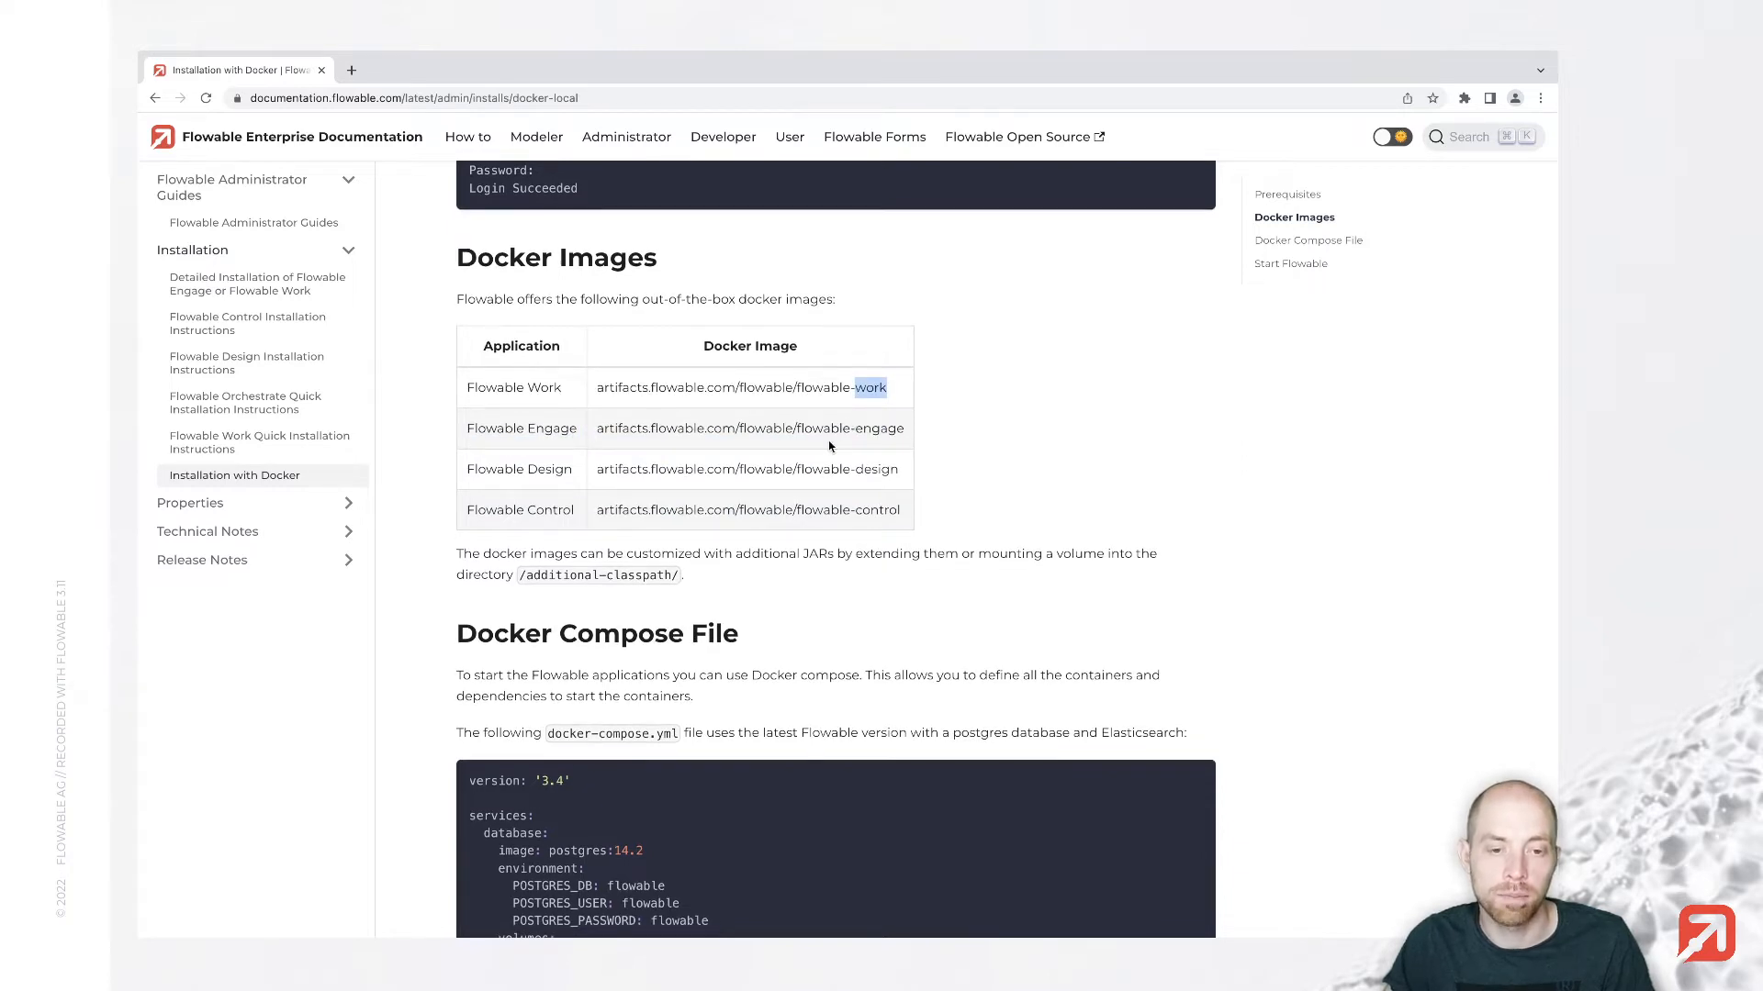
mouse_move(778, 437)
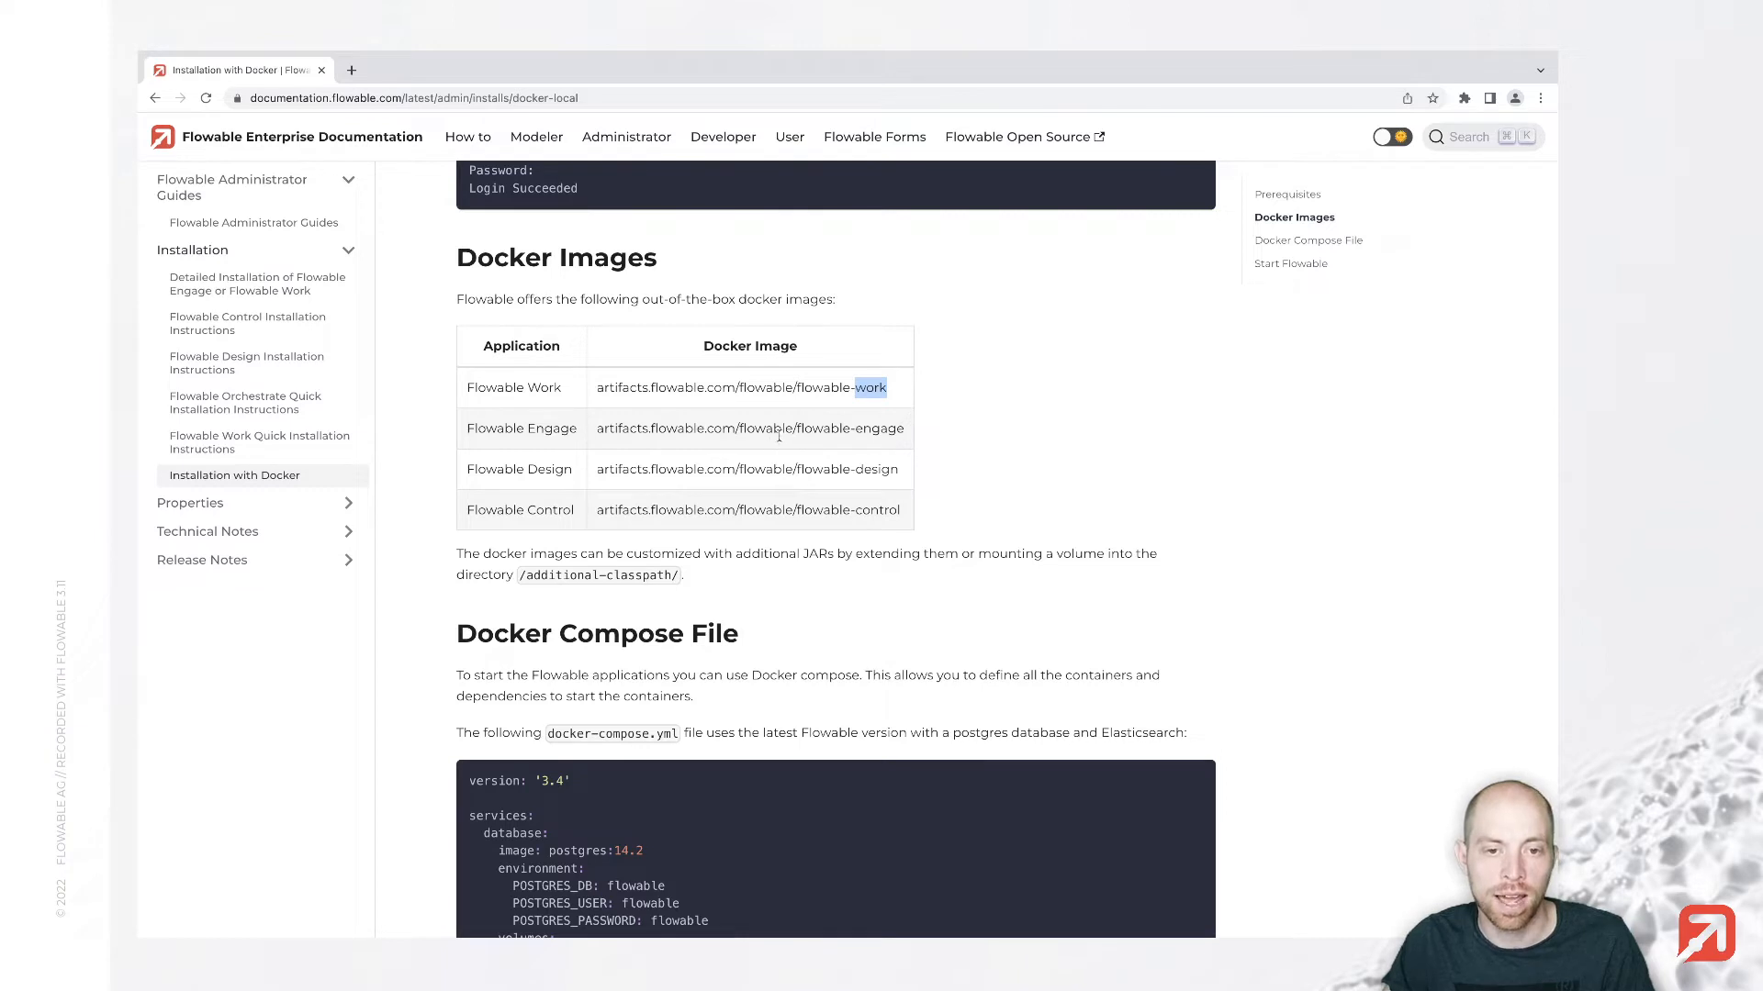
mouse_move(511, 407)
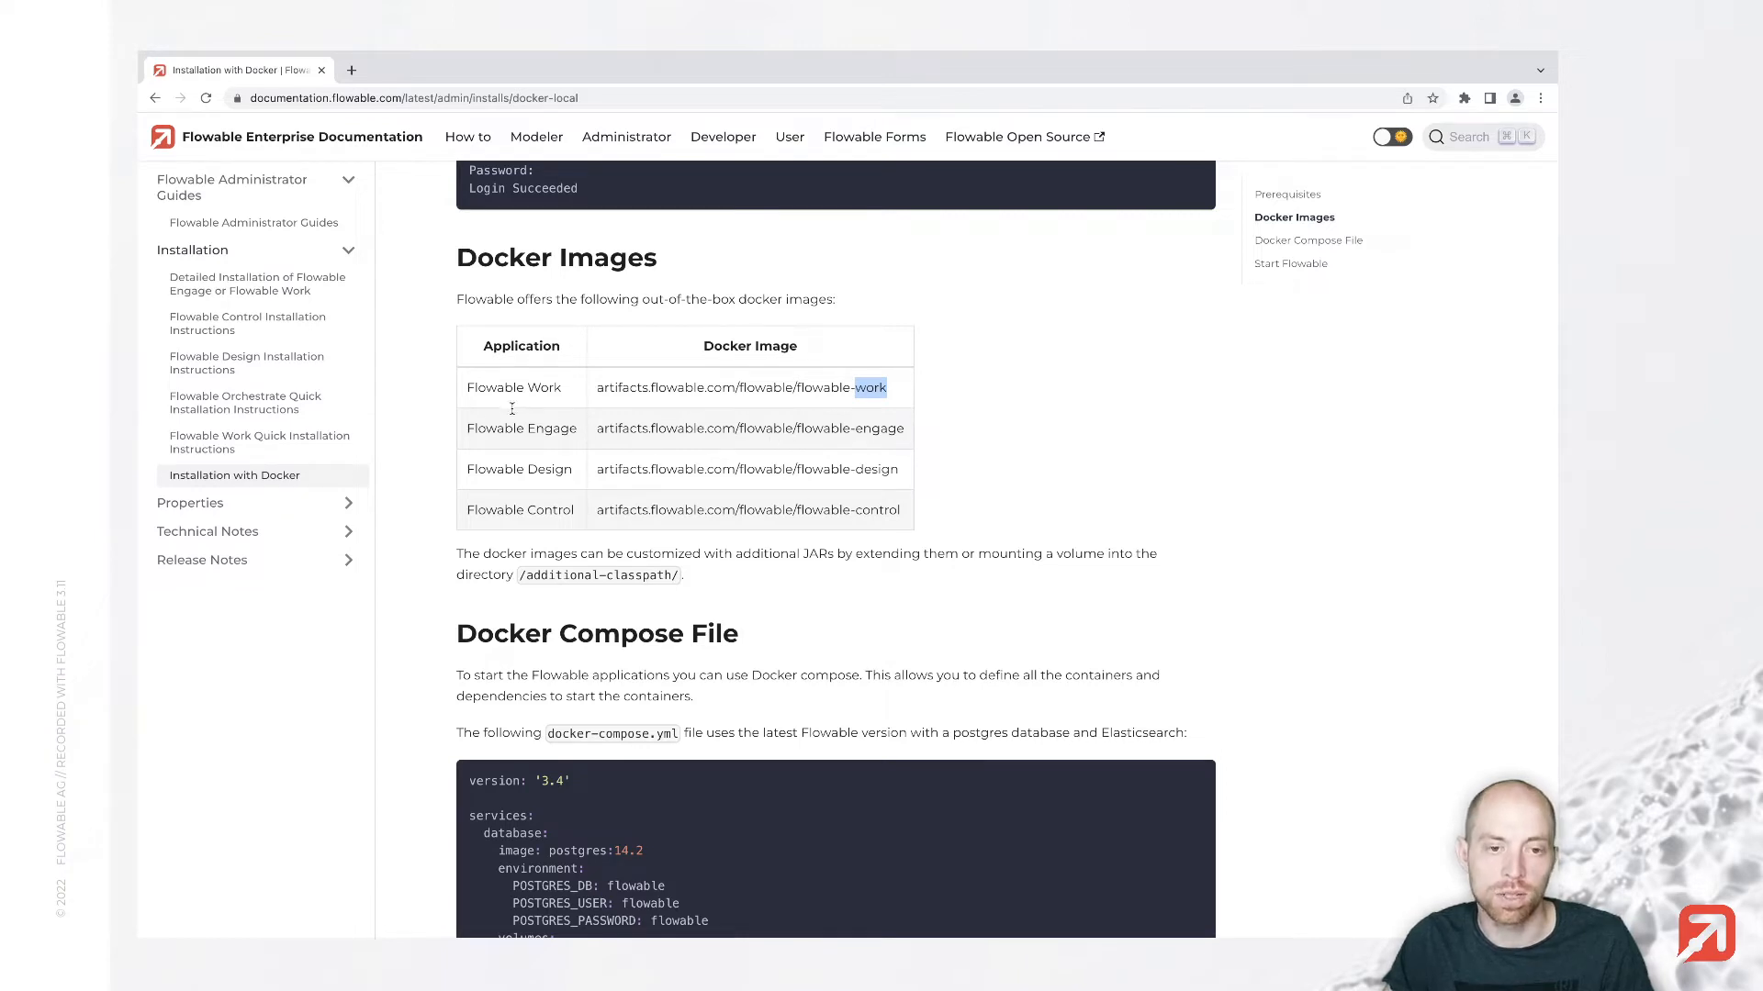
mouse_move(607, 440)
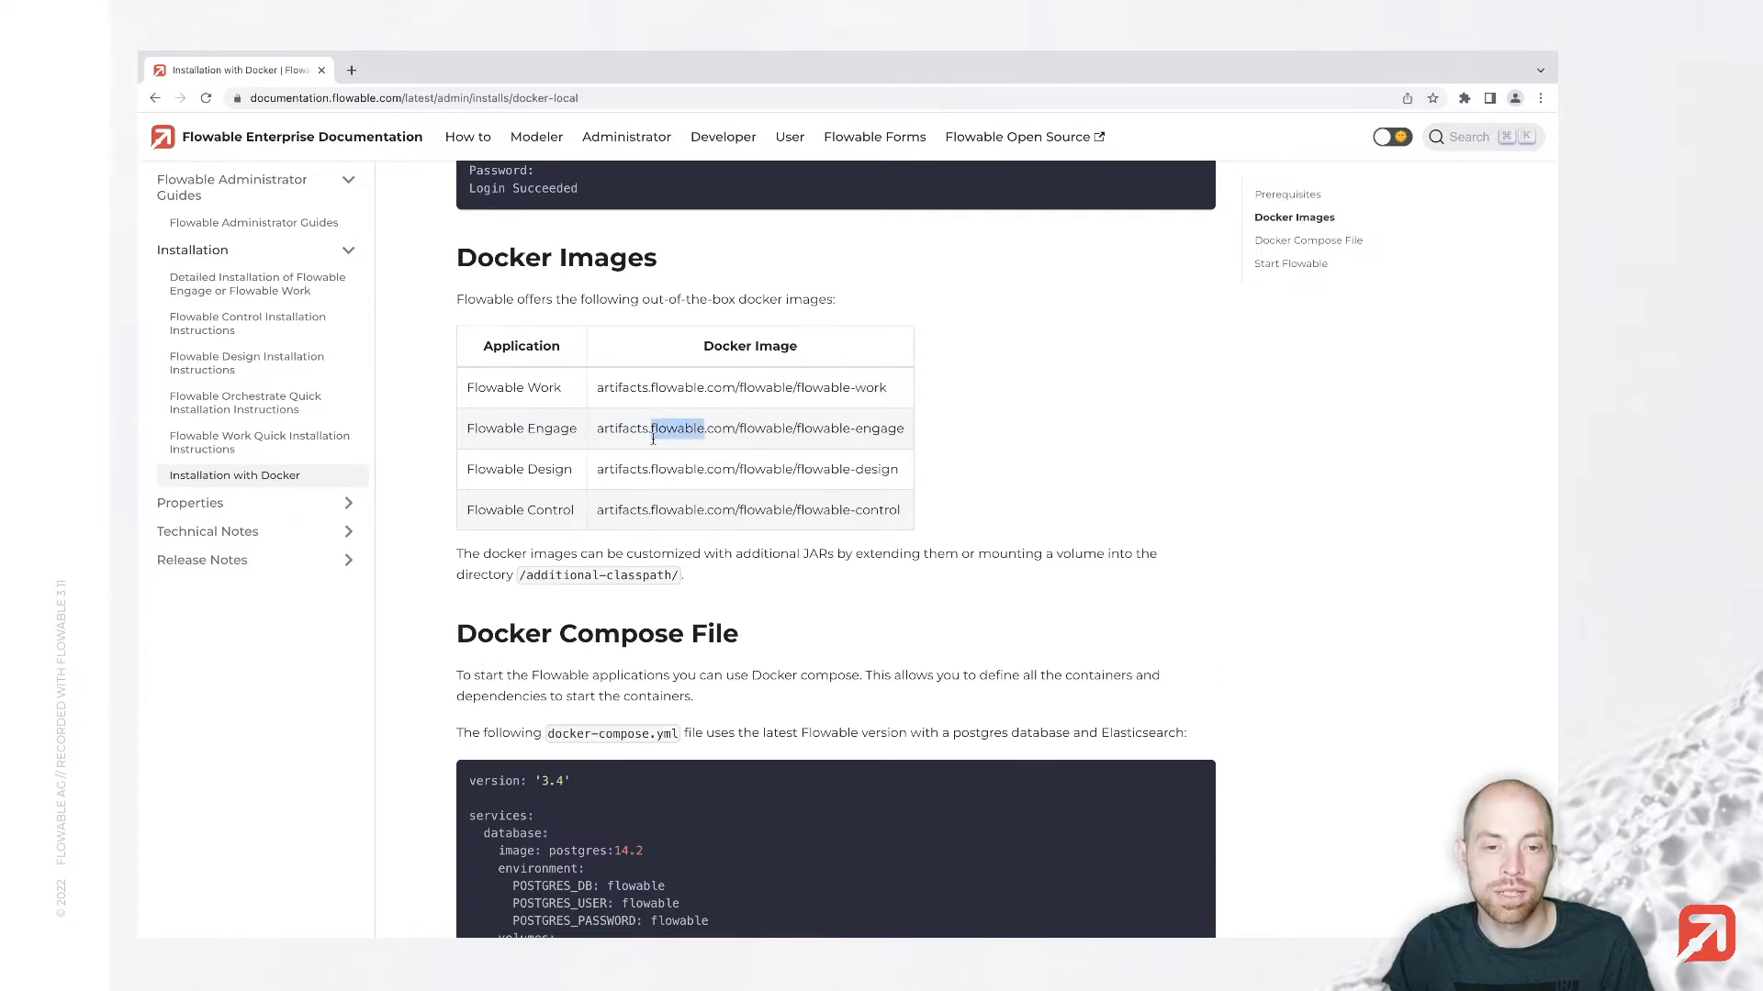
Scroll past the classpath customisation note to the Docker Compose File section.
scroll("down", 3)
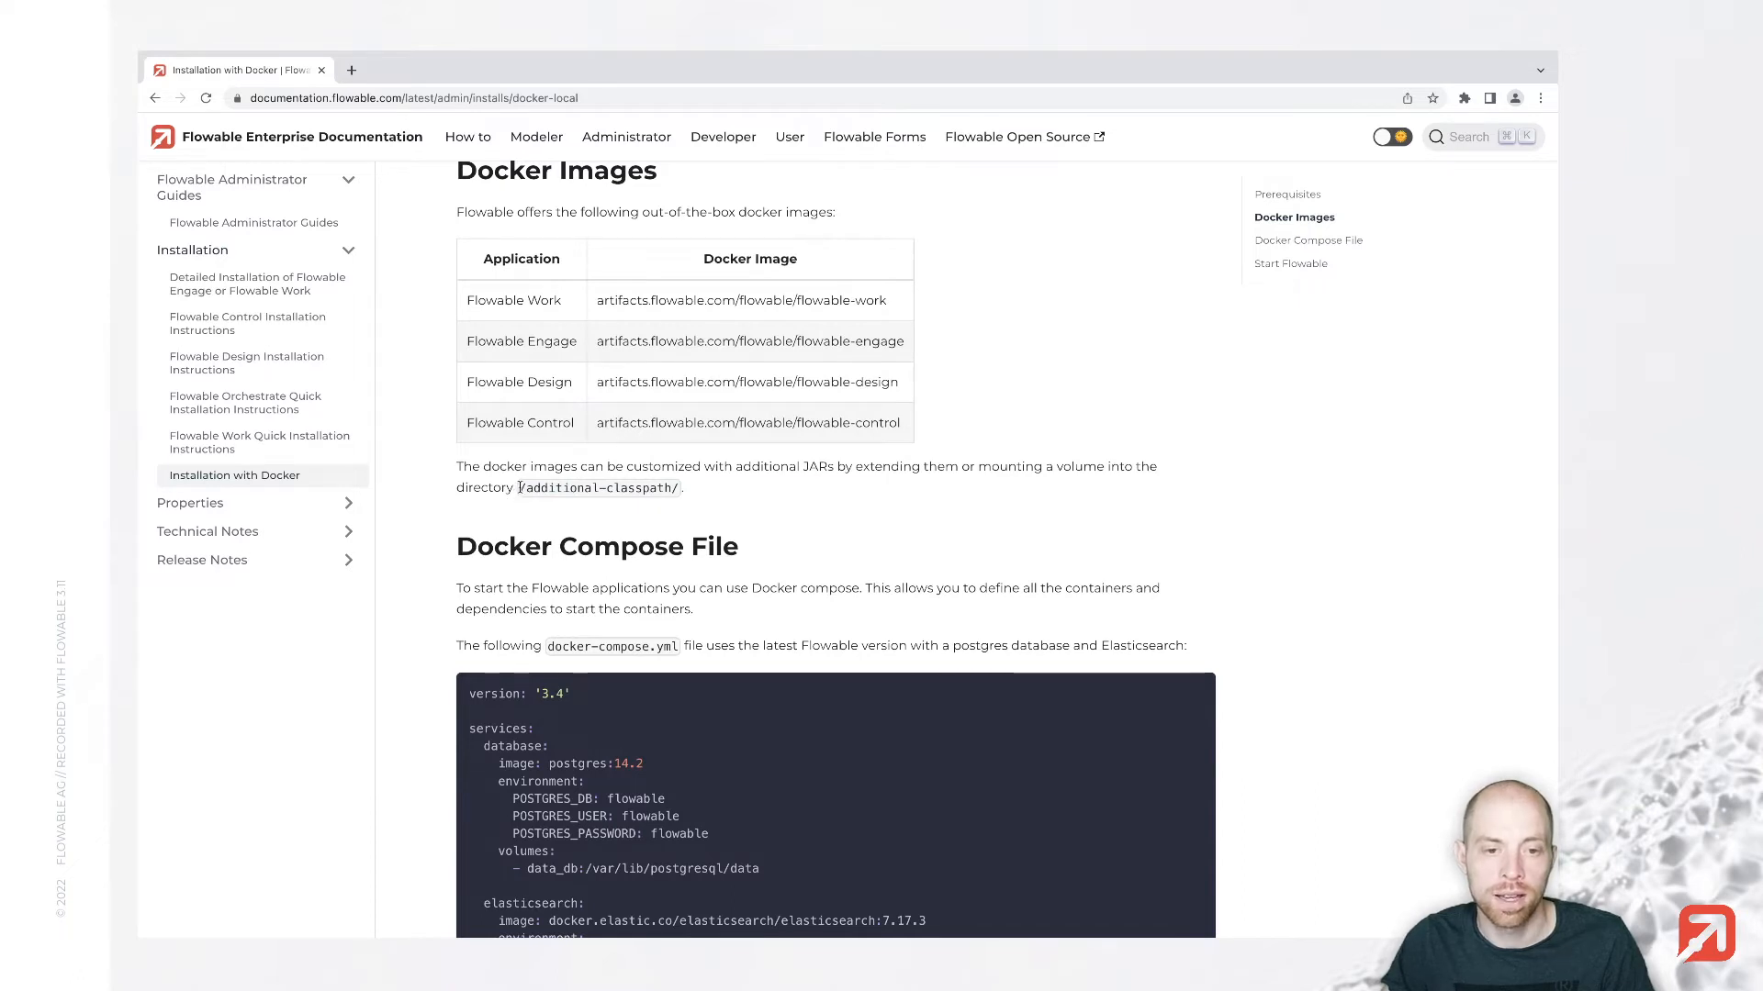
scroll("down", 3)
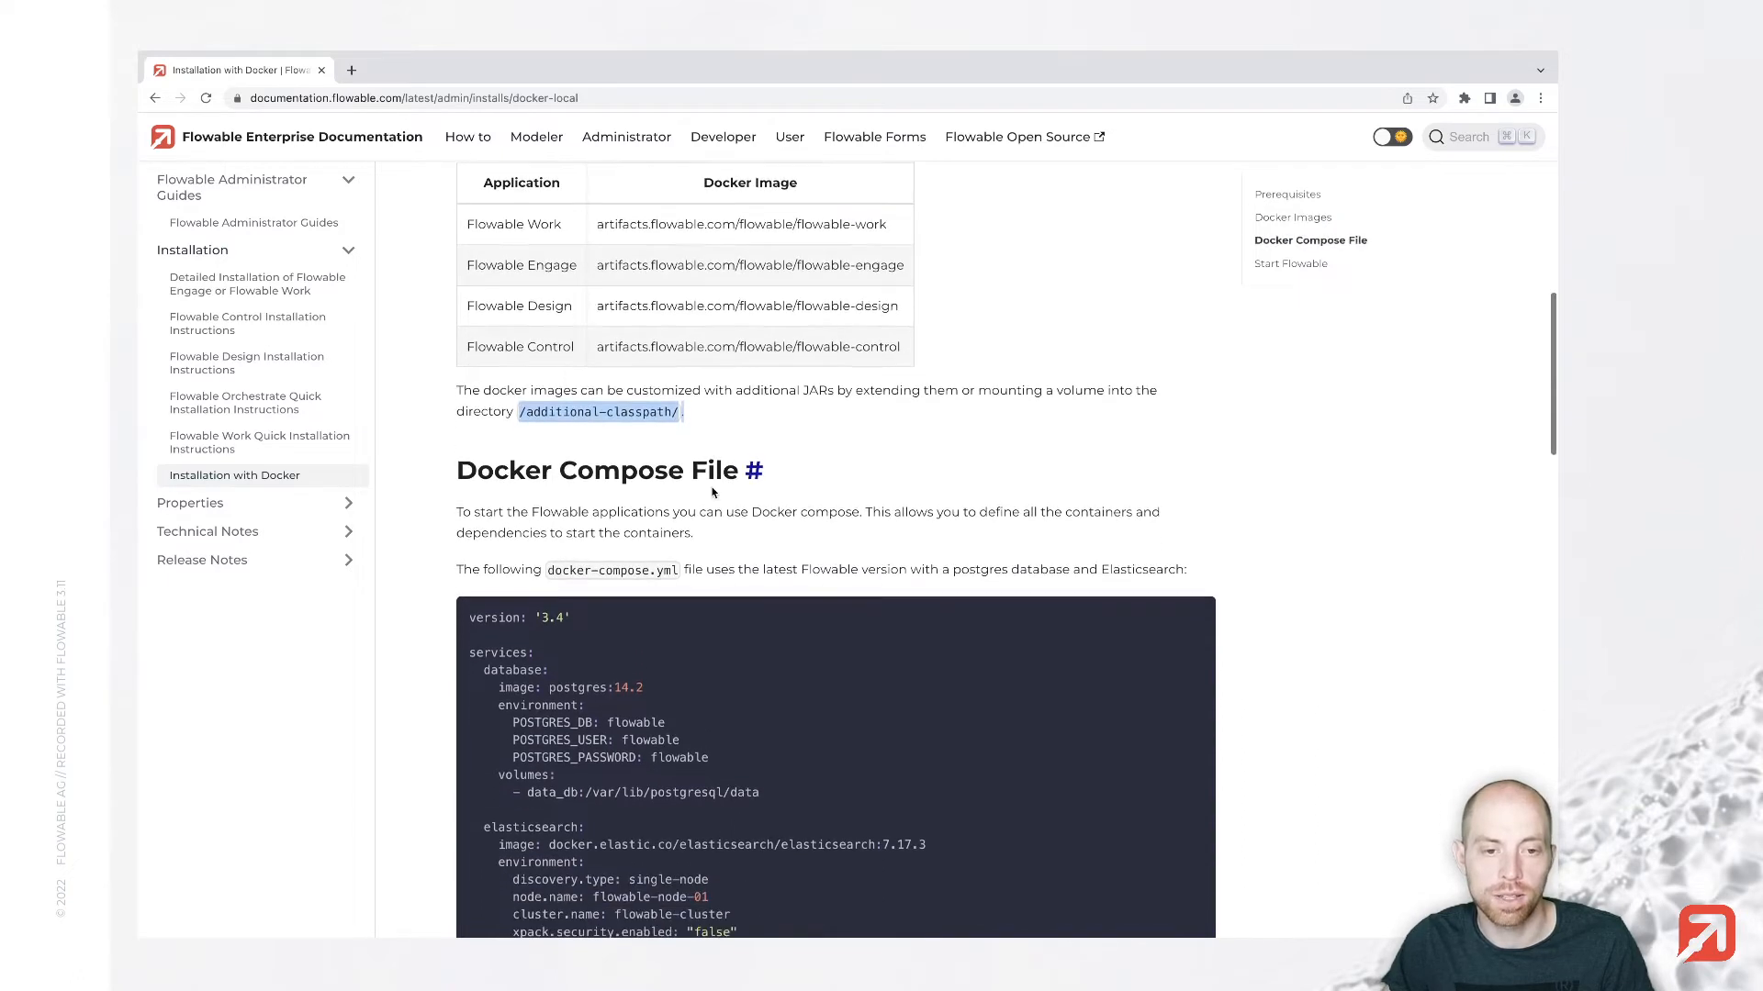
scroll("down", 3)
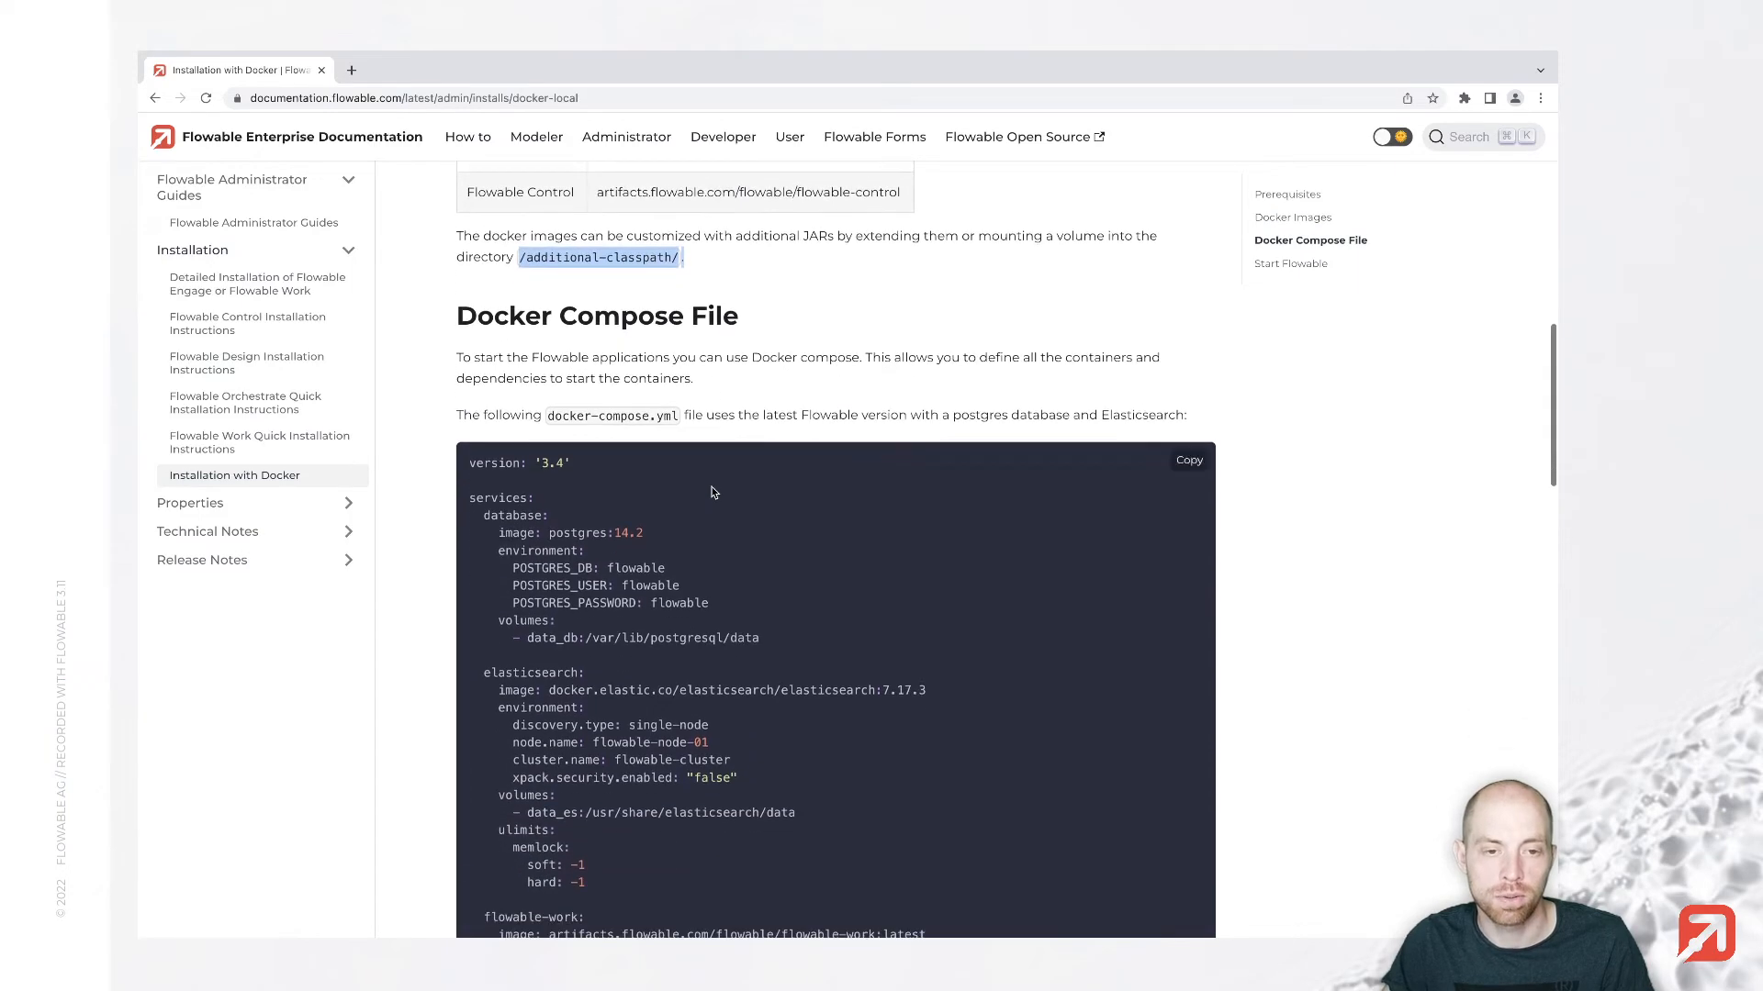
scroll("down", 3)
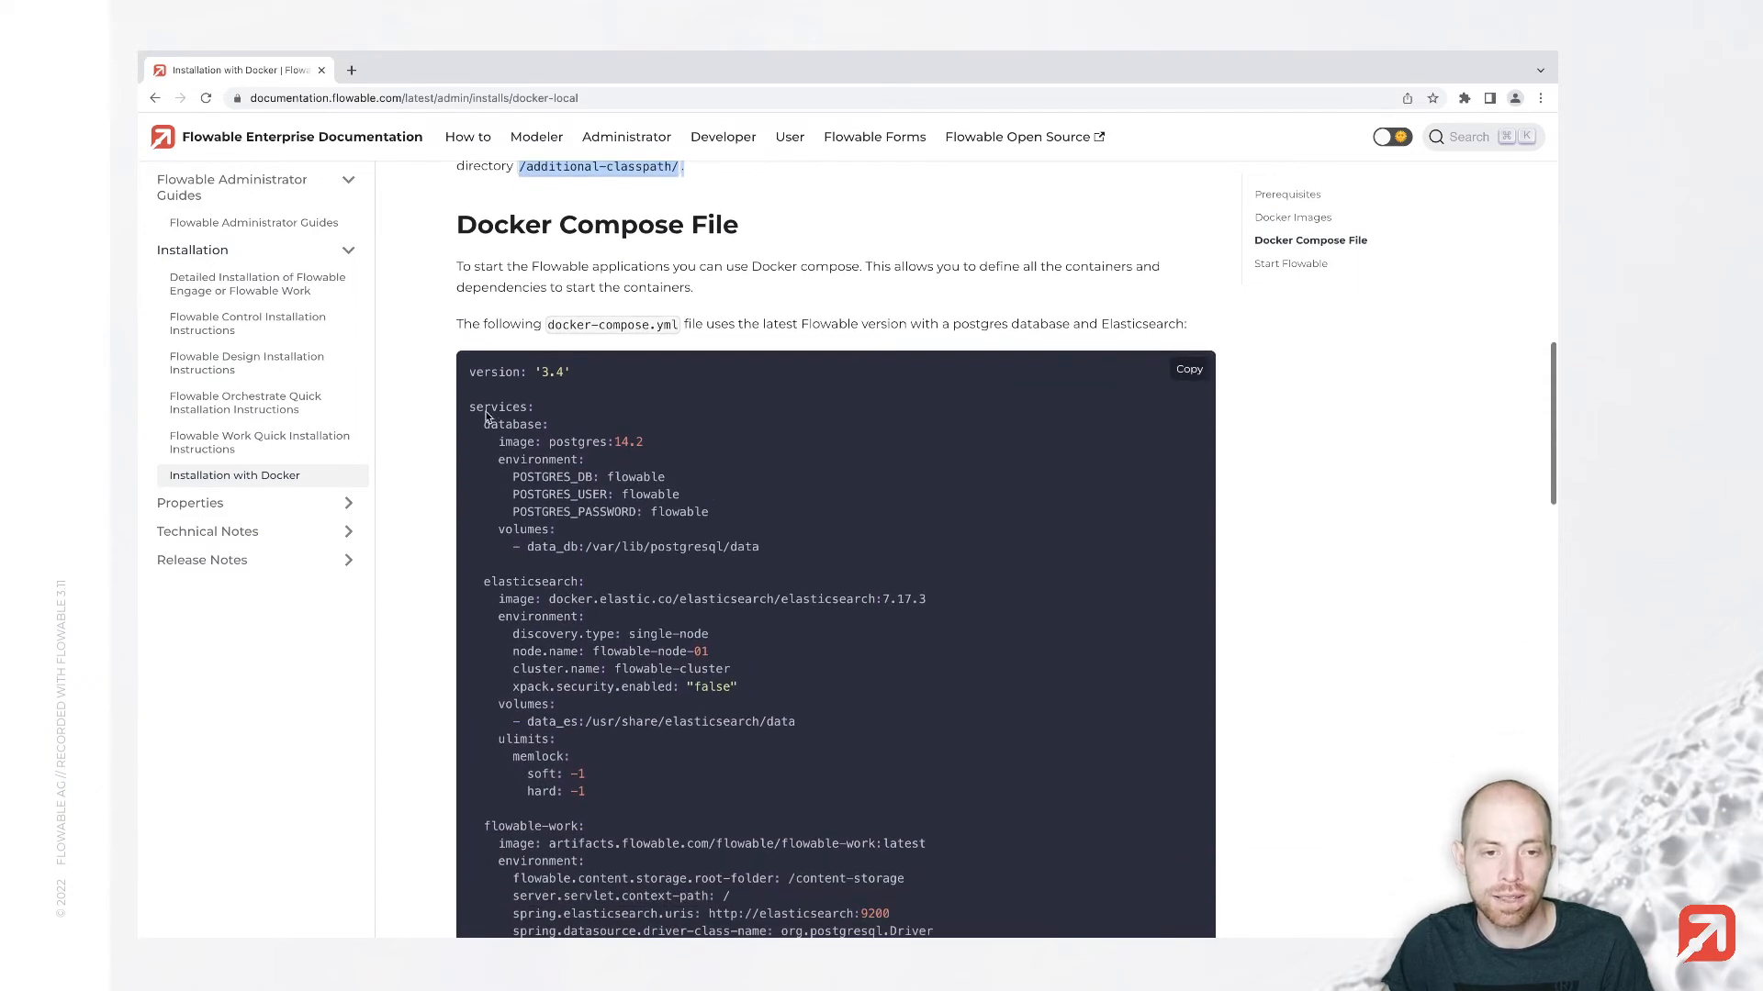
Go over the Postgres credentials and data volume, scrolling on to the Elasticsearch settings.
scroll("down", 3)
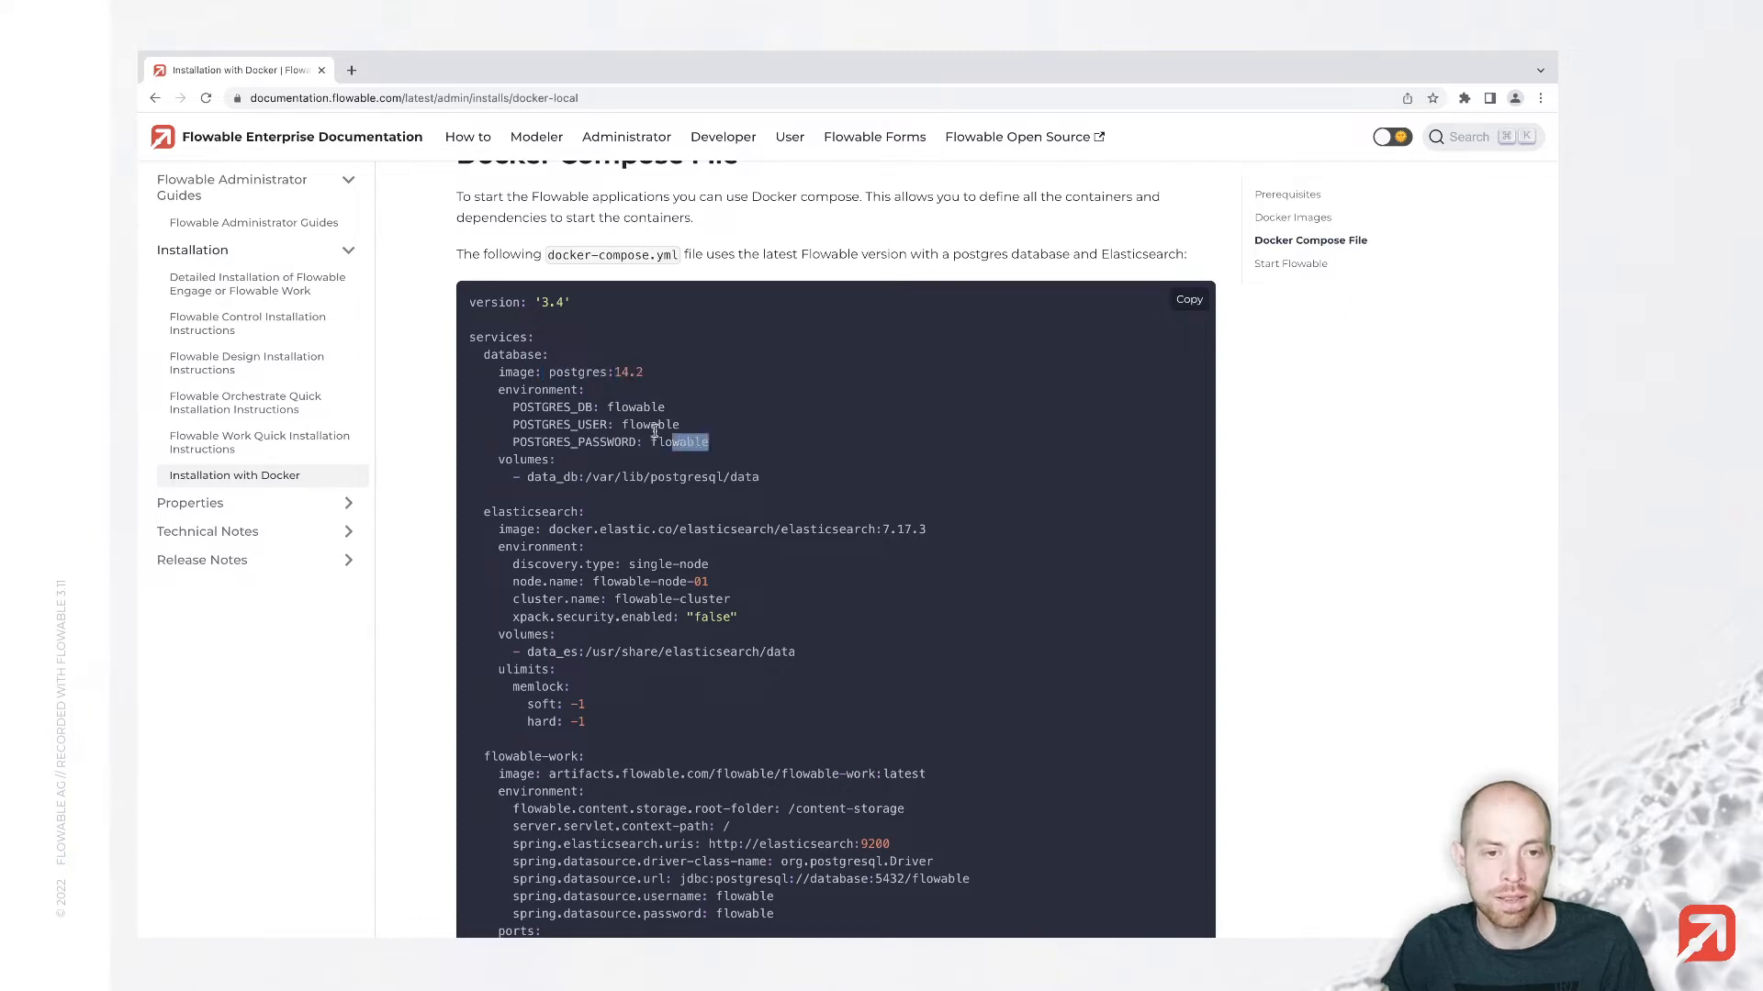
double_click(551, 406)
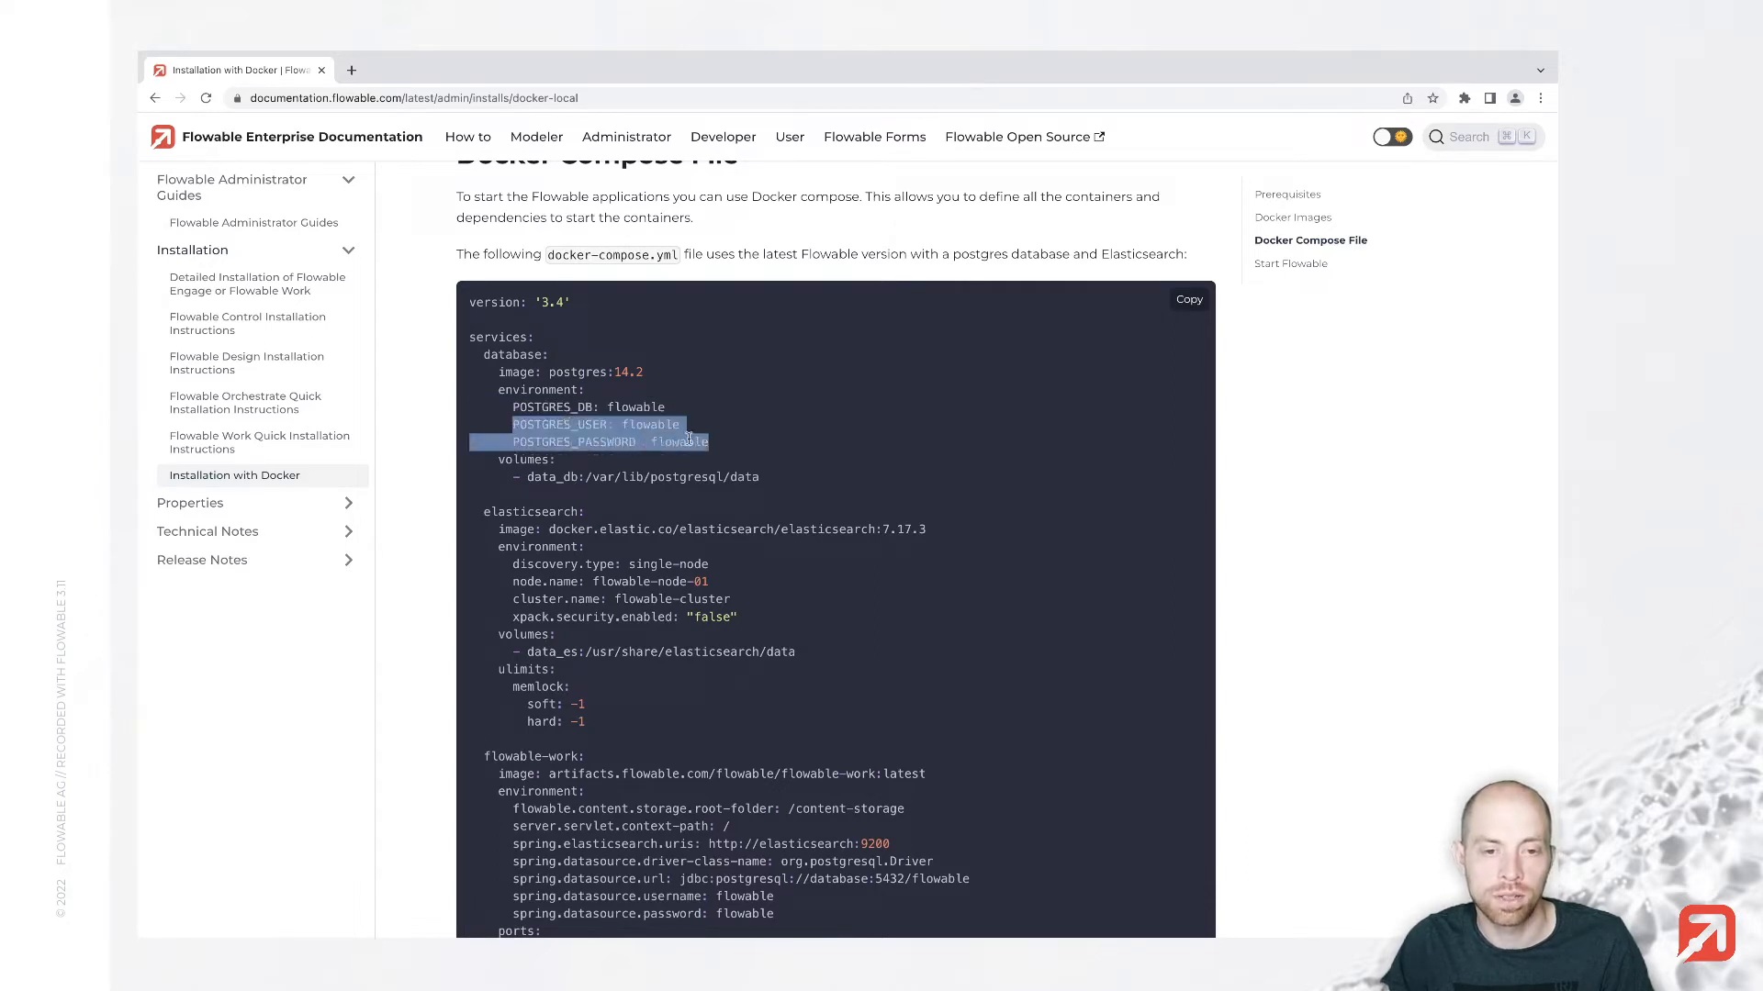
scroll("down", 3)
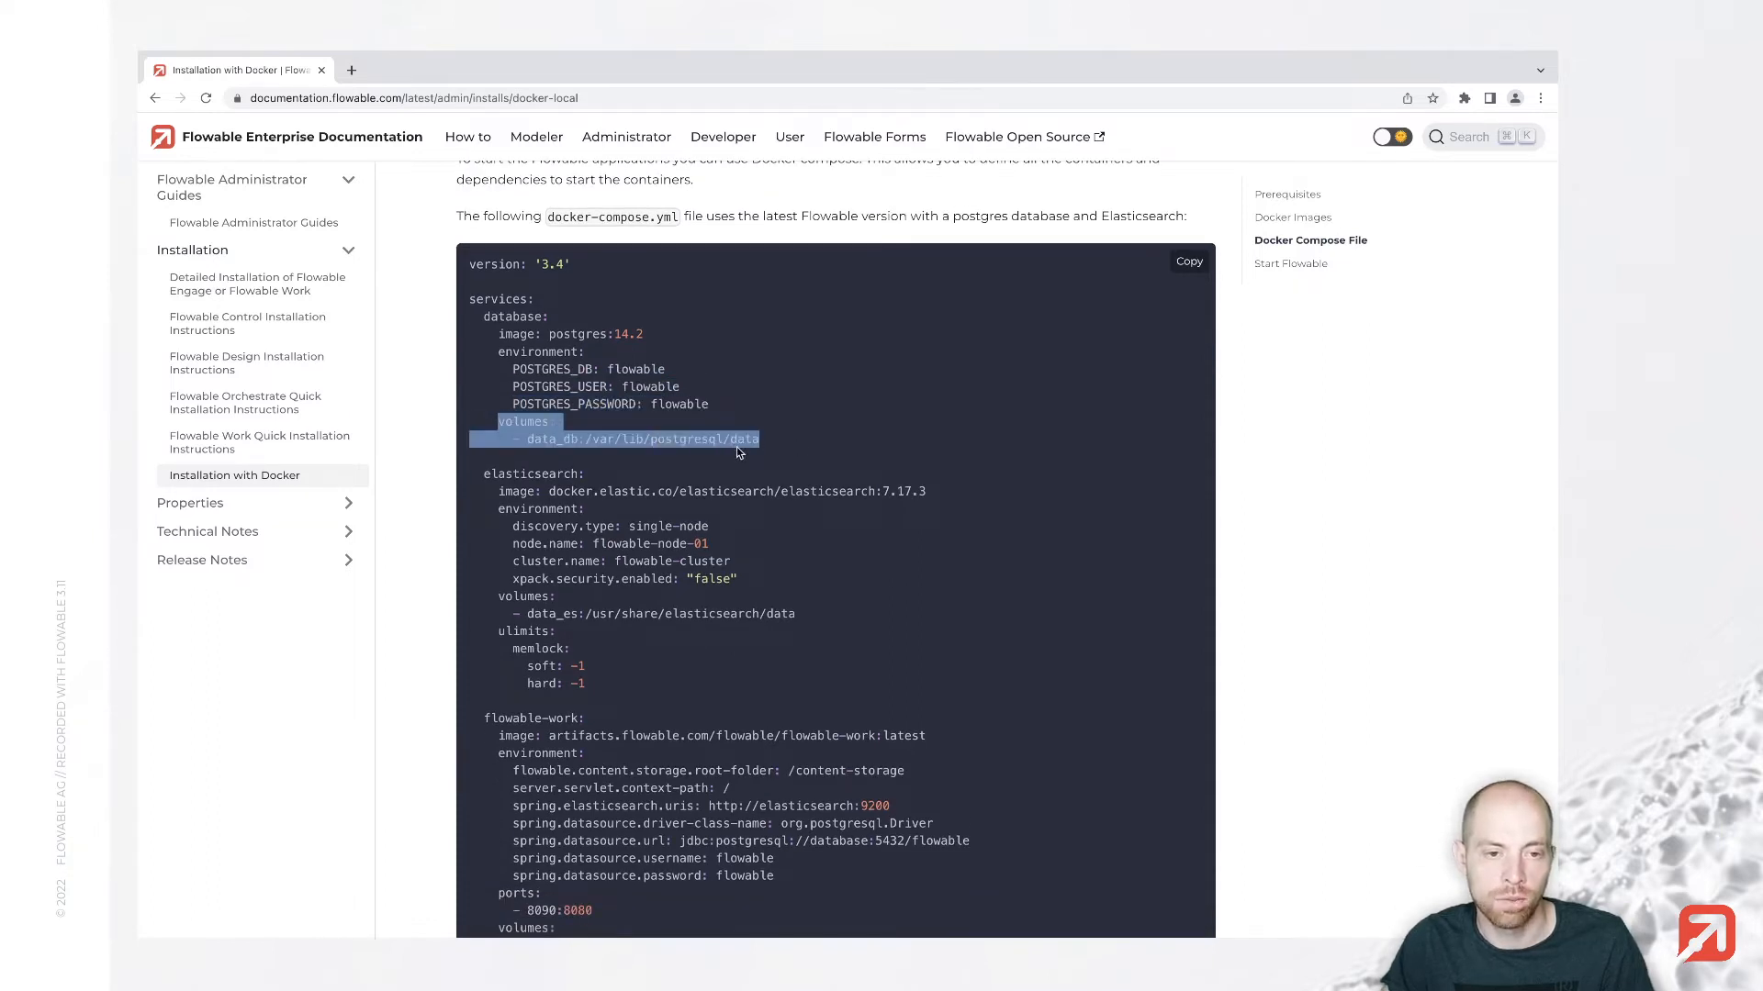
scroll("down", 3)
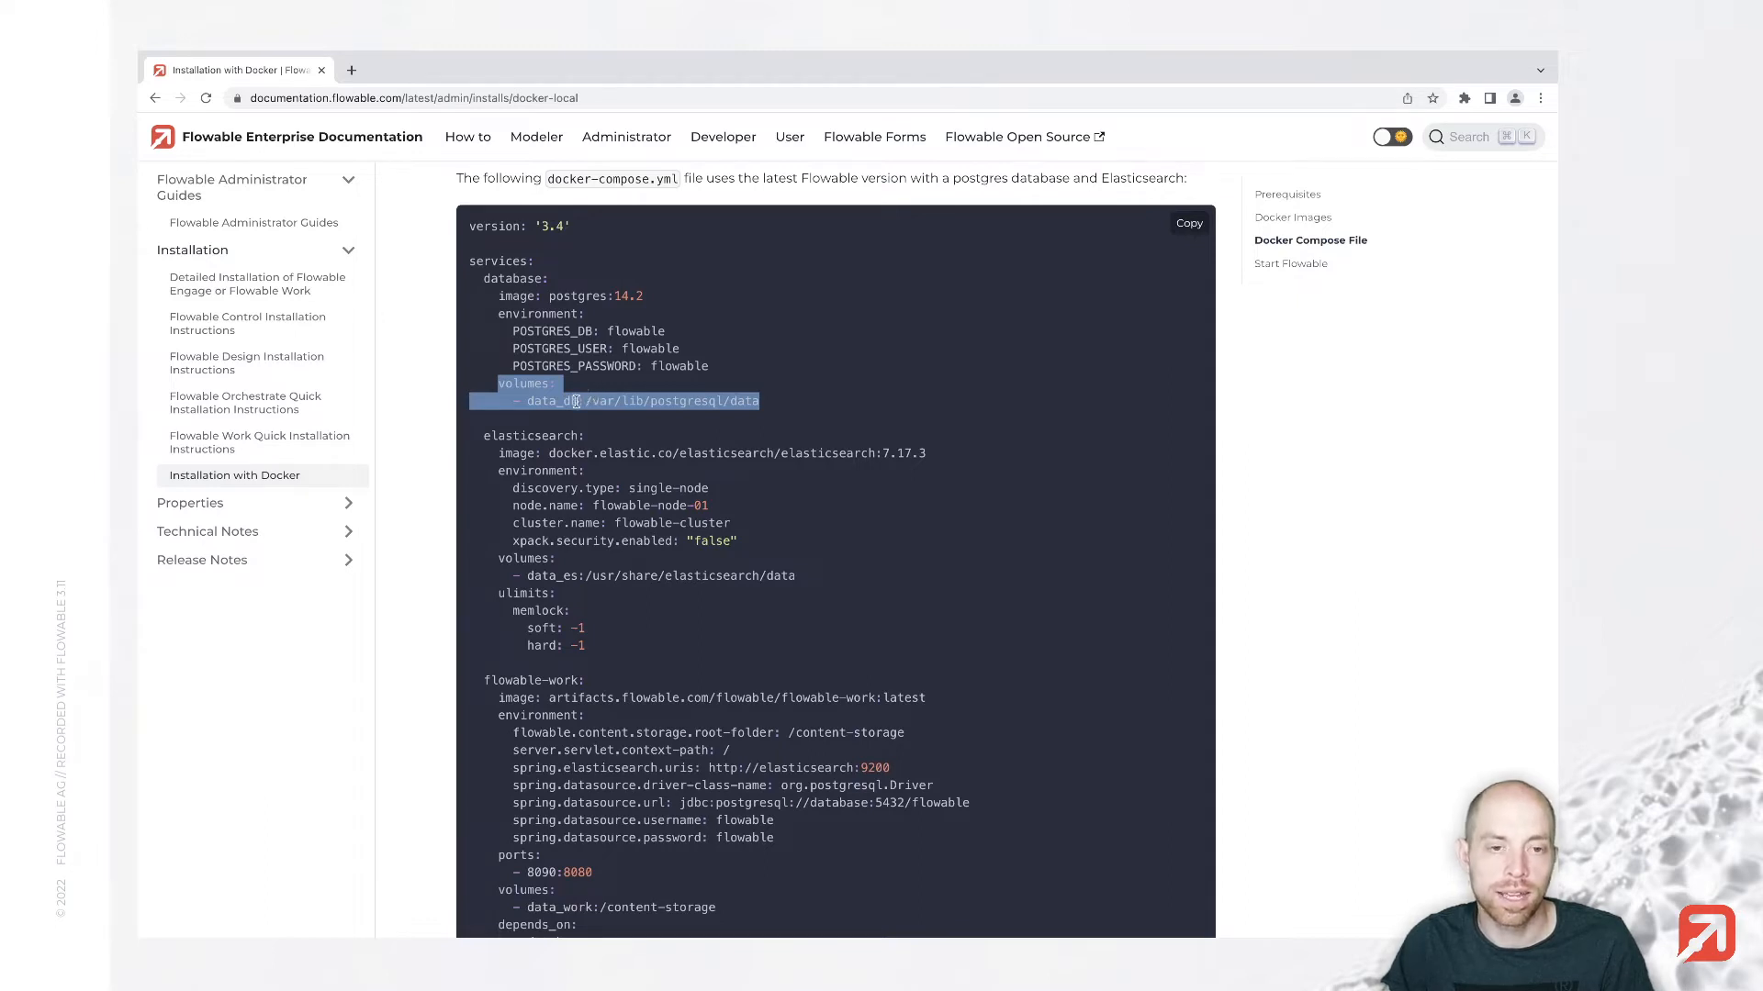
mouse_move(577, 402)
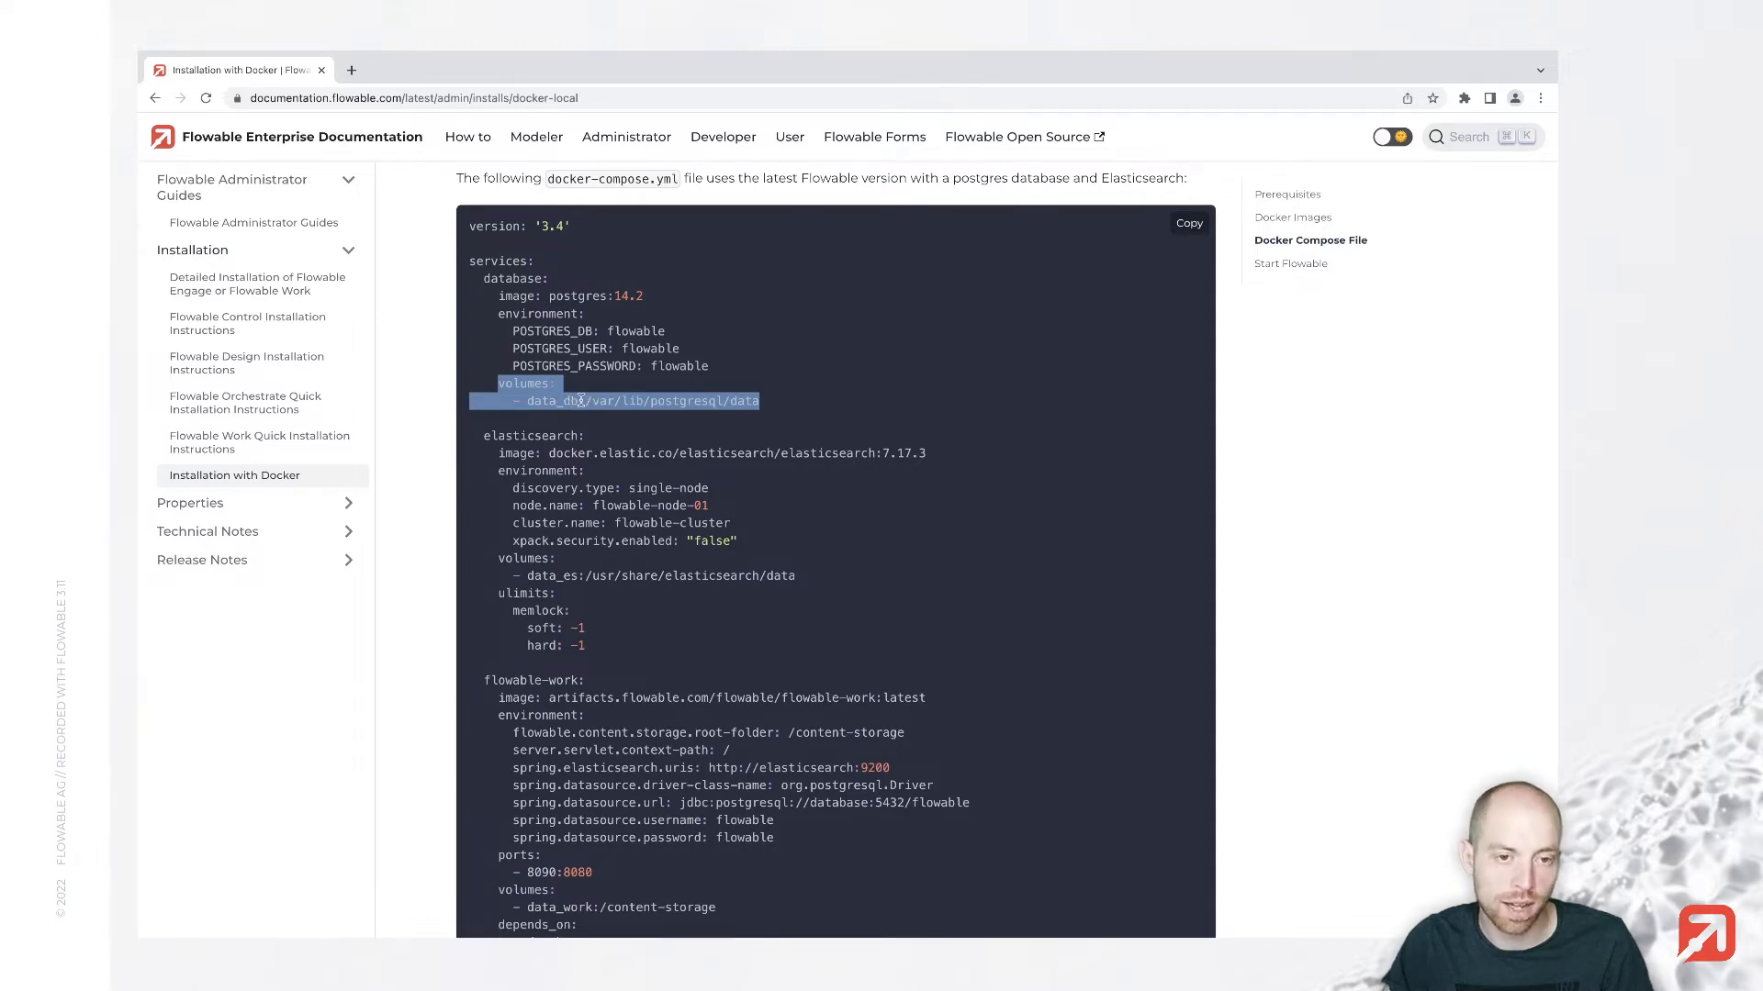
scroll("down", 3)
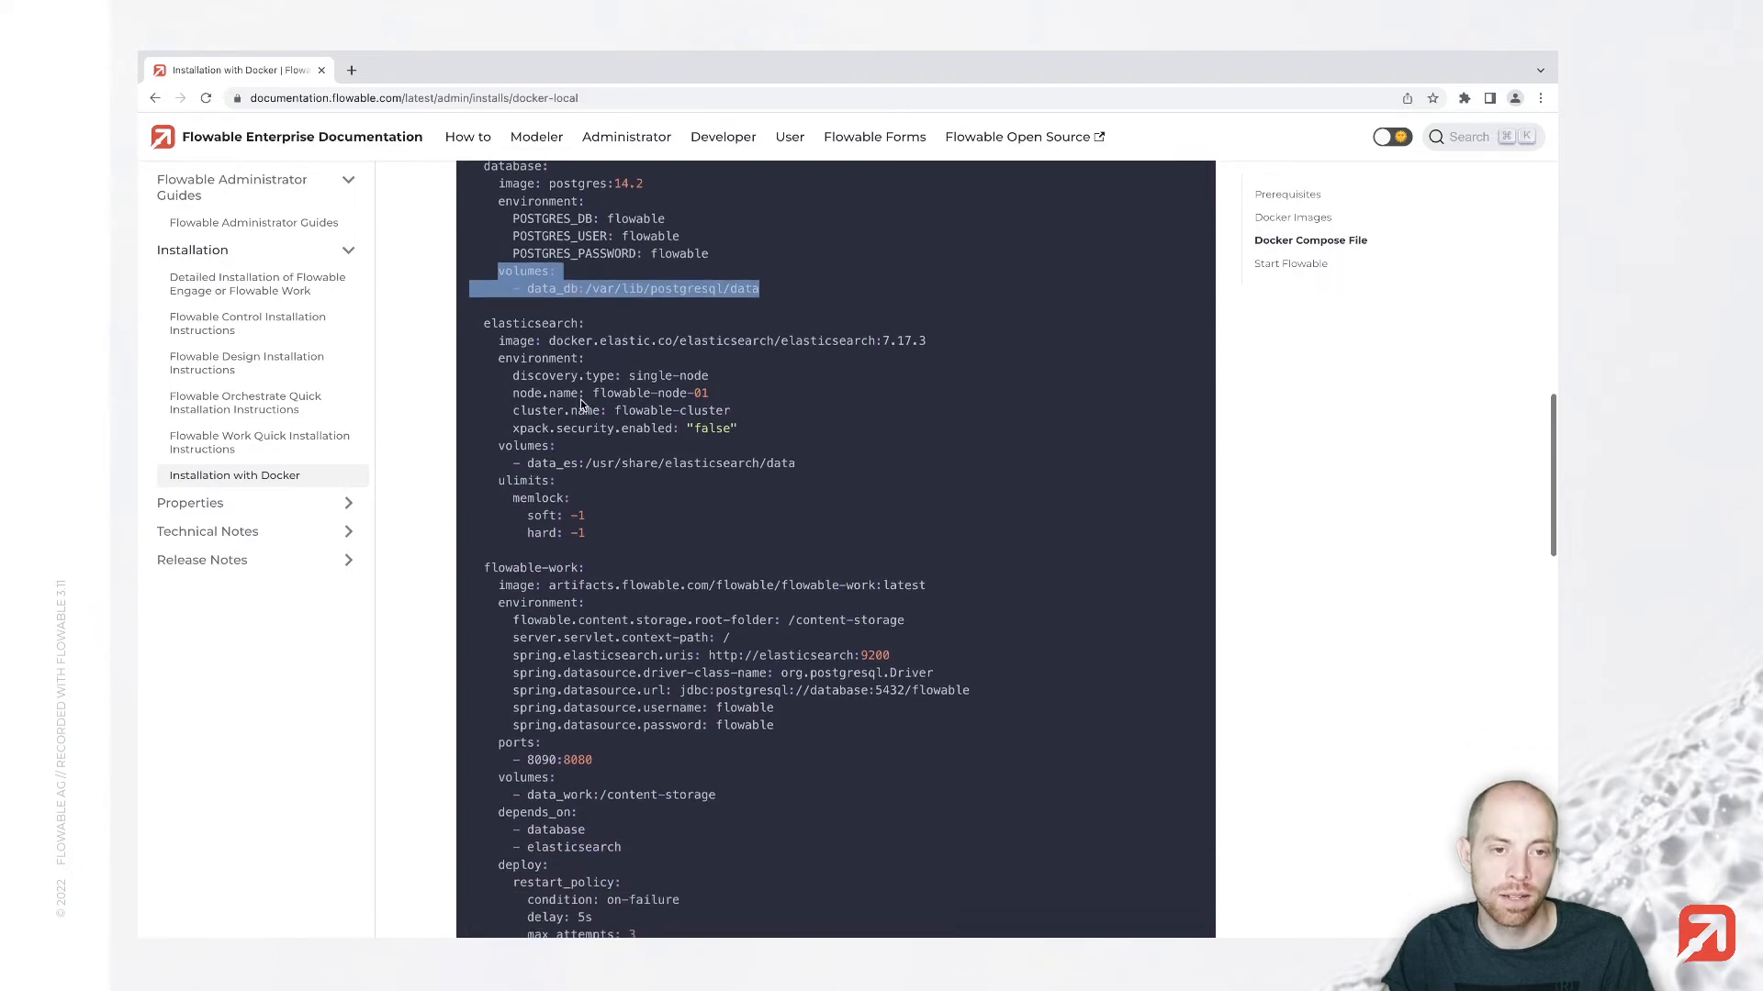
Highlight the elasticsearch service and walk through its volume and memlock settings.
scroll("down", 3)
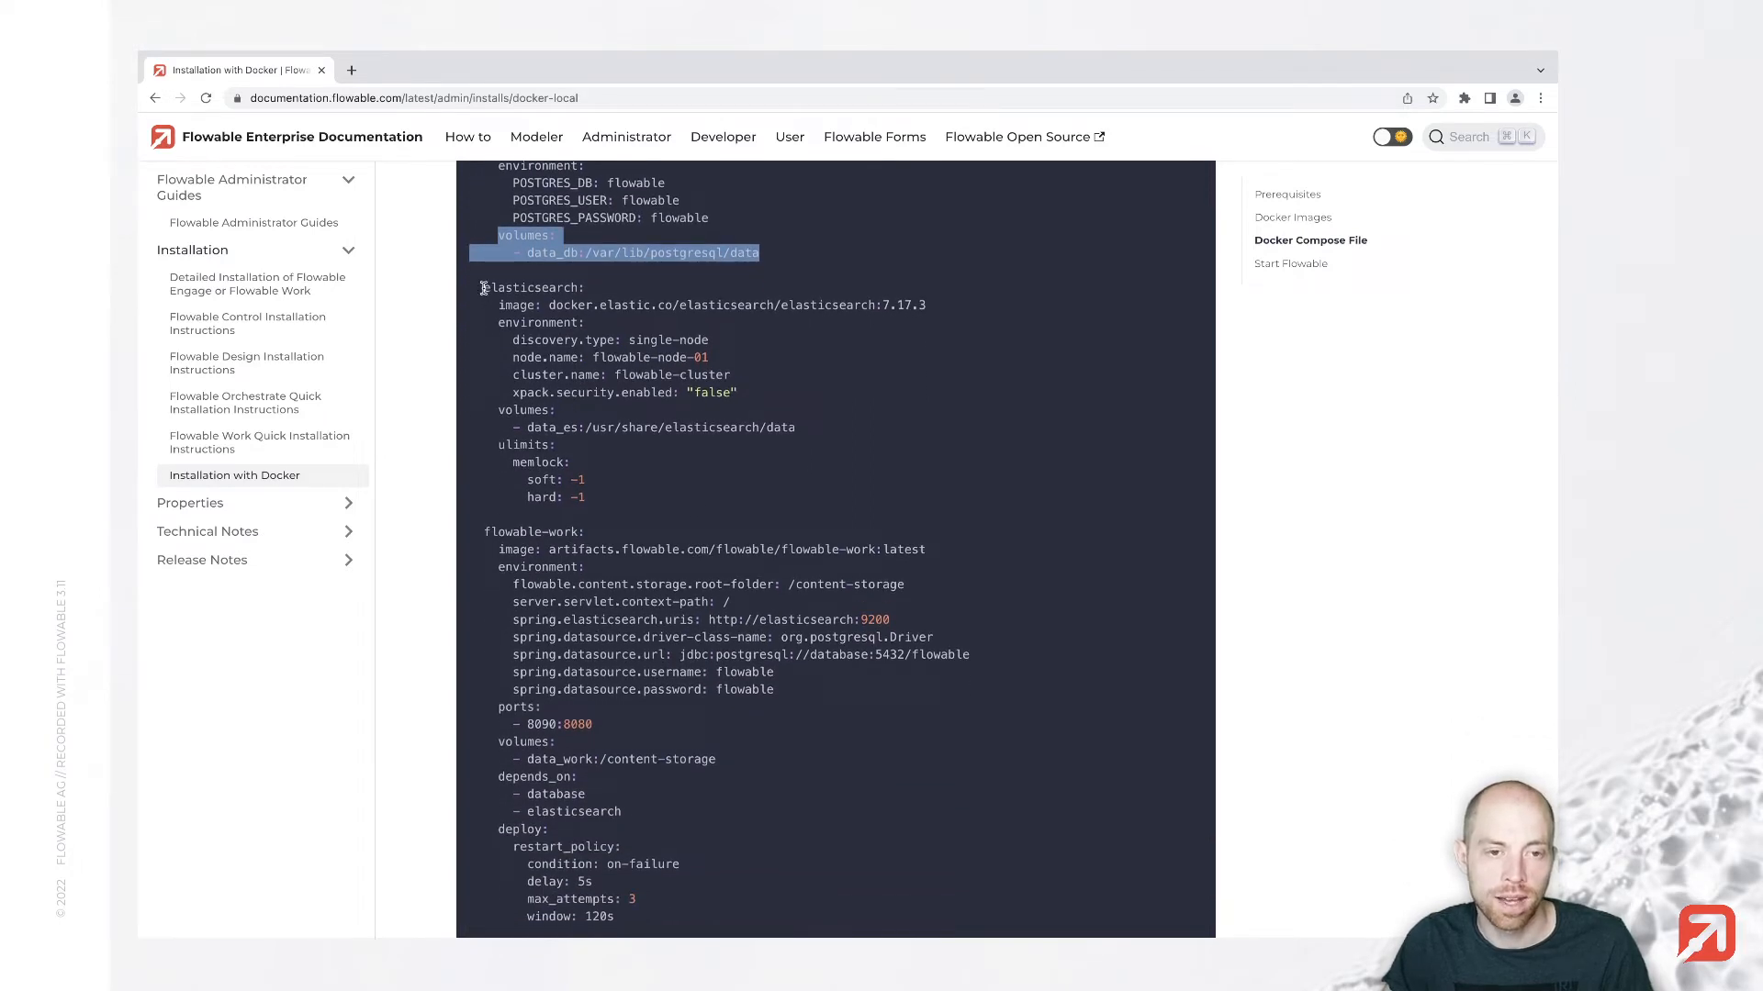
left_click_drag(479, 287, 673, 304)
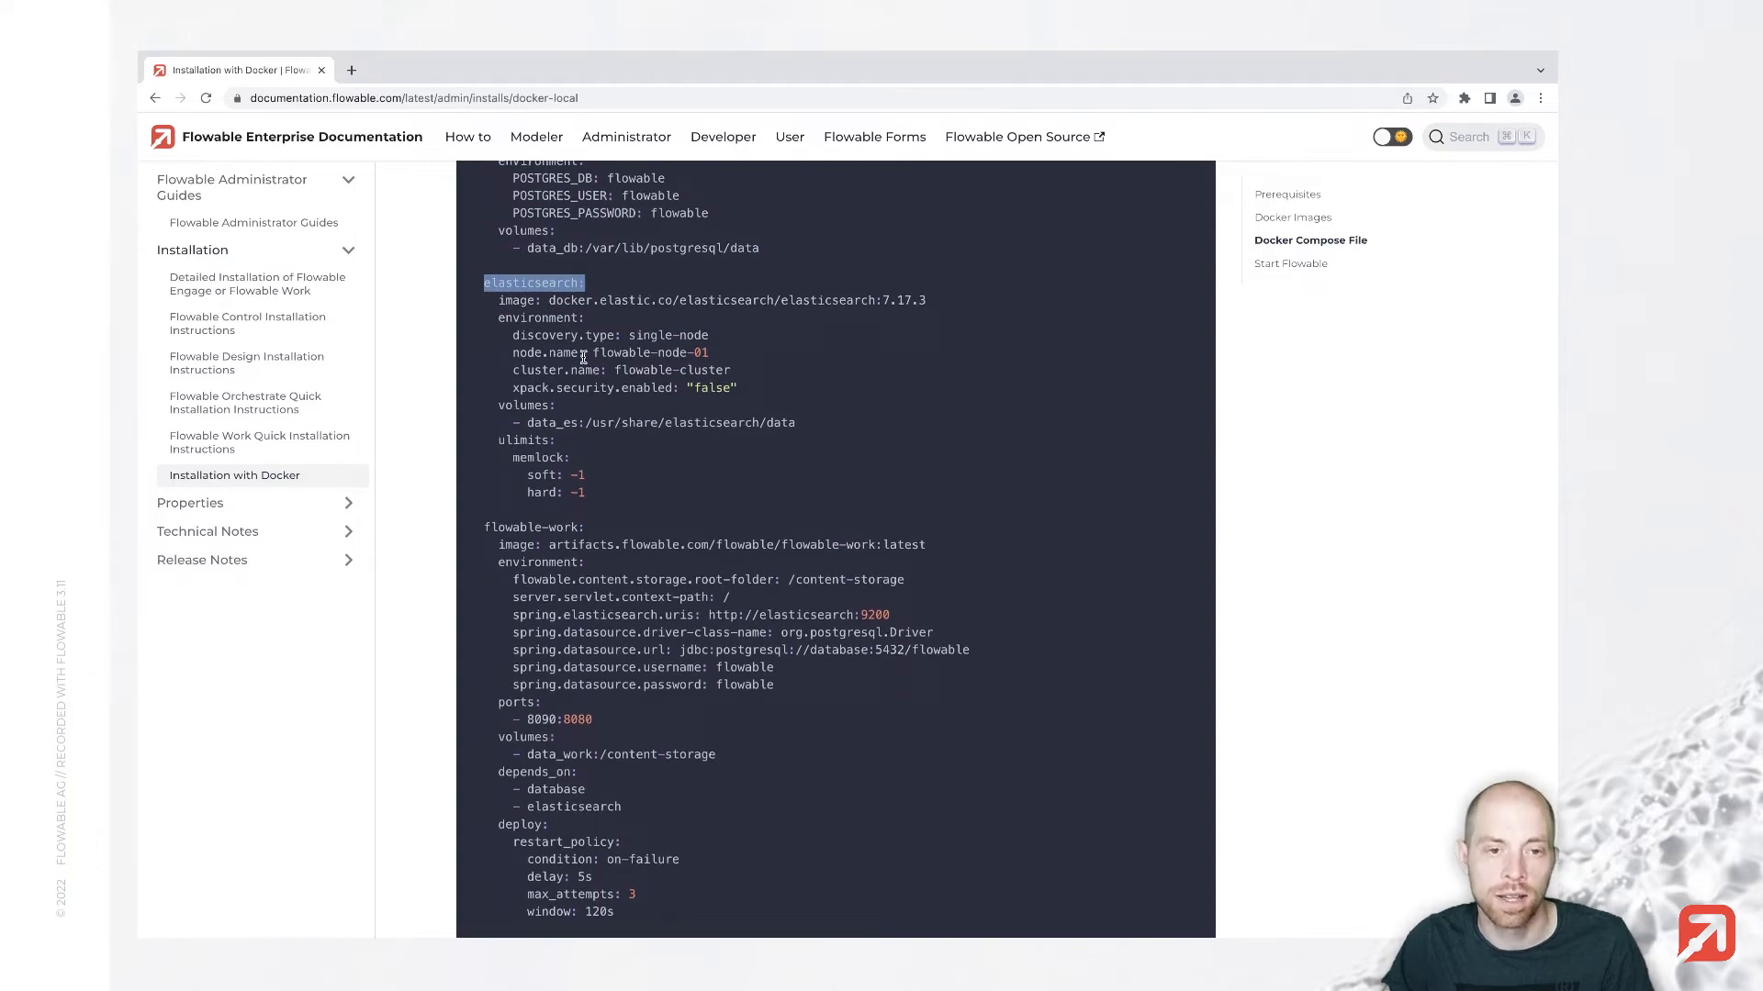
mouse_move(826, 292)
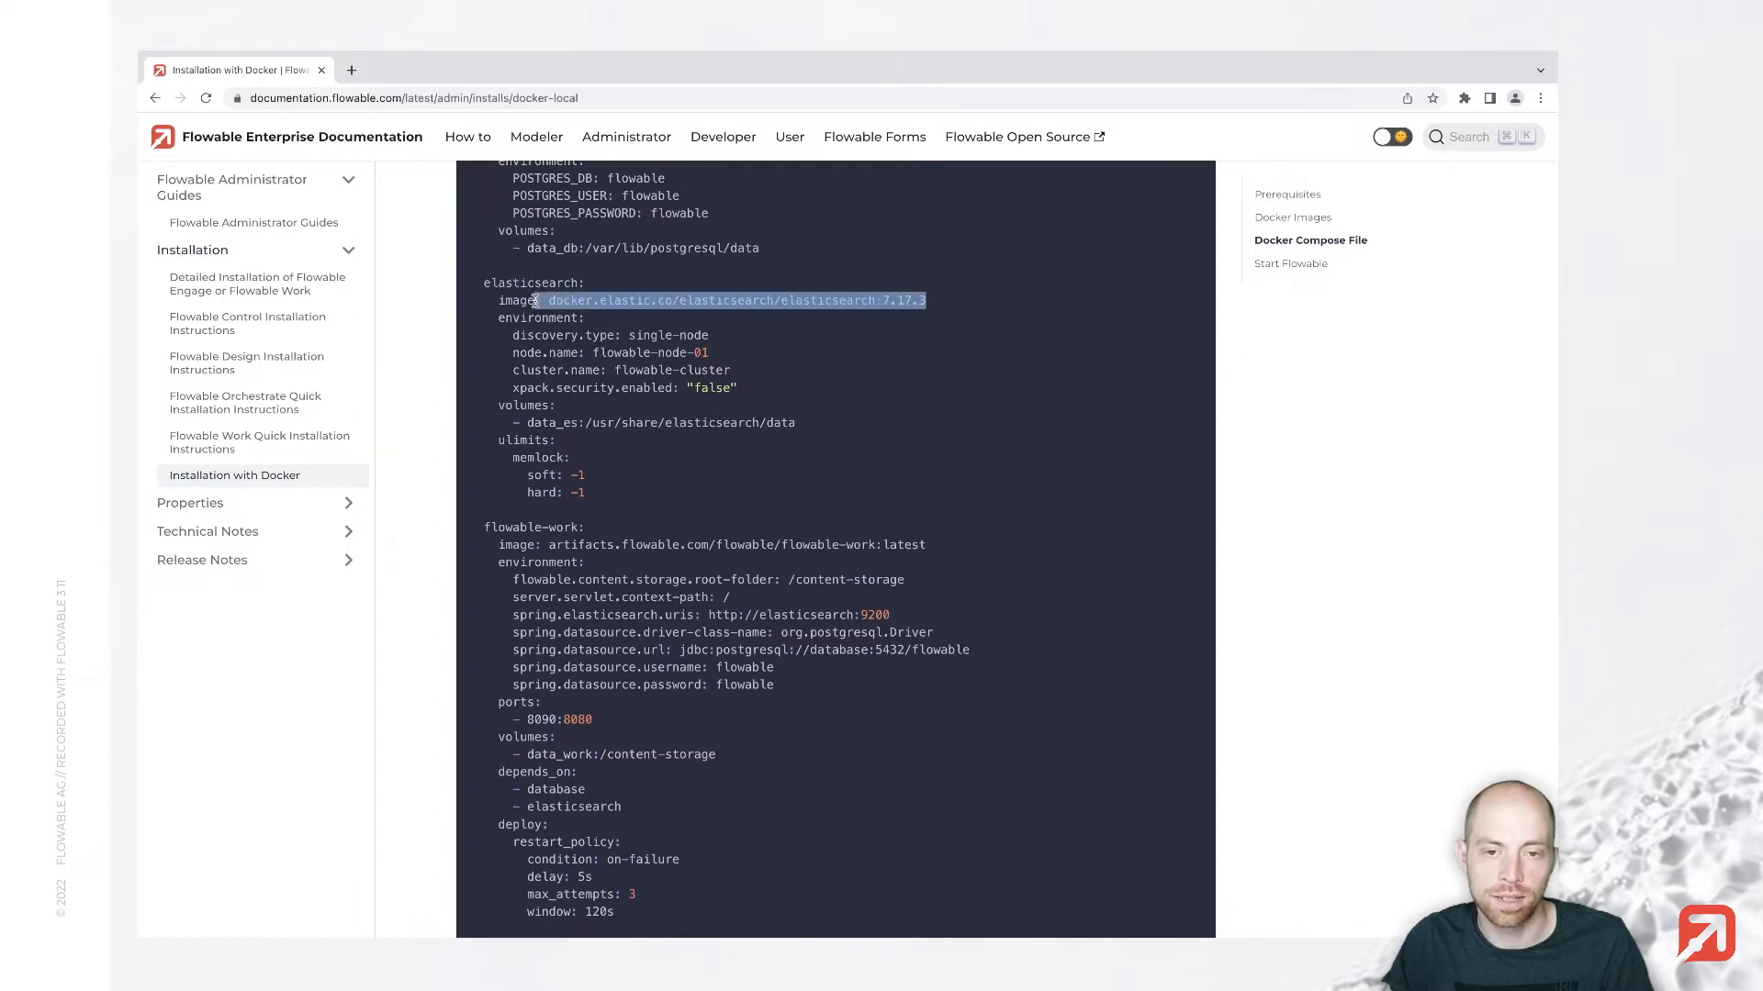
scroll("down", 3)
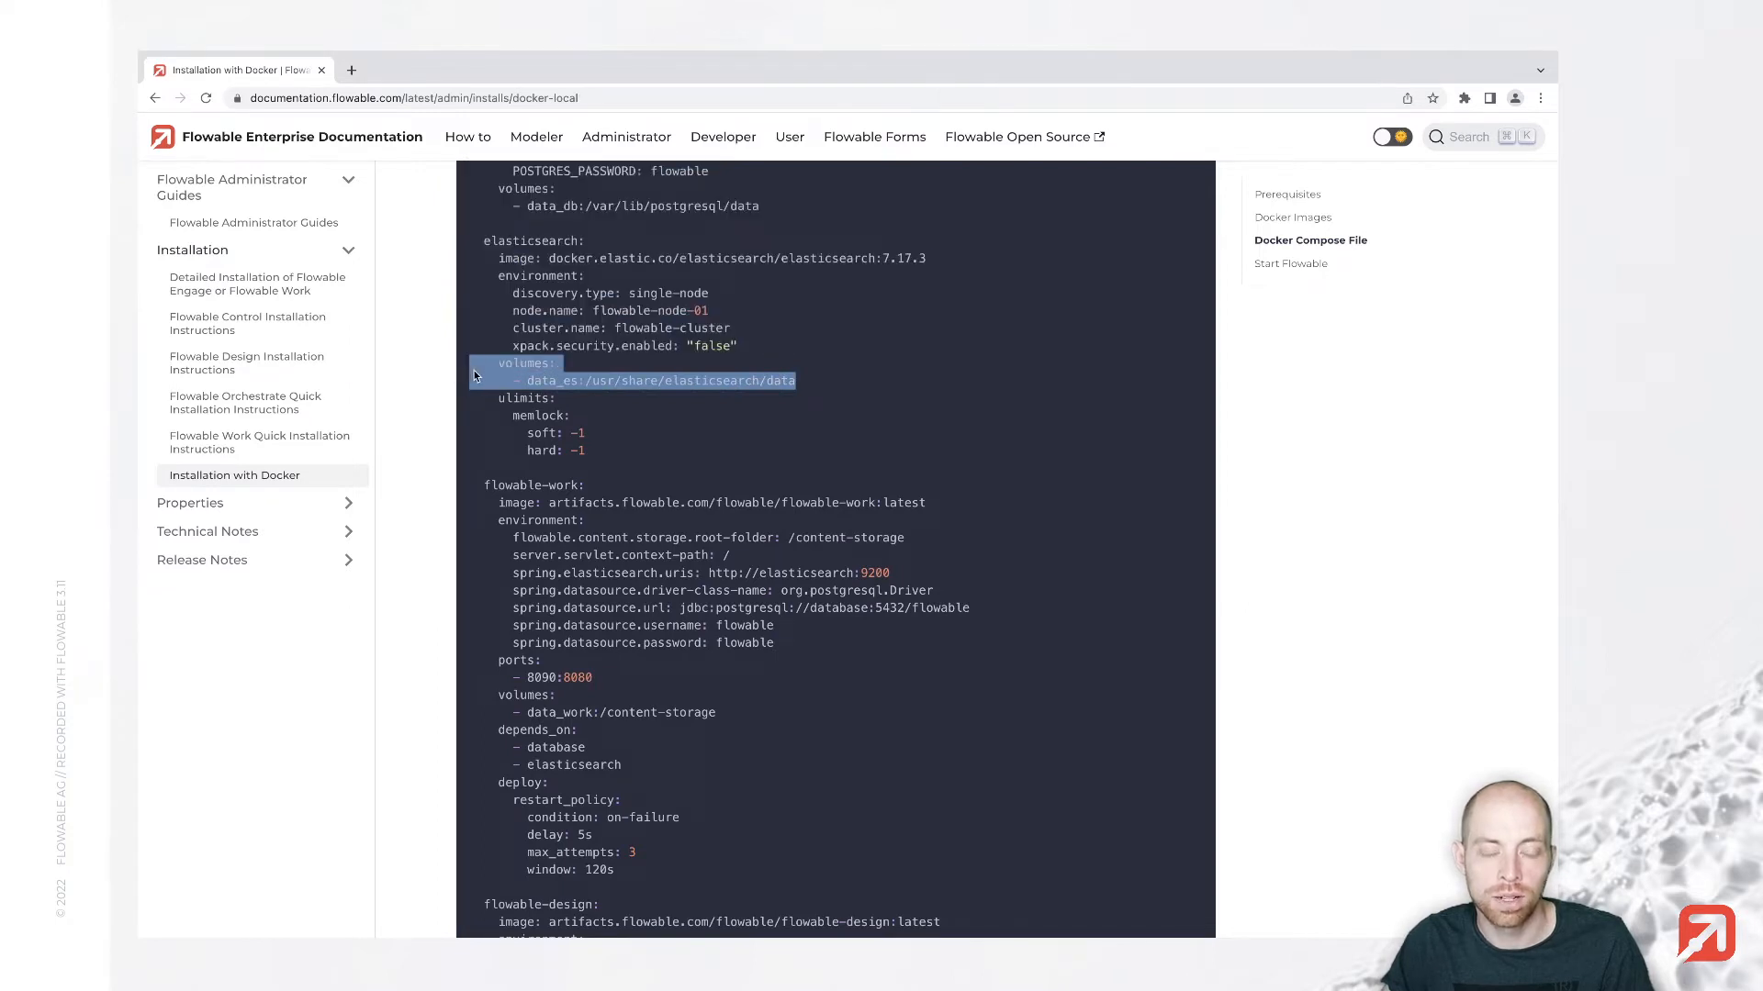
mouse_move(755, 324)
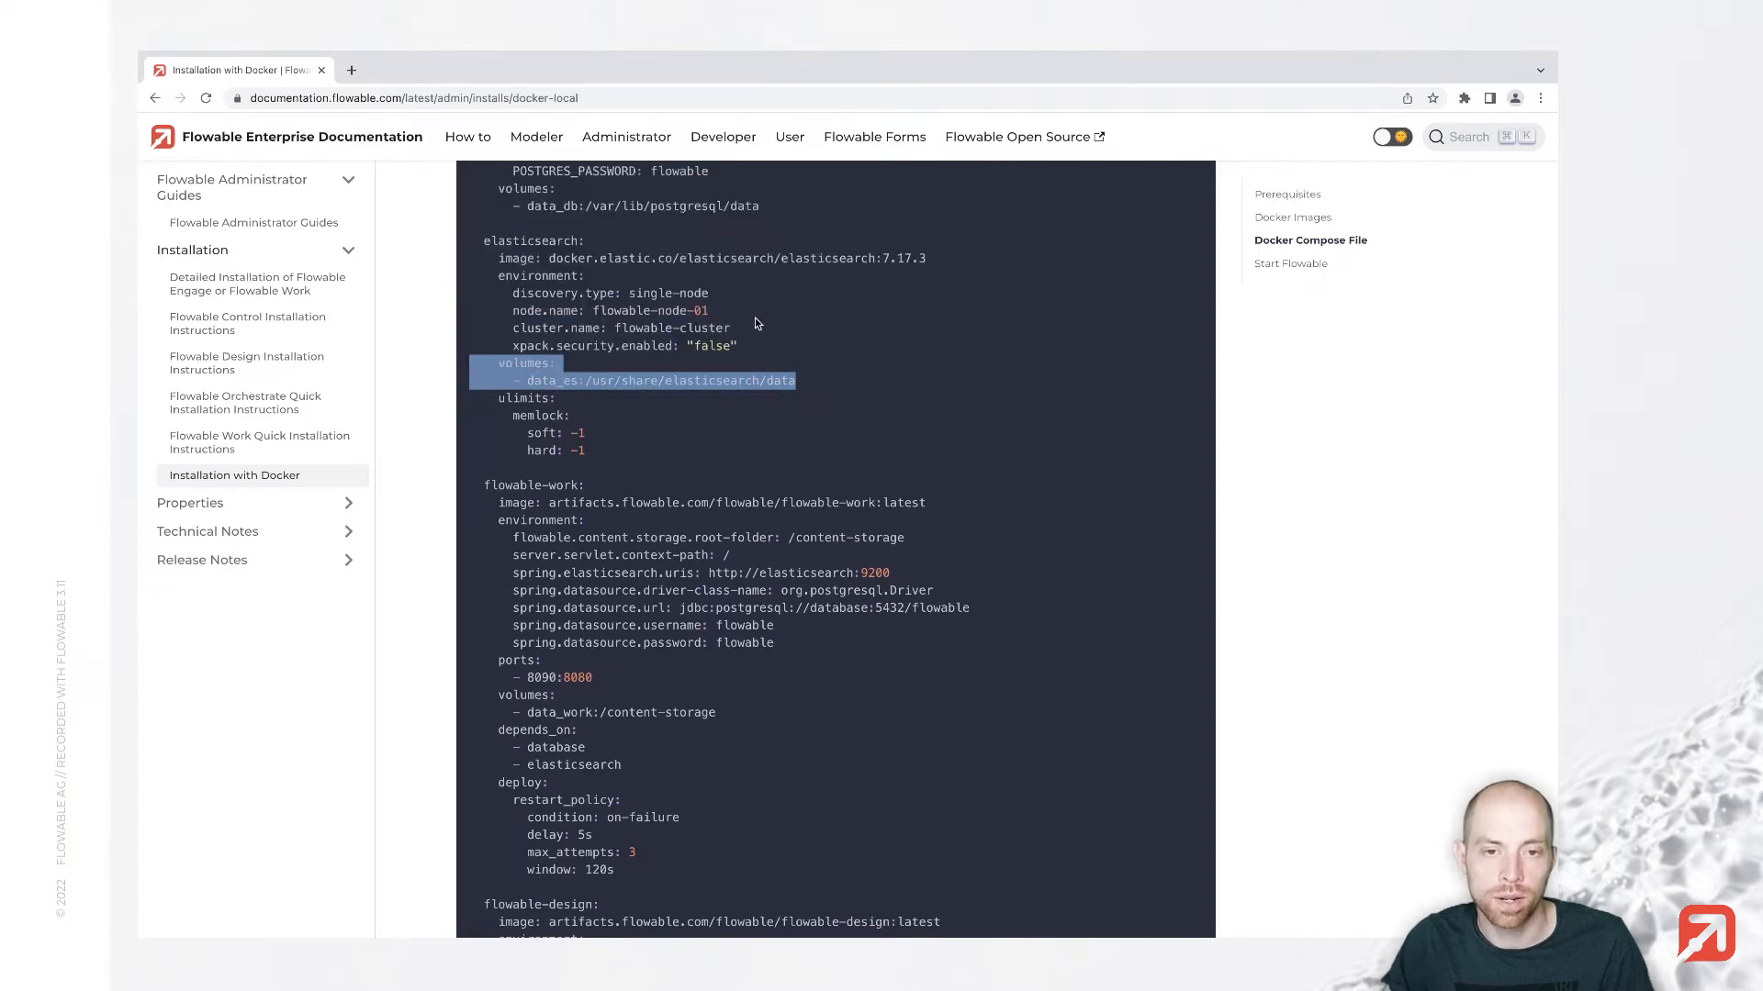
left_click(845, 305)
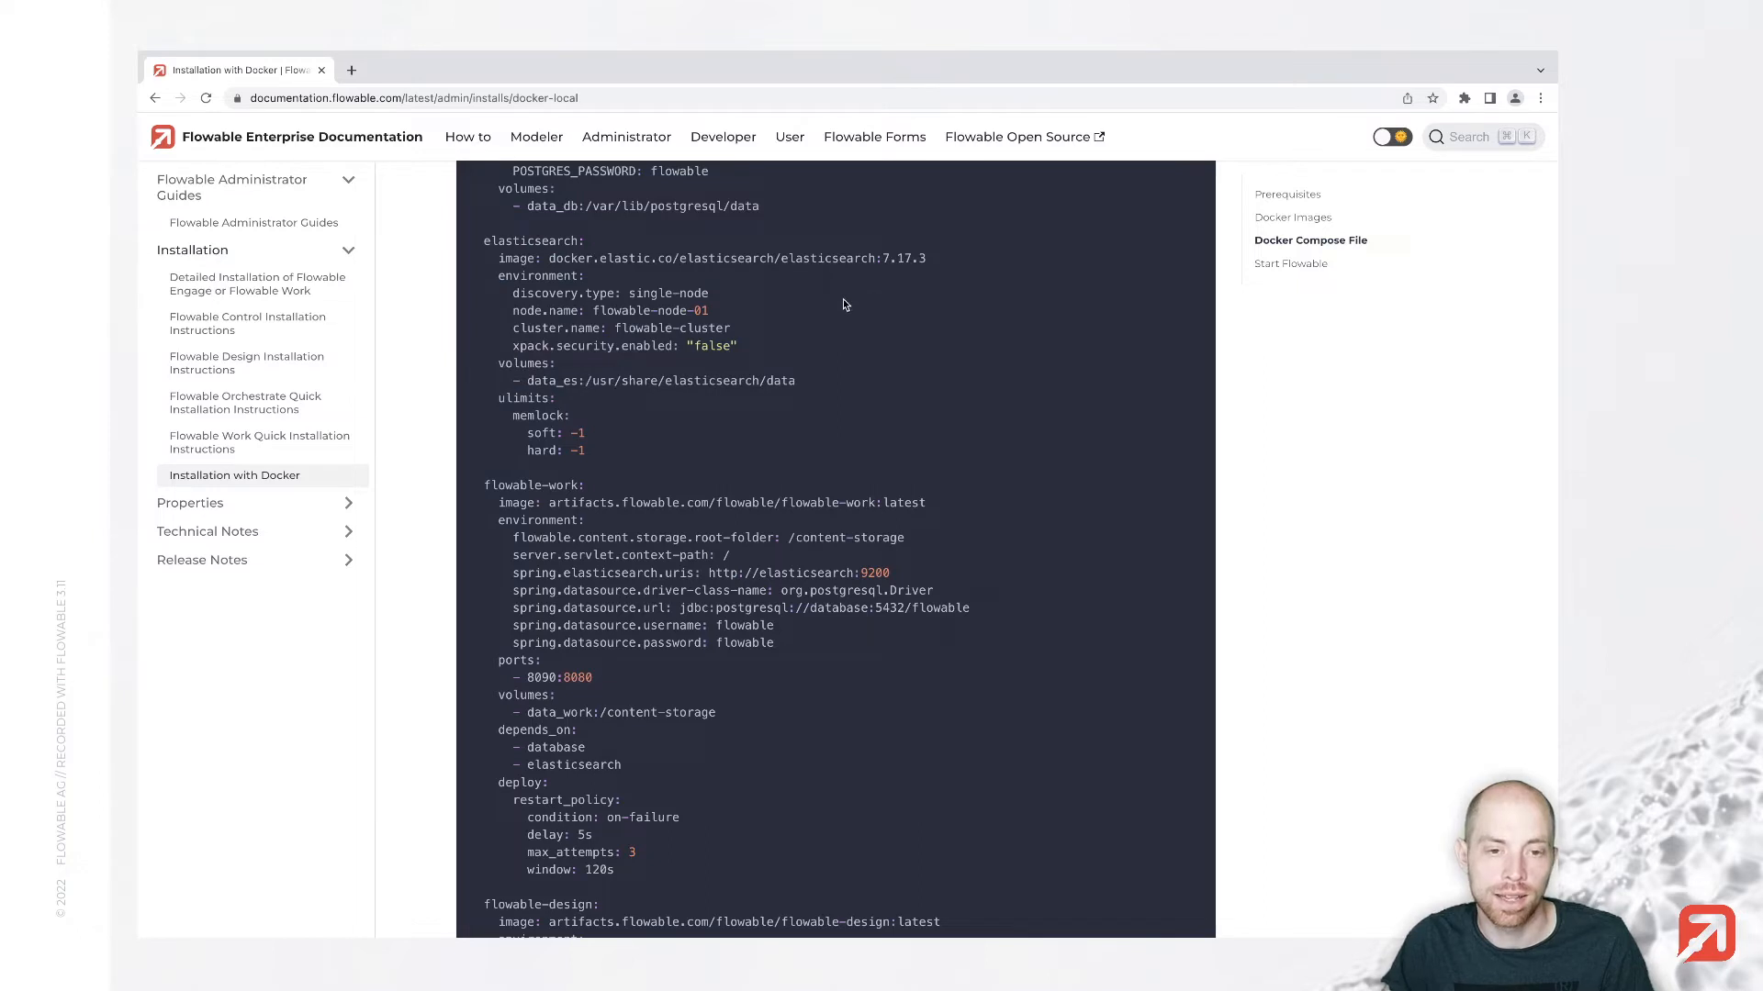
mouse_move(804, 314)
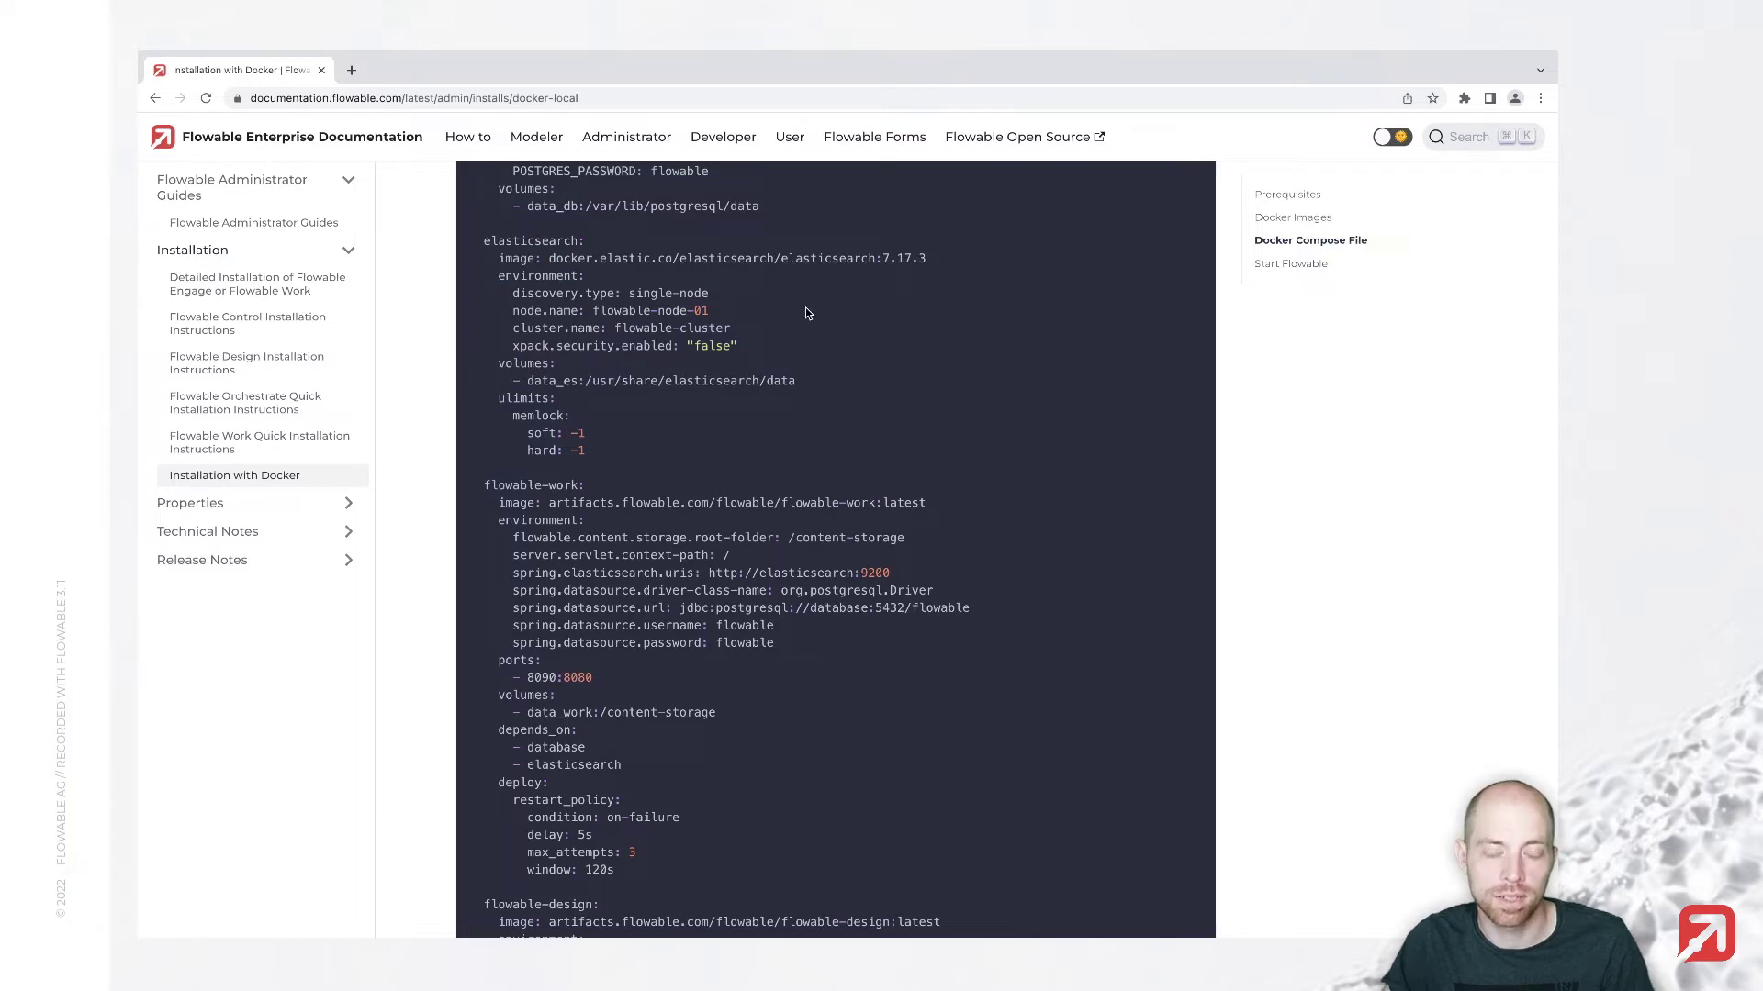
mouse_move(773, 355)
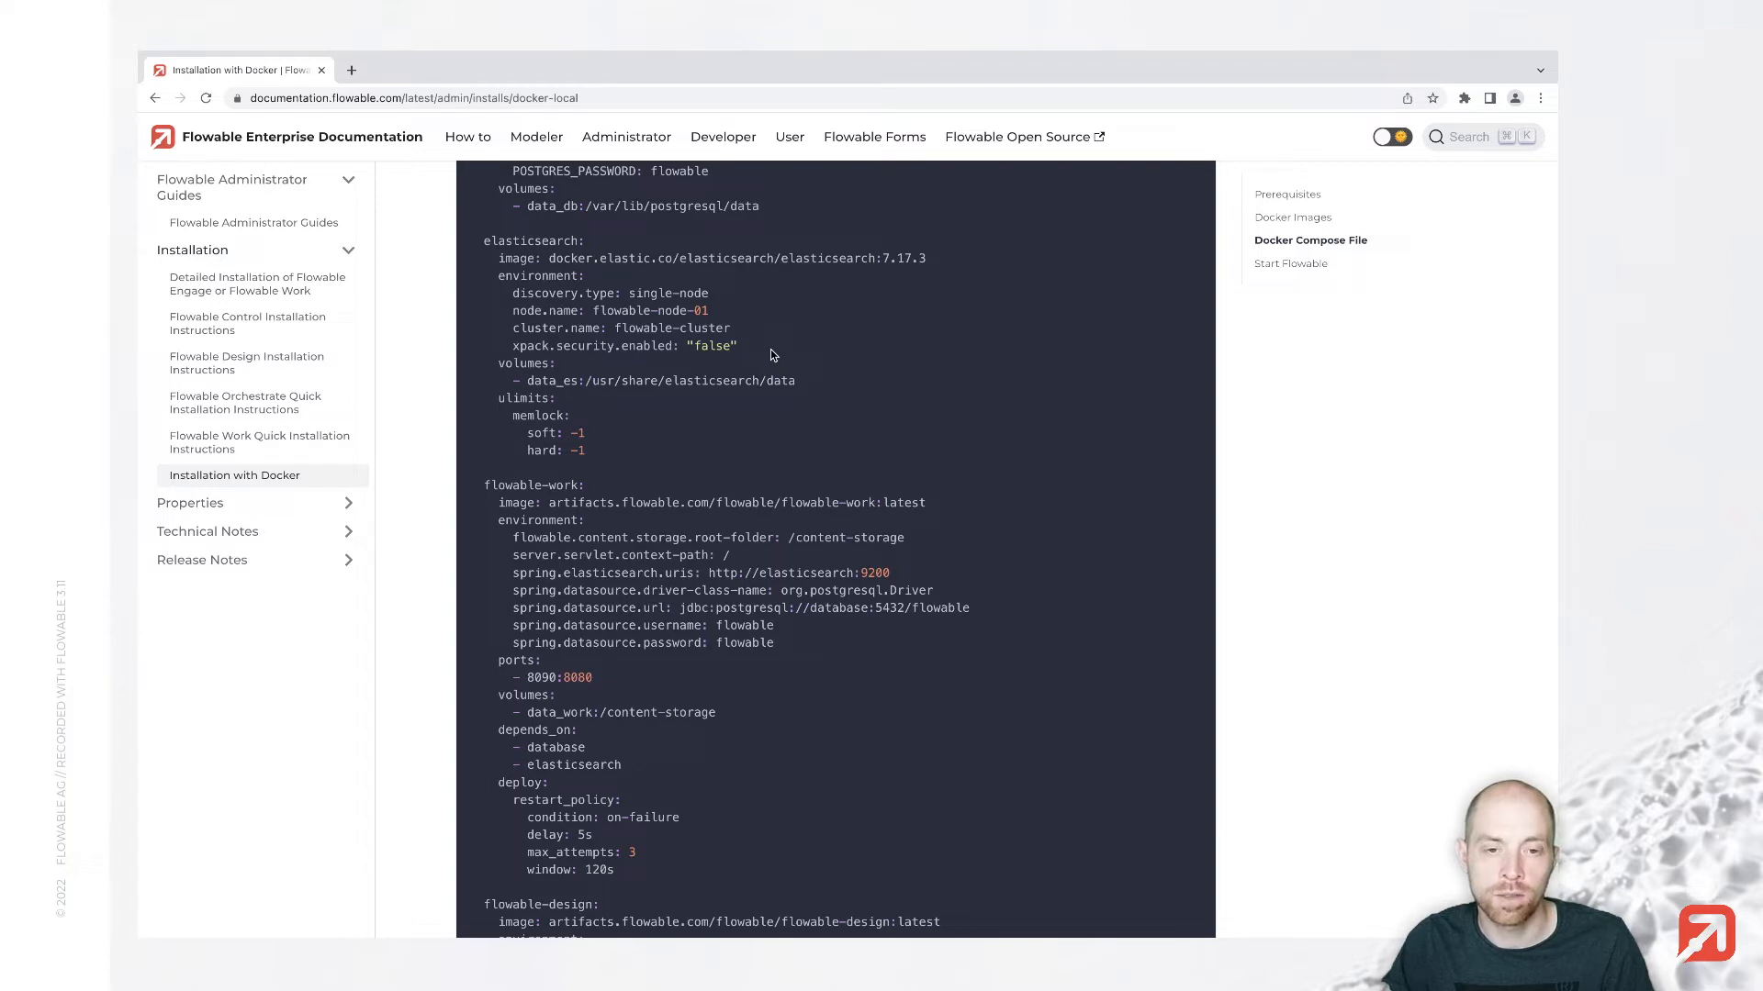
Scroll back to the top of the compose file, then down to the flowable-work service.
scroll("up", 3)
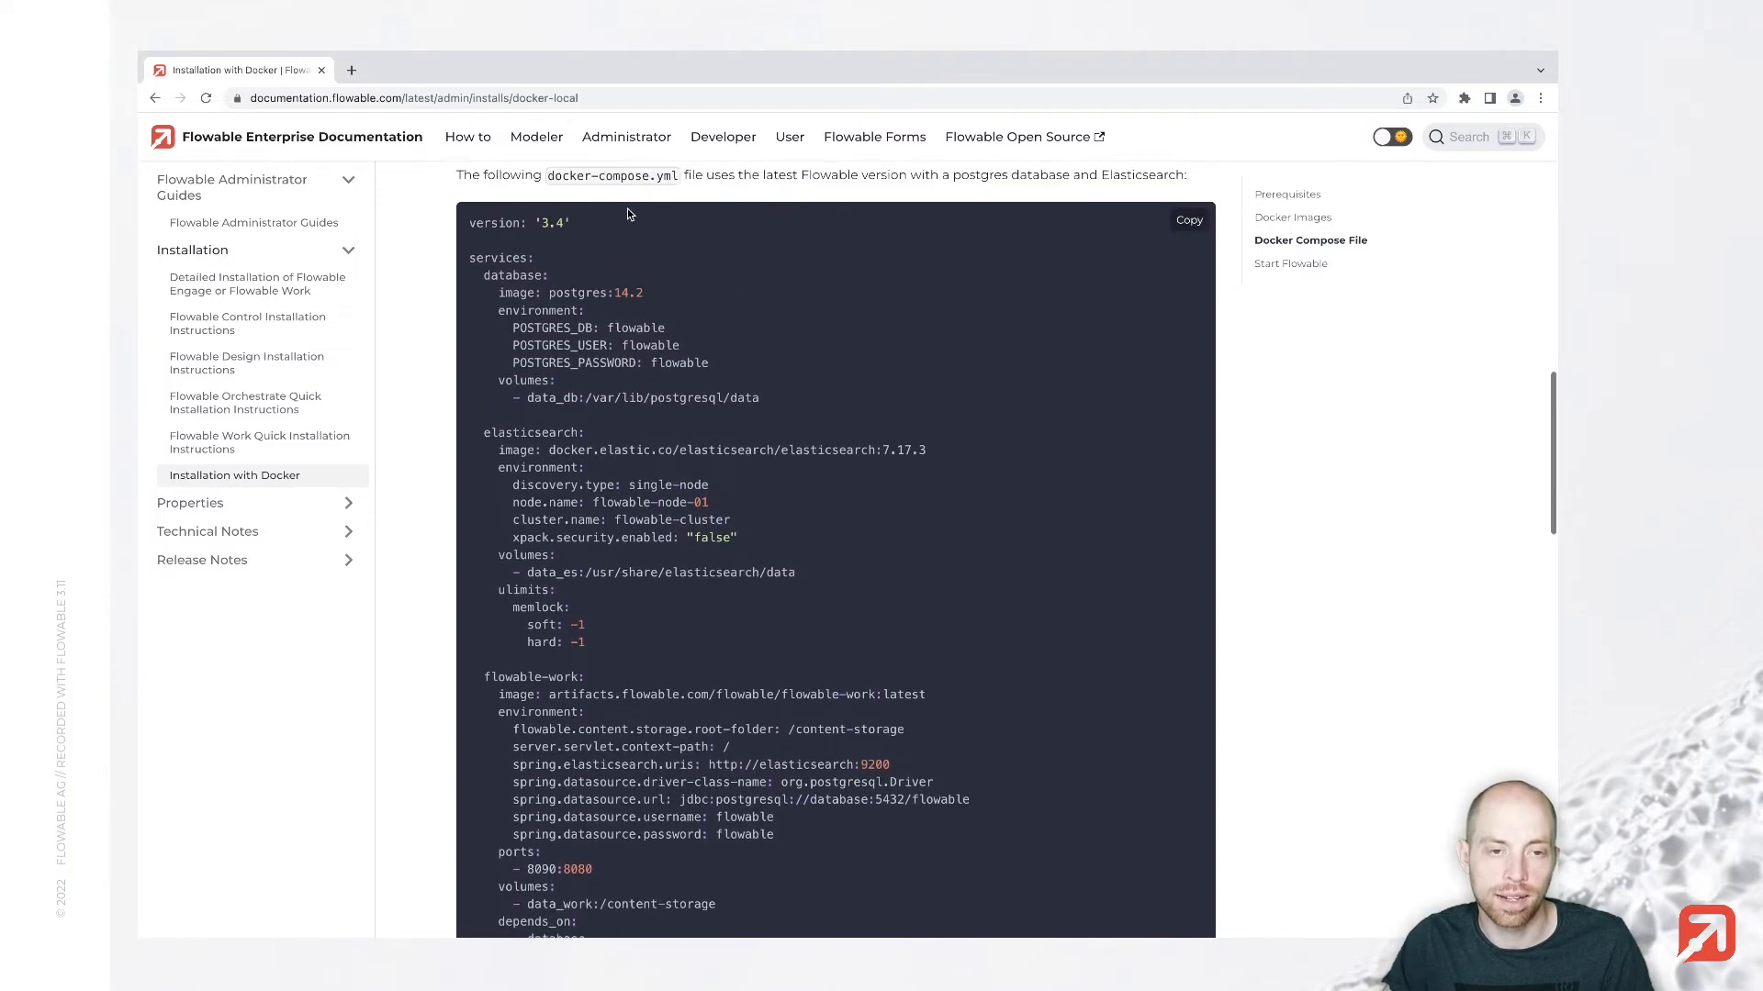
scroll("up", 3)
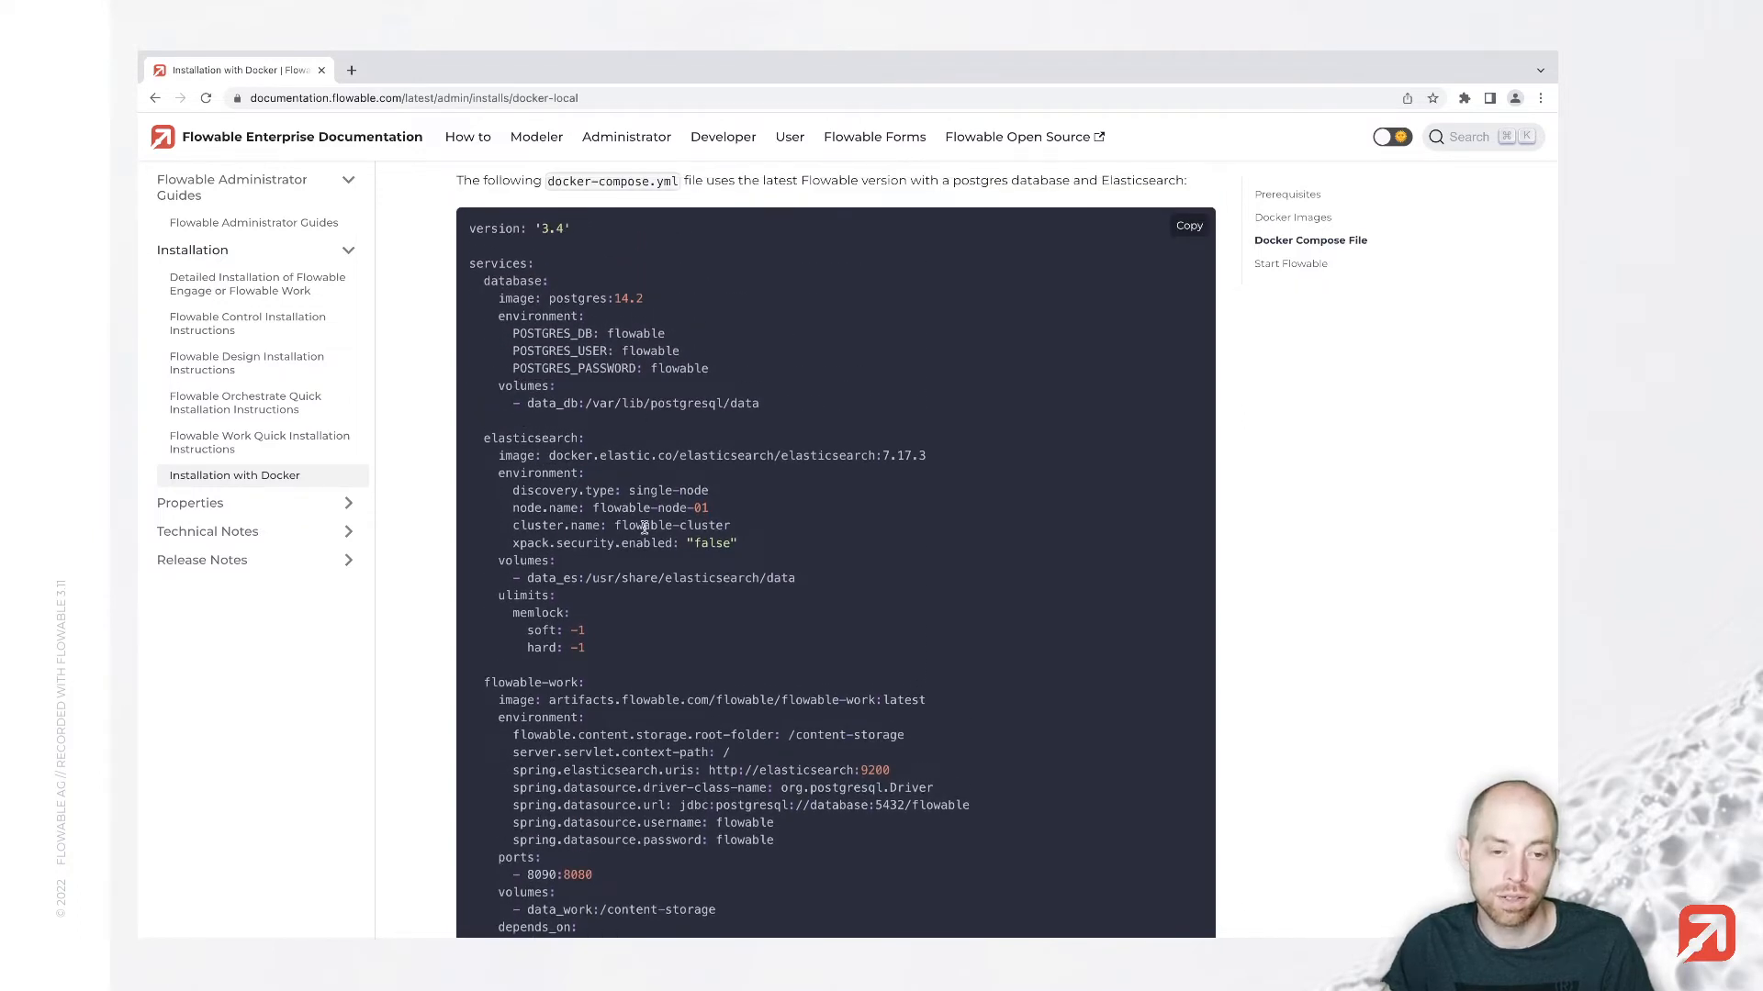
scroll("down", 3)
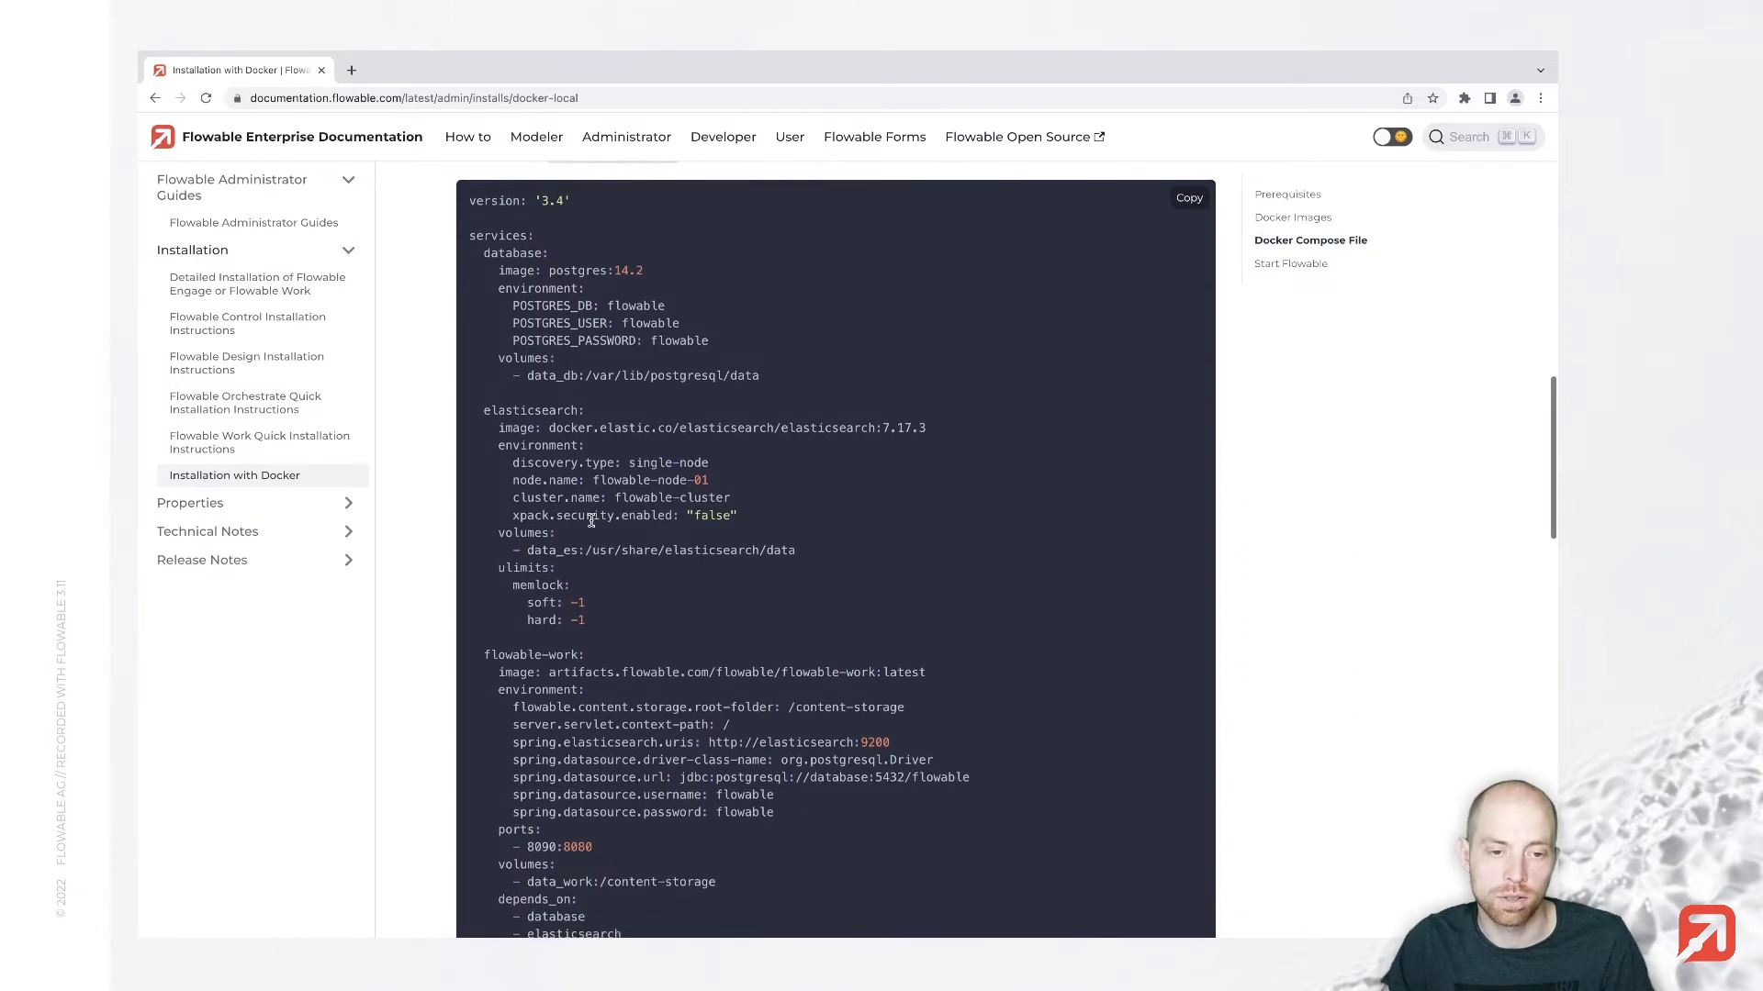
scroll("down", 3)
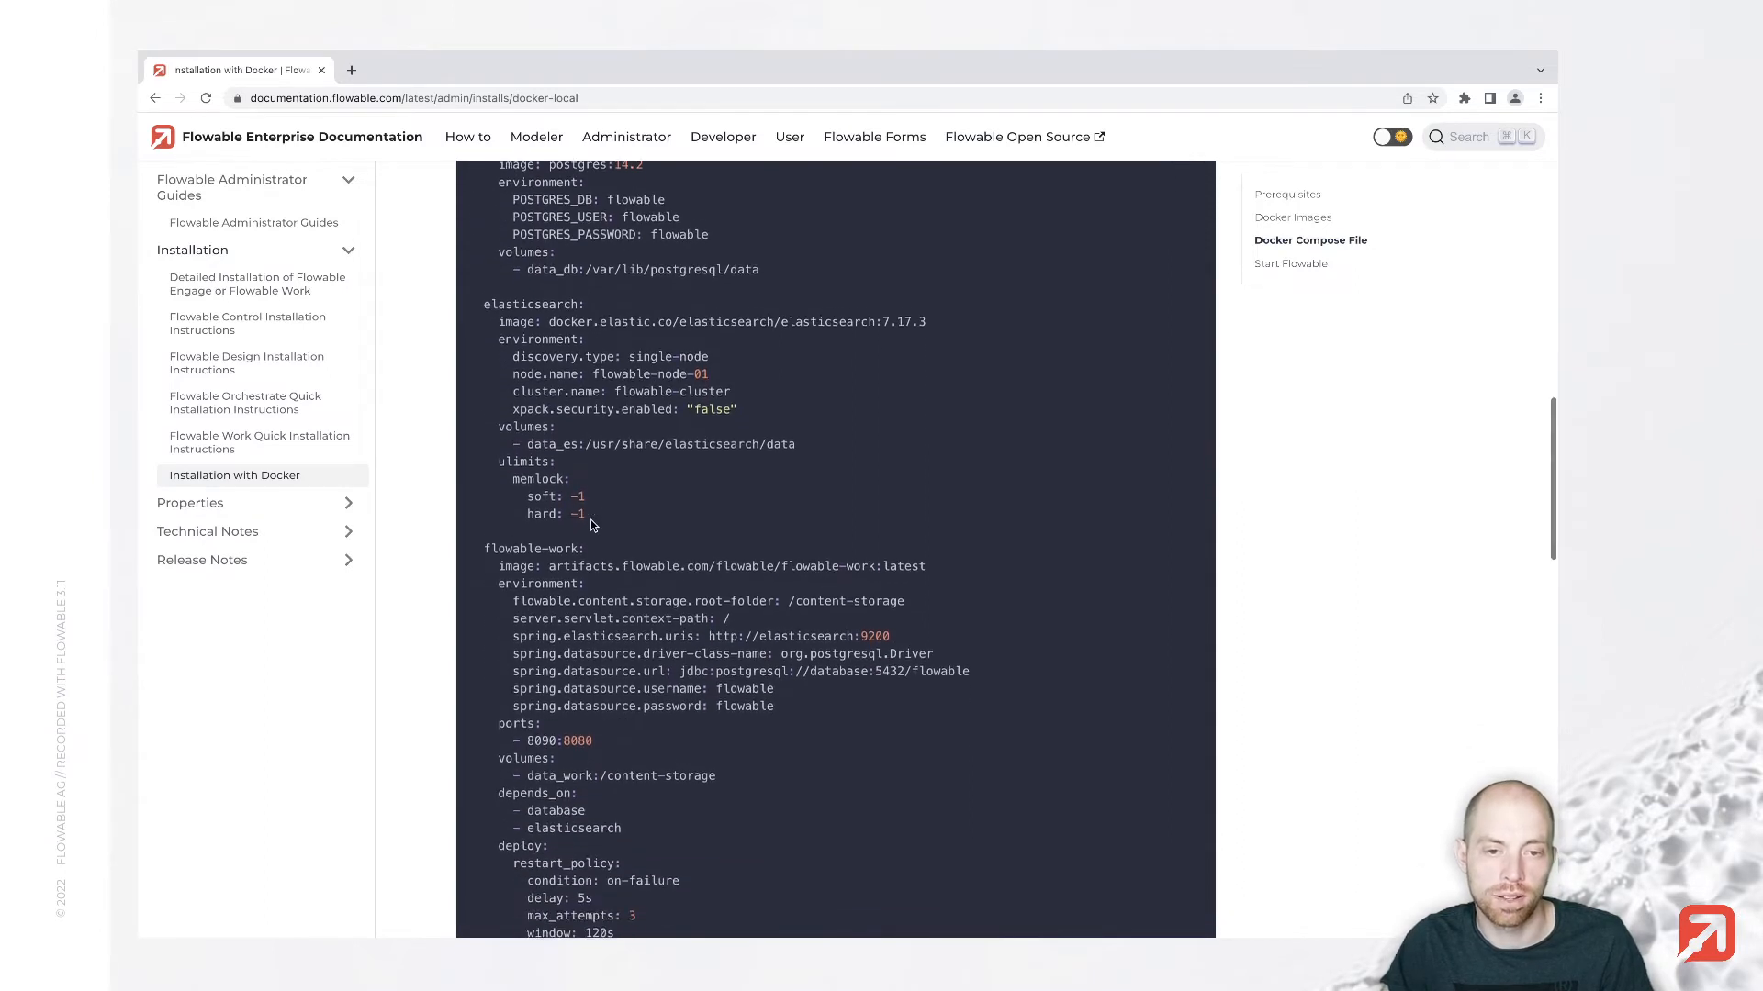
scroll("down", 3)
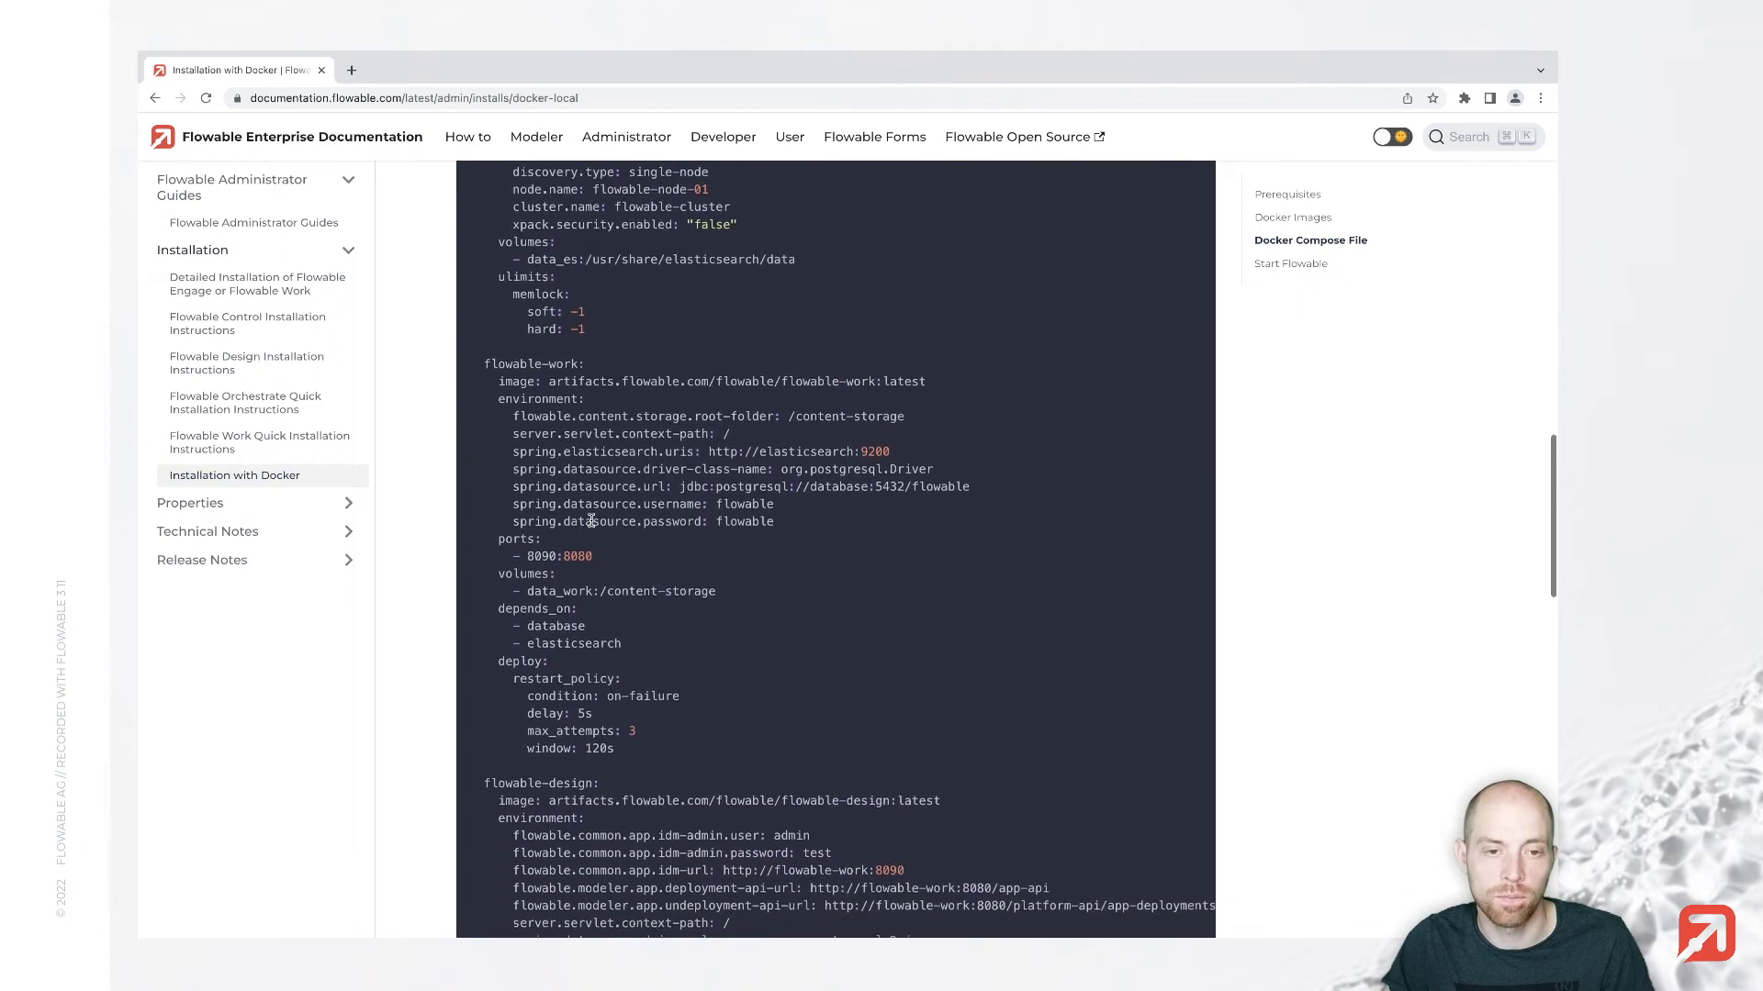
scroll("down", 3)
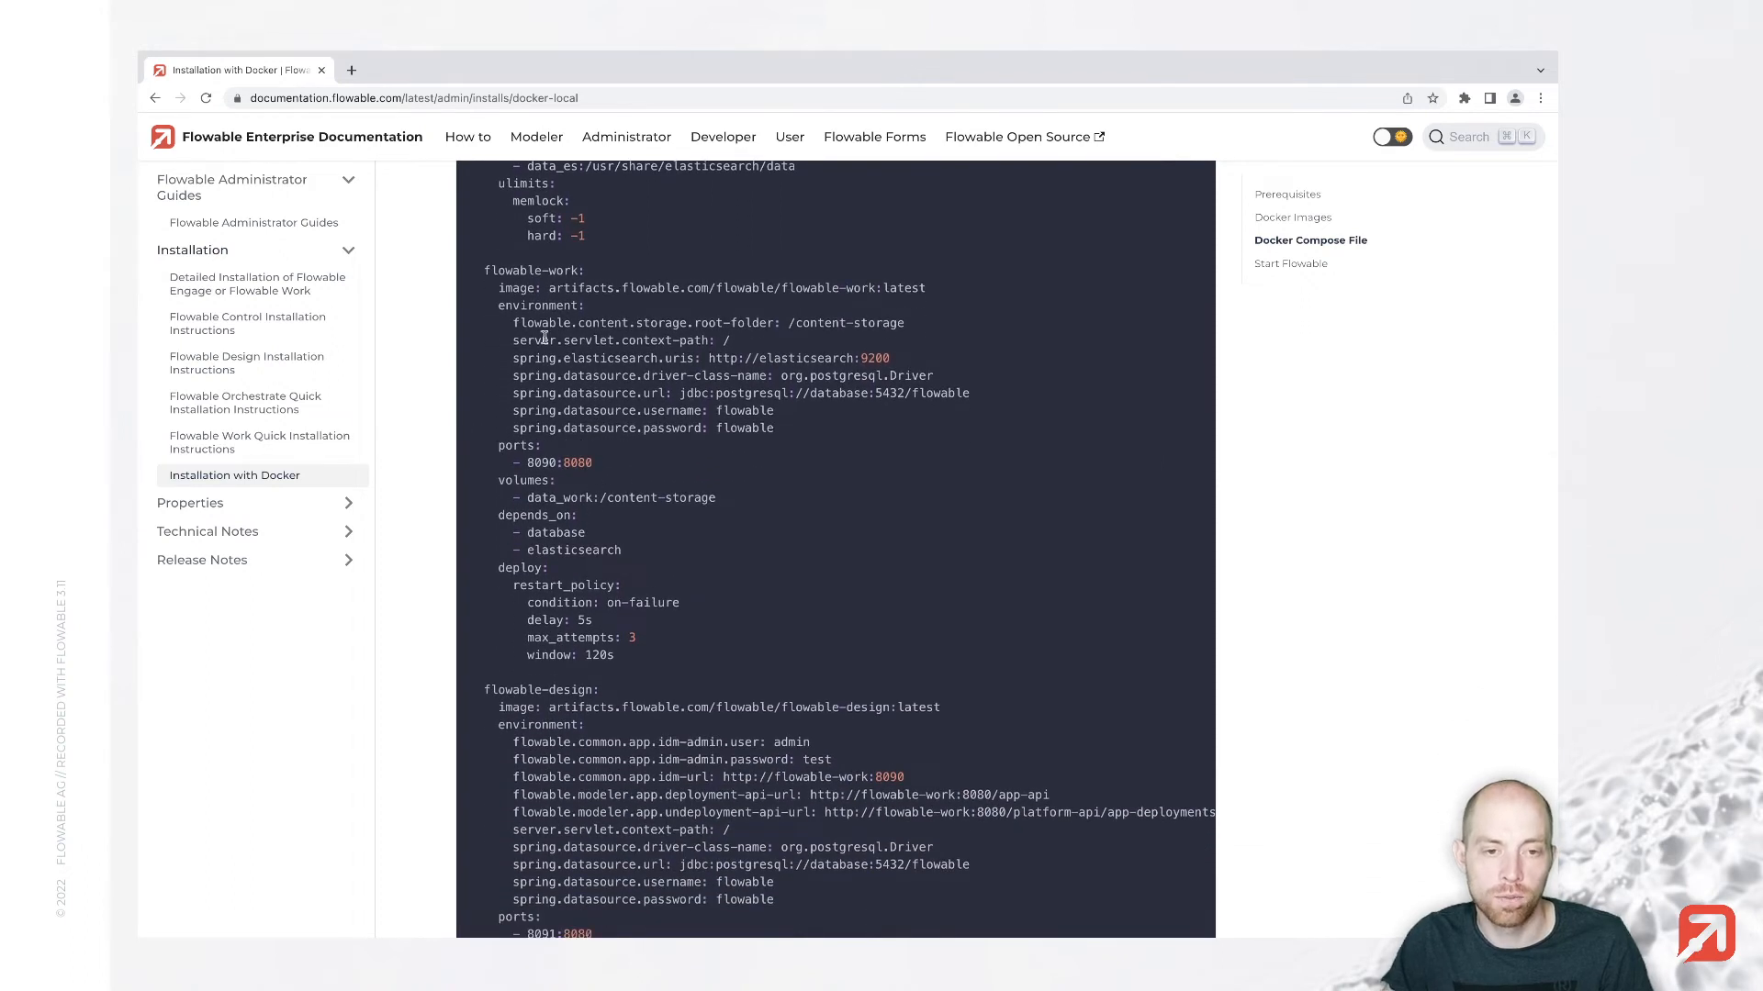
mouse_move(593, 575)
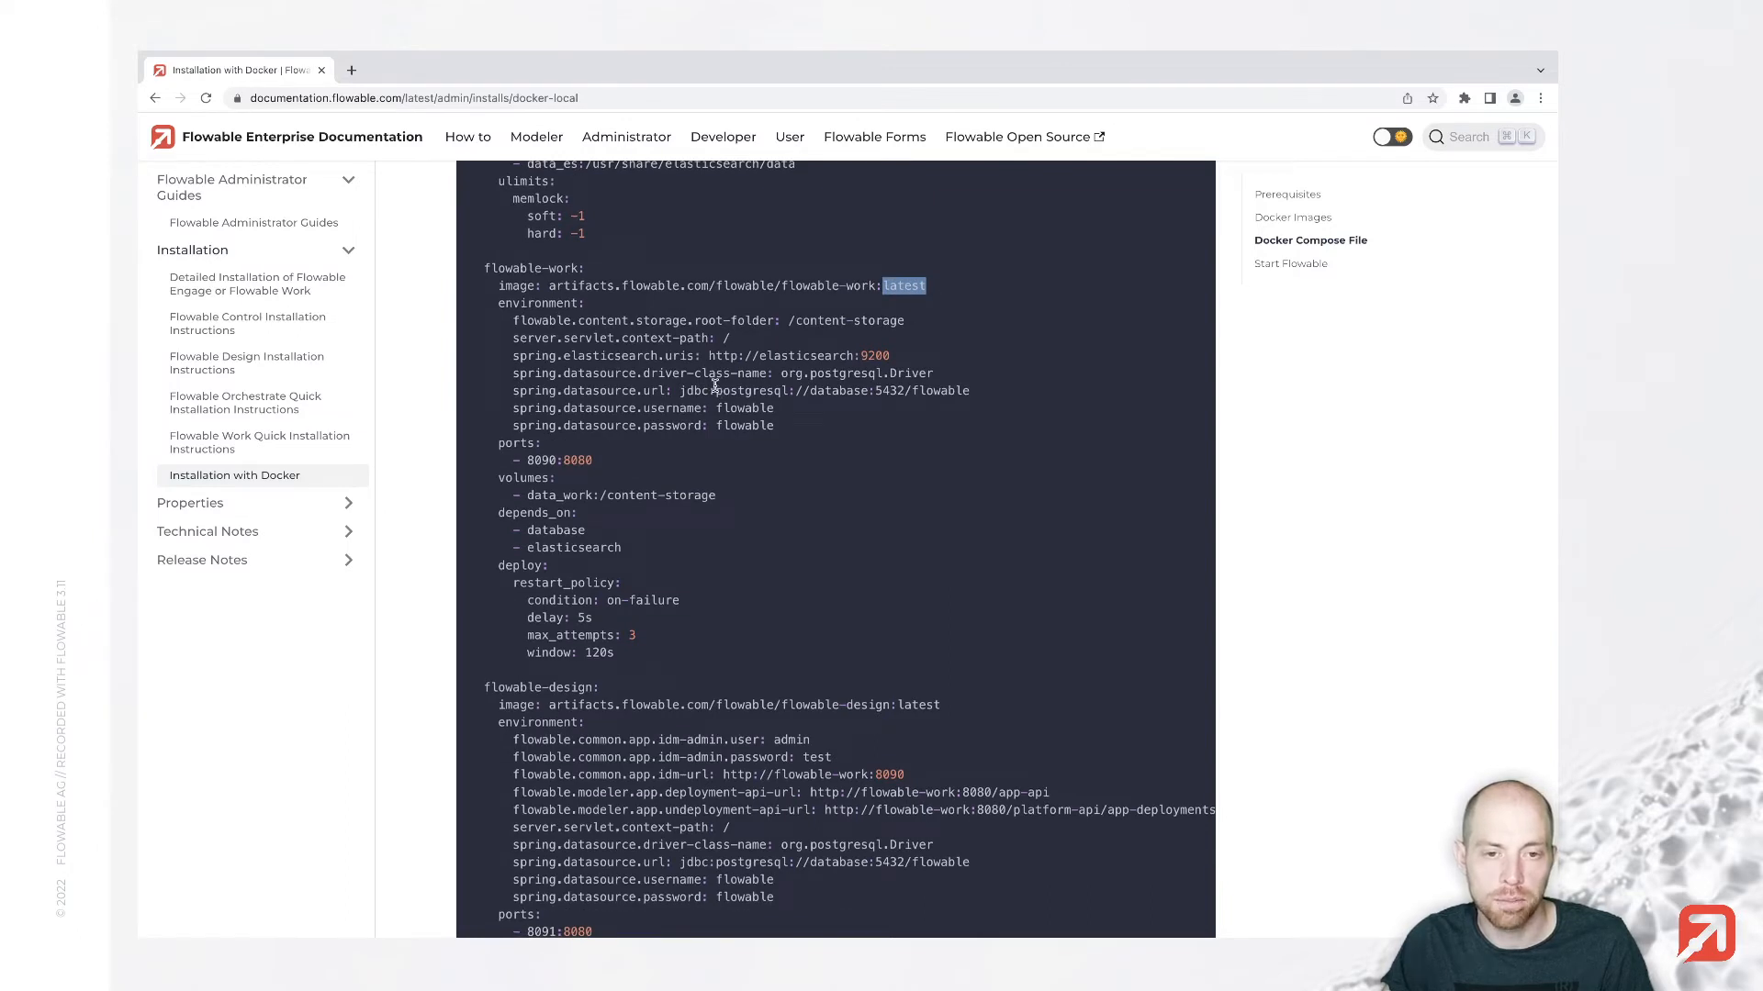
mouse_move(514, 319)
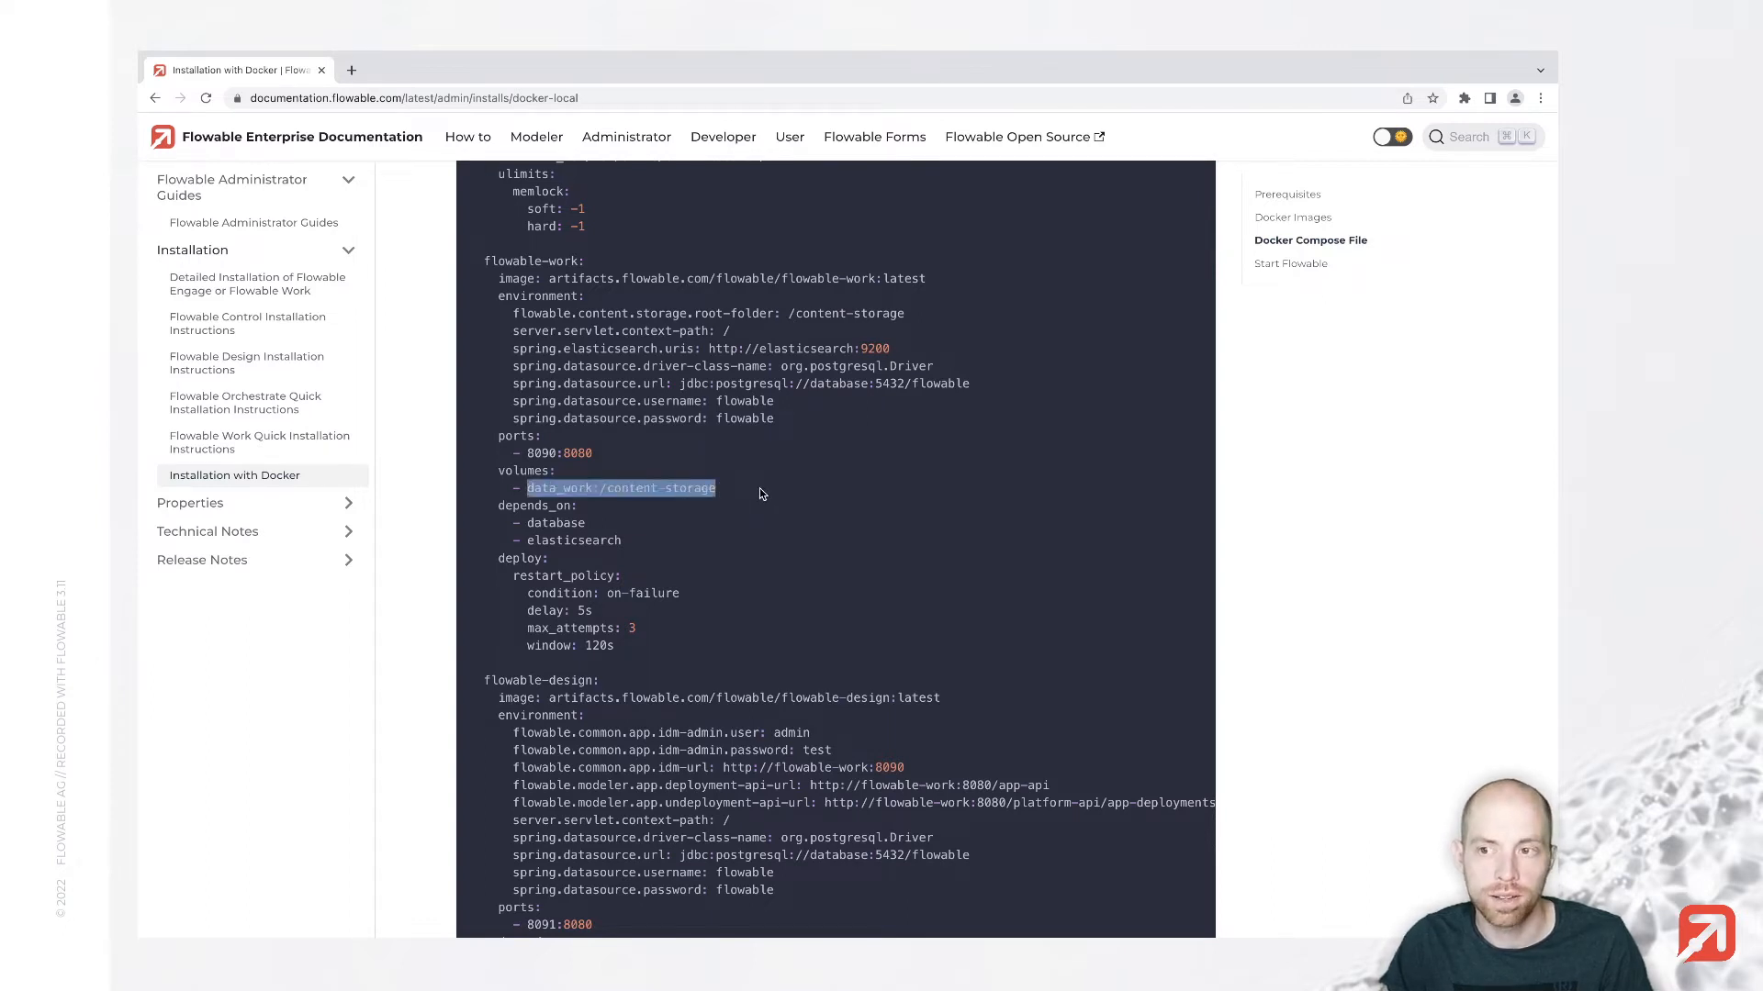
mouse_move(646, 360)
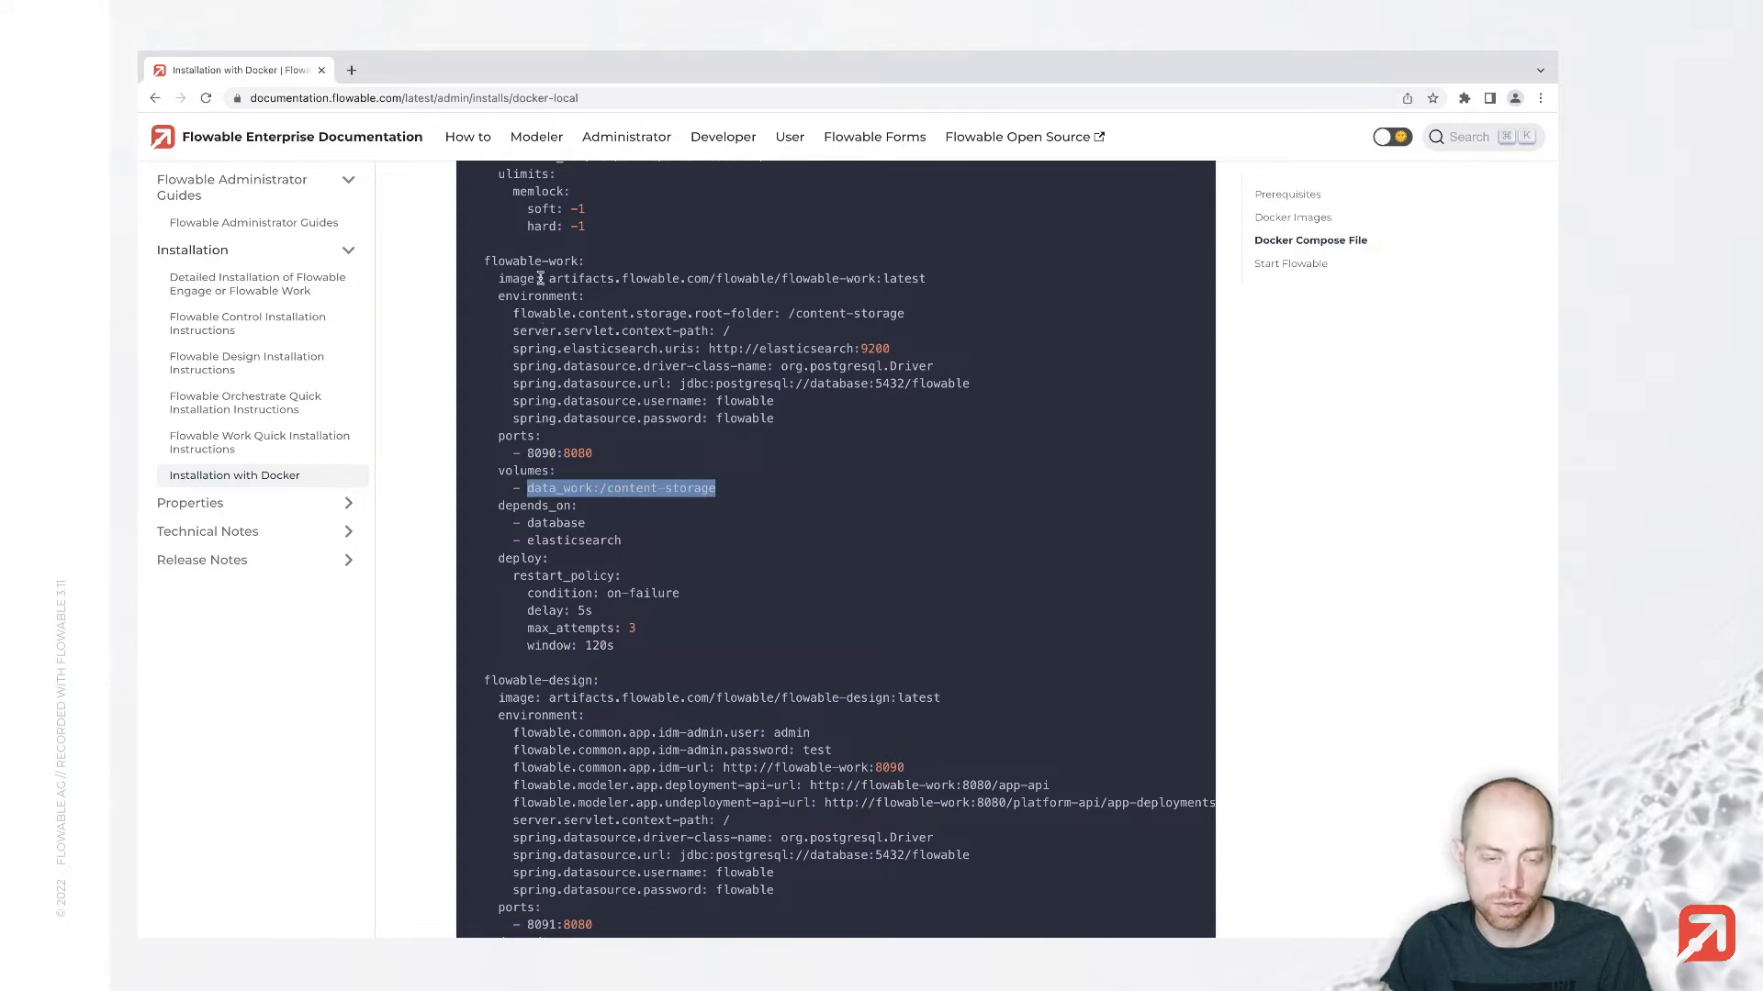
mouse_move(662, 400)
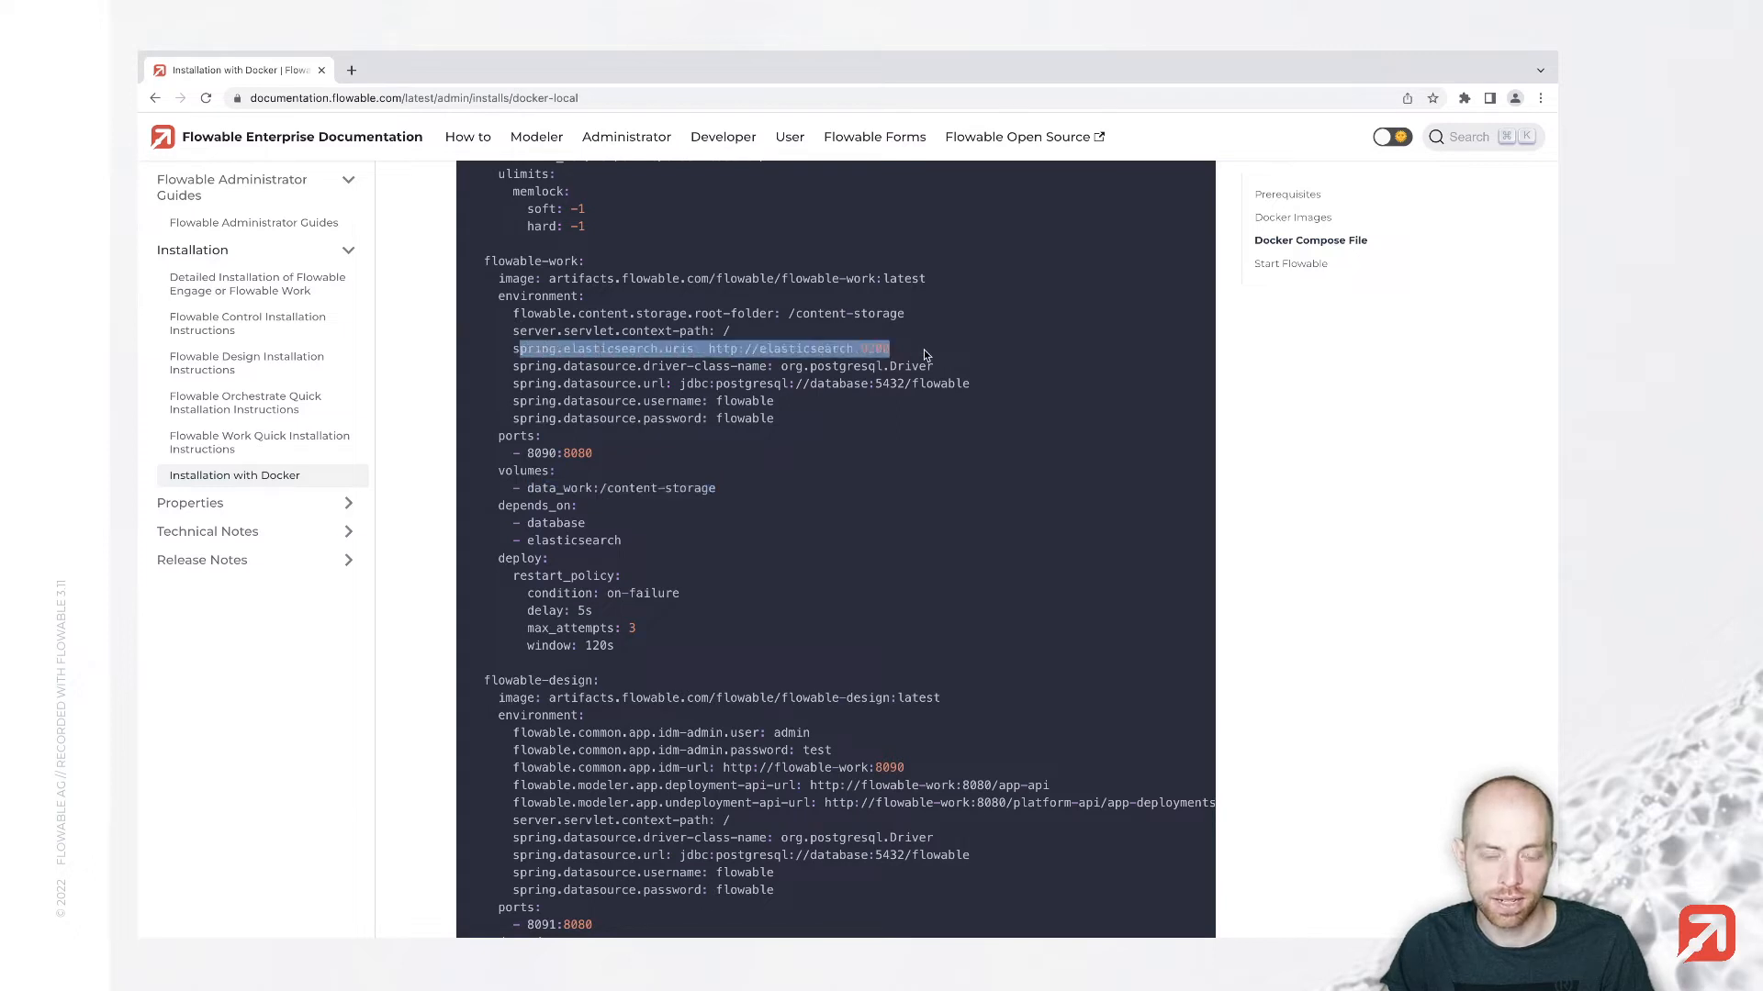
mouse_move(593, 540)
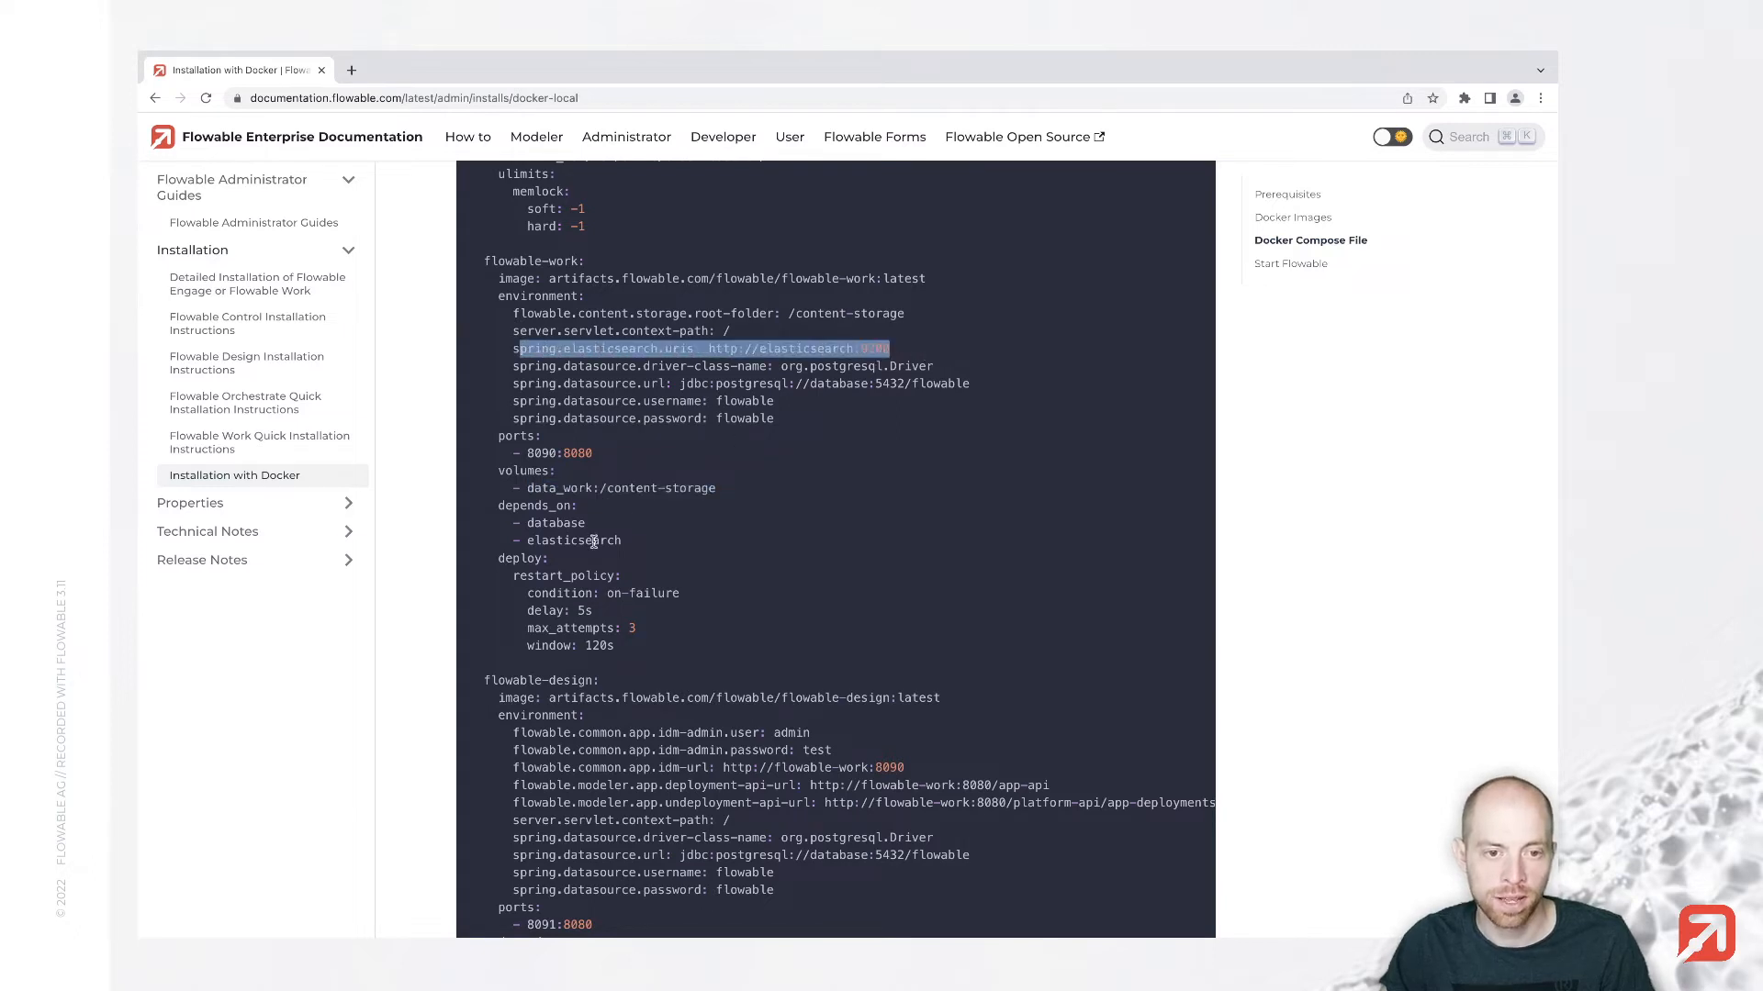
double_click(573, 540)
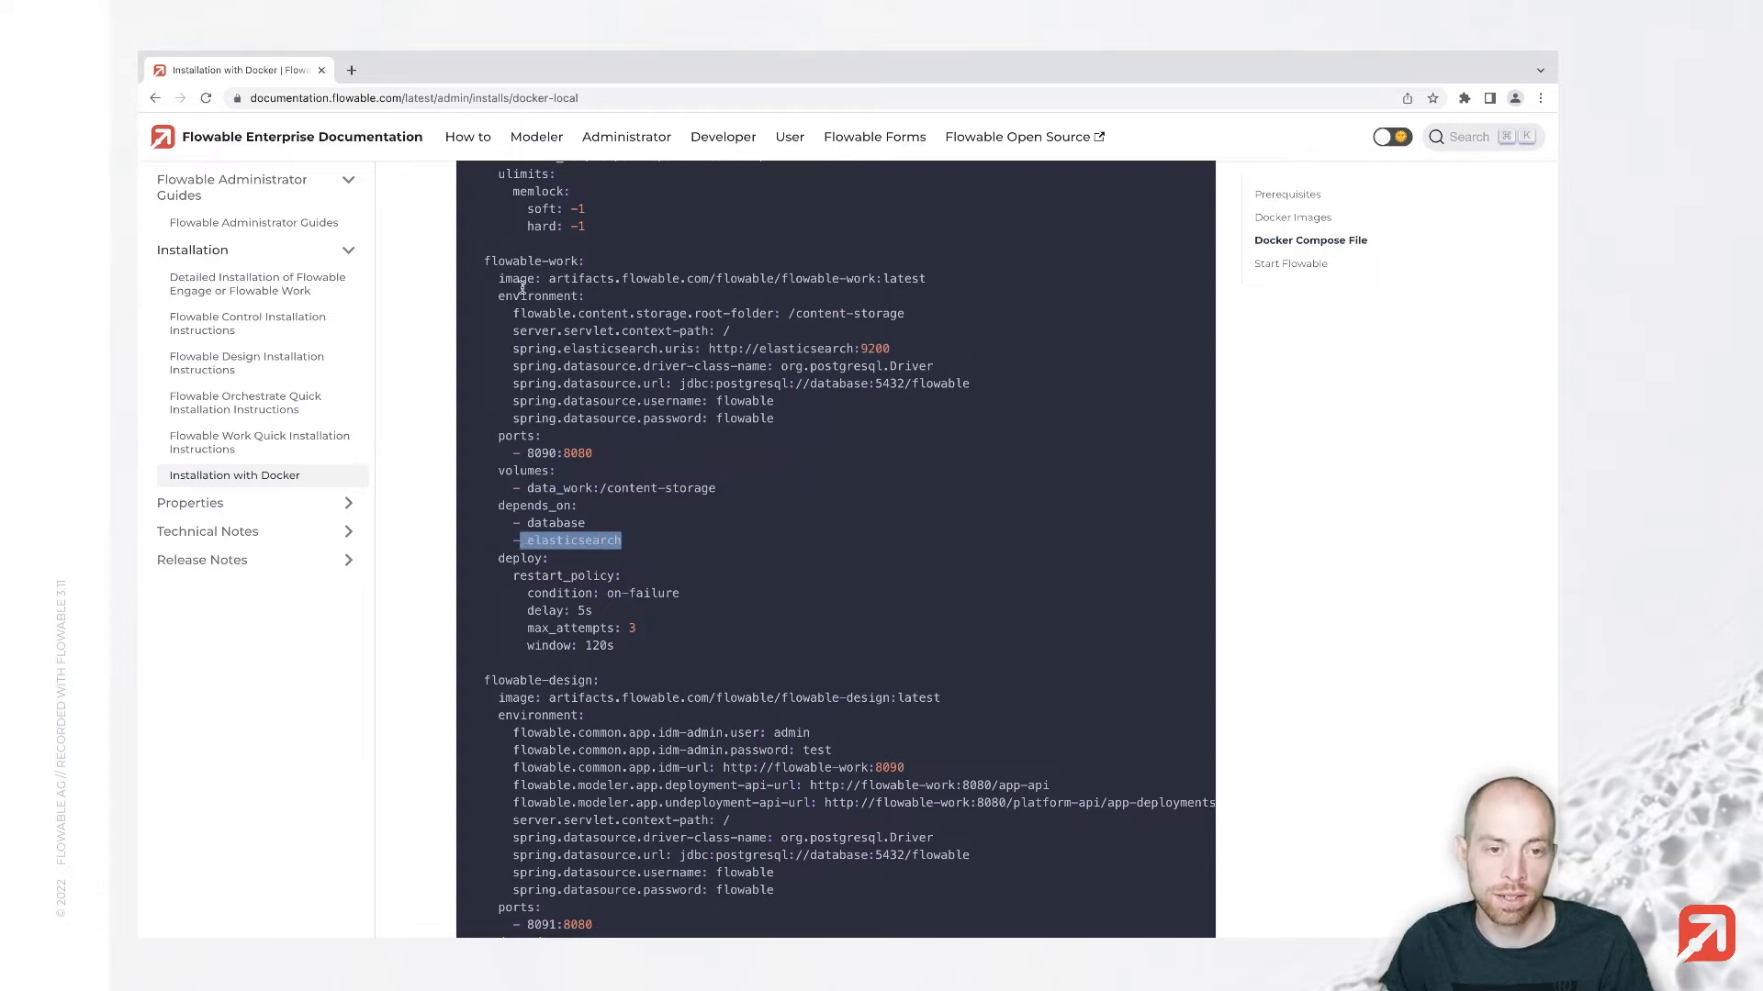
mouse_move(663, 384)
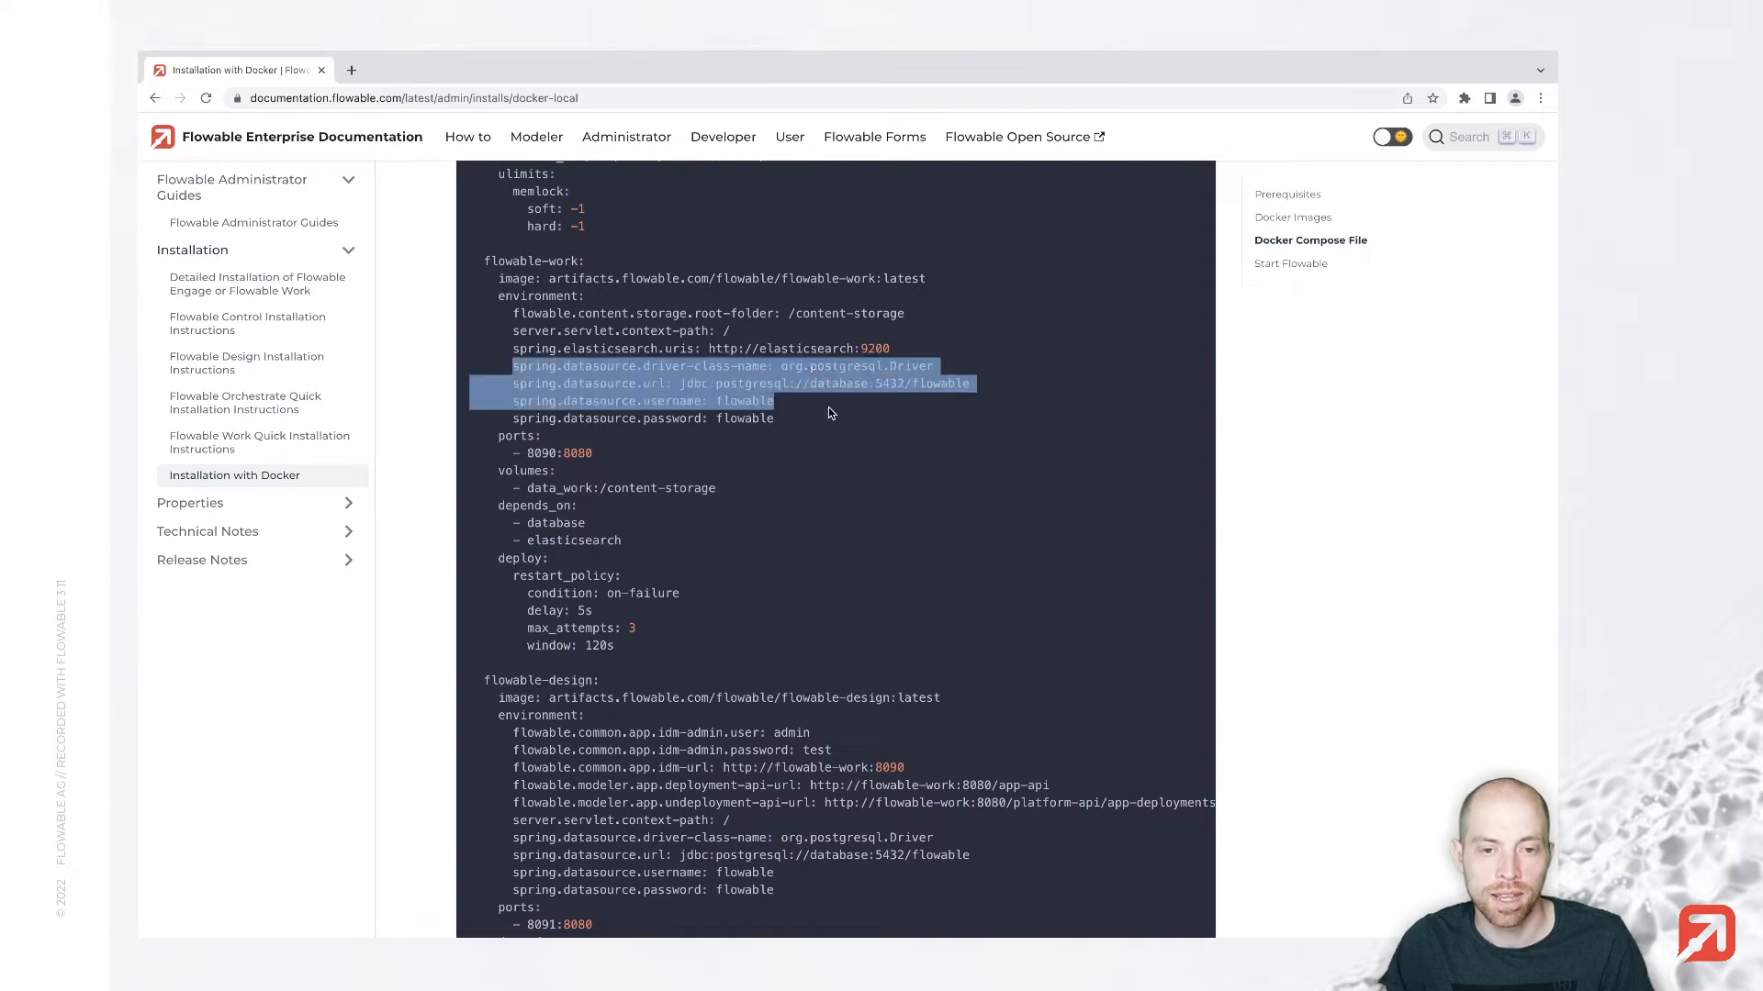
left_click(837, 424)
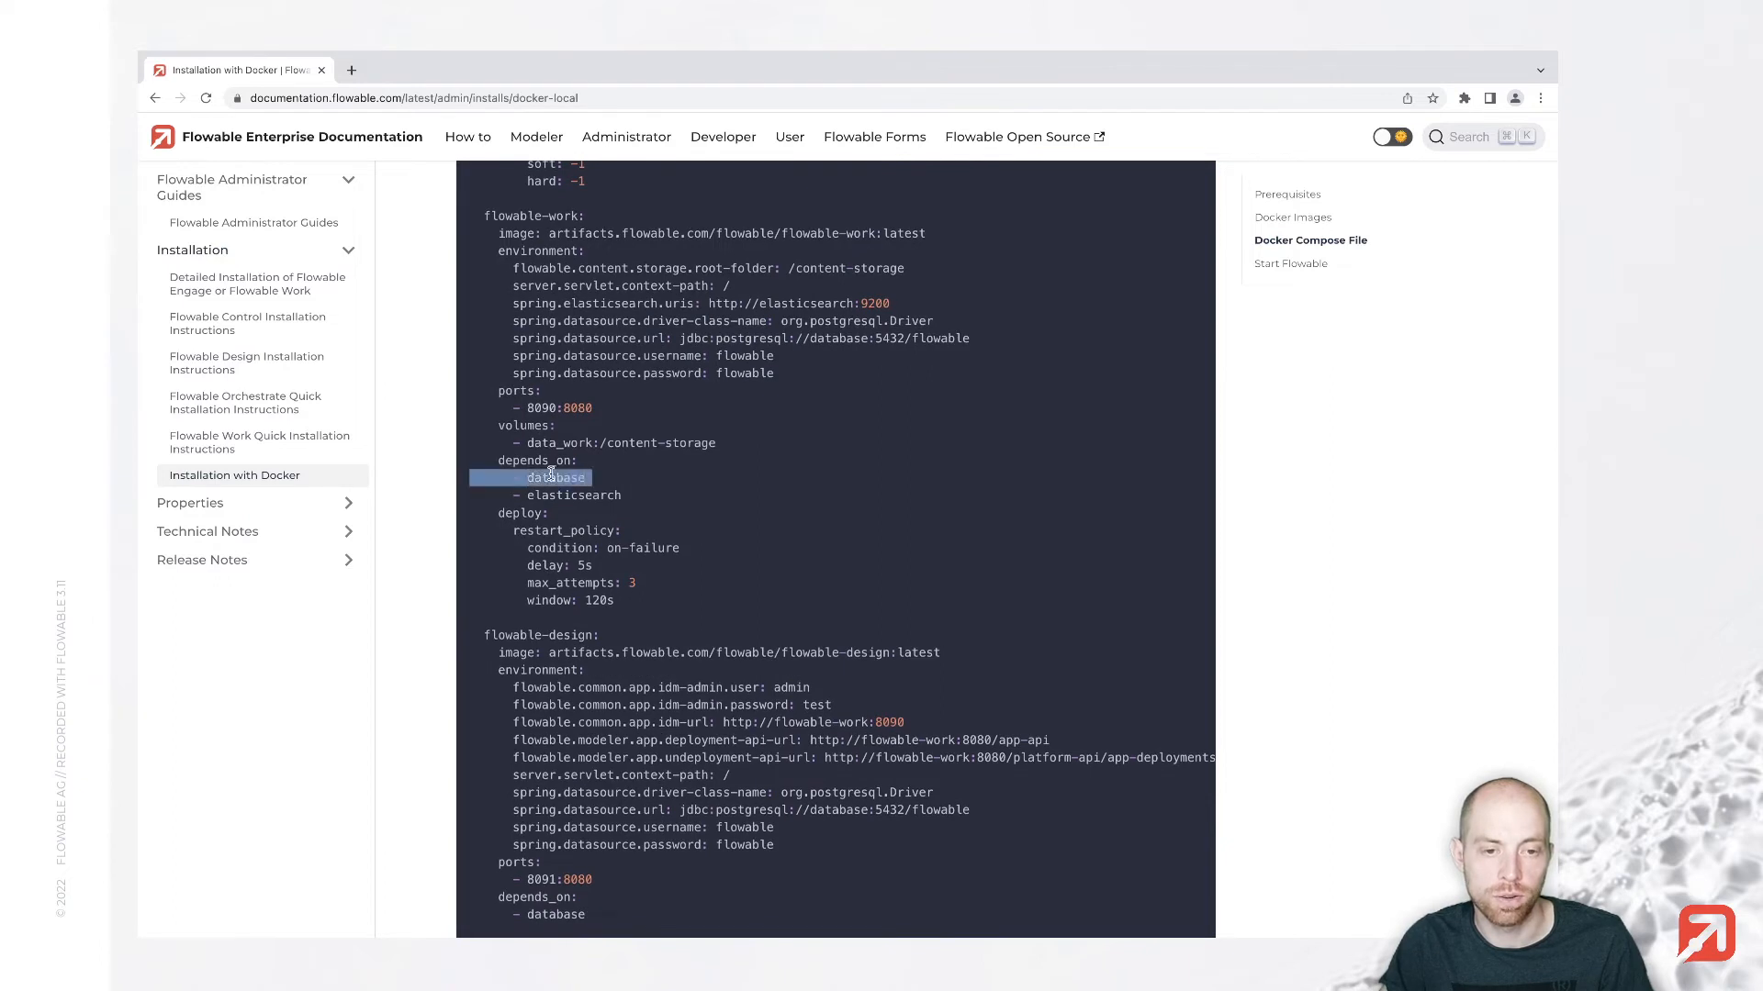
scroll("down", 3)
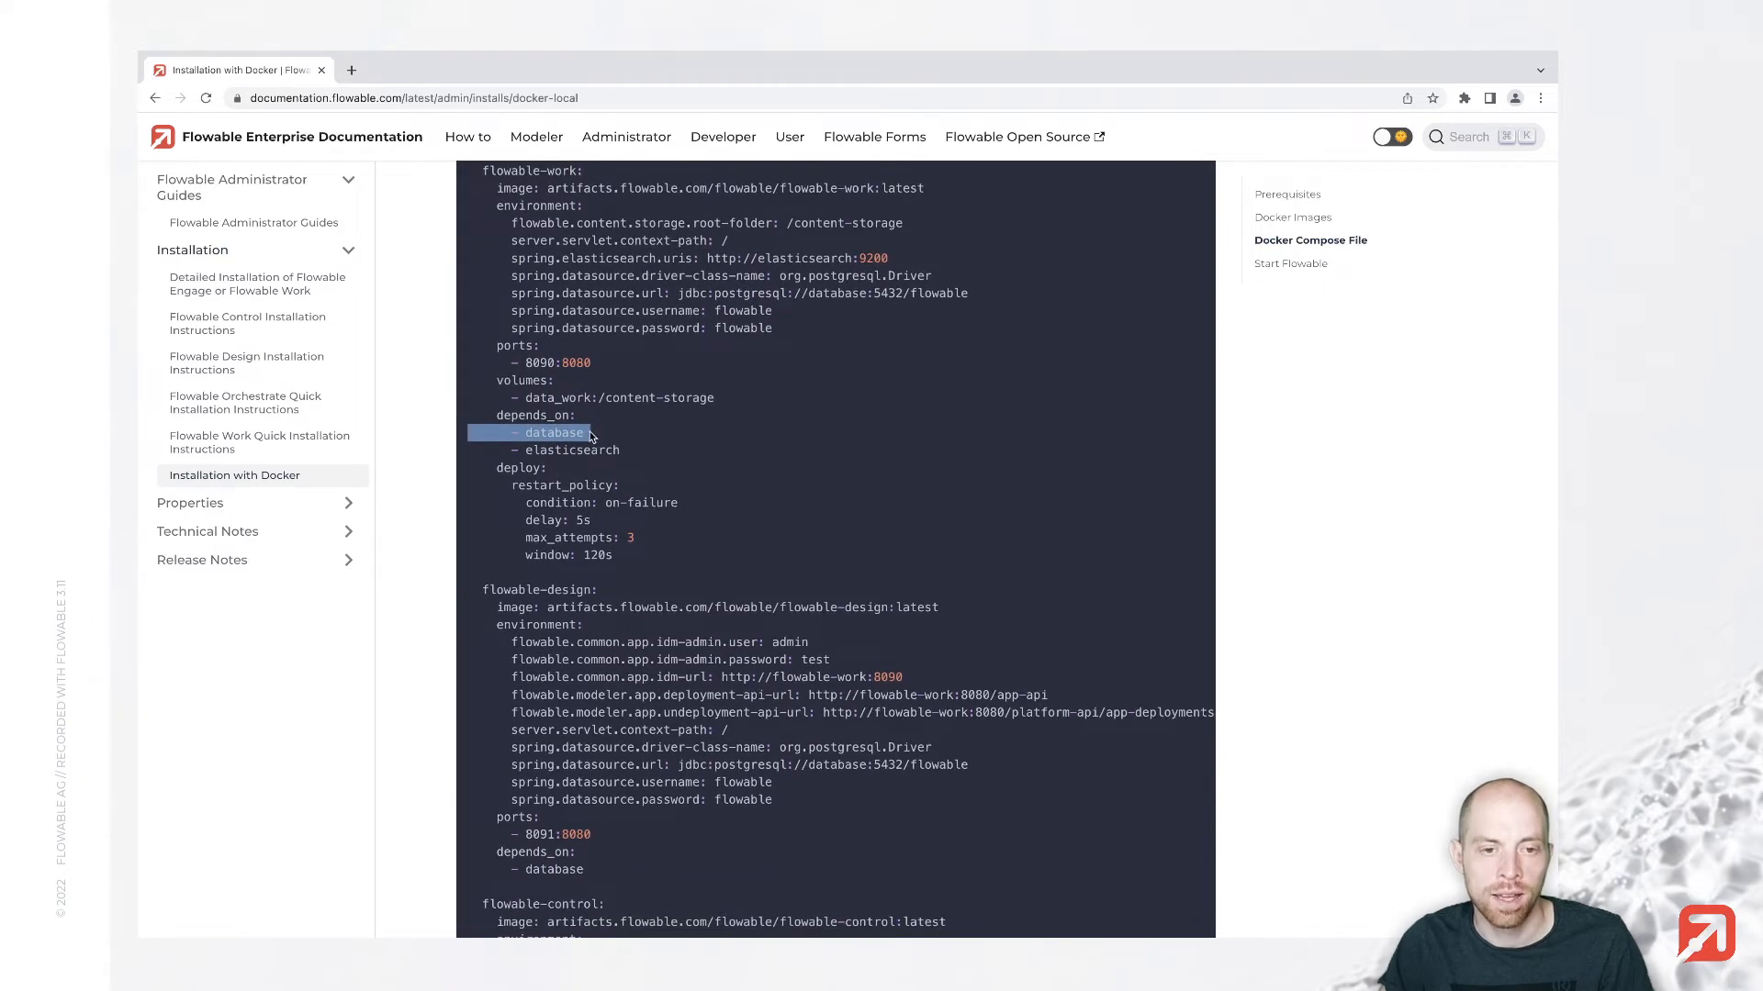
left_click(497, 415)
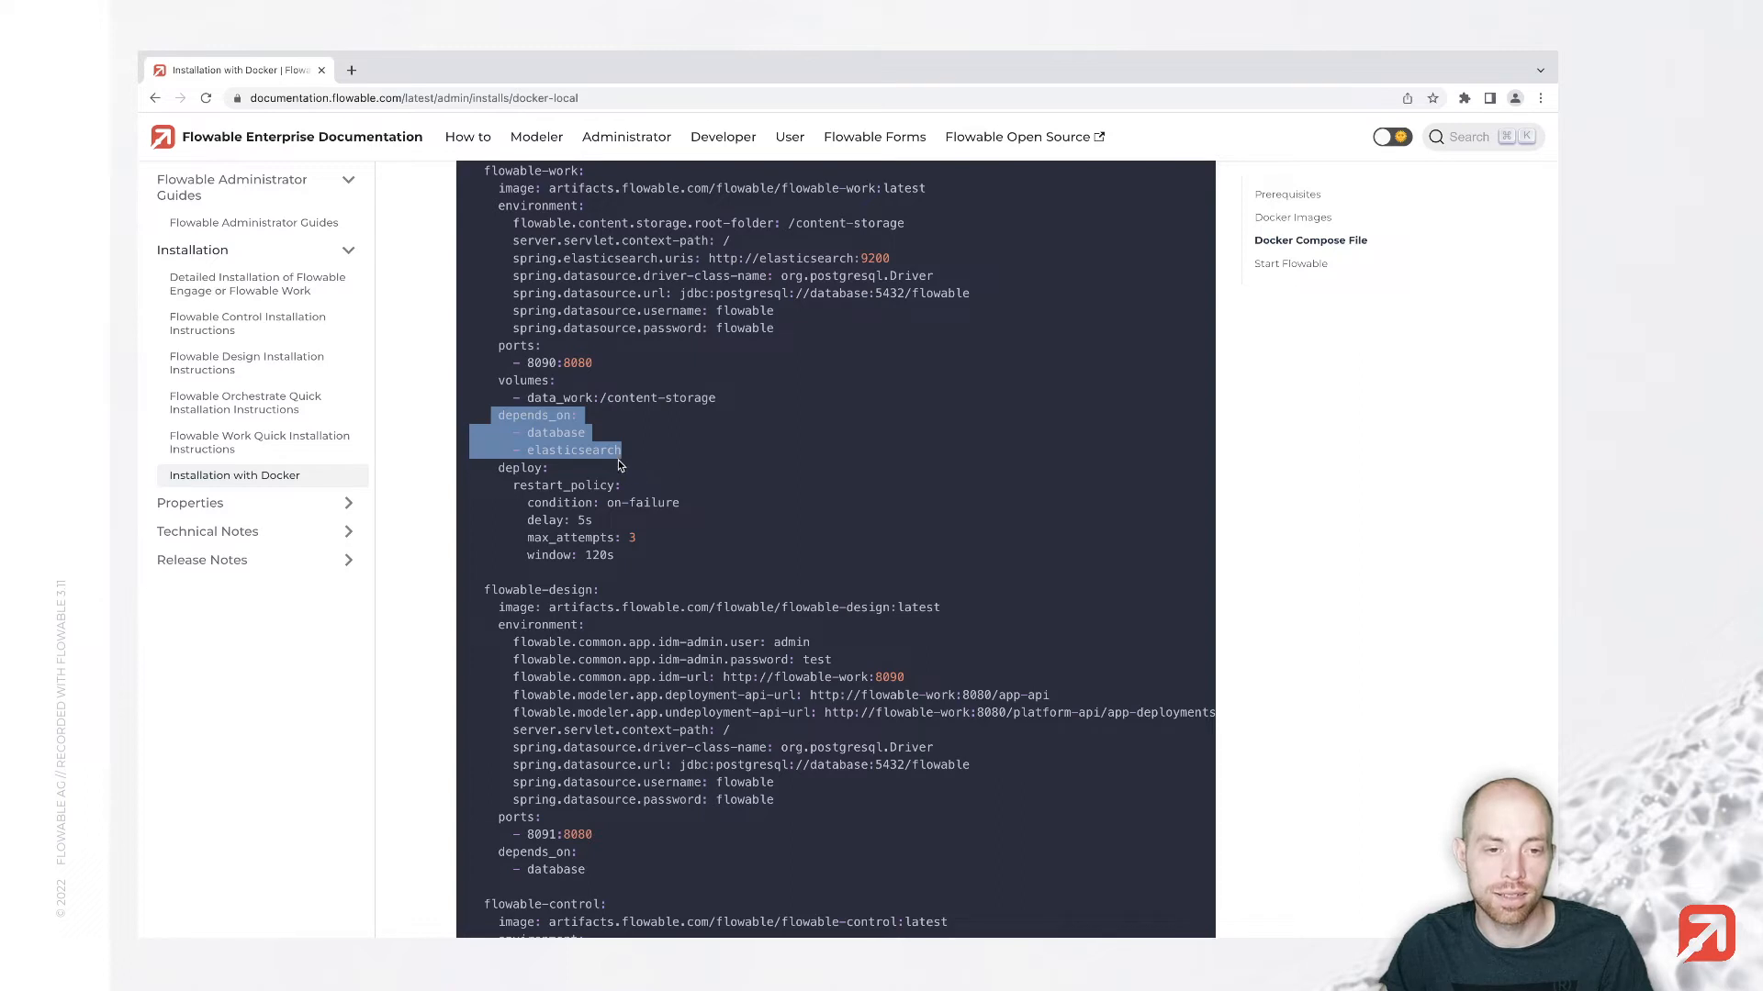
mouse_move(546, 450)
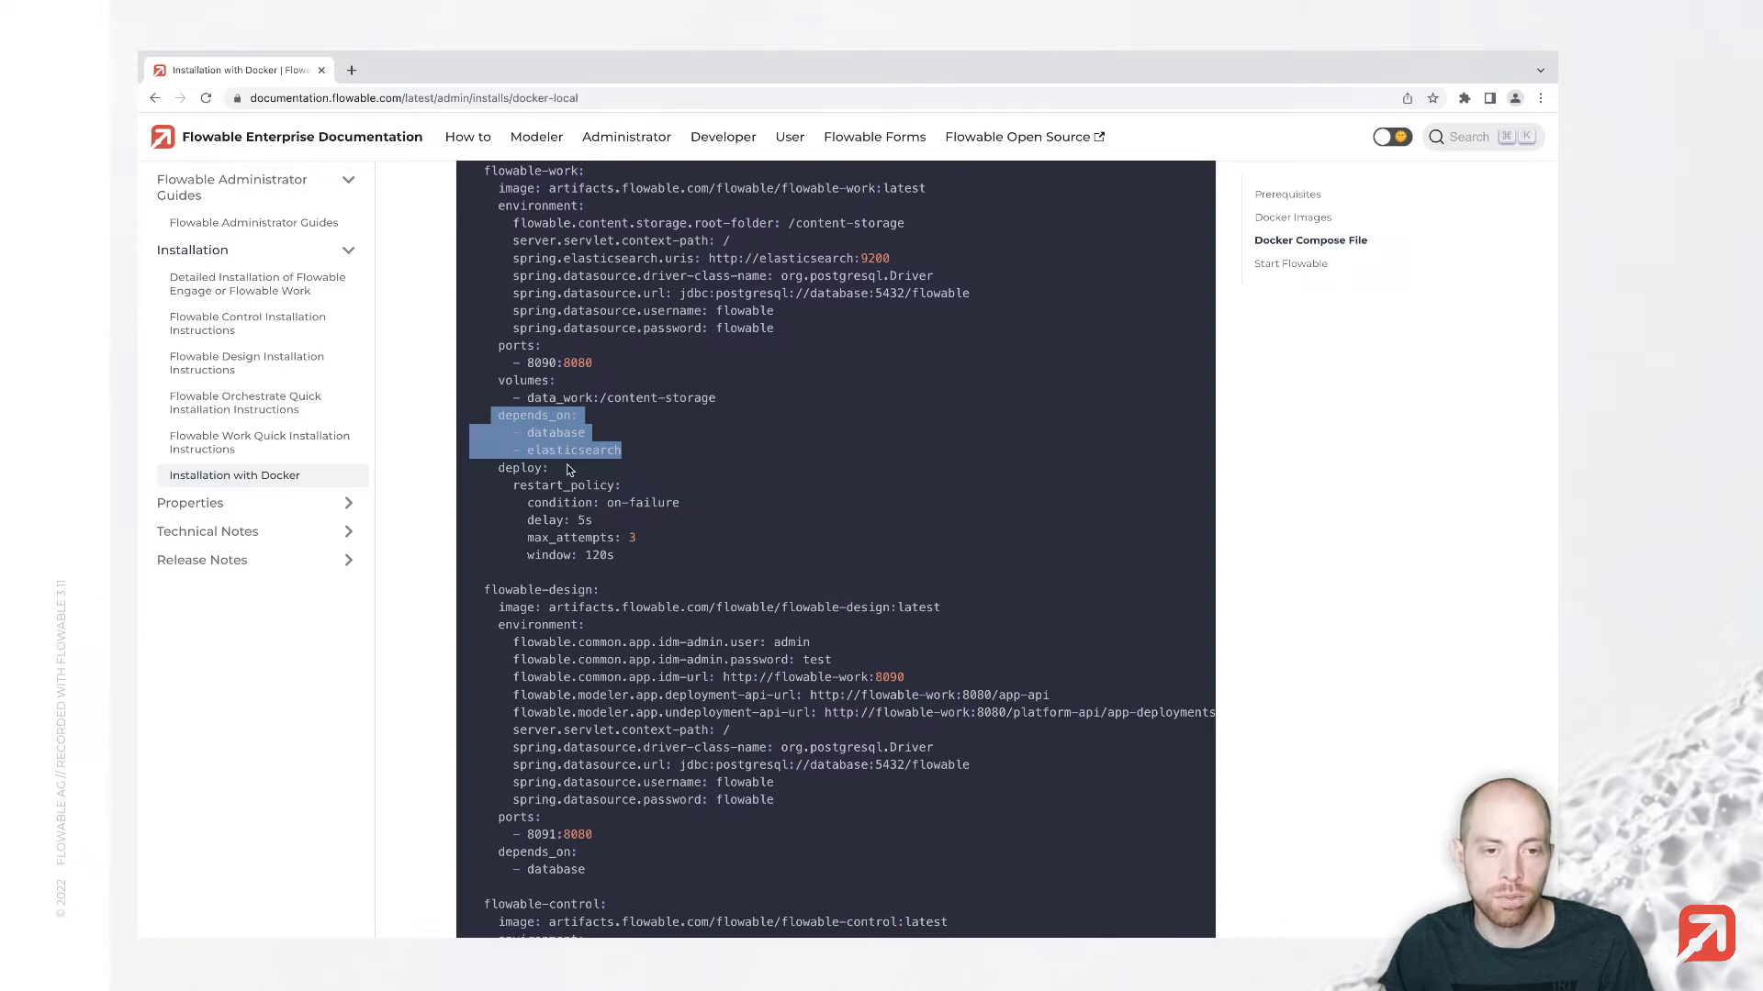
scroll("up", 3)
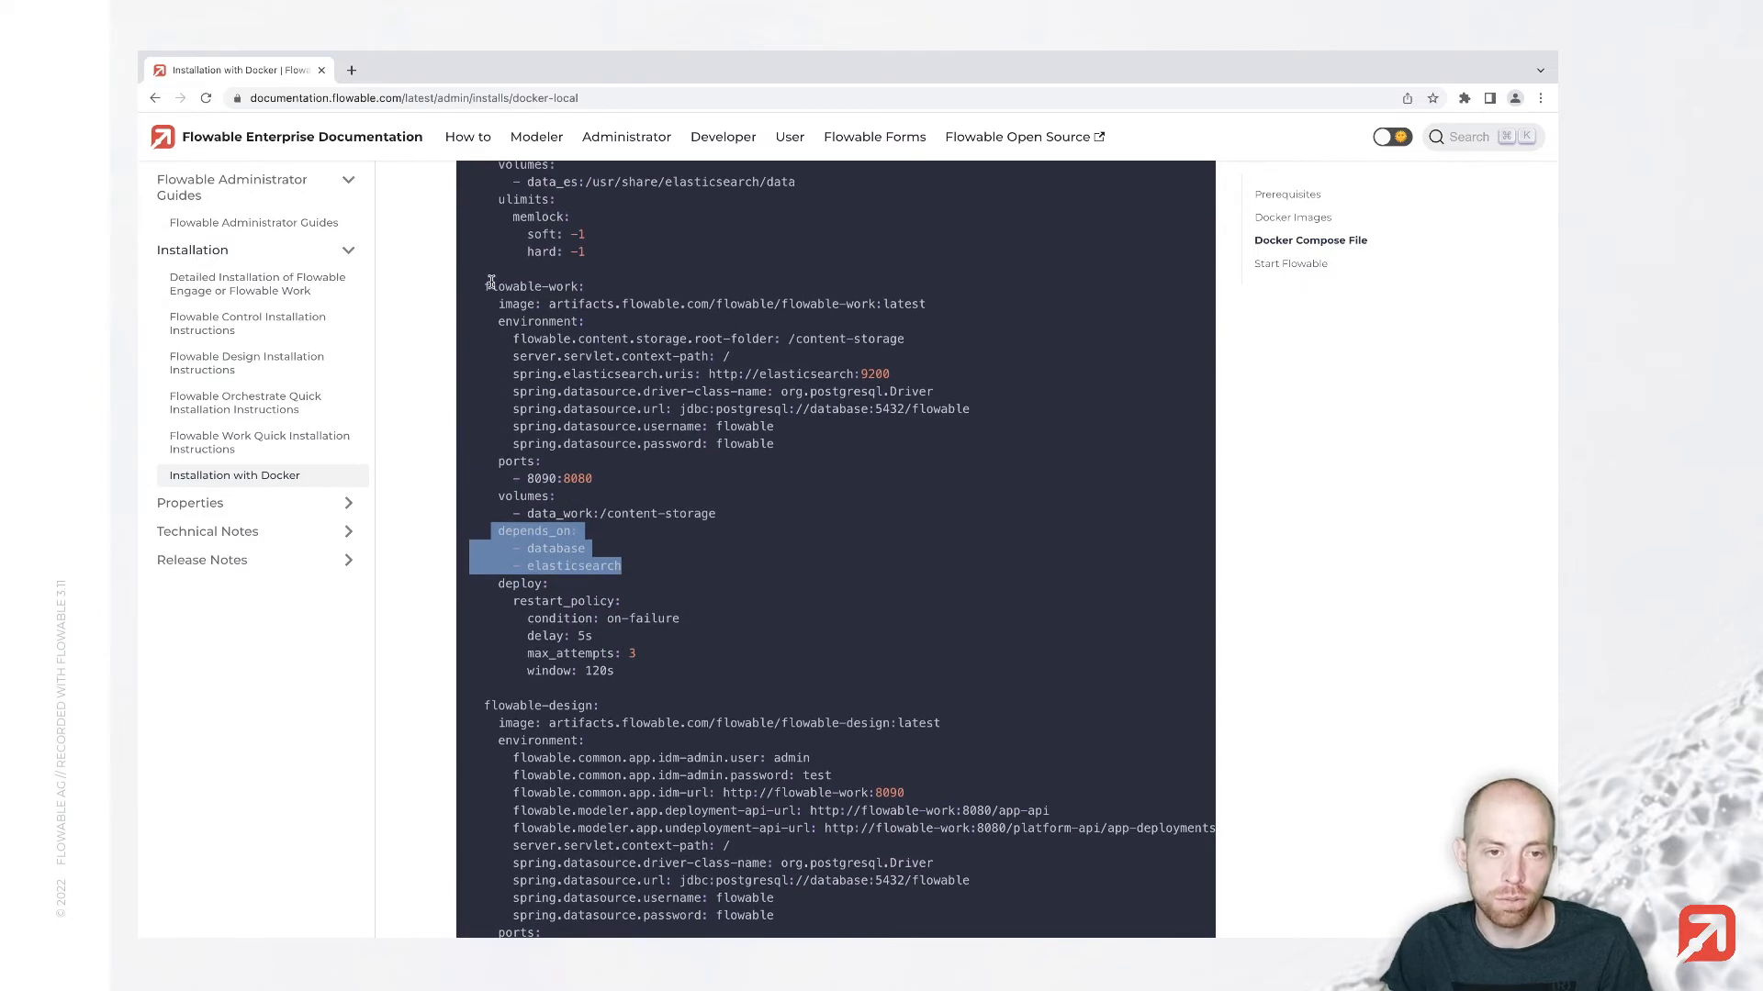
double_click(532, 287)
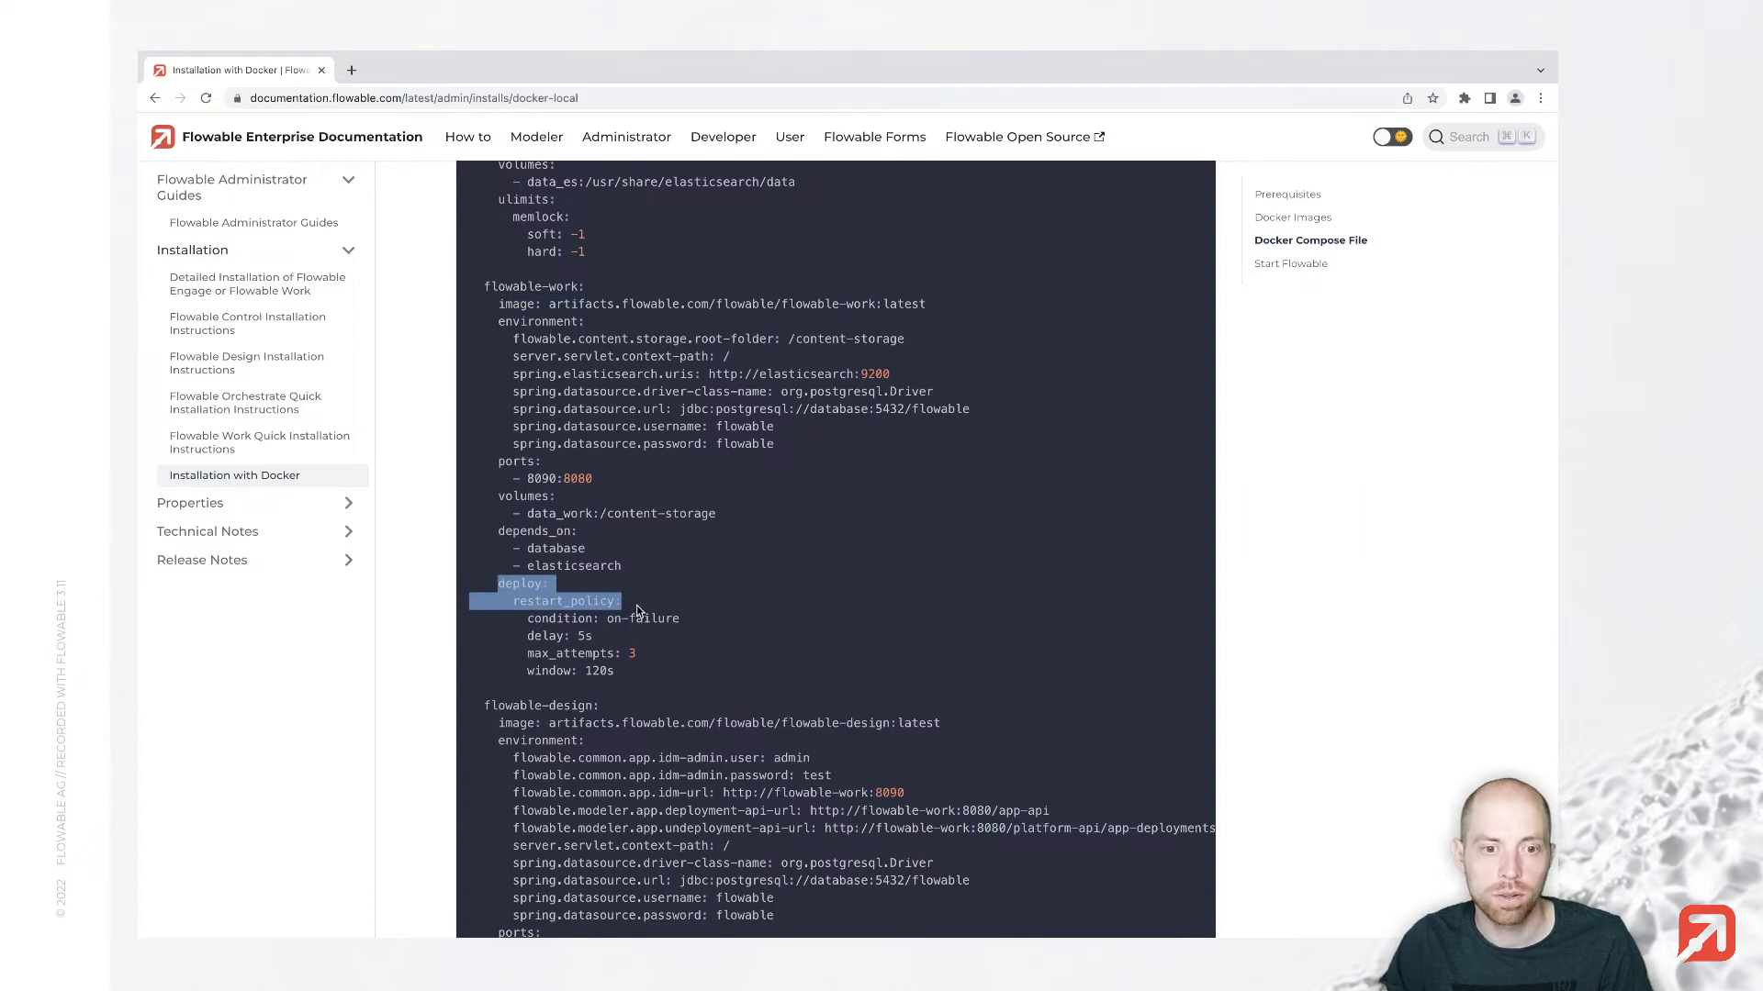
mouse_move(602, 643)
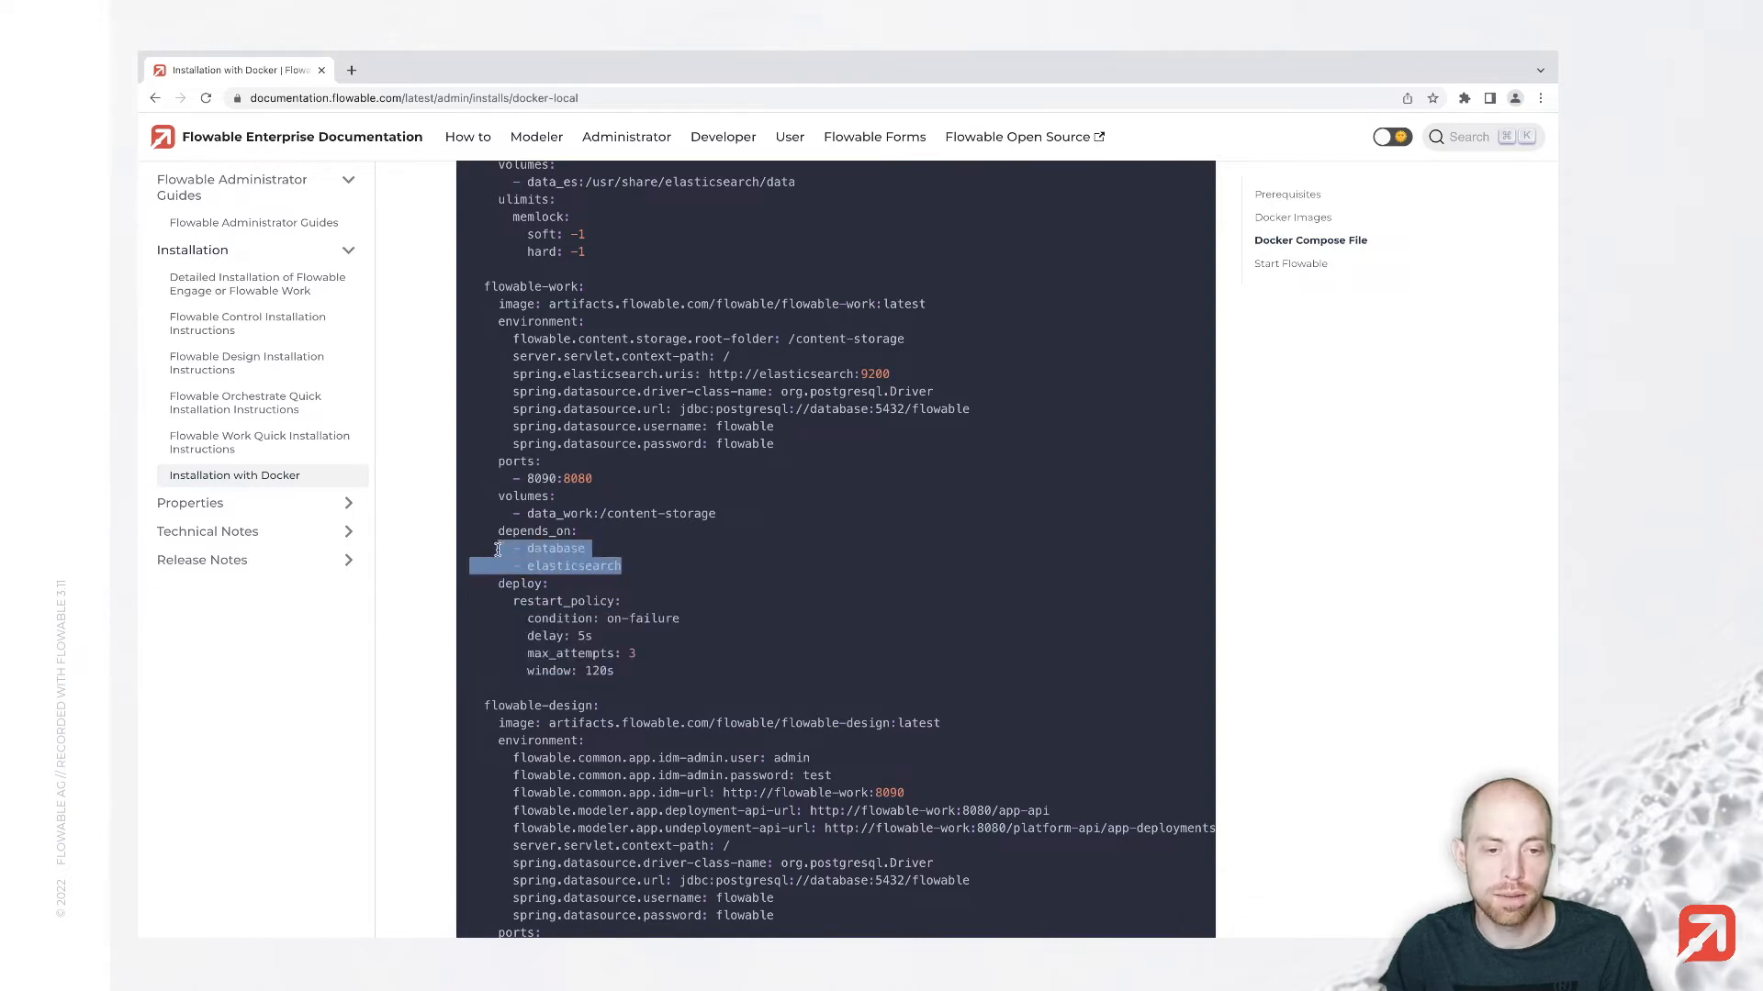
scroll("down", 3)
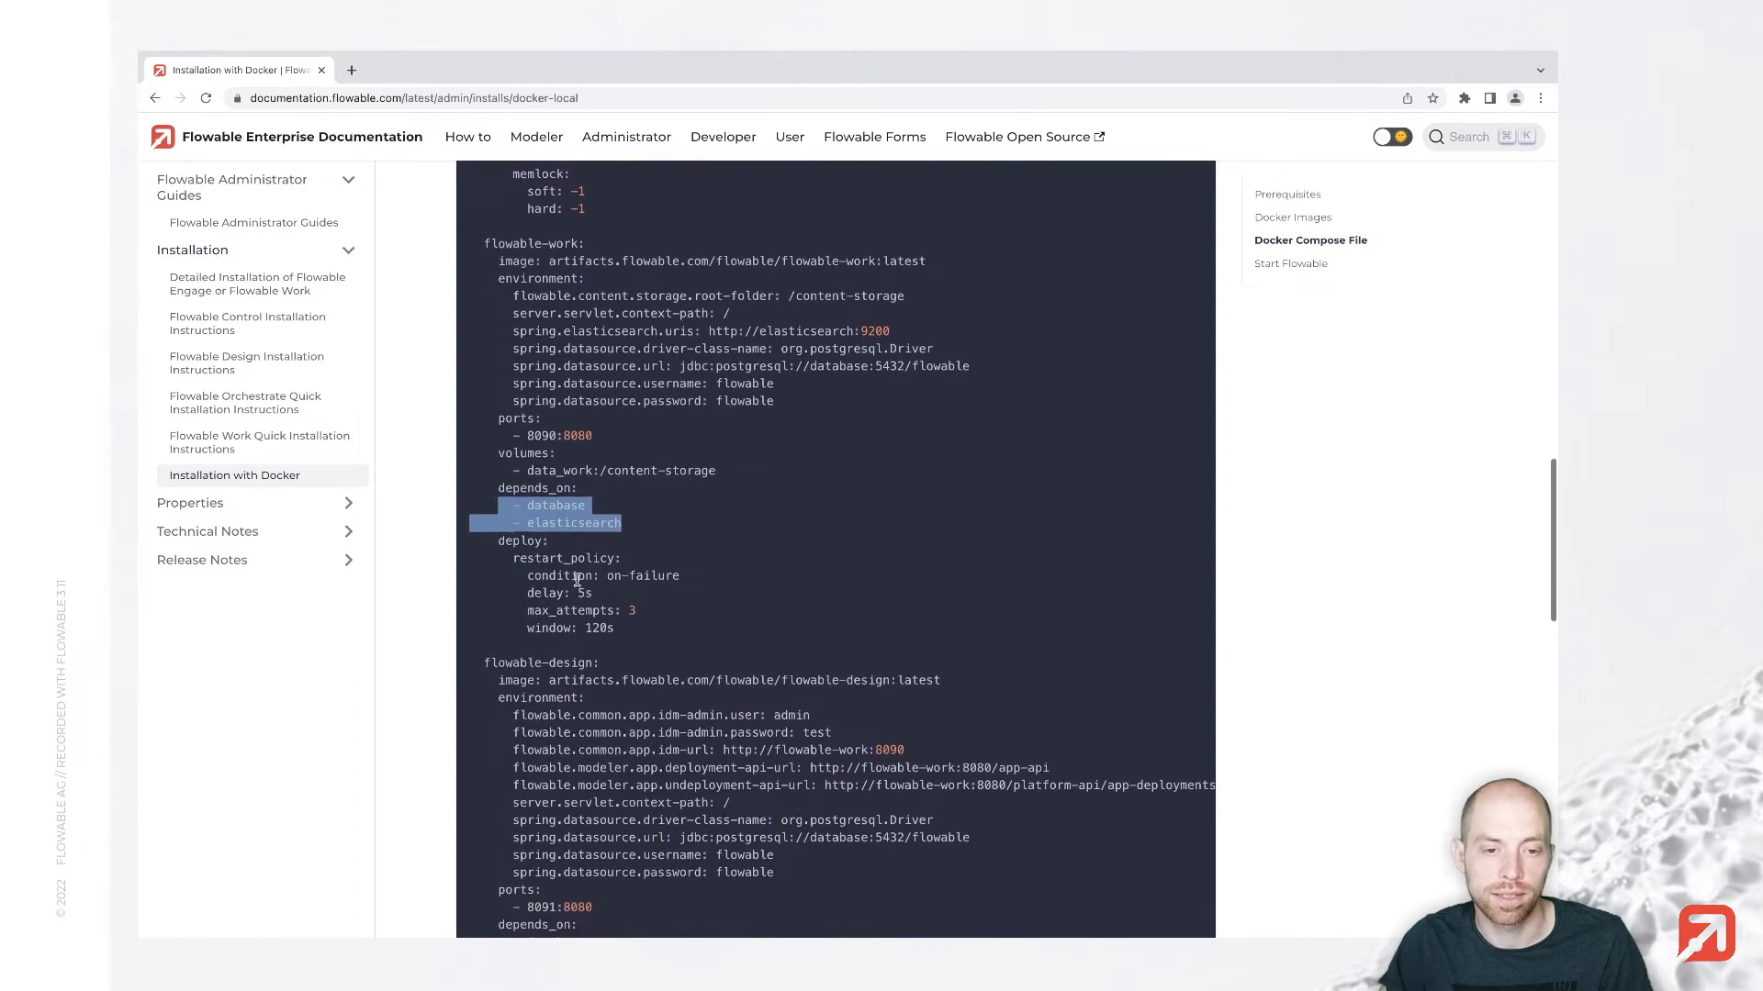
scroll("down", 3)
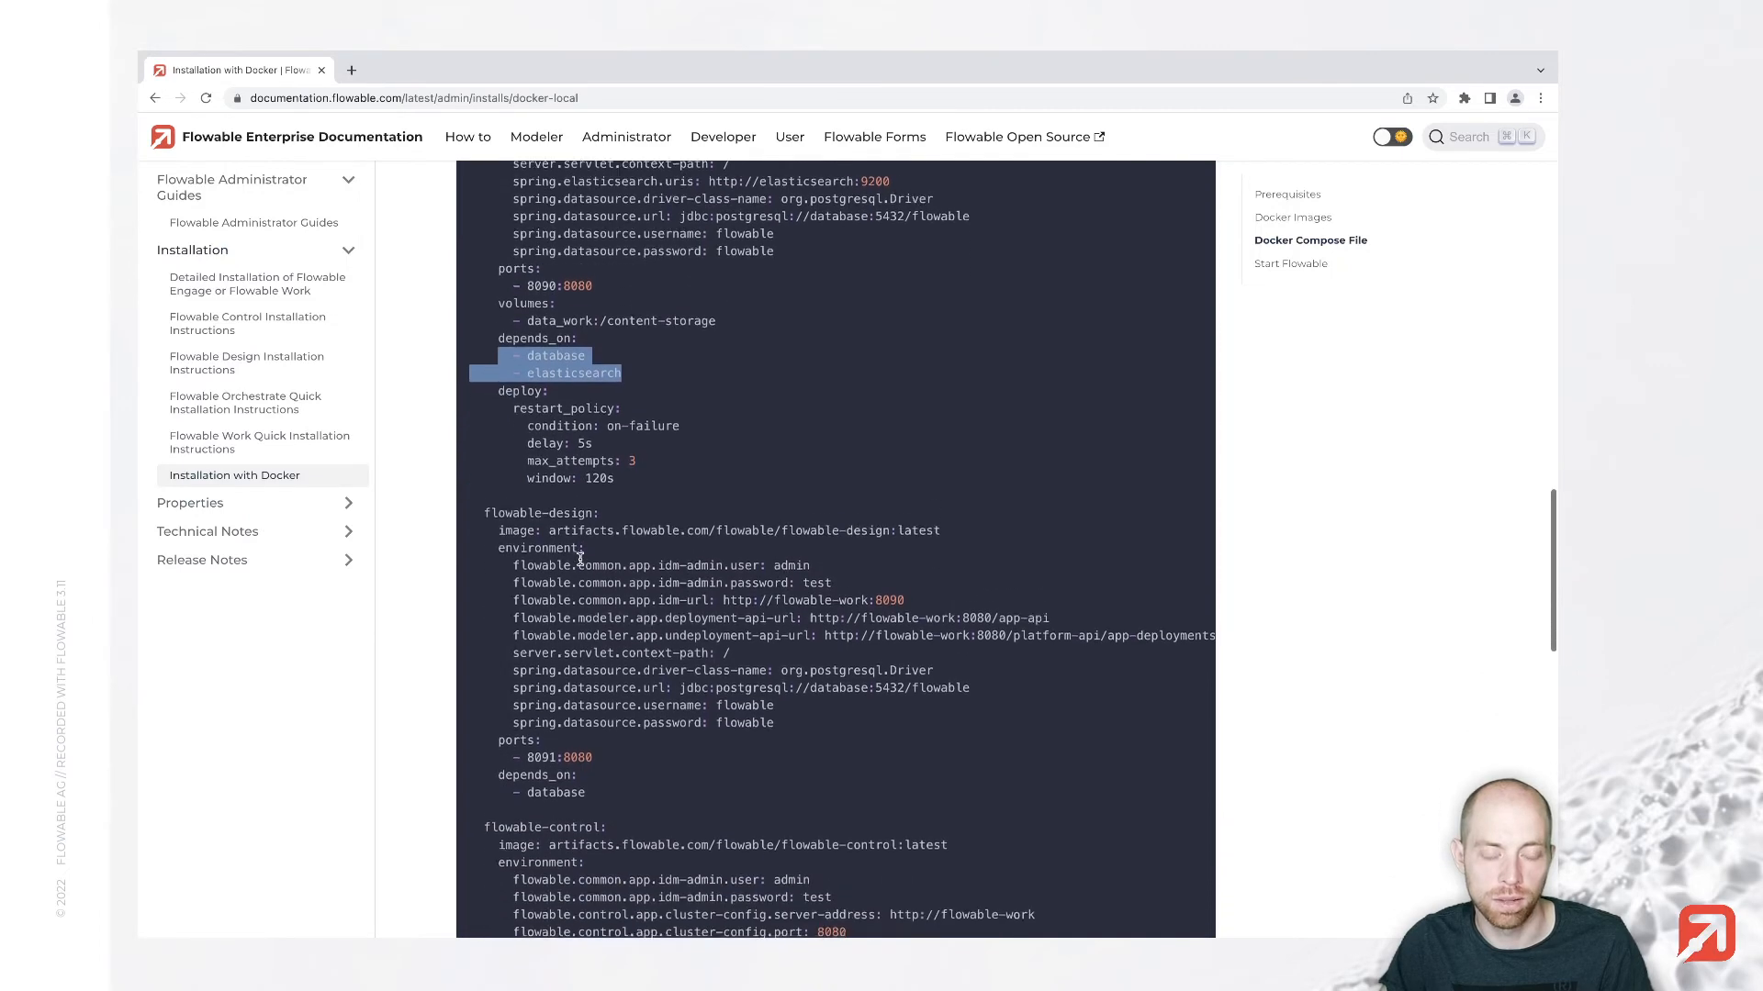
scroll("down", 3)
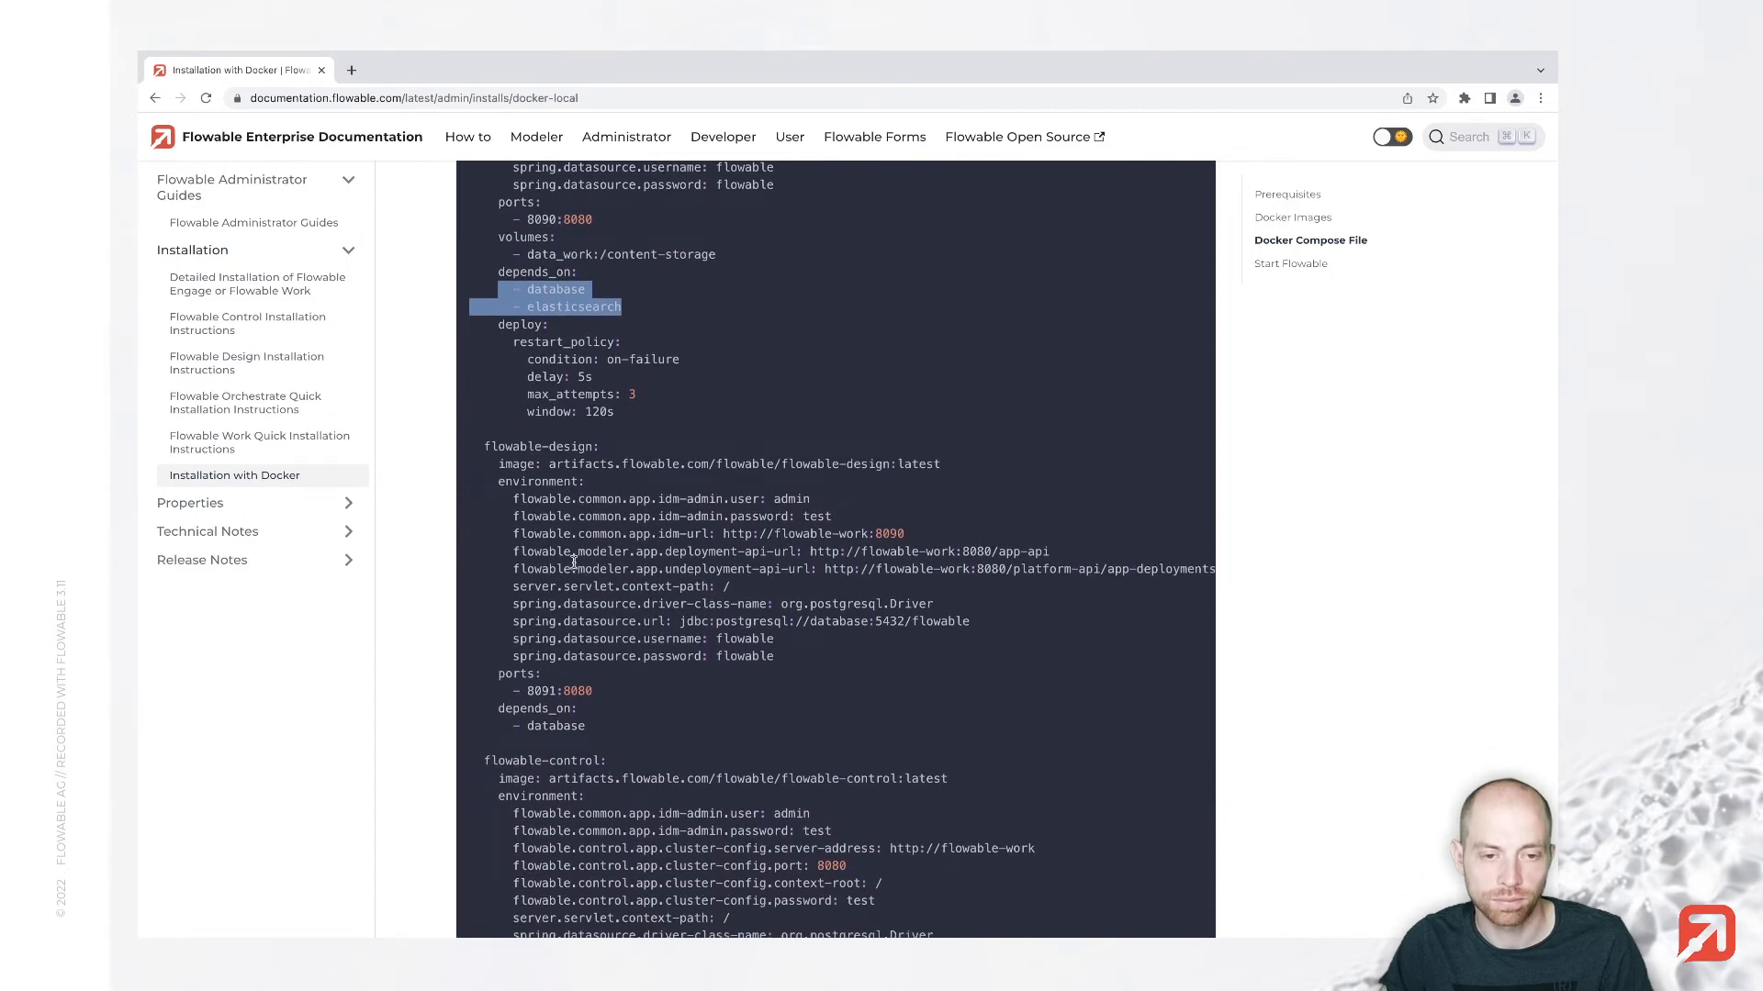
scroll("down", 3)
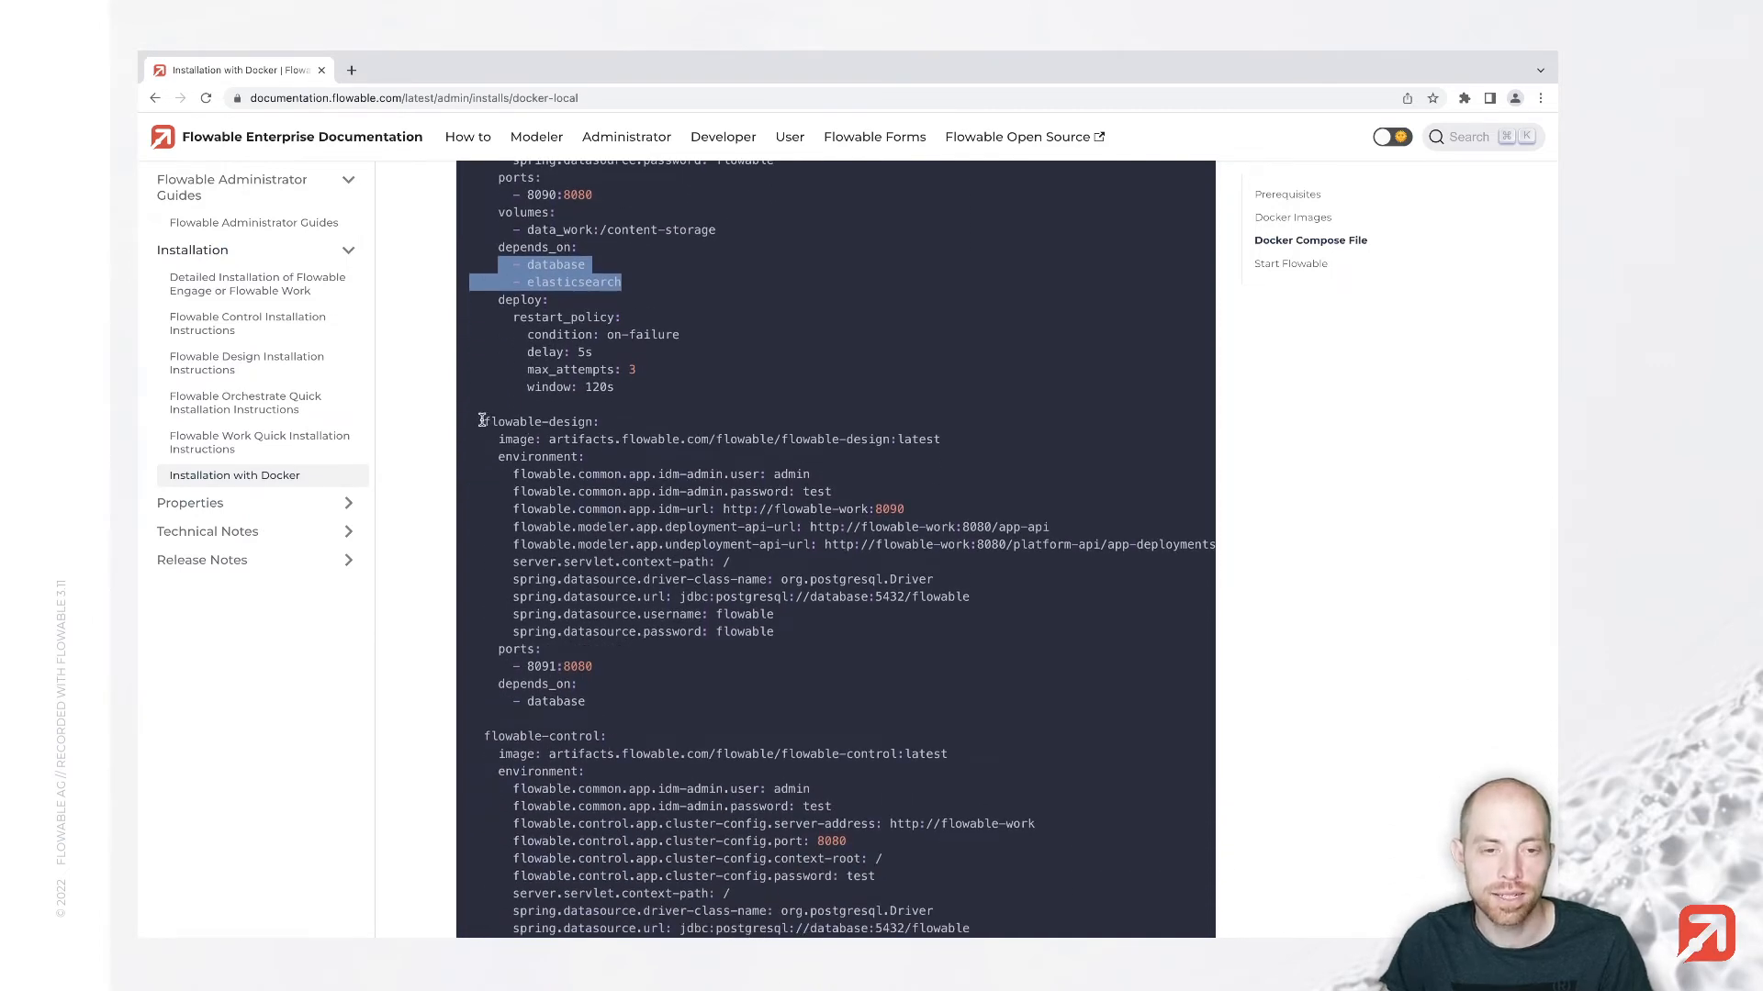
double_click(540, 422)
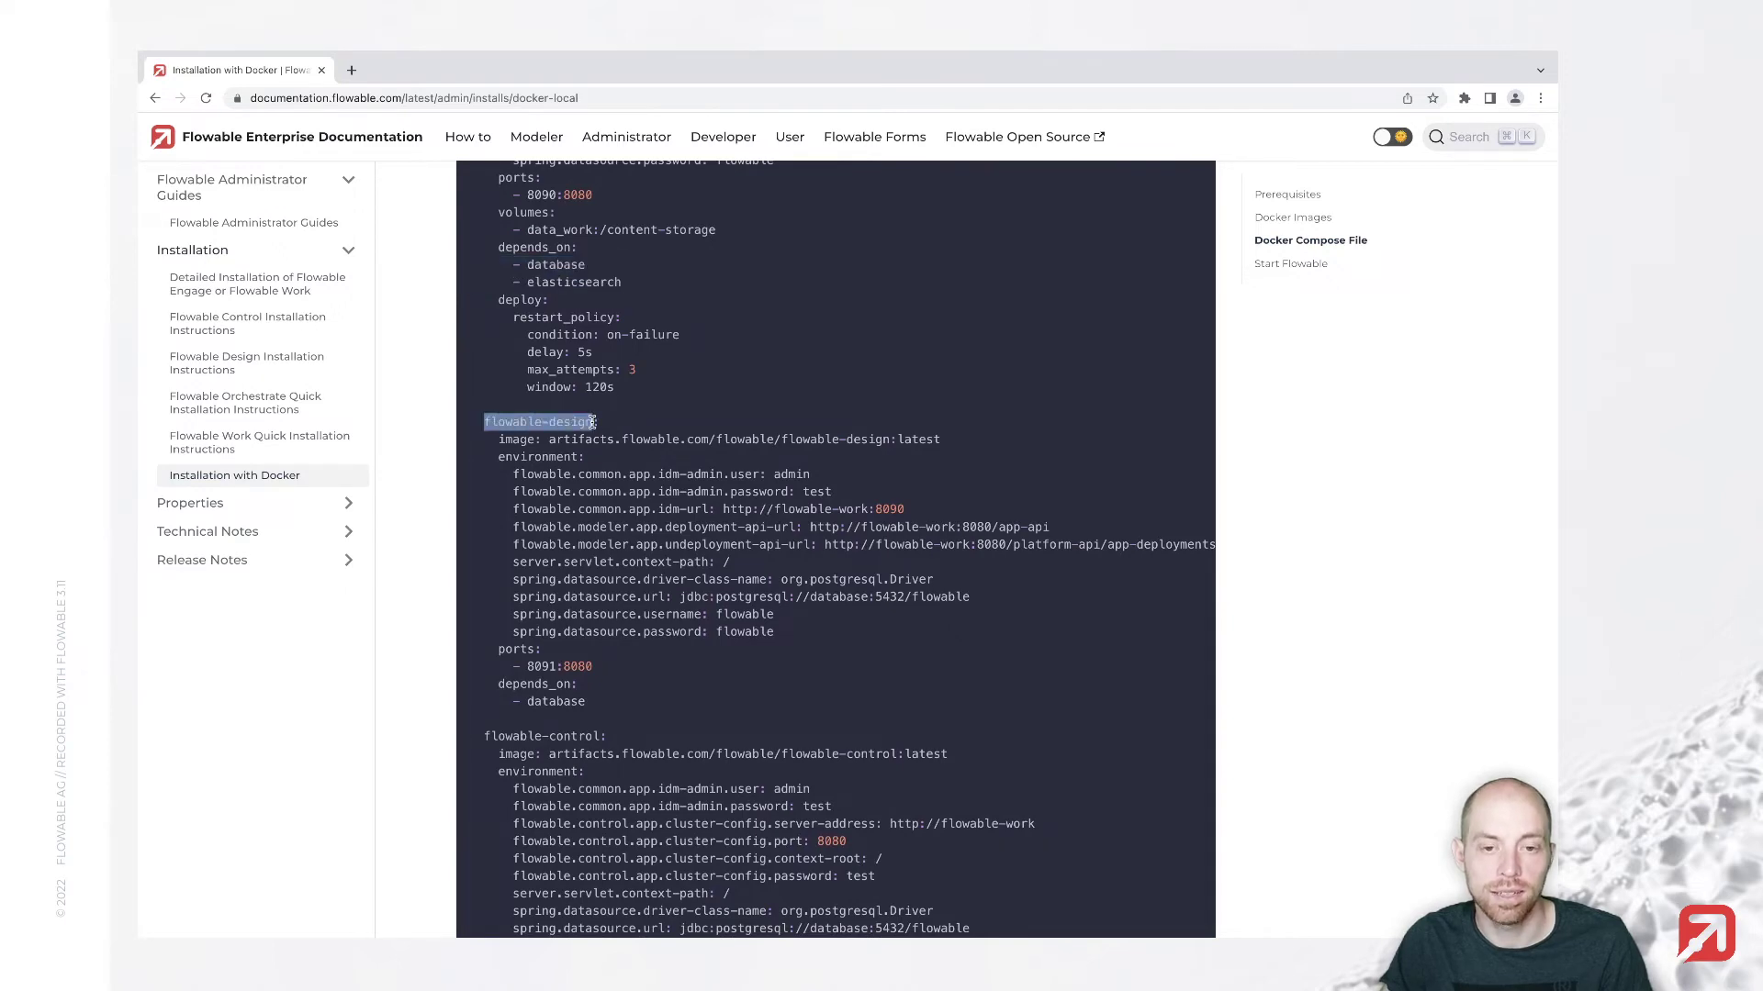
scroll("down", 3)
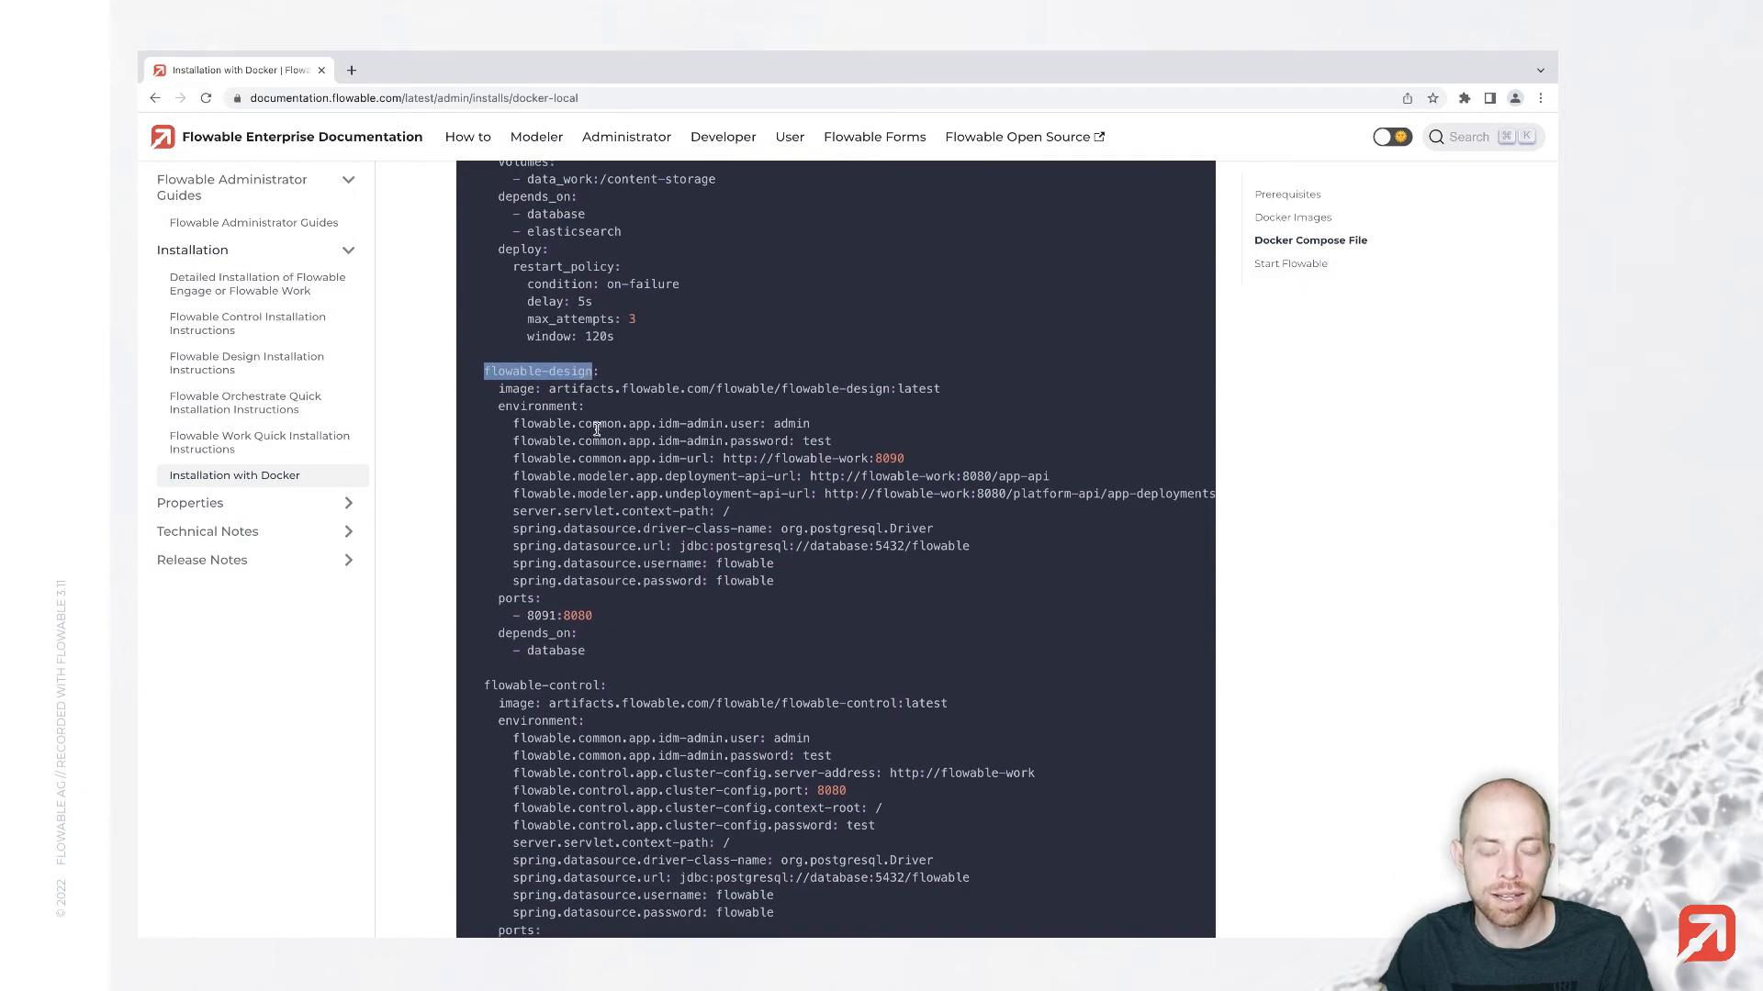
scroll("down", 3)
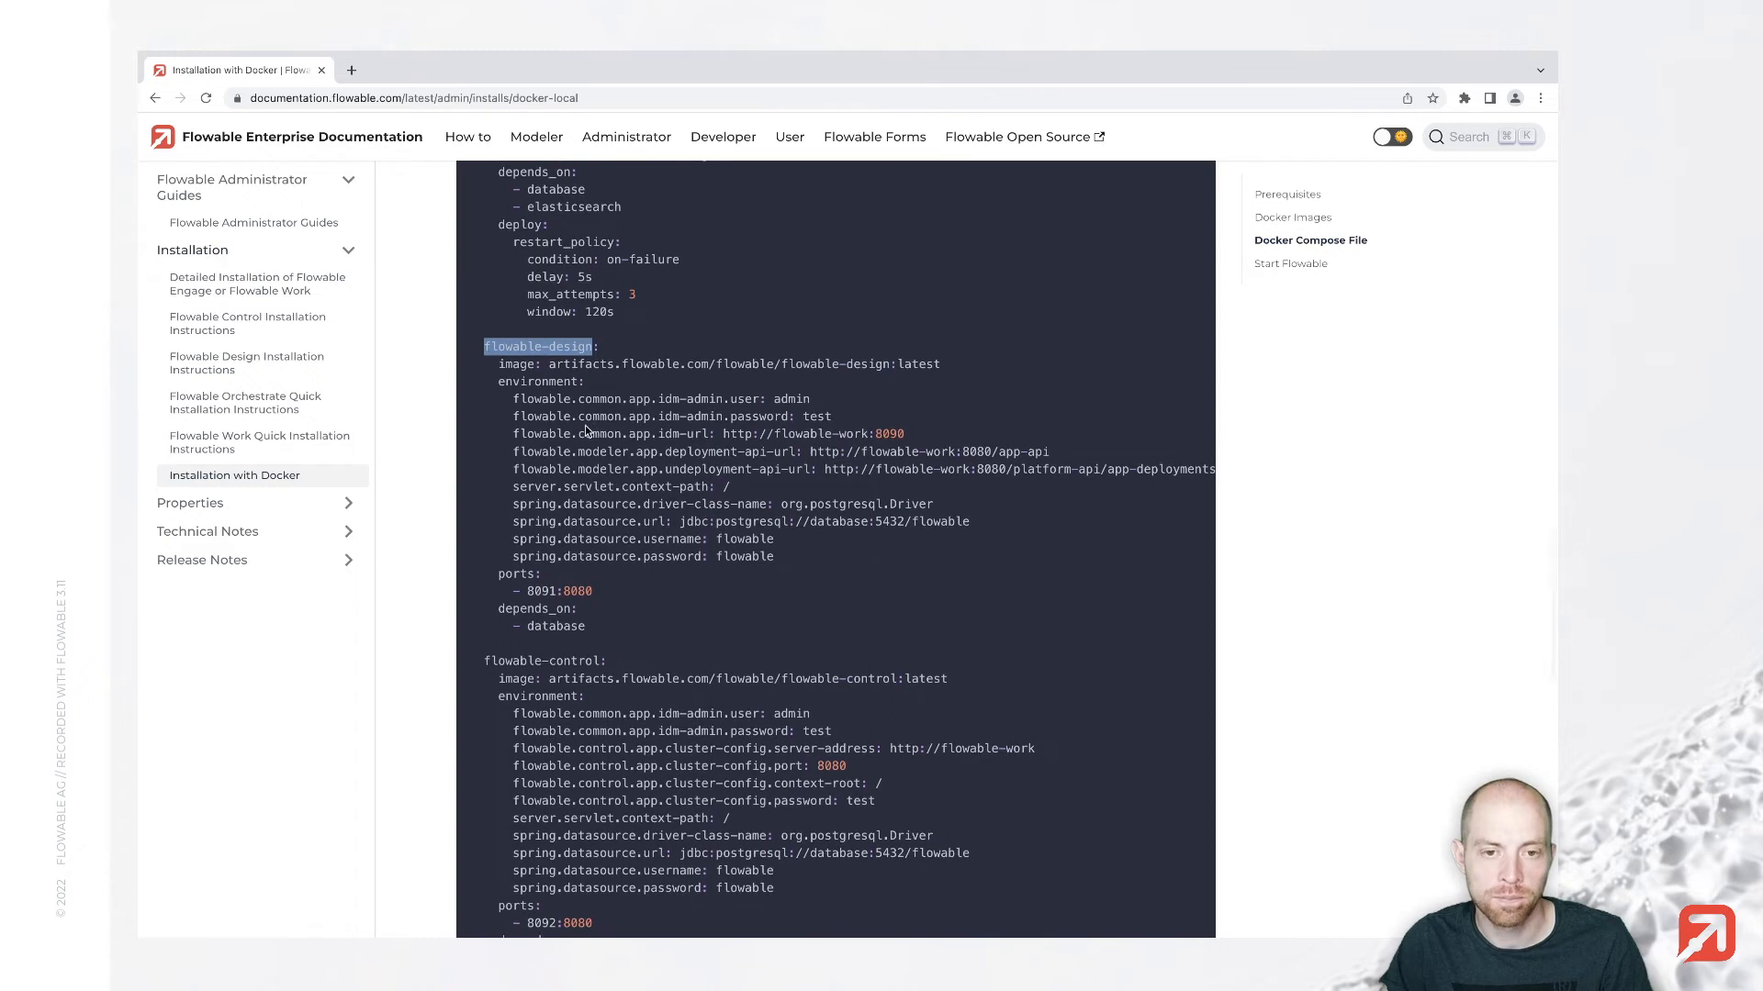
mouse_move(517, 408)
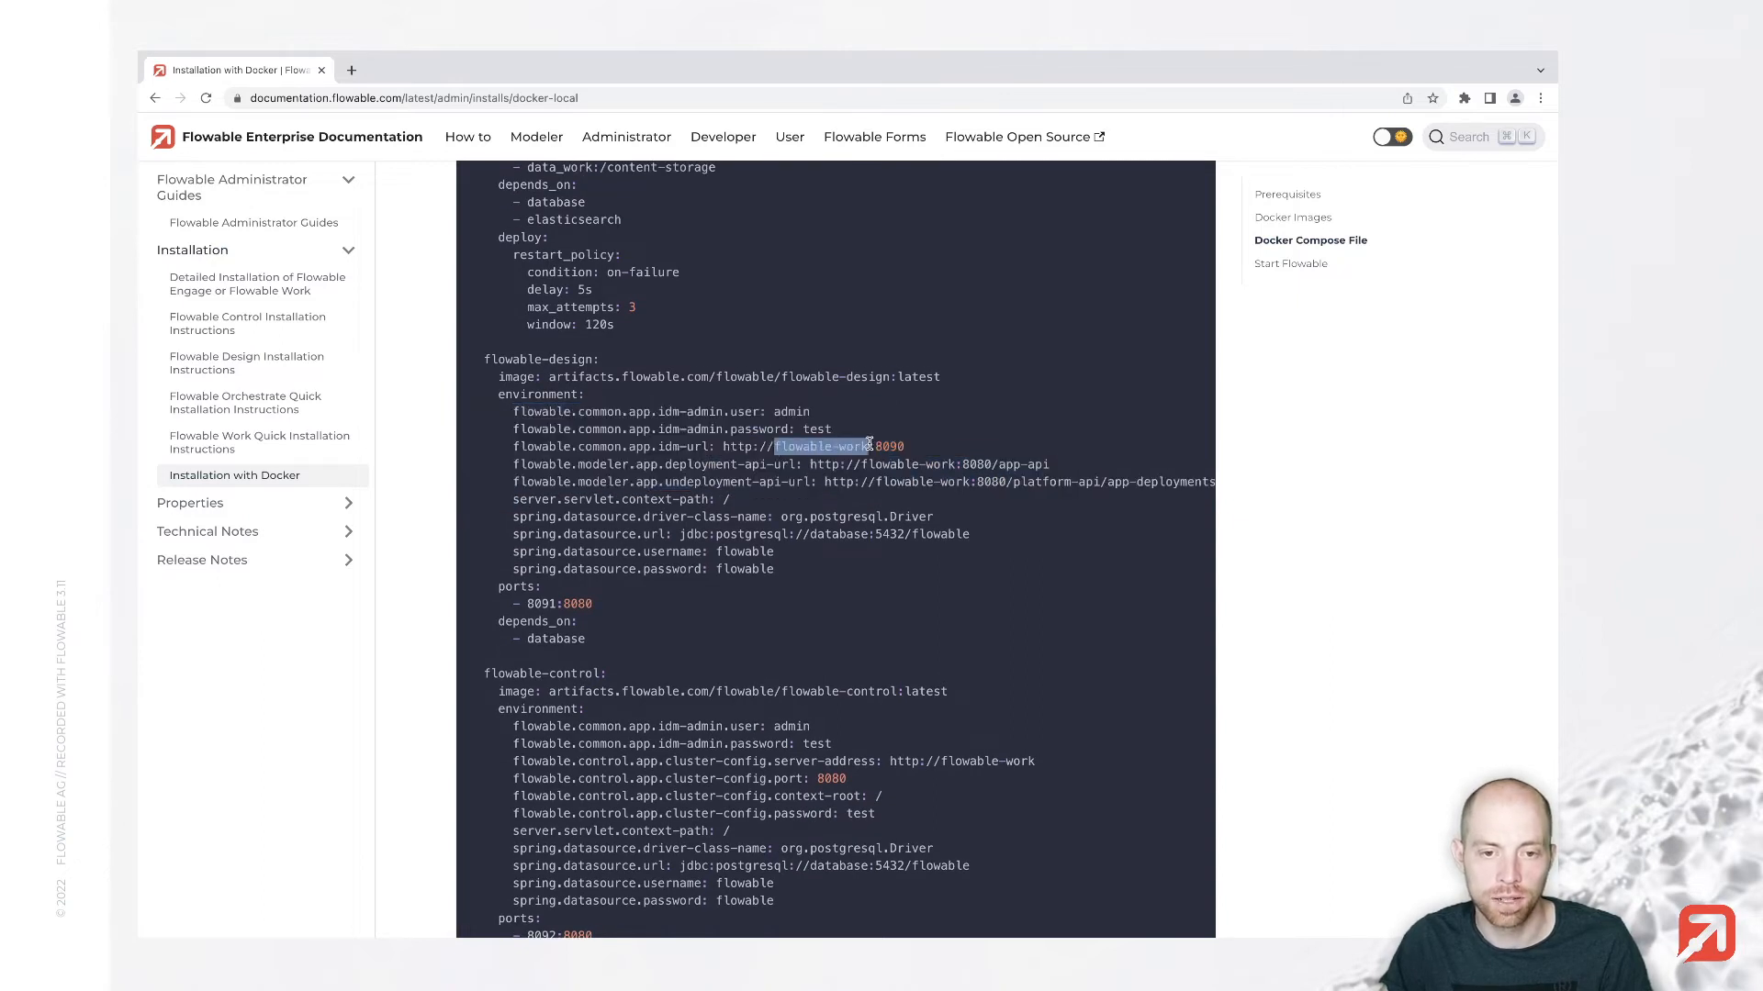
scroll("up", 3)
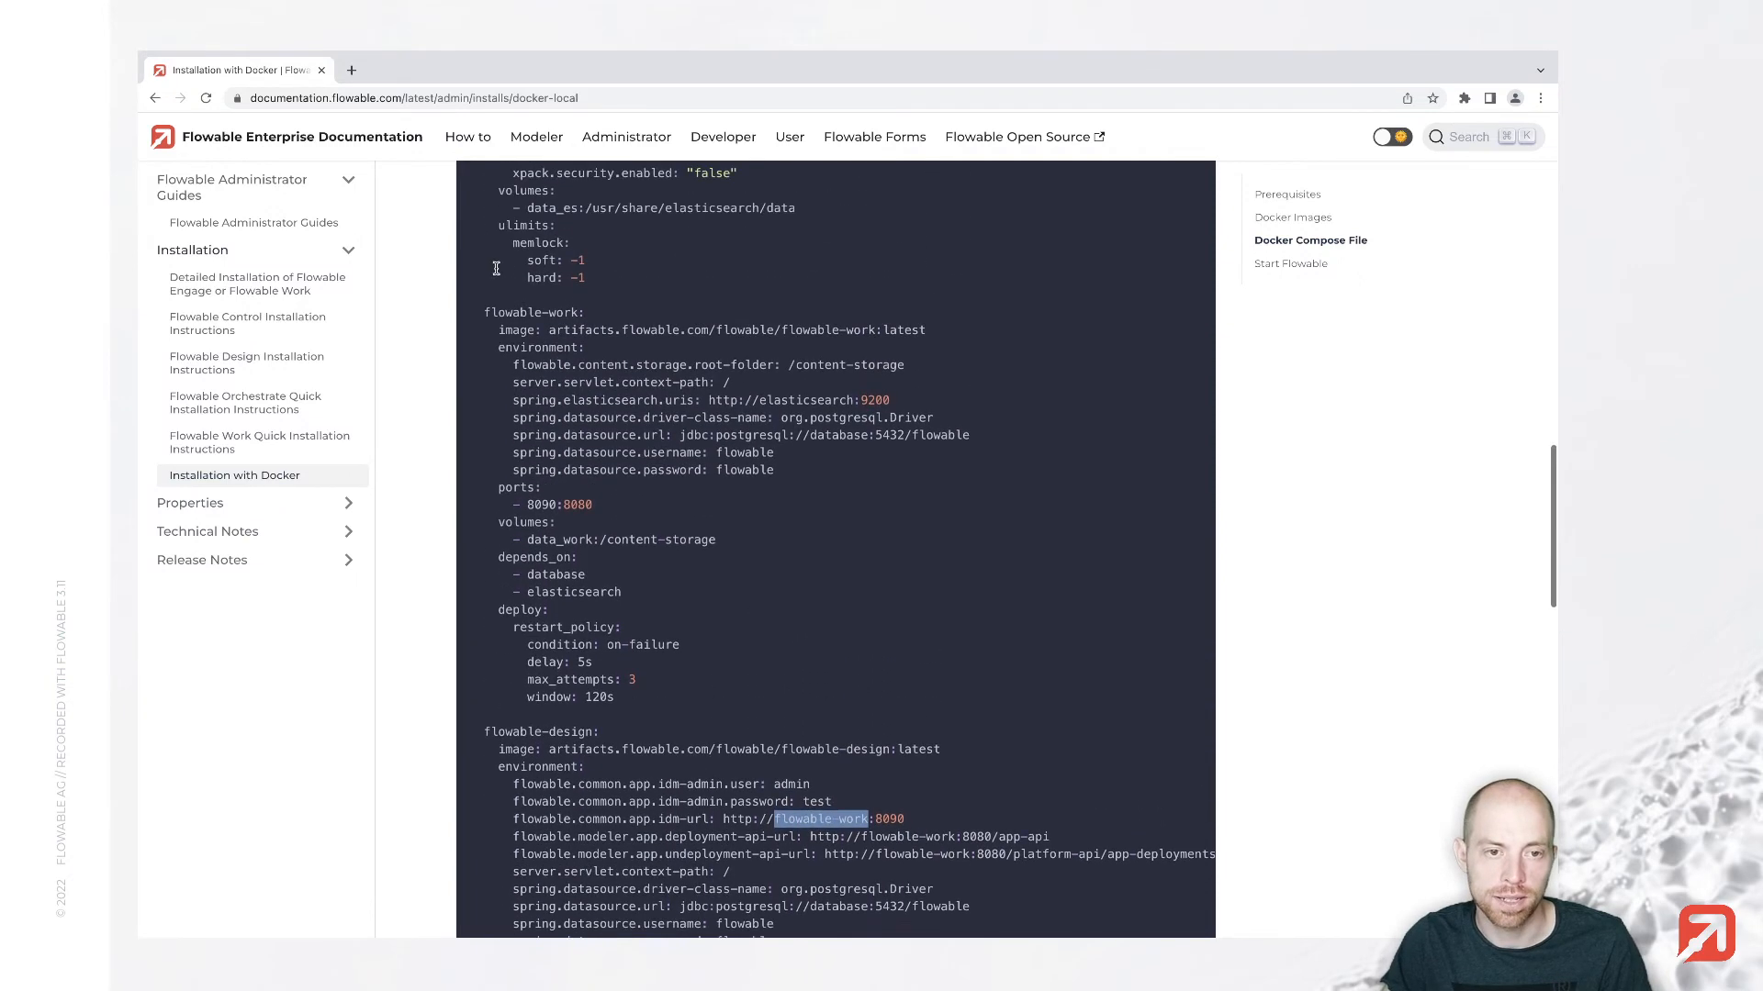
scroll("up", 3)
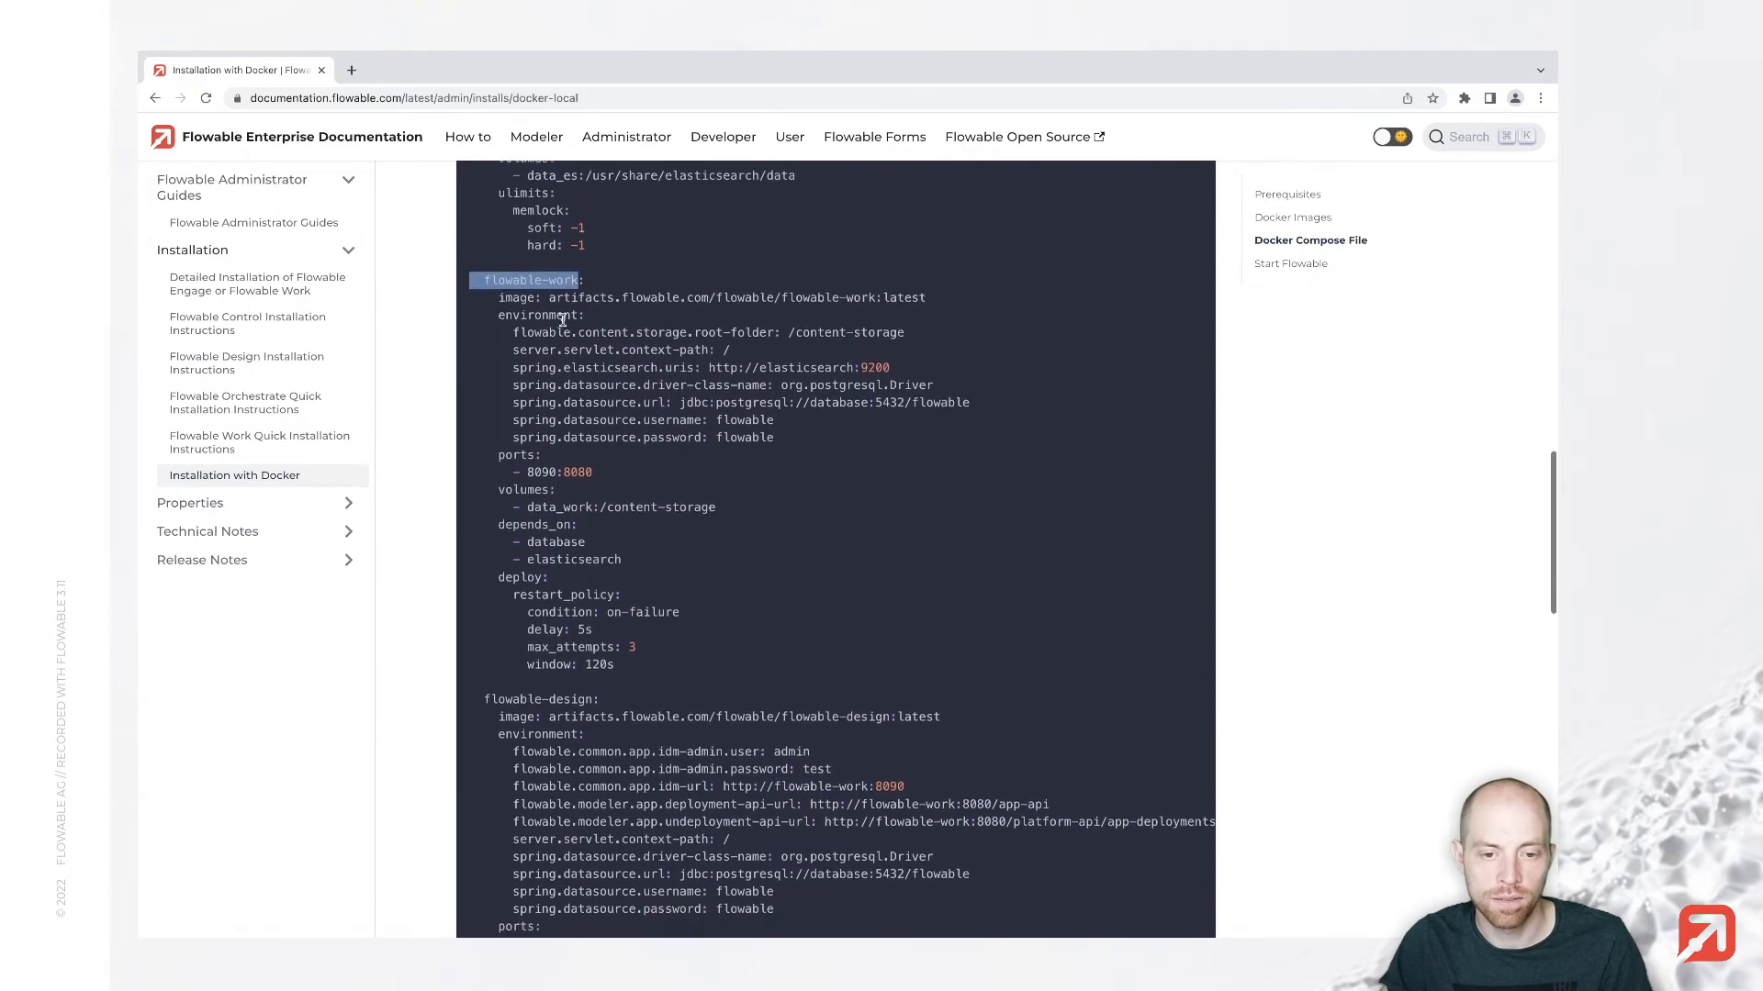
scroll("down", 3)
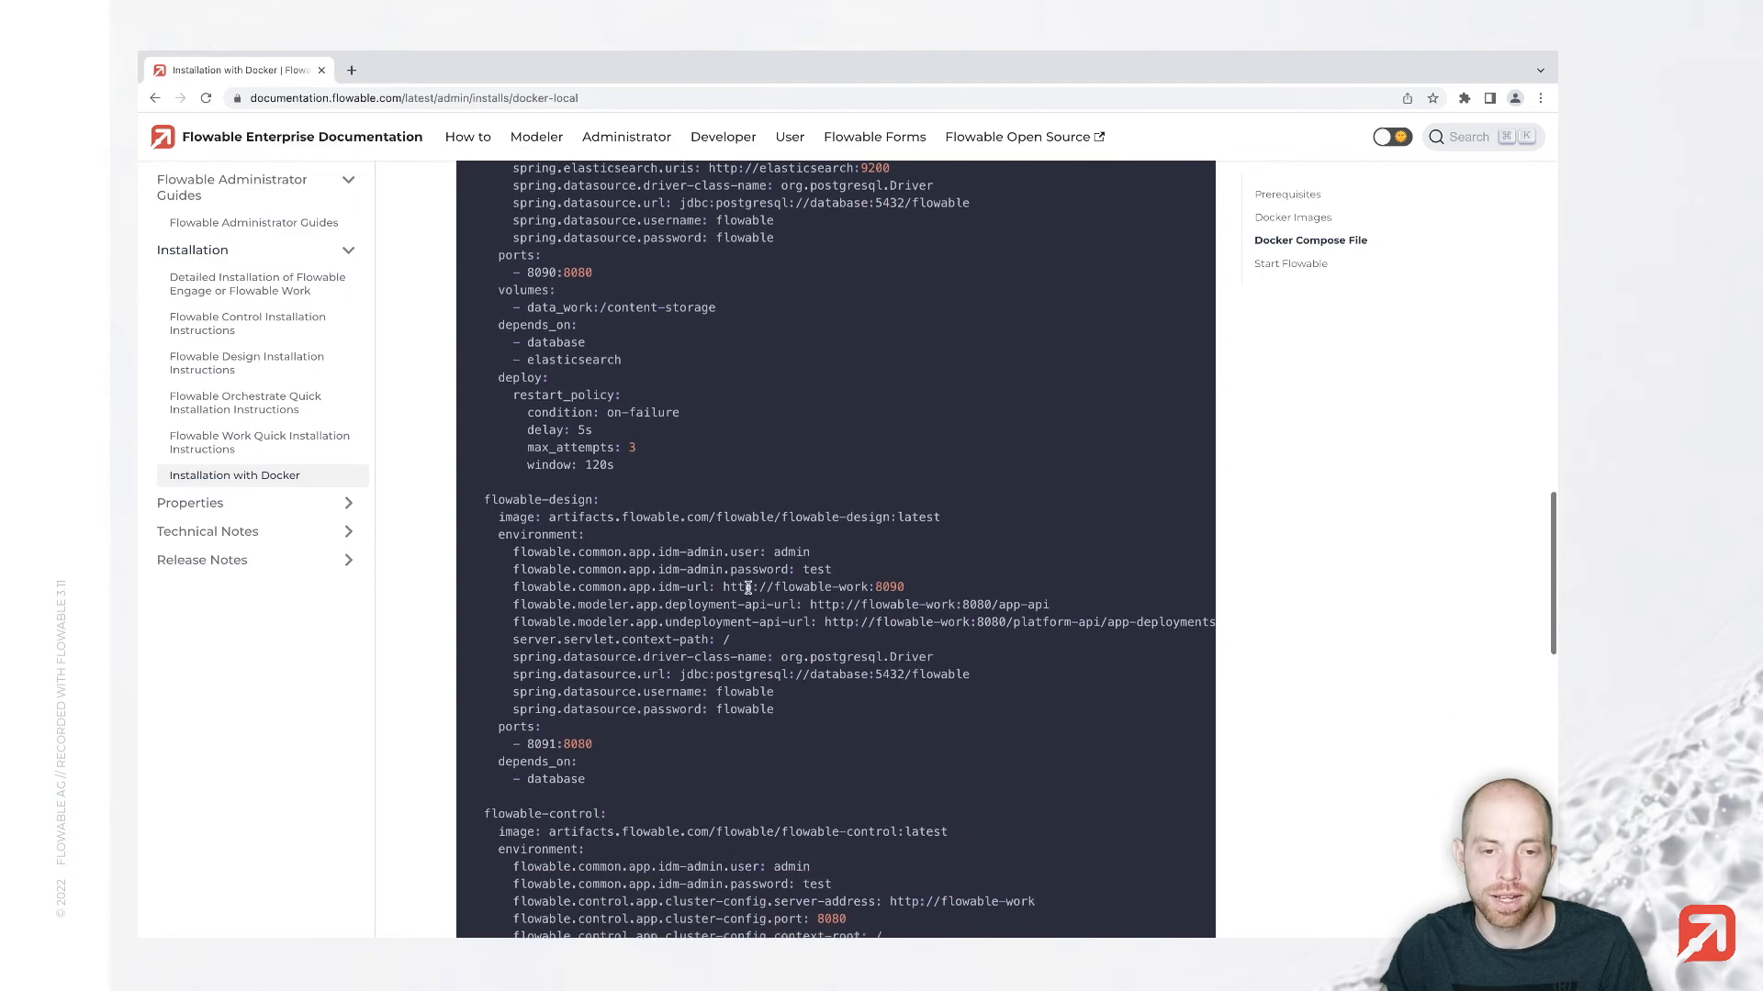
scroll("down", 3)
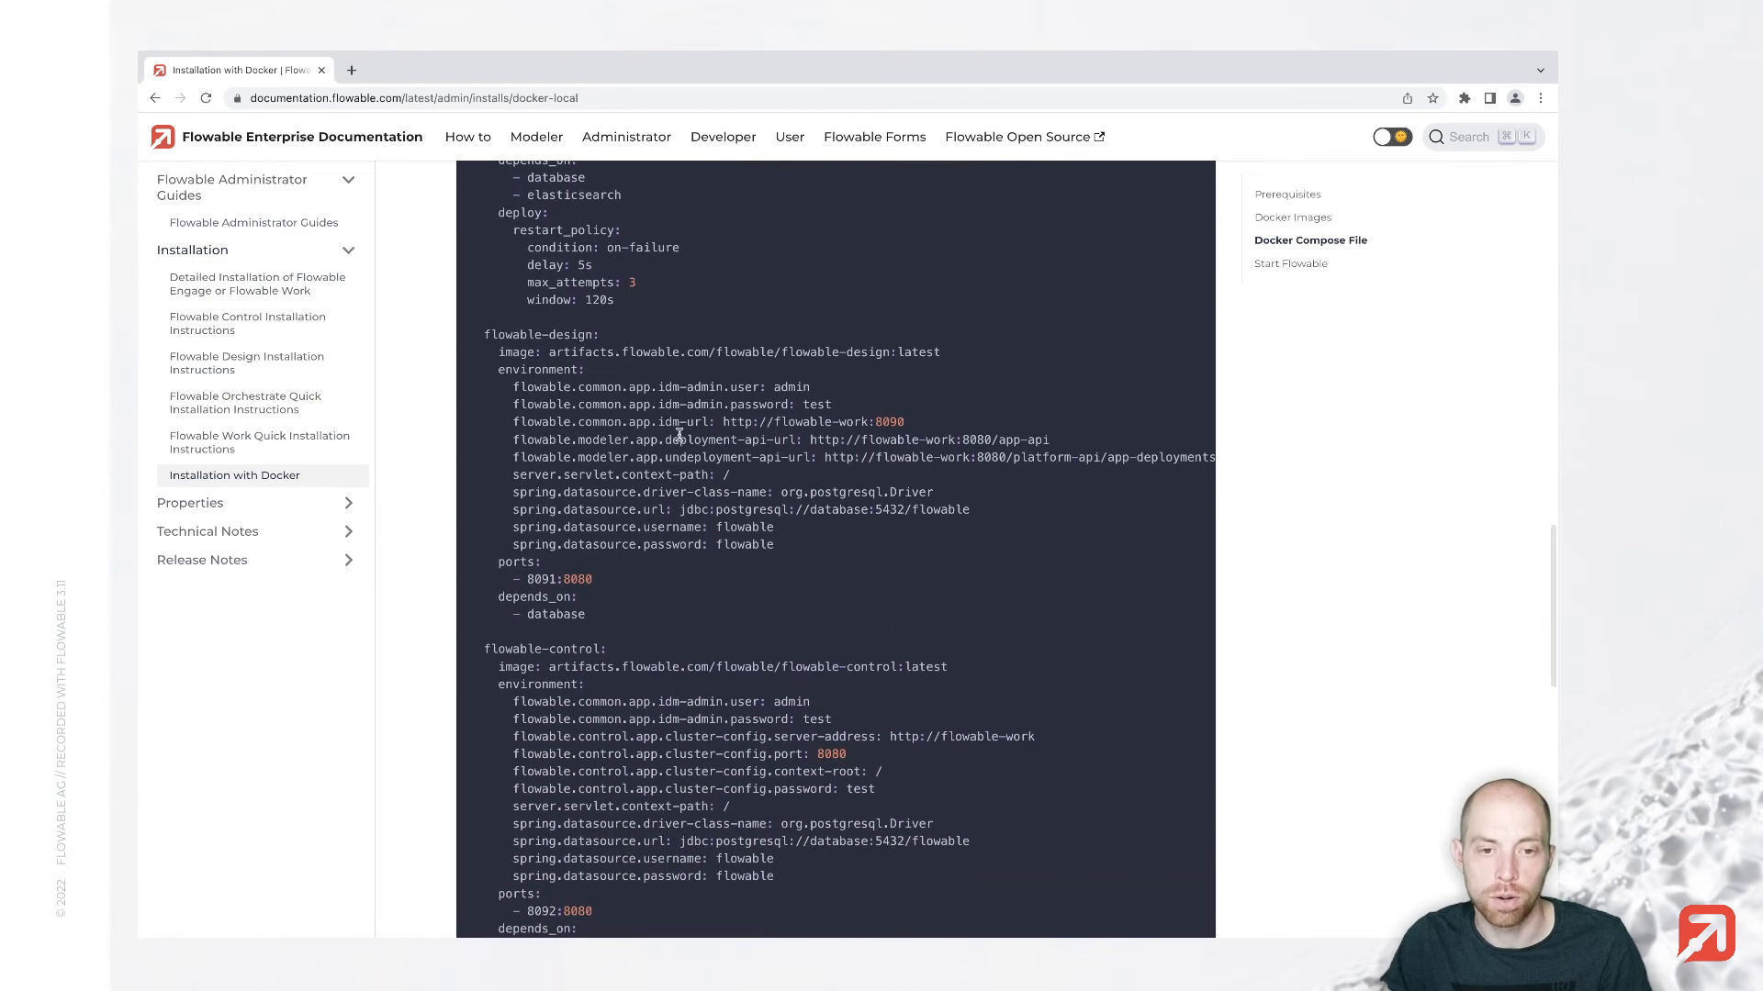
double_click(732, 439)
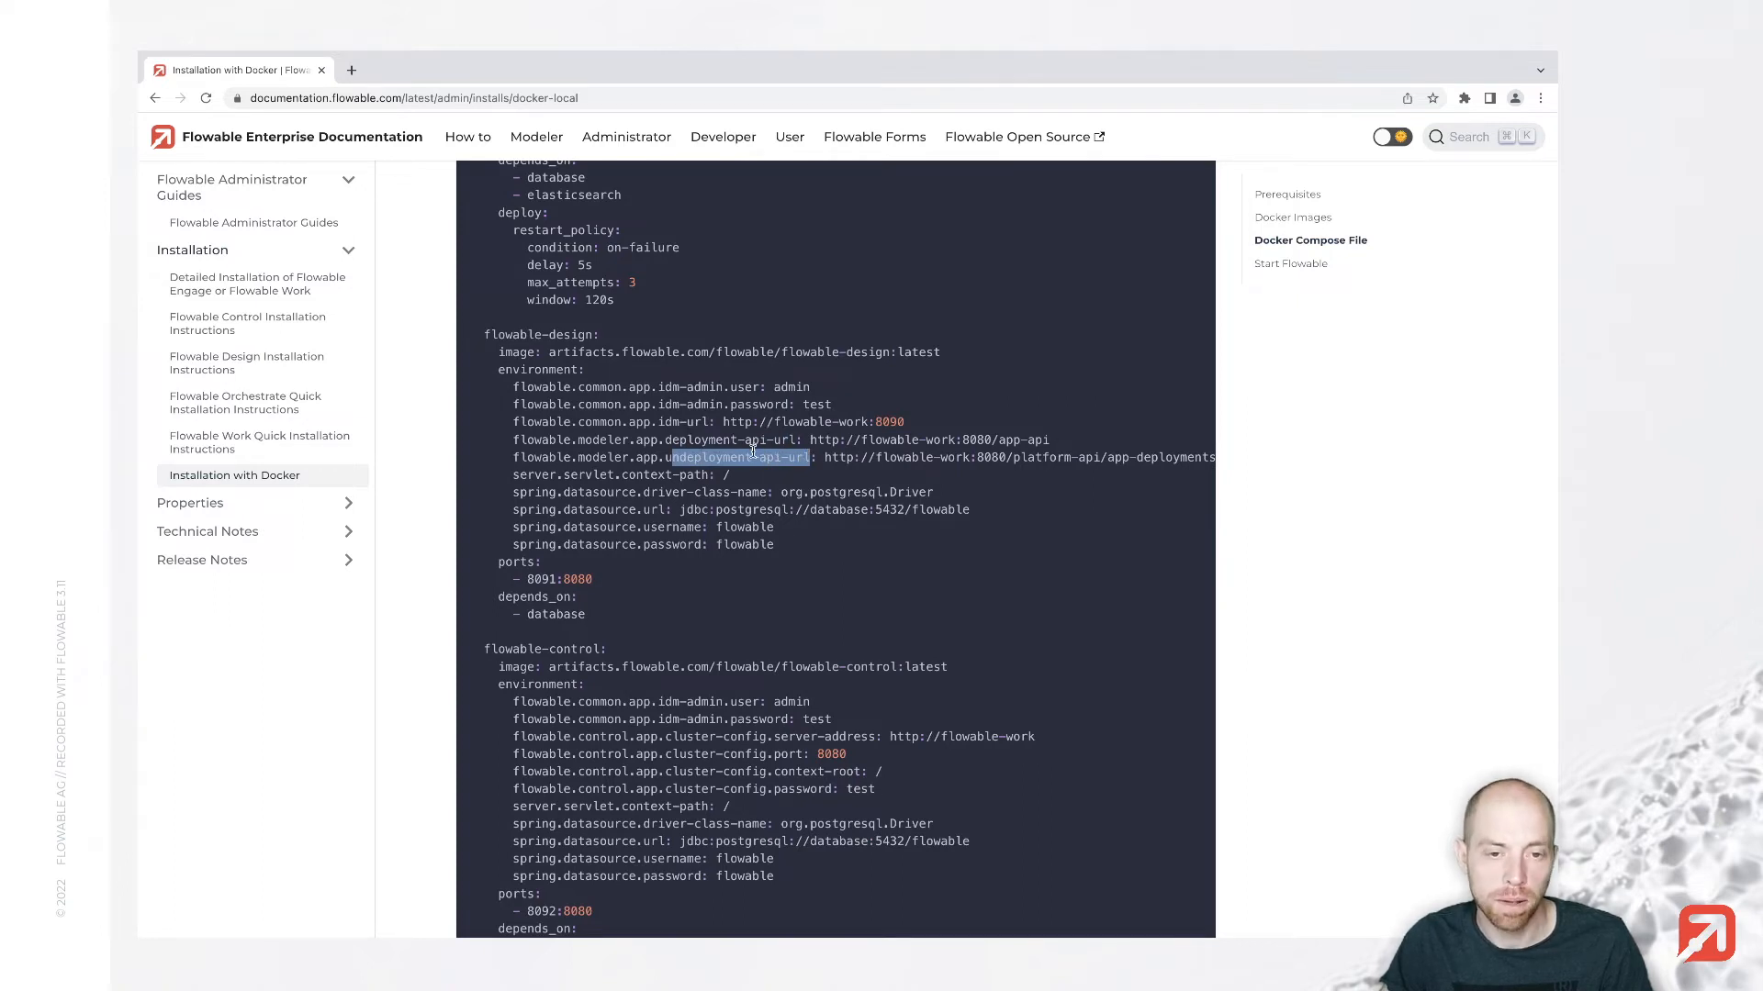
scroll("down", 3)
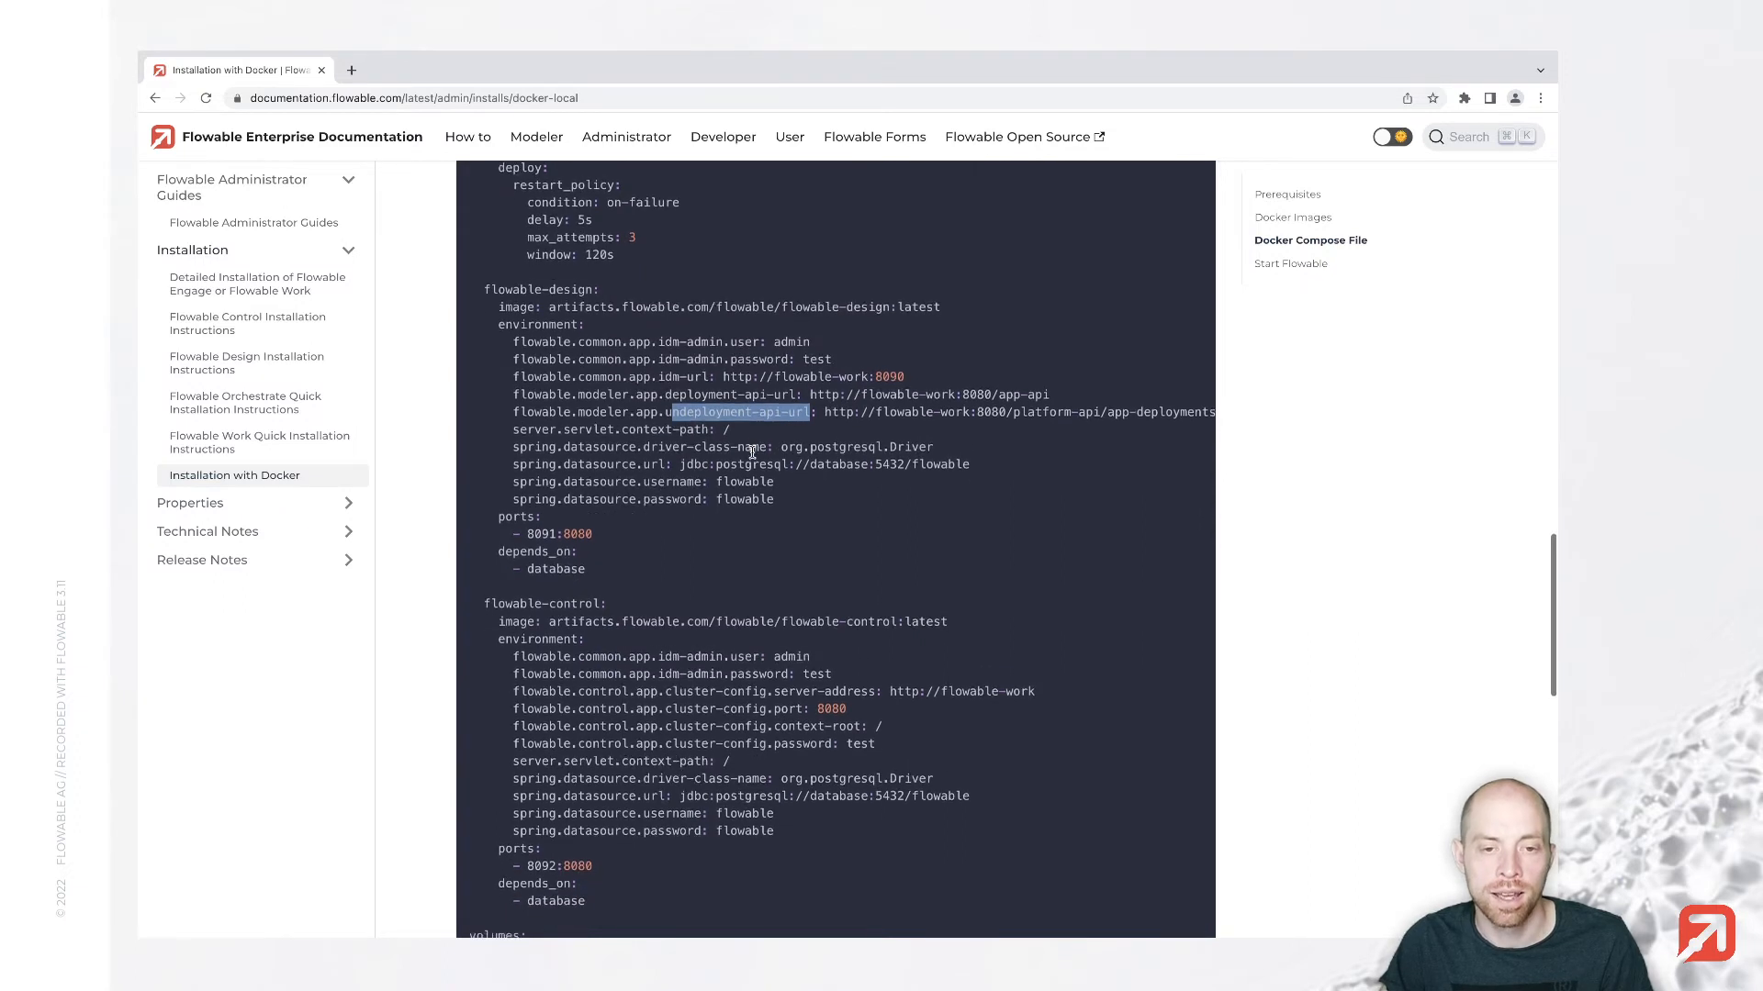
scroll("down", 3)
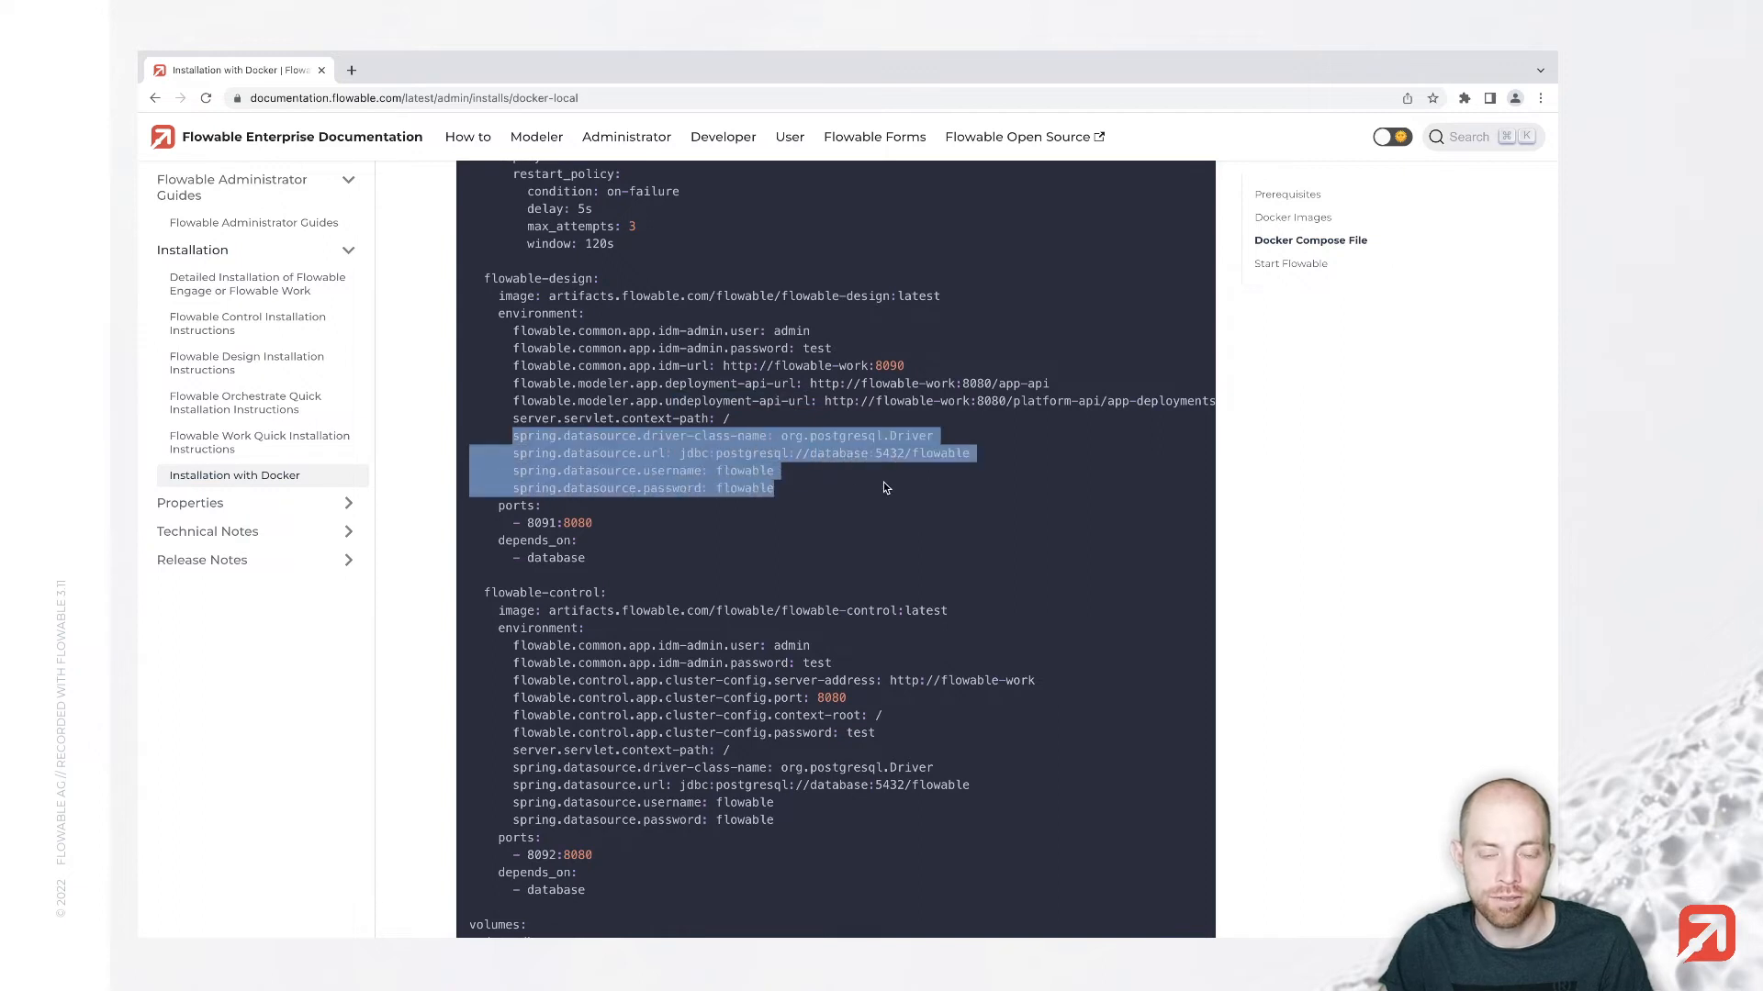
scroll("down", 3)
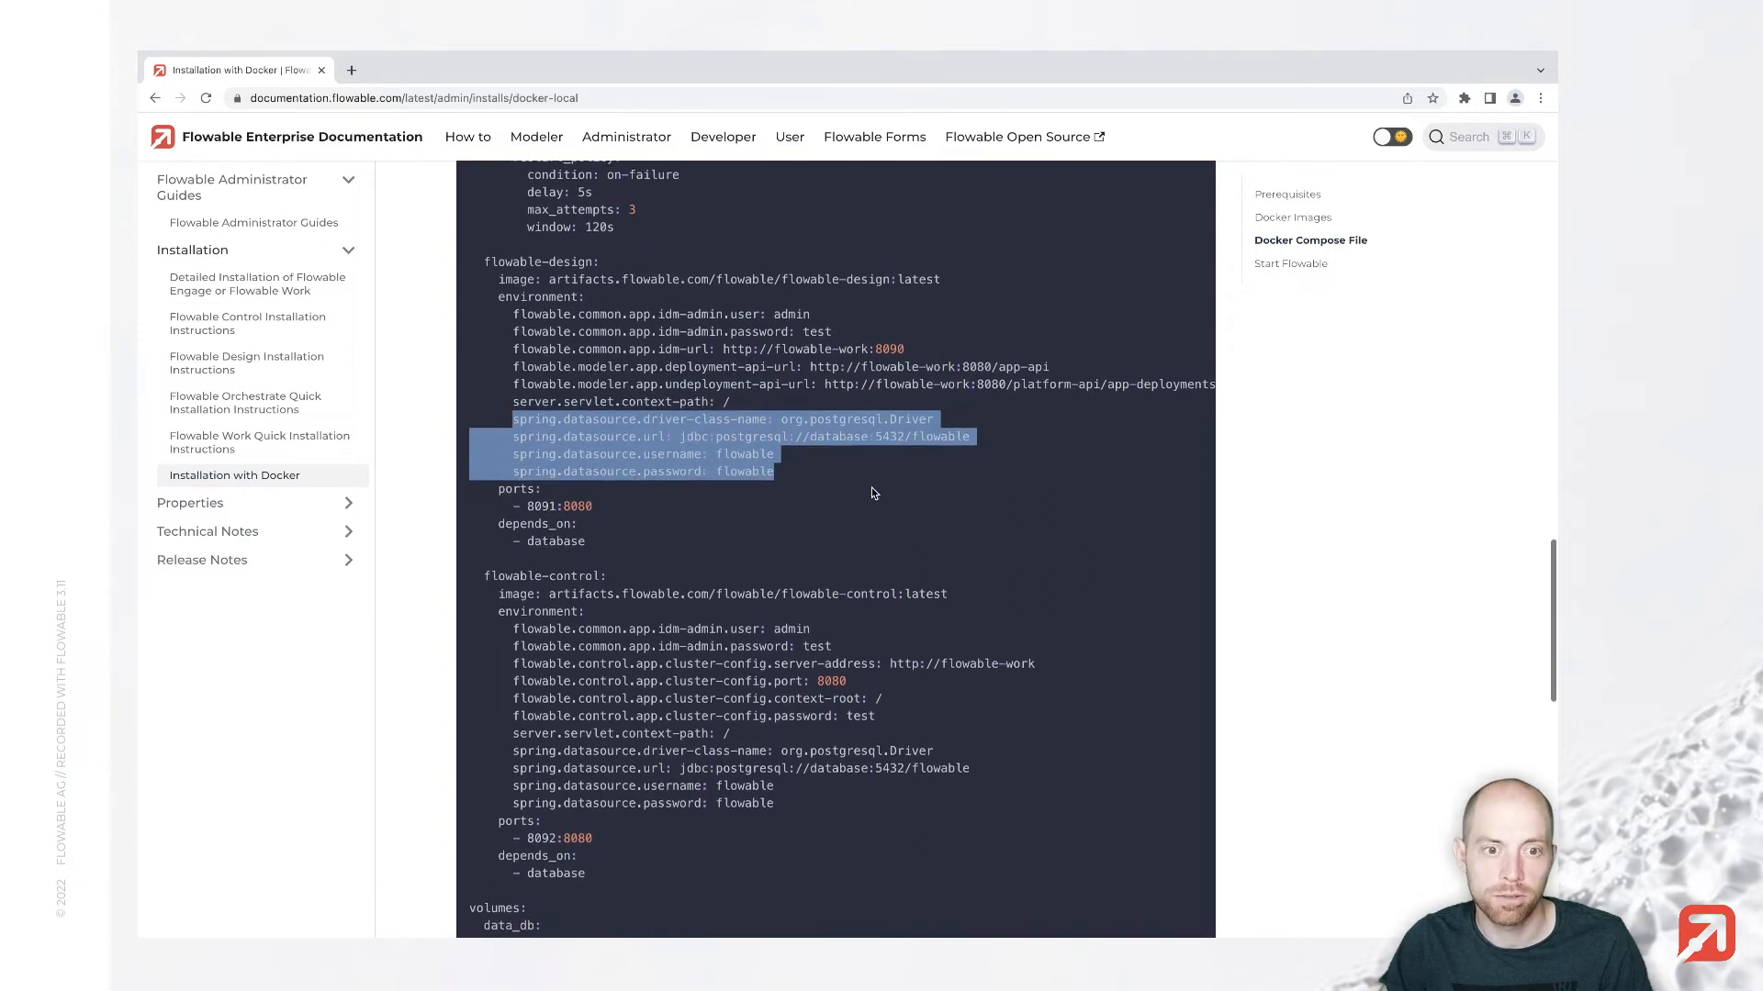
scroll("down", 3)
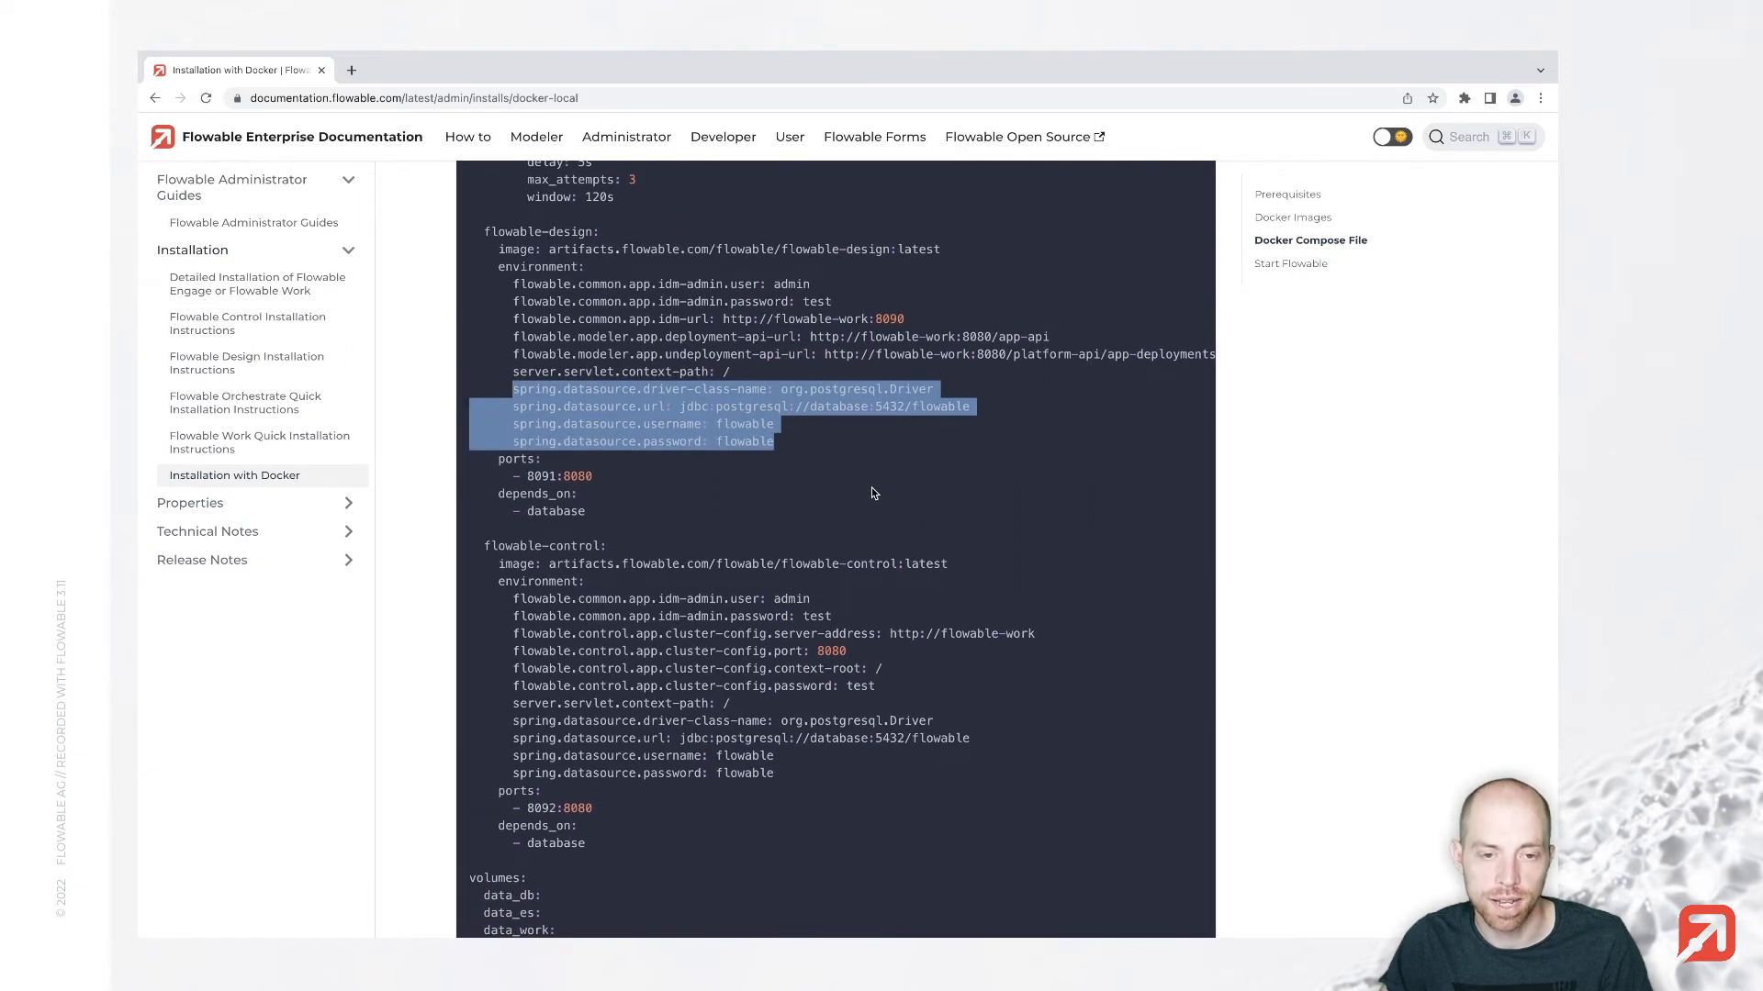
mouse_move(593, 499)
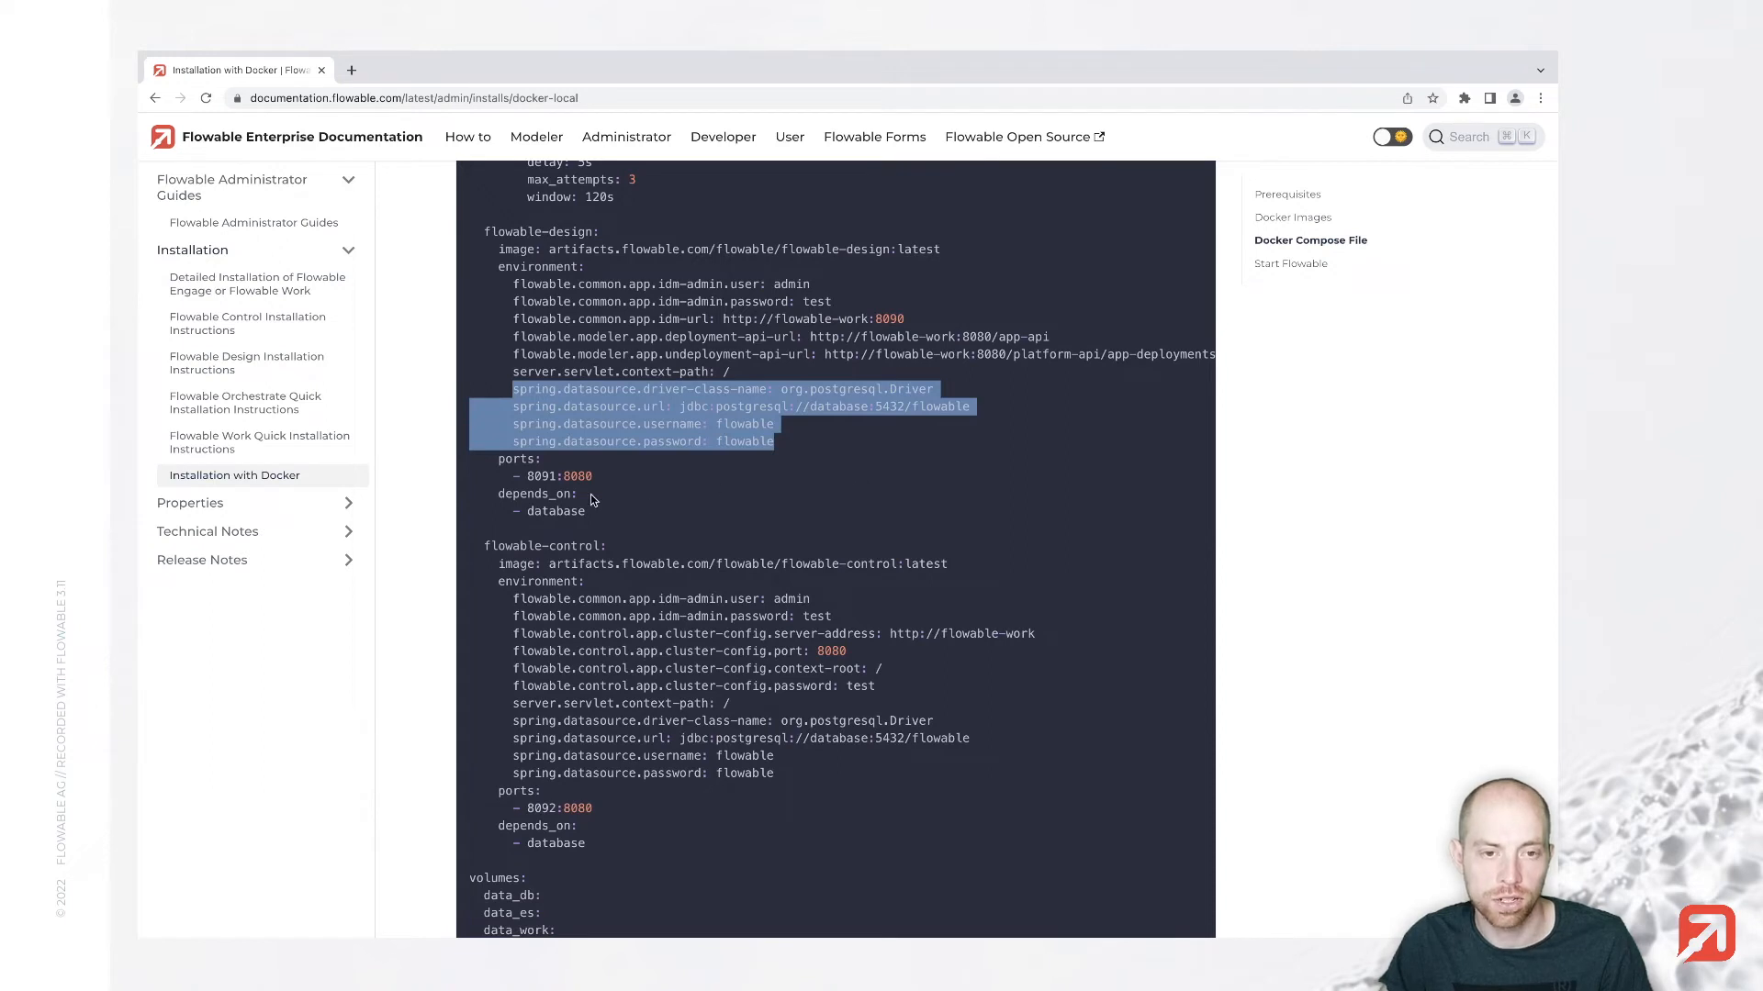
scroll("up", 3)
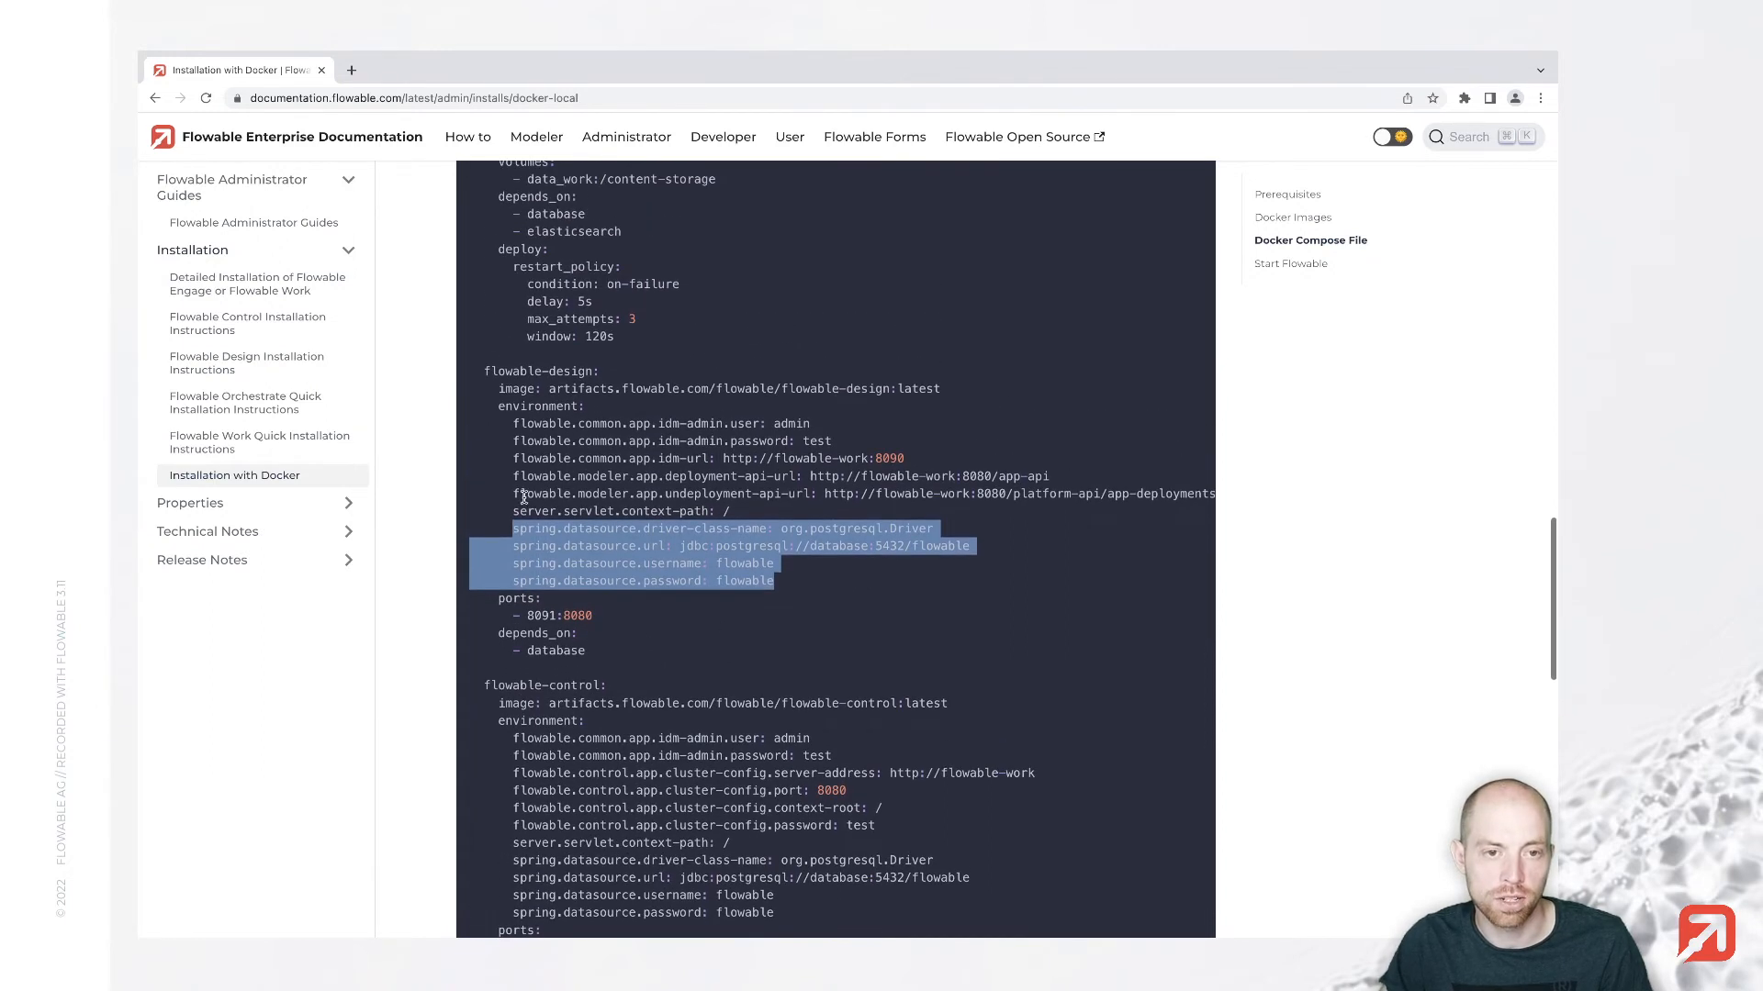
scroll("up", 3)
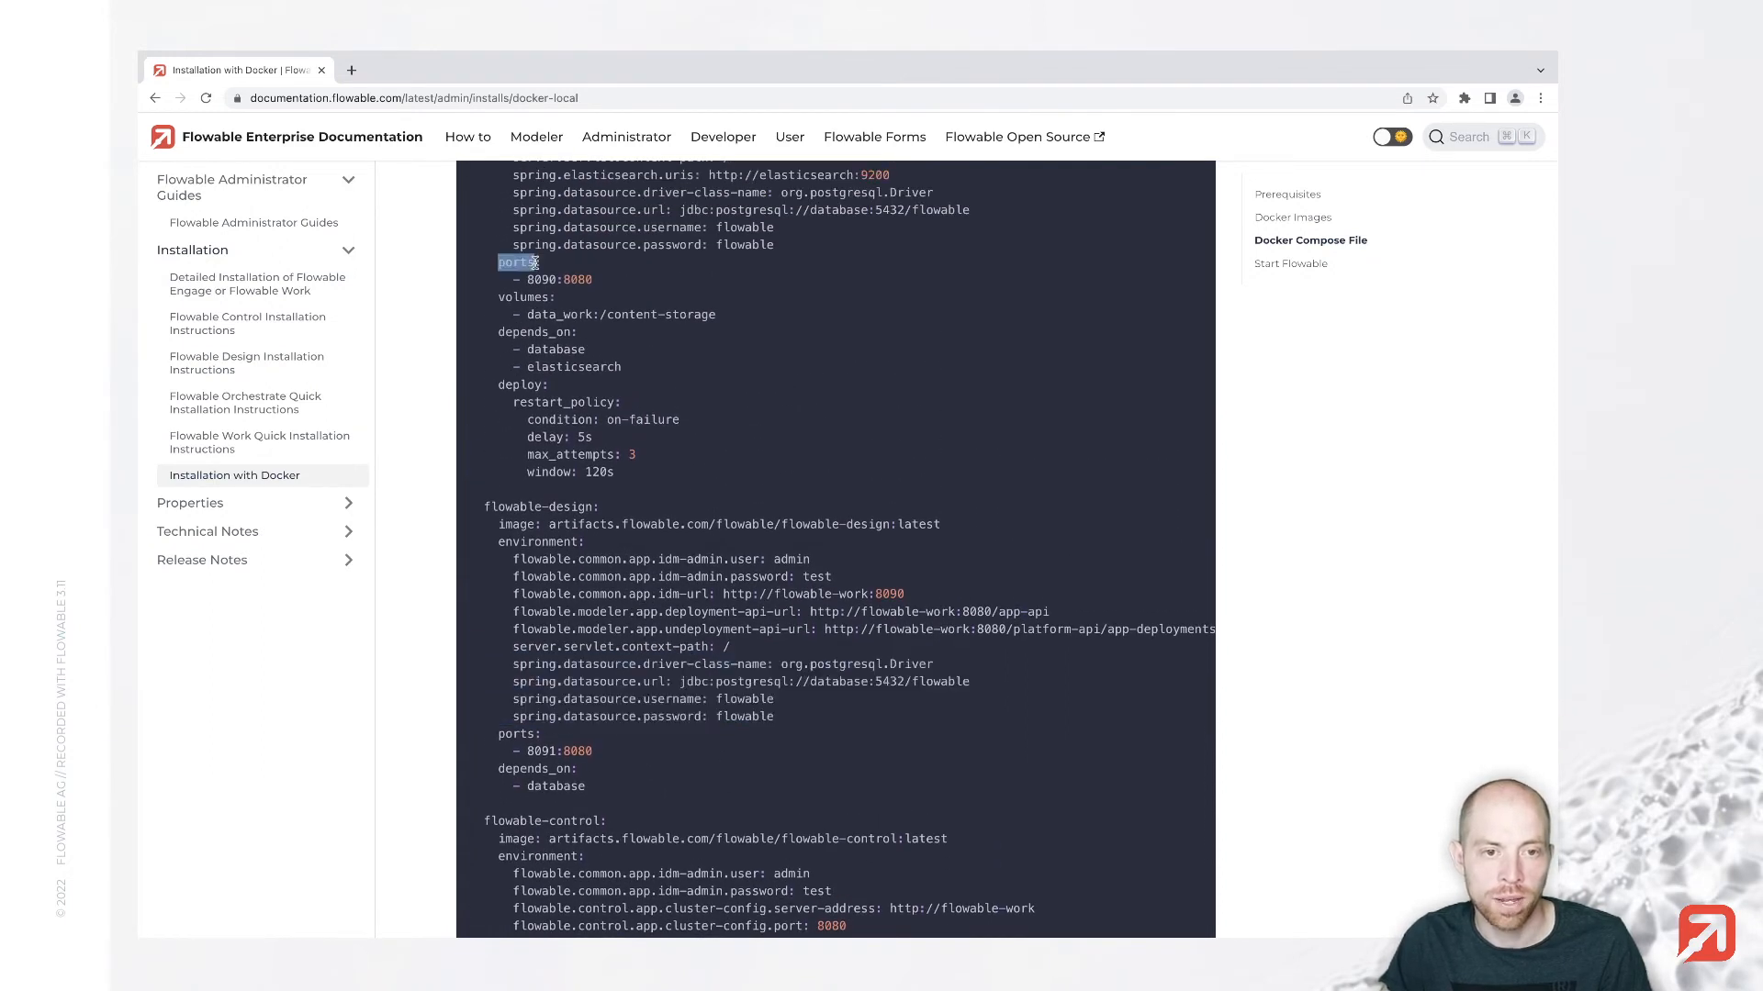
scroll("up", 3)
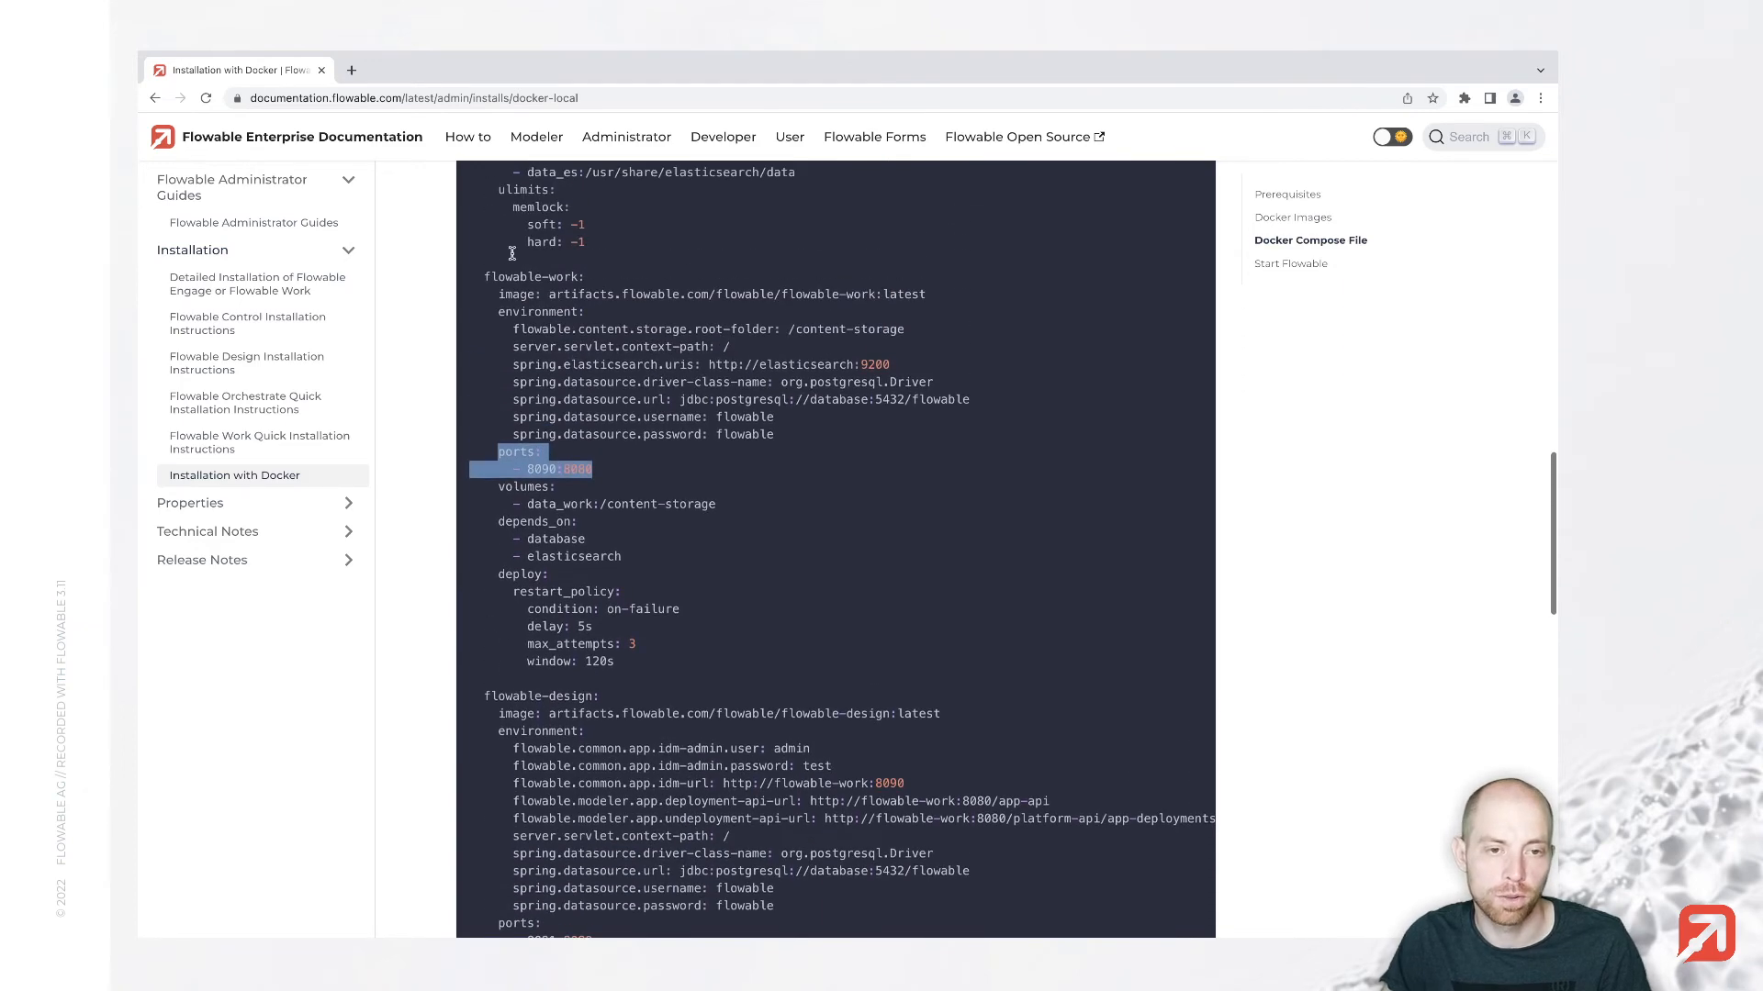
scroll("down", 3)
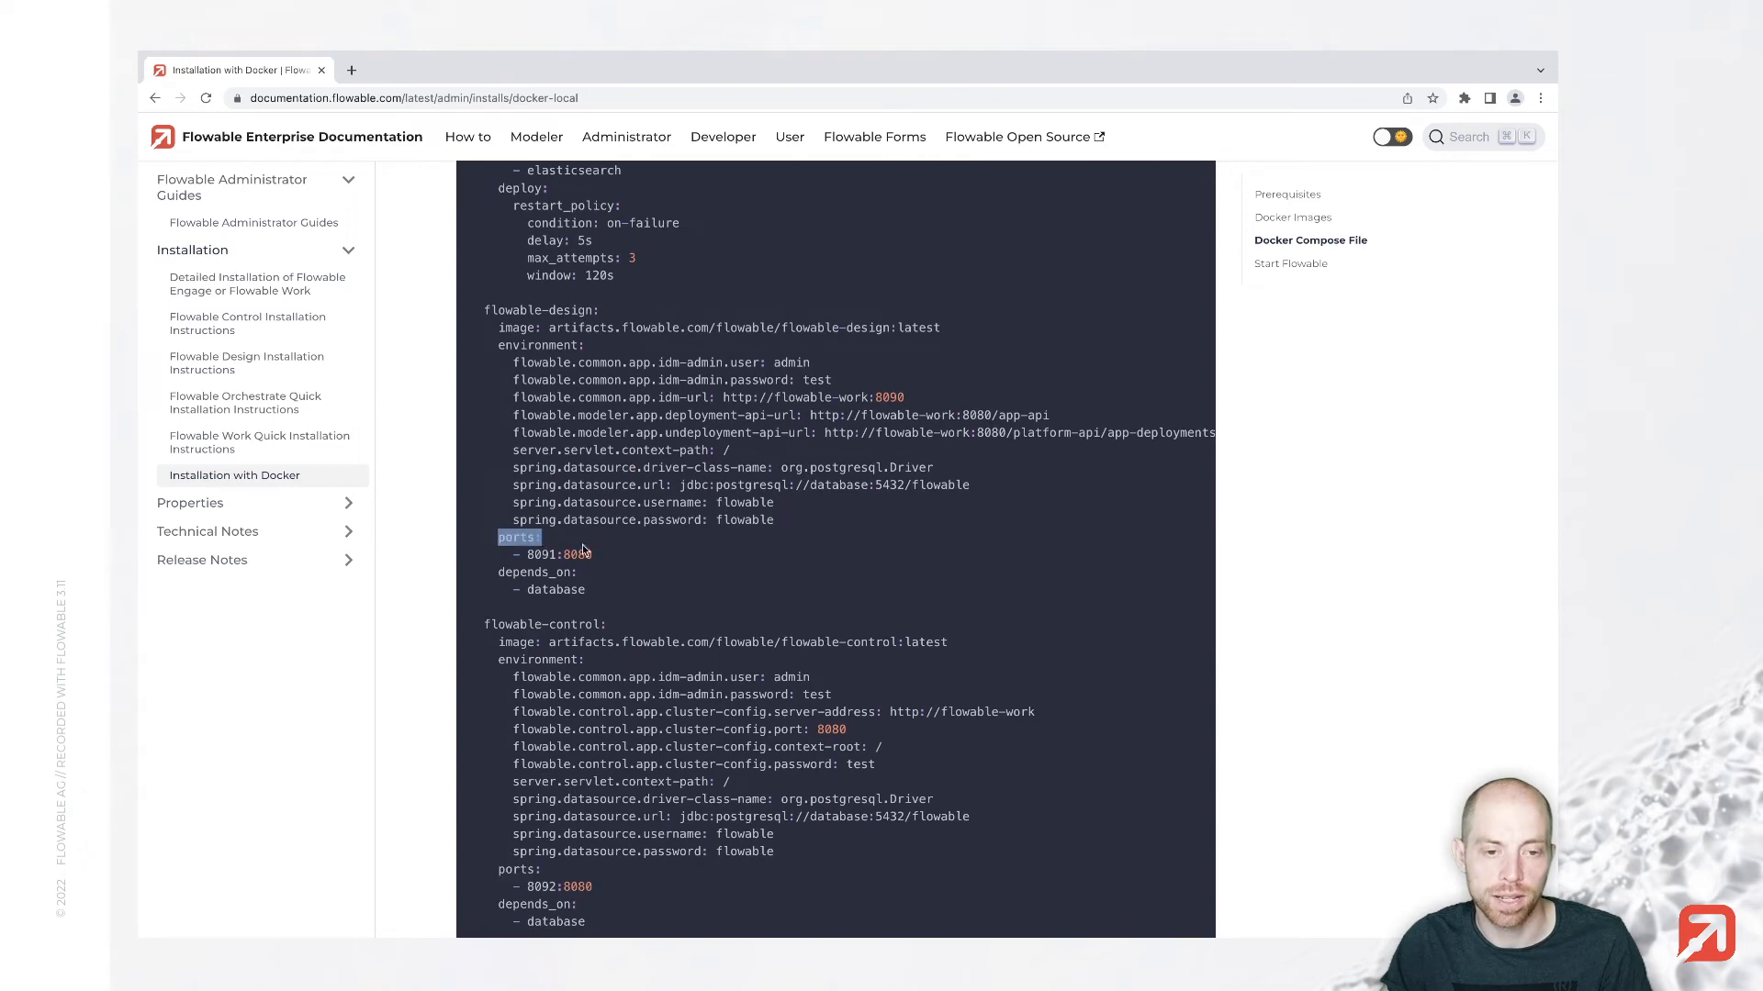
scroll("down", 3)
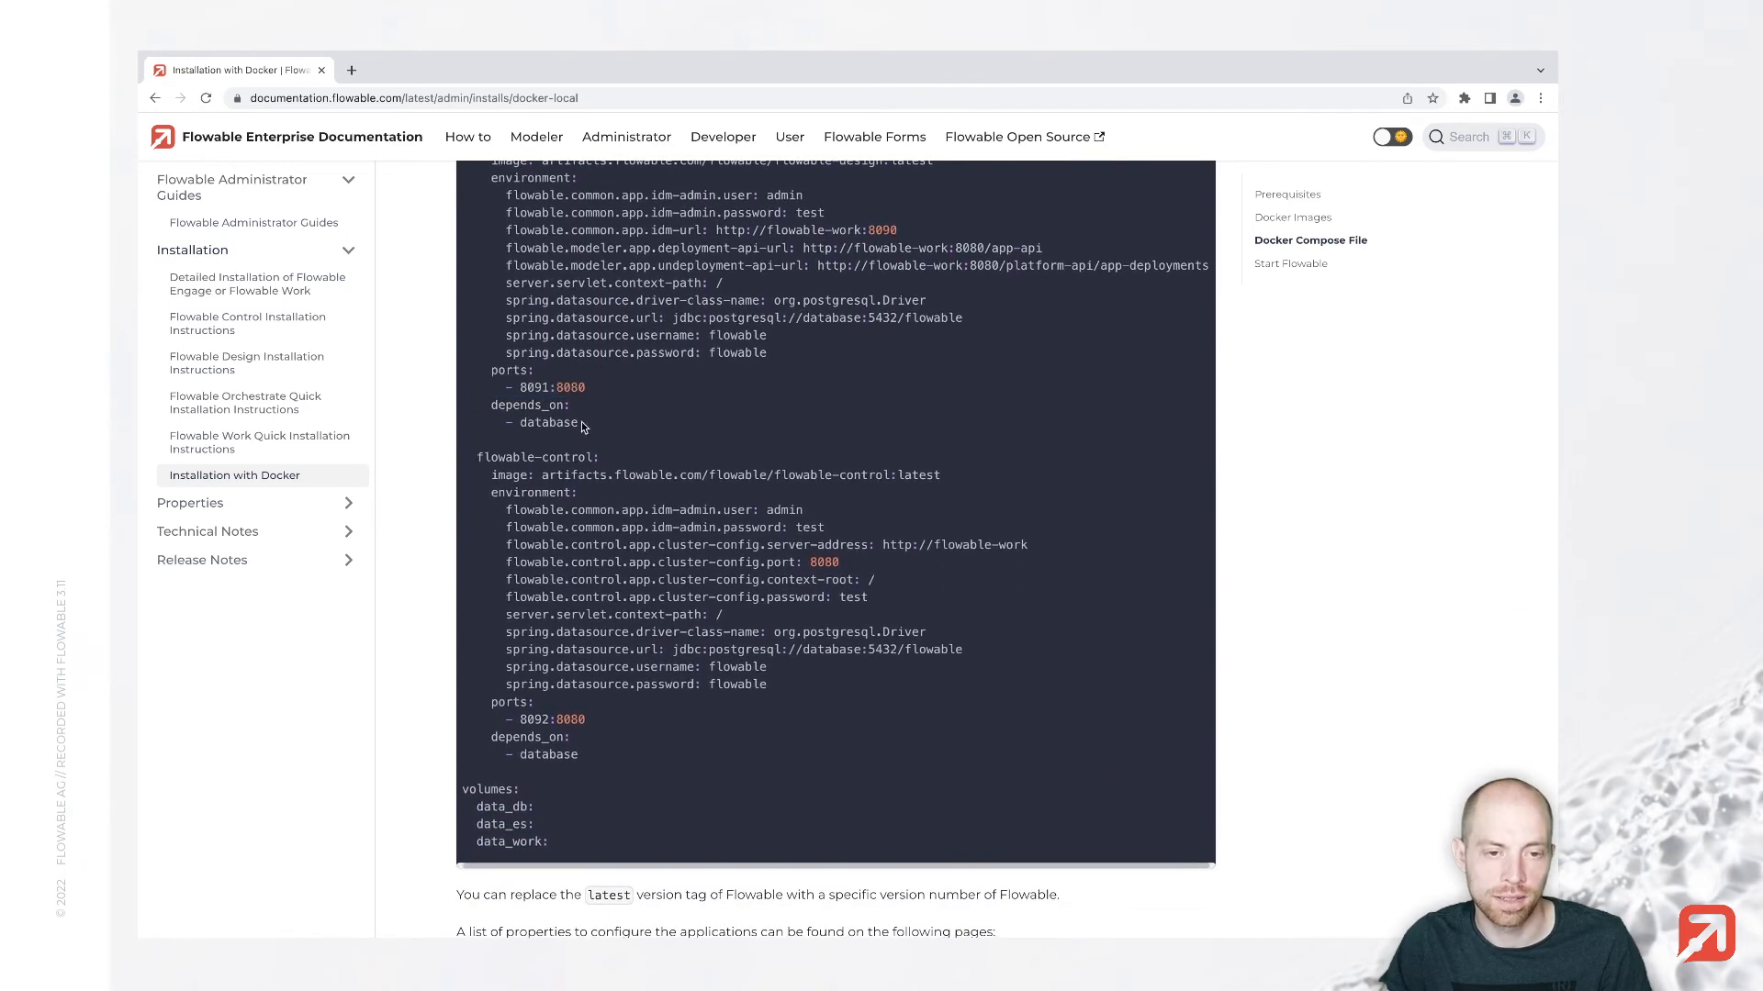
scroll("down", 3)
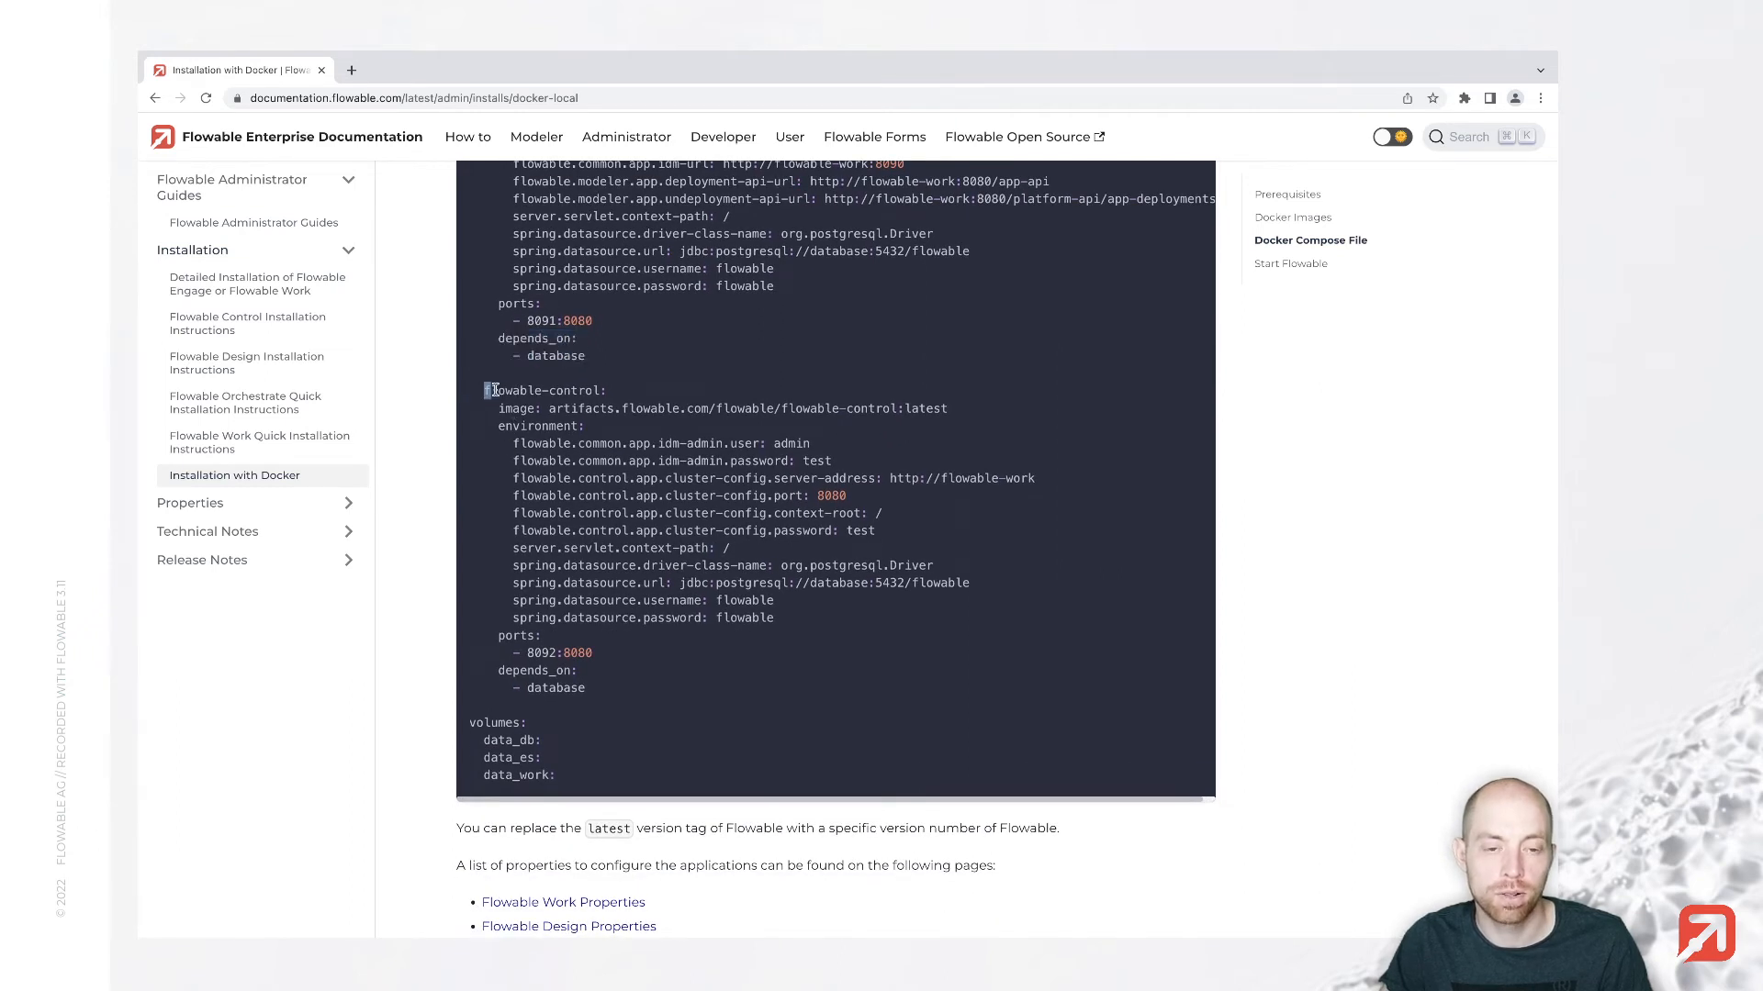
double_click(545, 390)
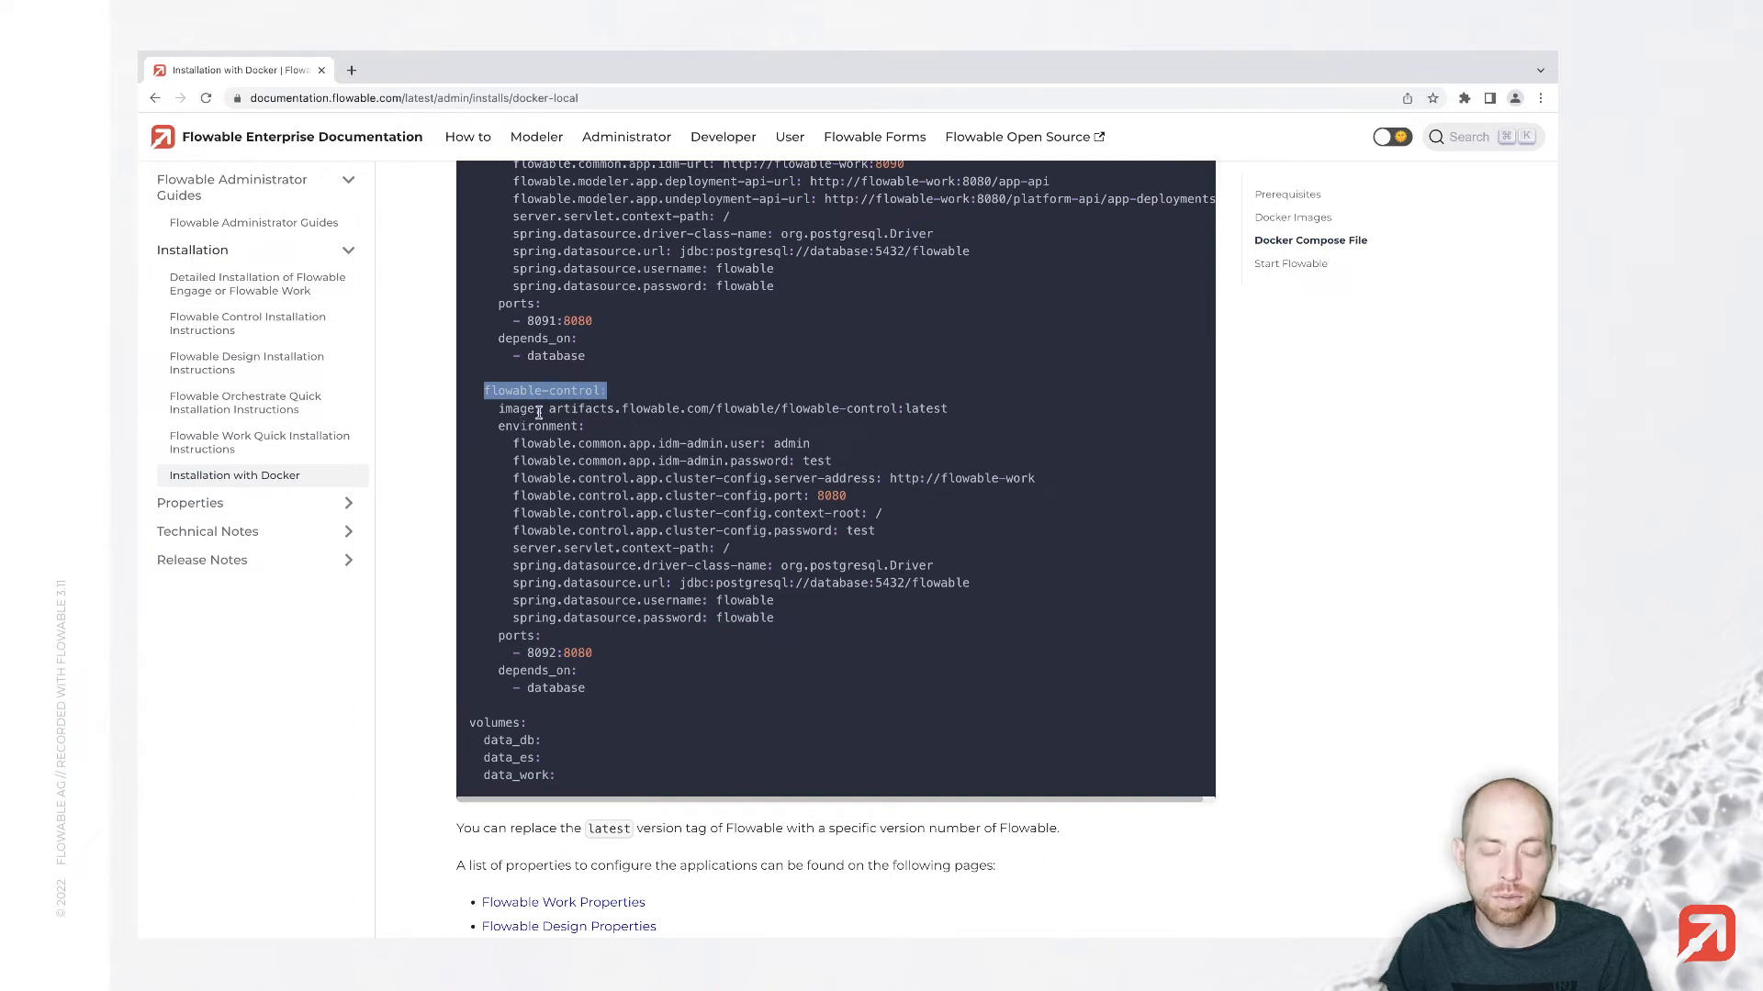
mouse_move(667, 428)
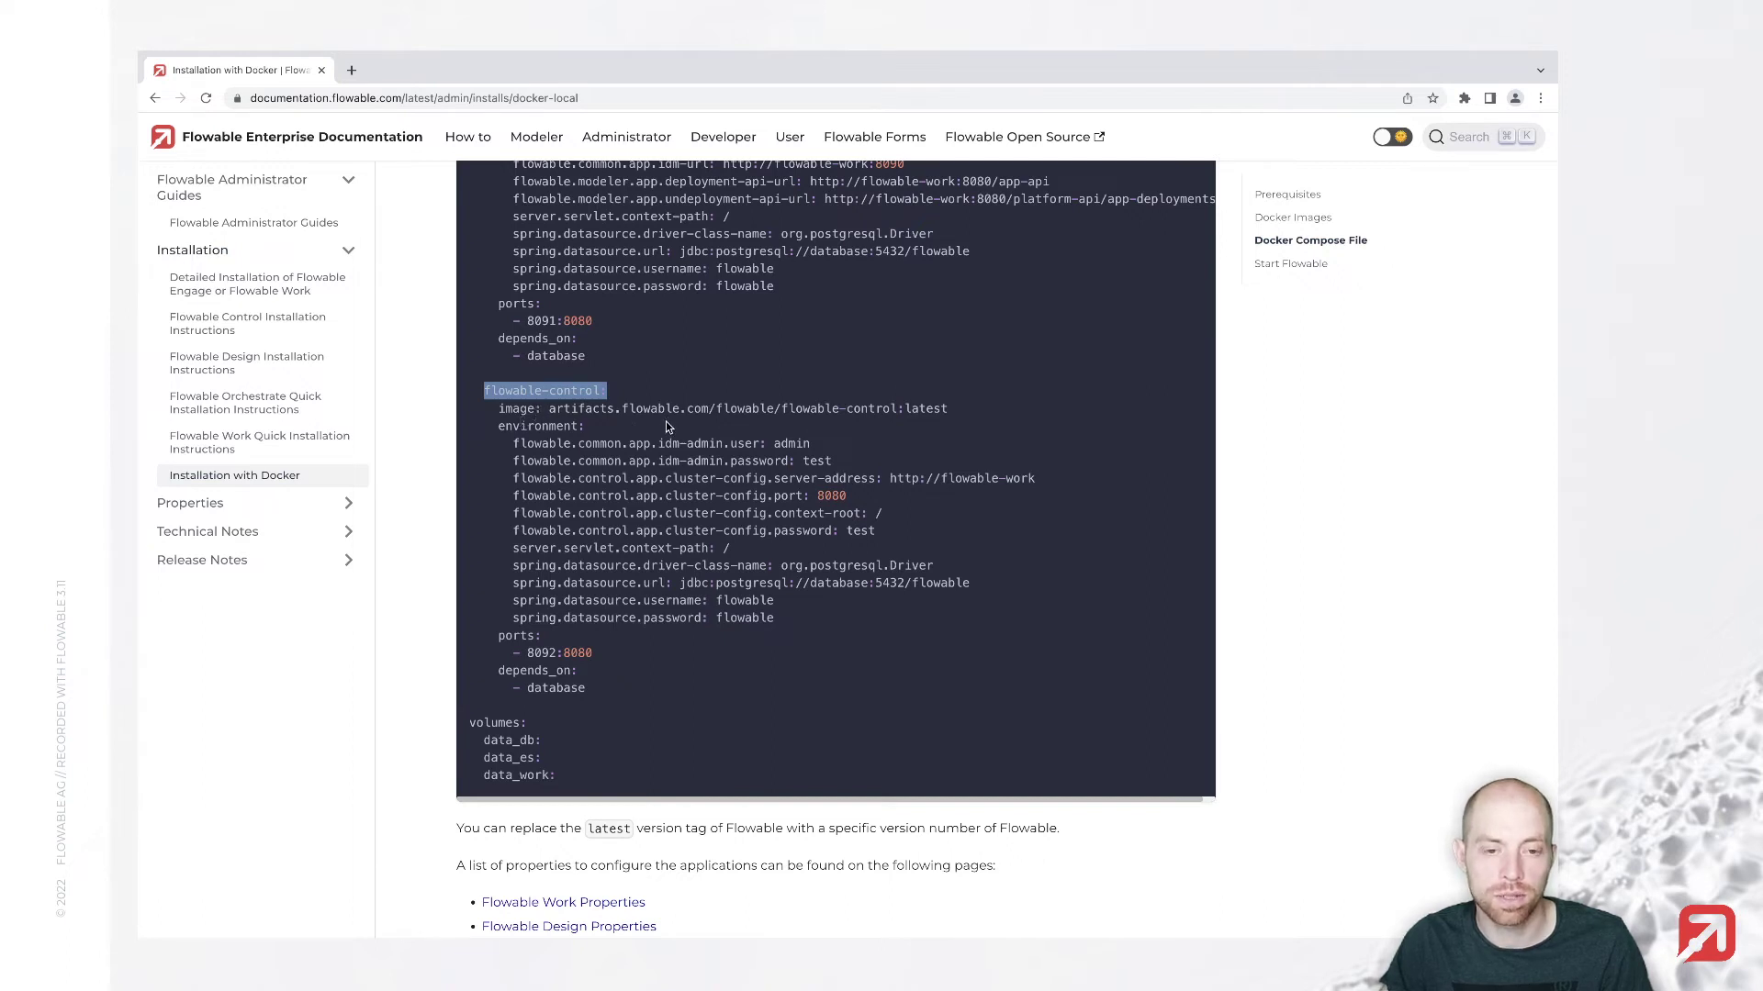
mouse_move(947, 407)
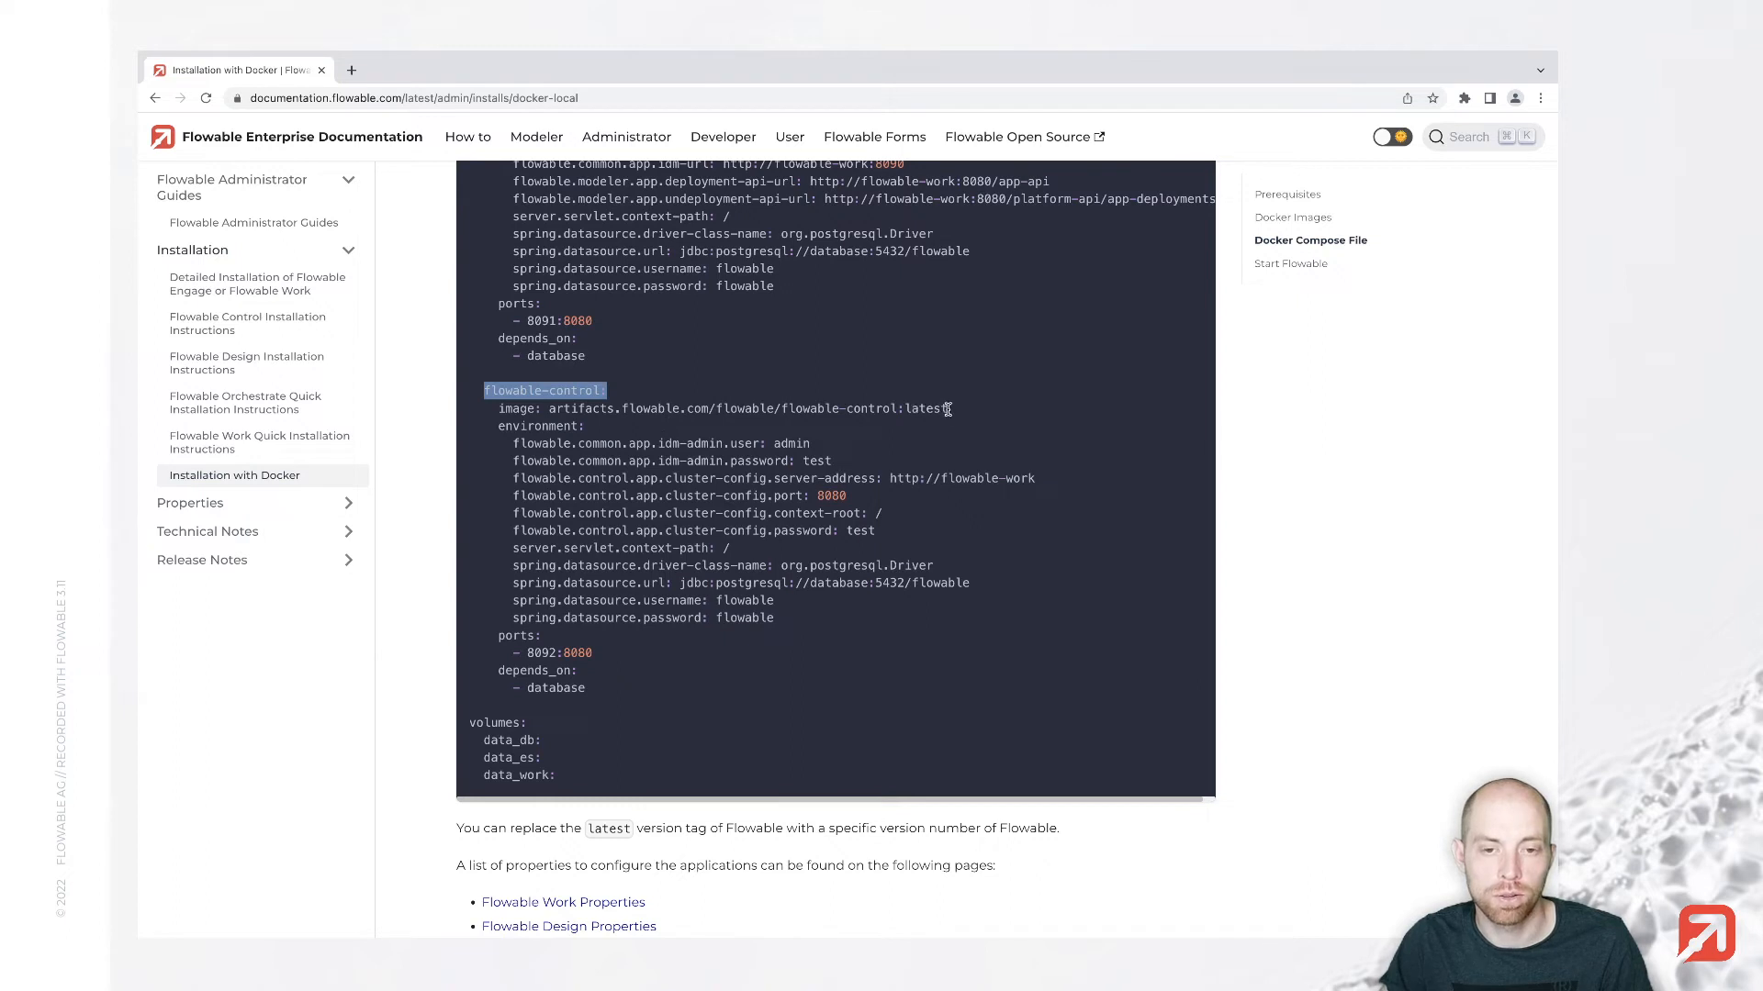
double_click(923, 408)
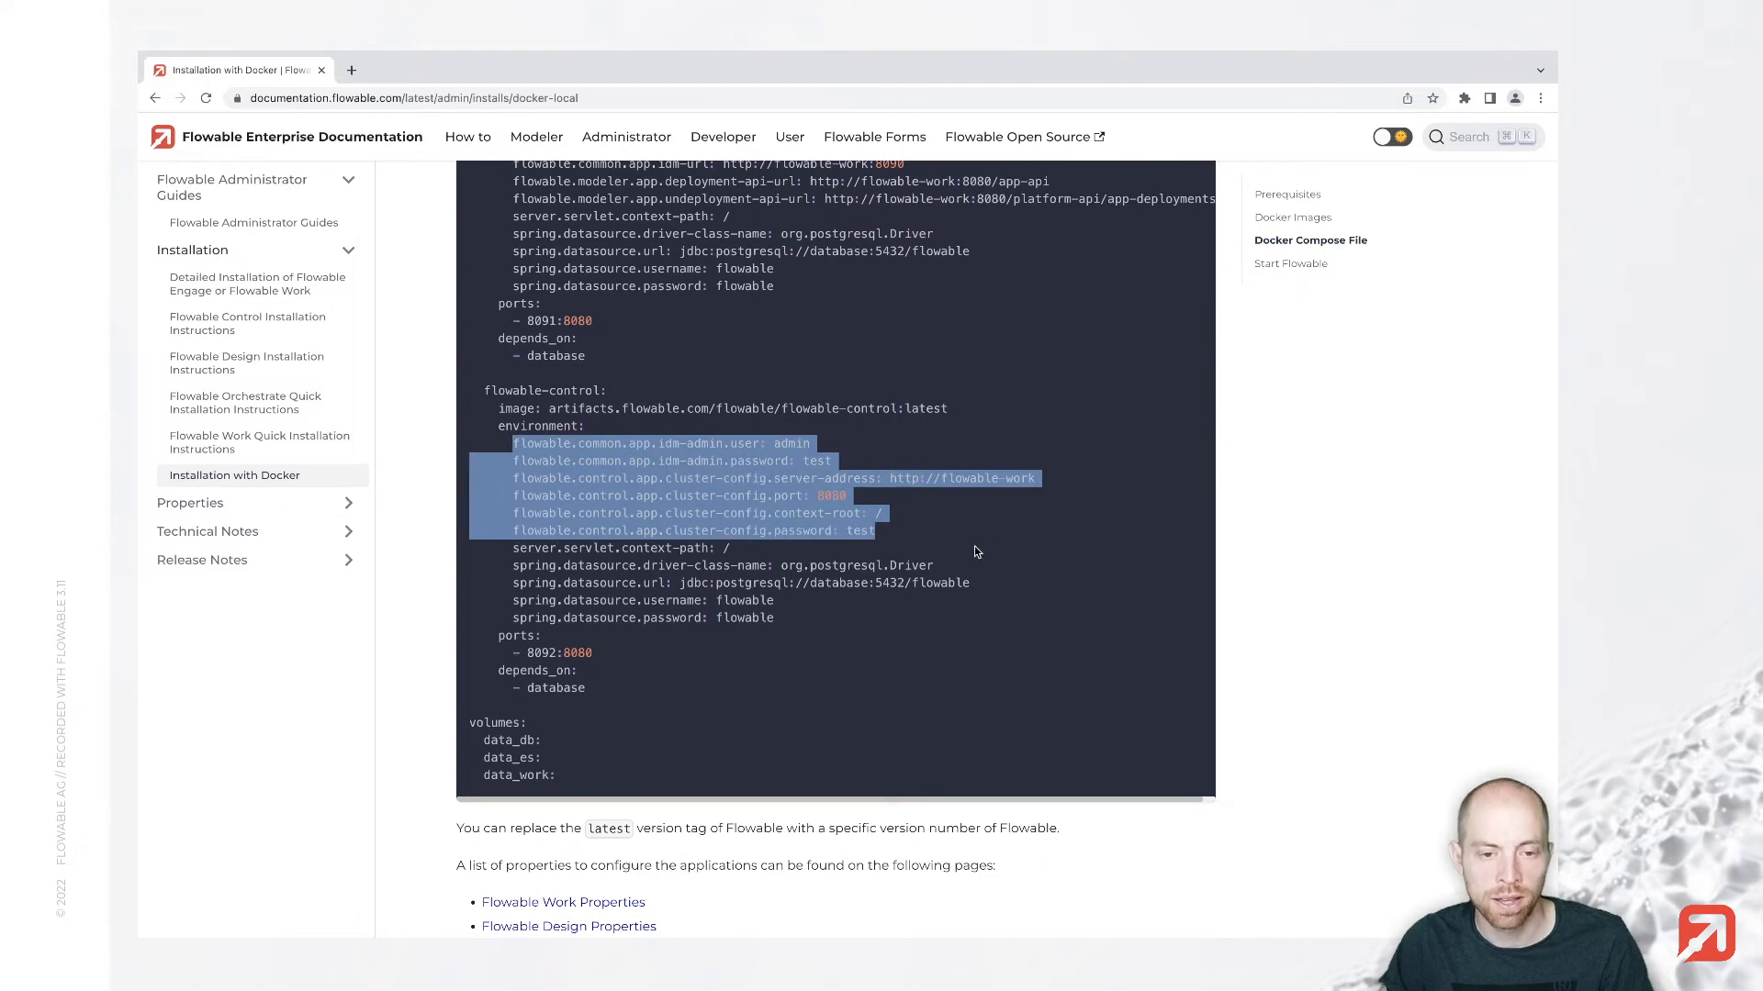
scroll("down", 3)
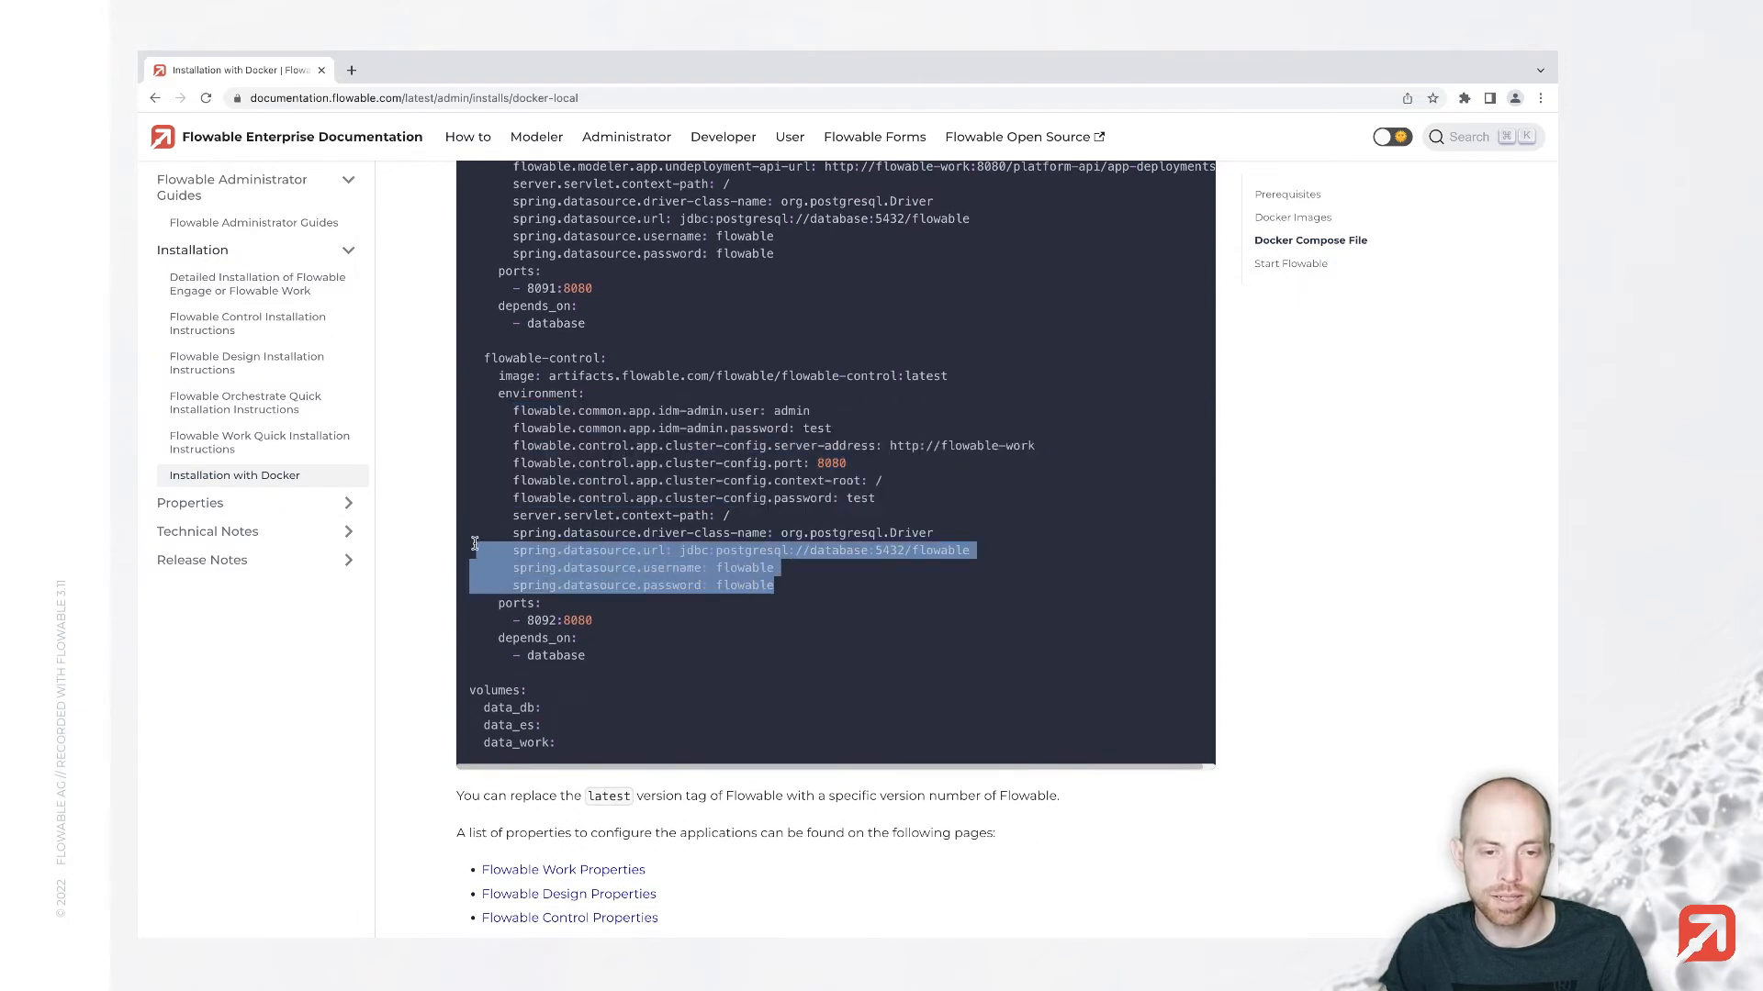
left_click(488, 532)
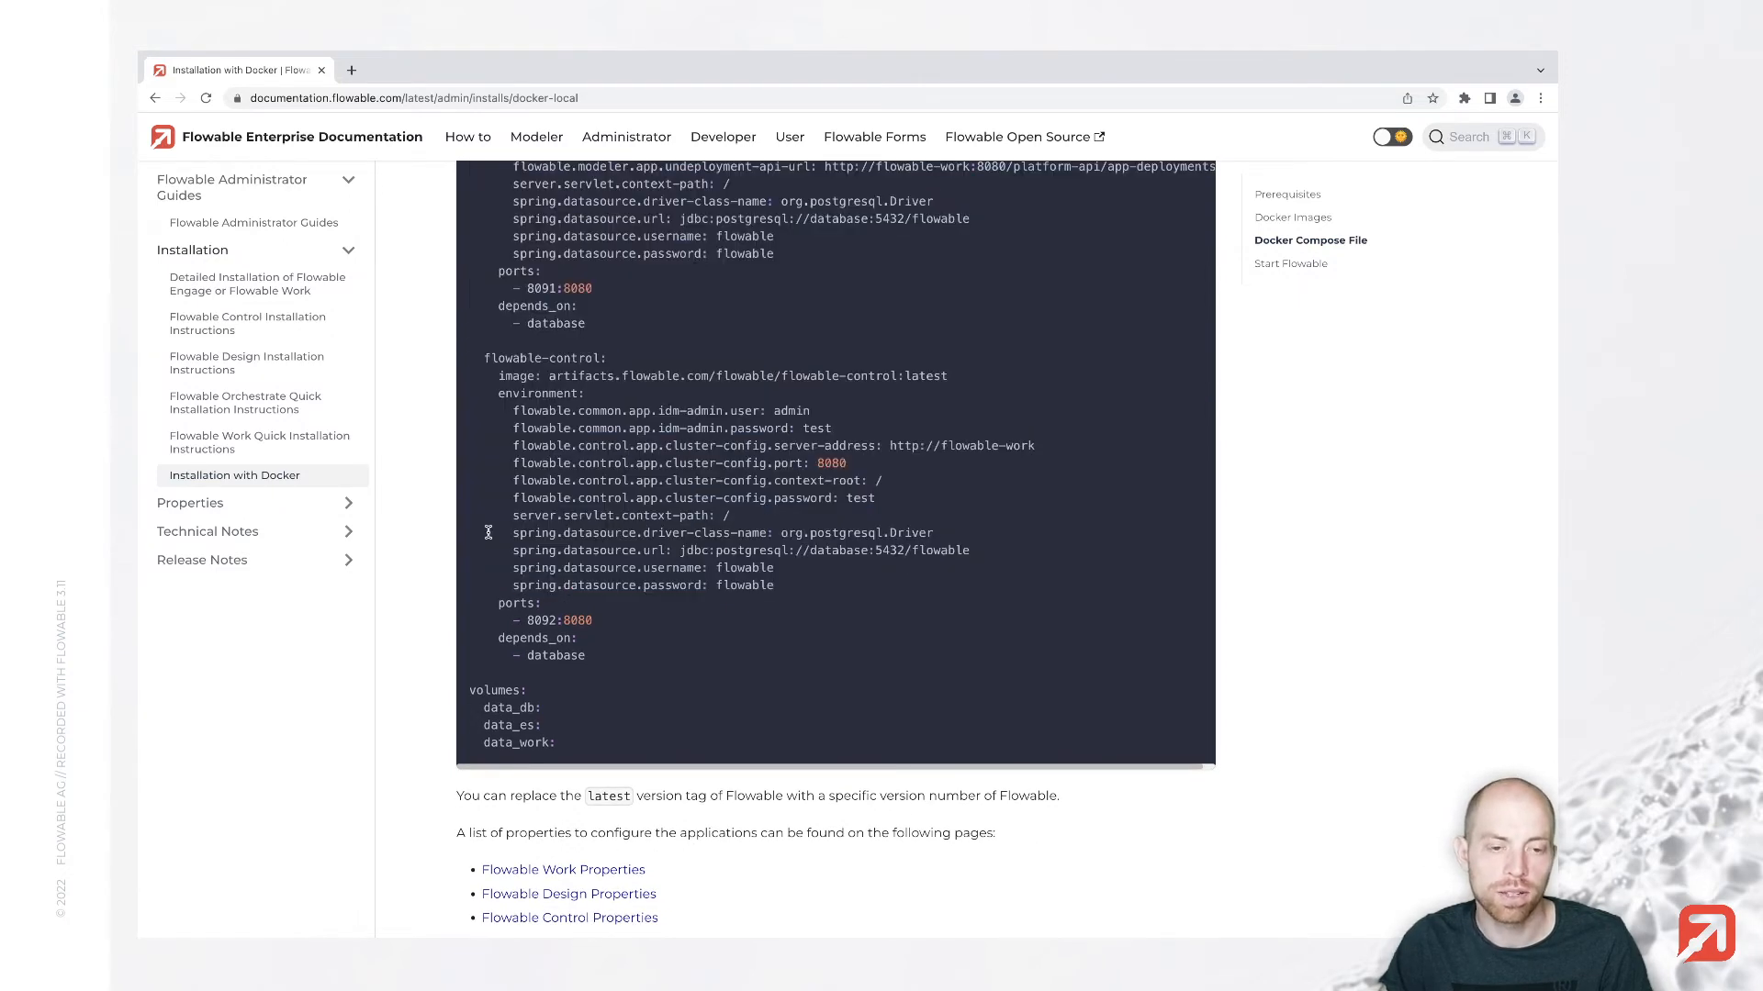
scroll("down", 3)
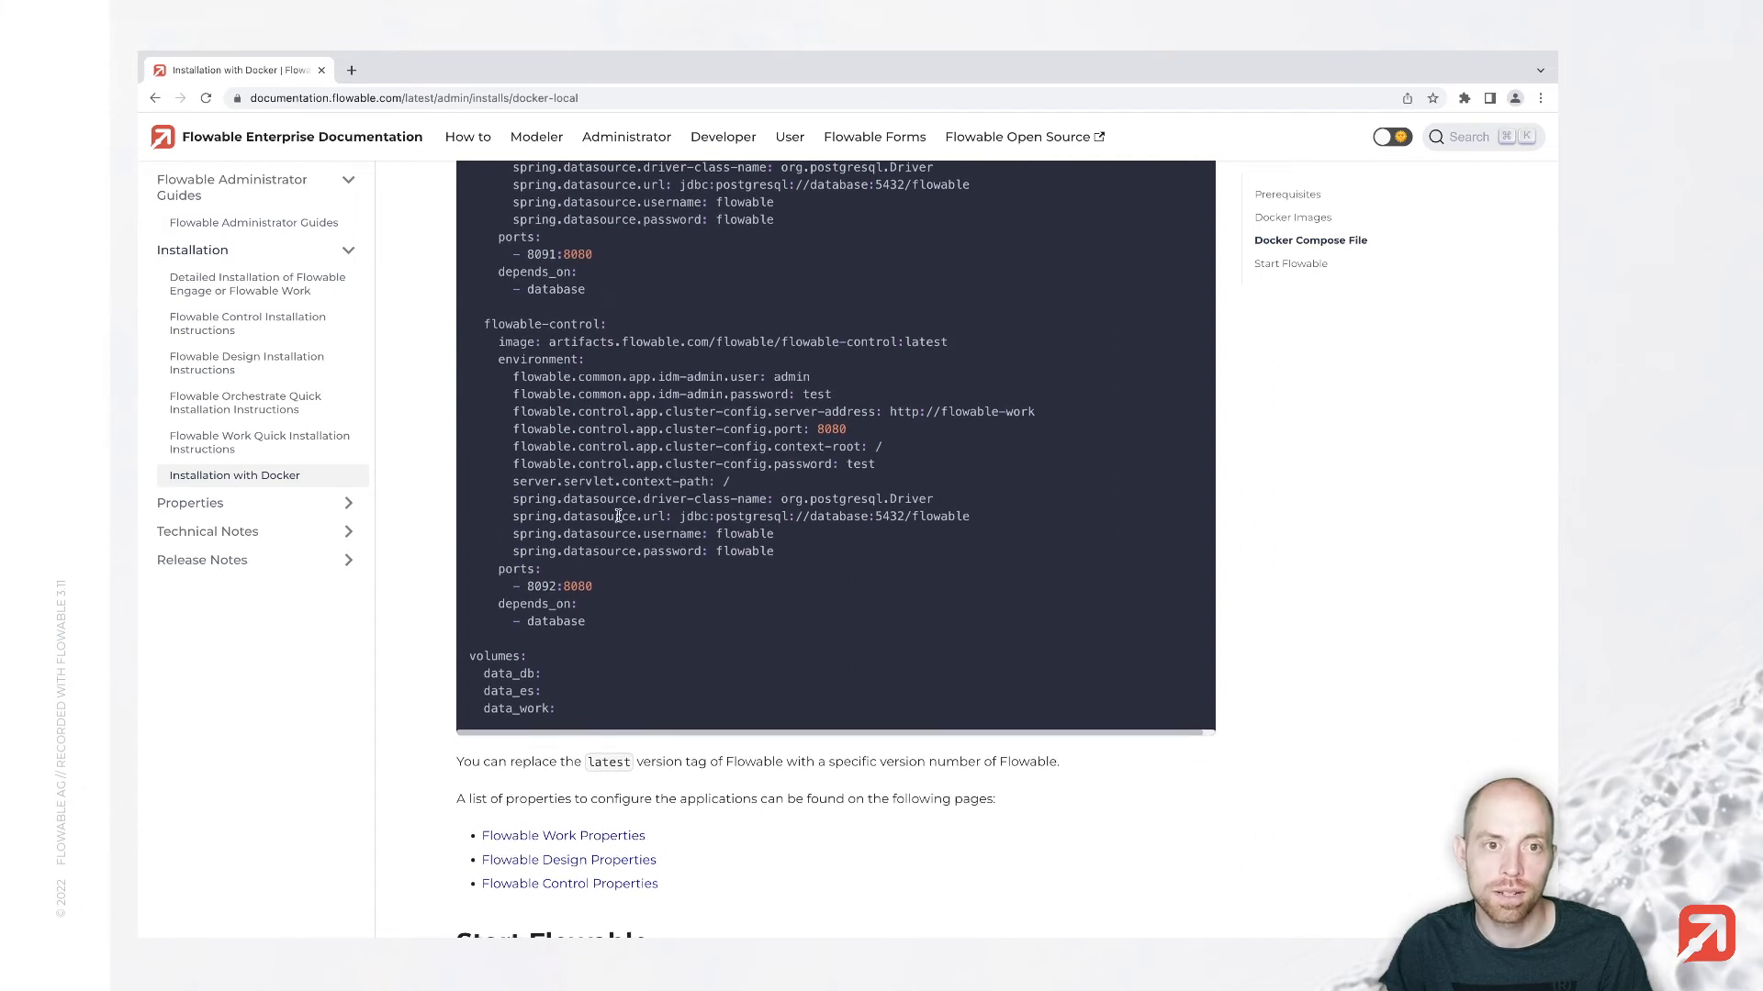
mouse_move(619, 587)
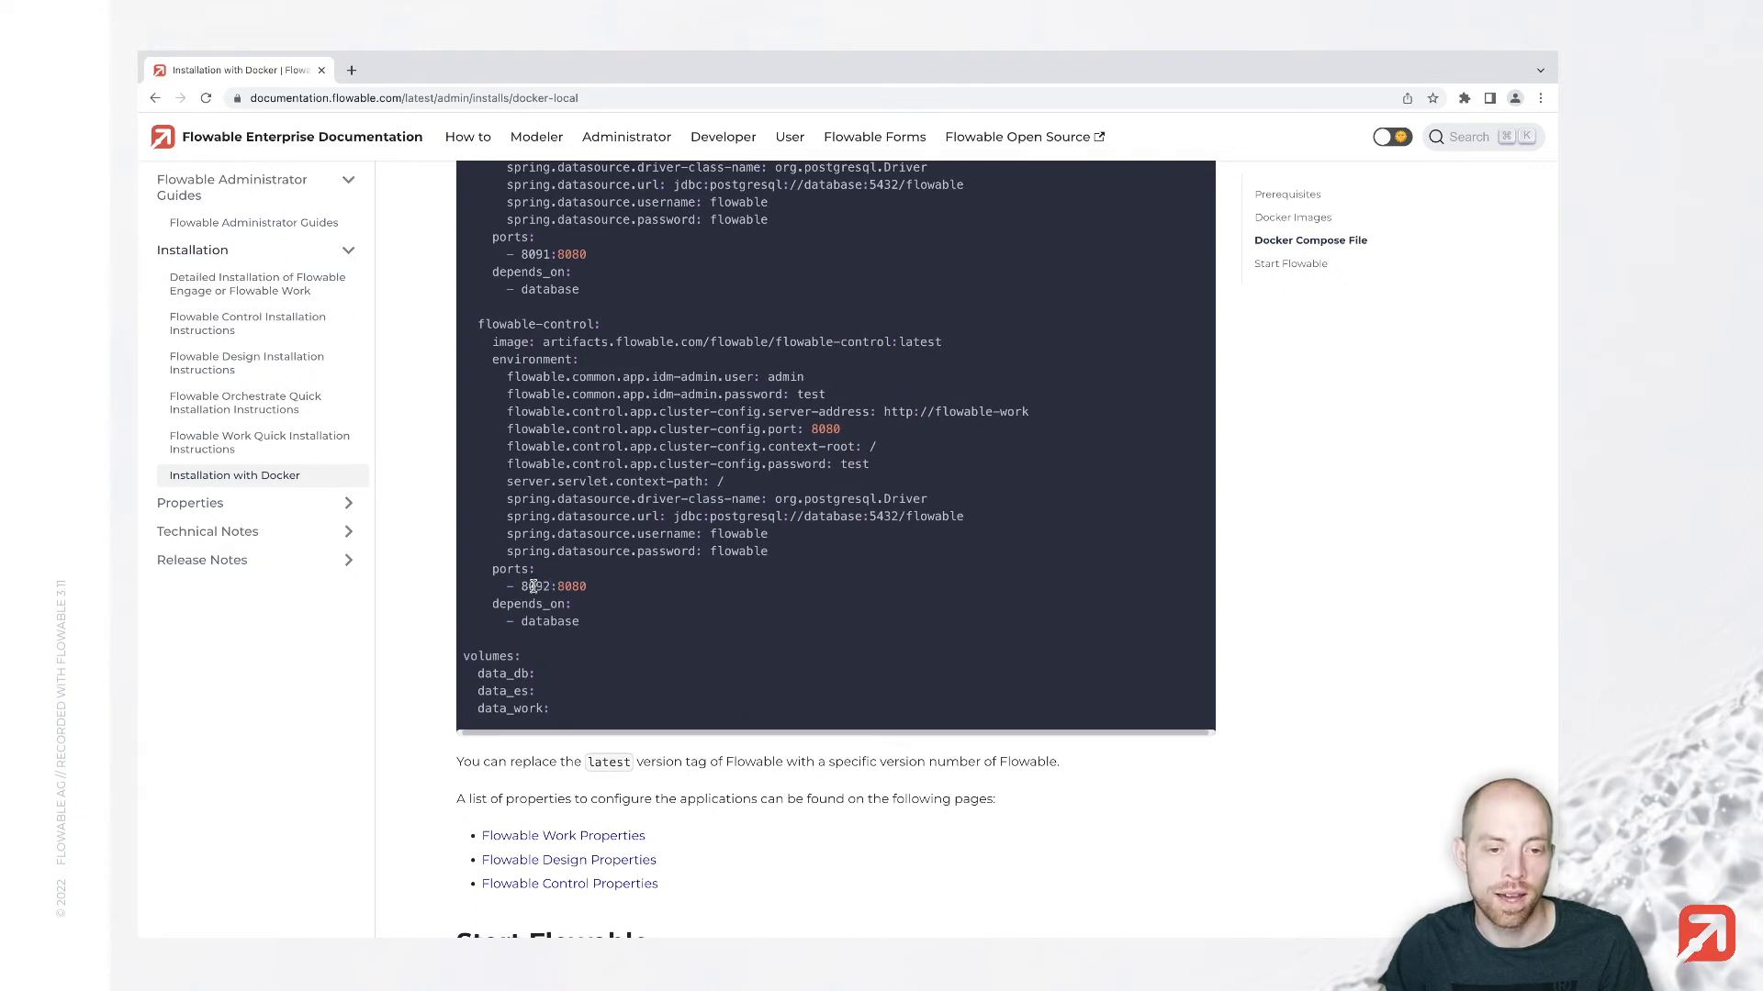
scroll("down", 3)
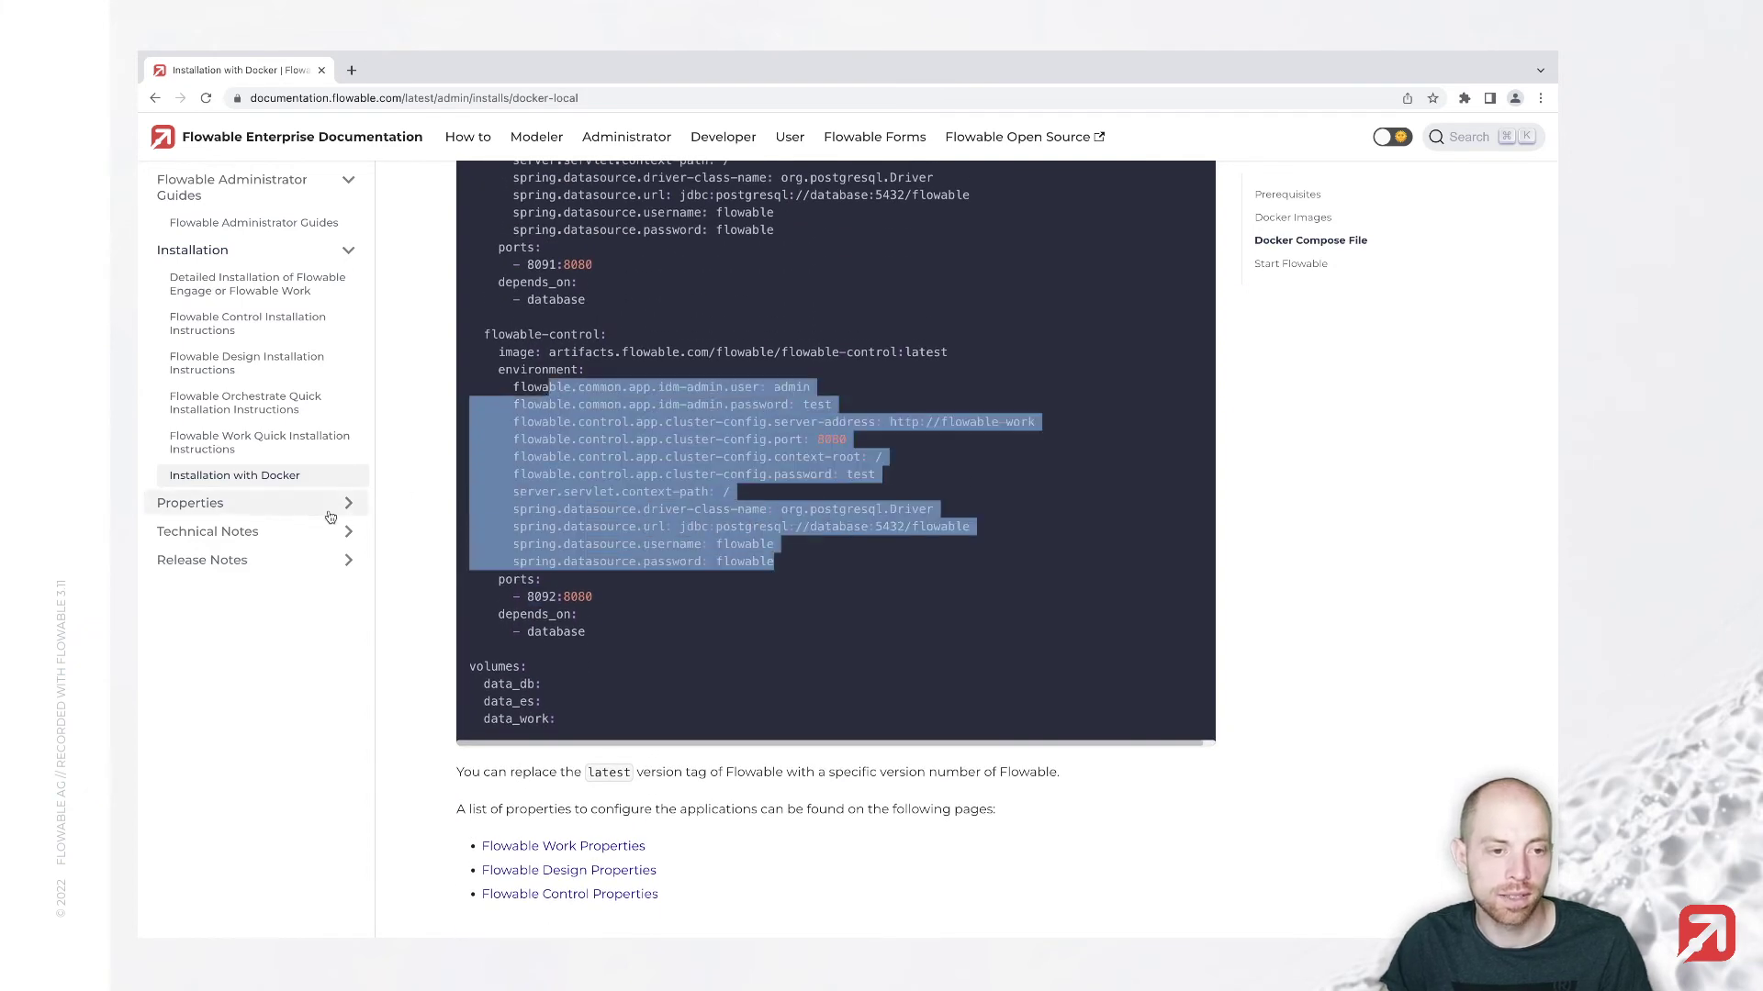
left_click(189, 503)
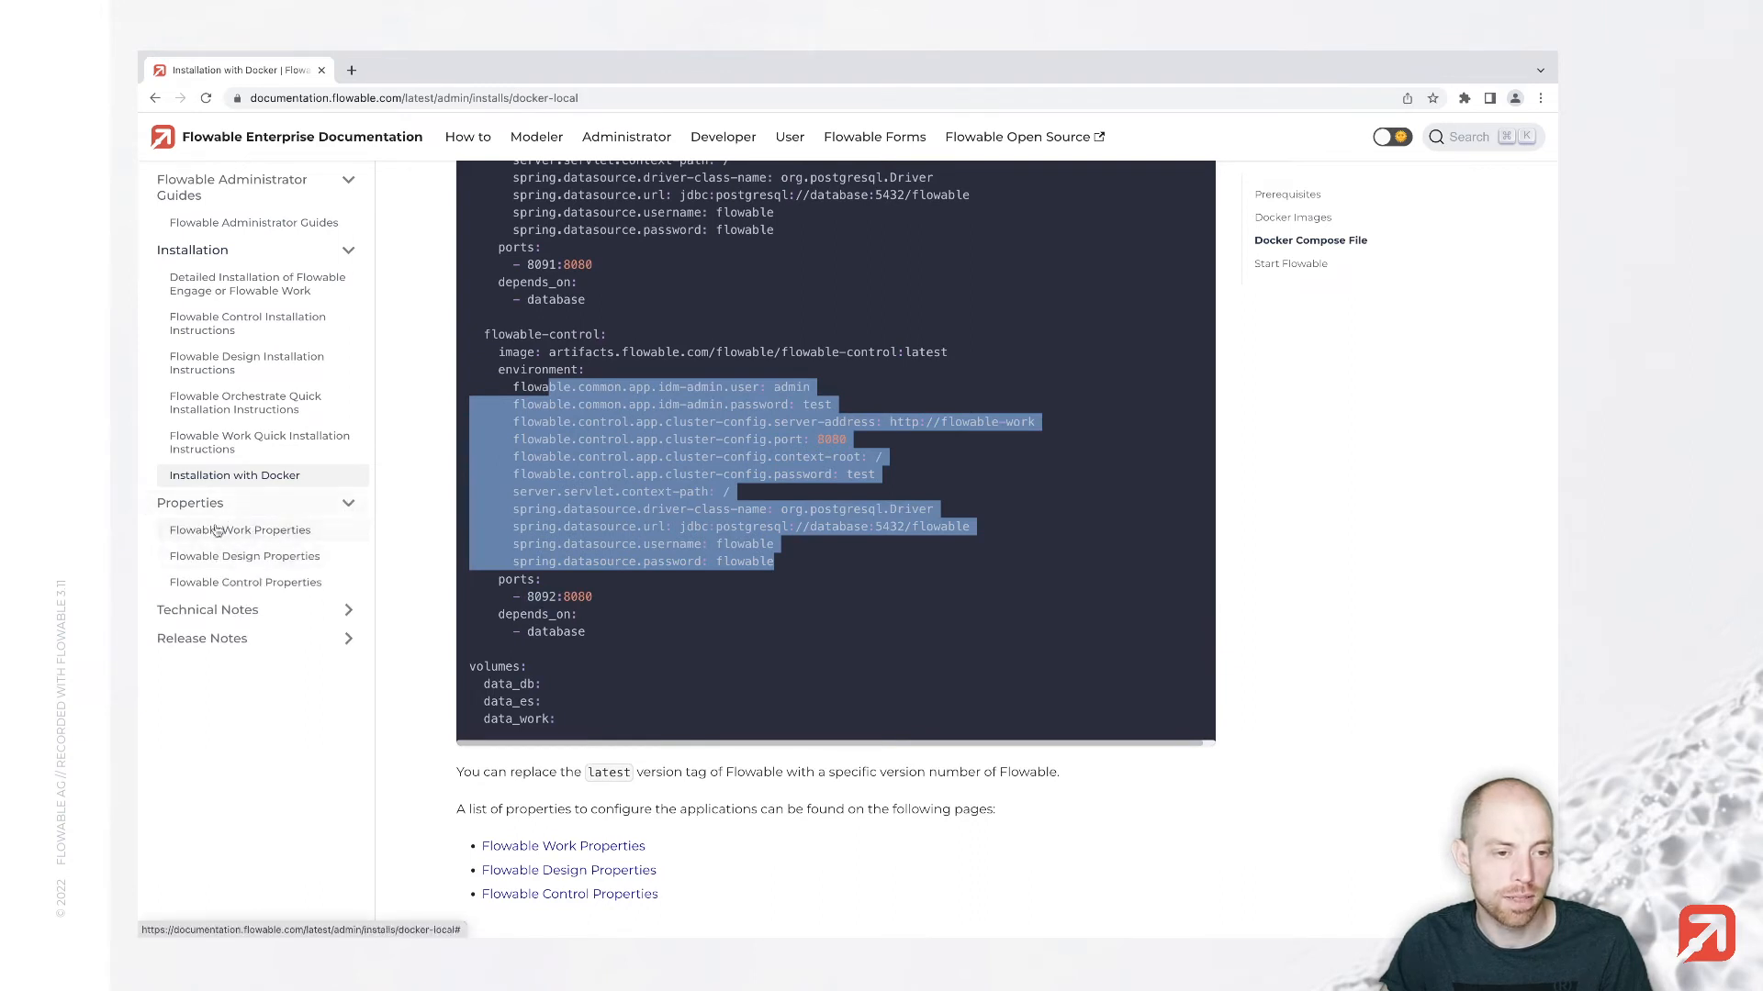
mouse_move(241, 529)
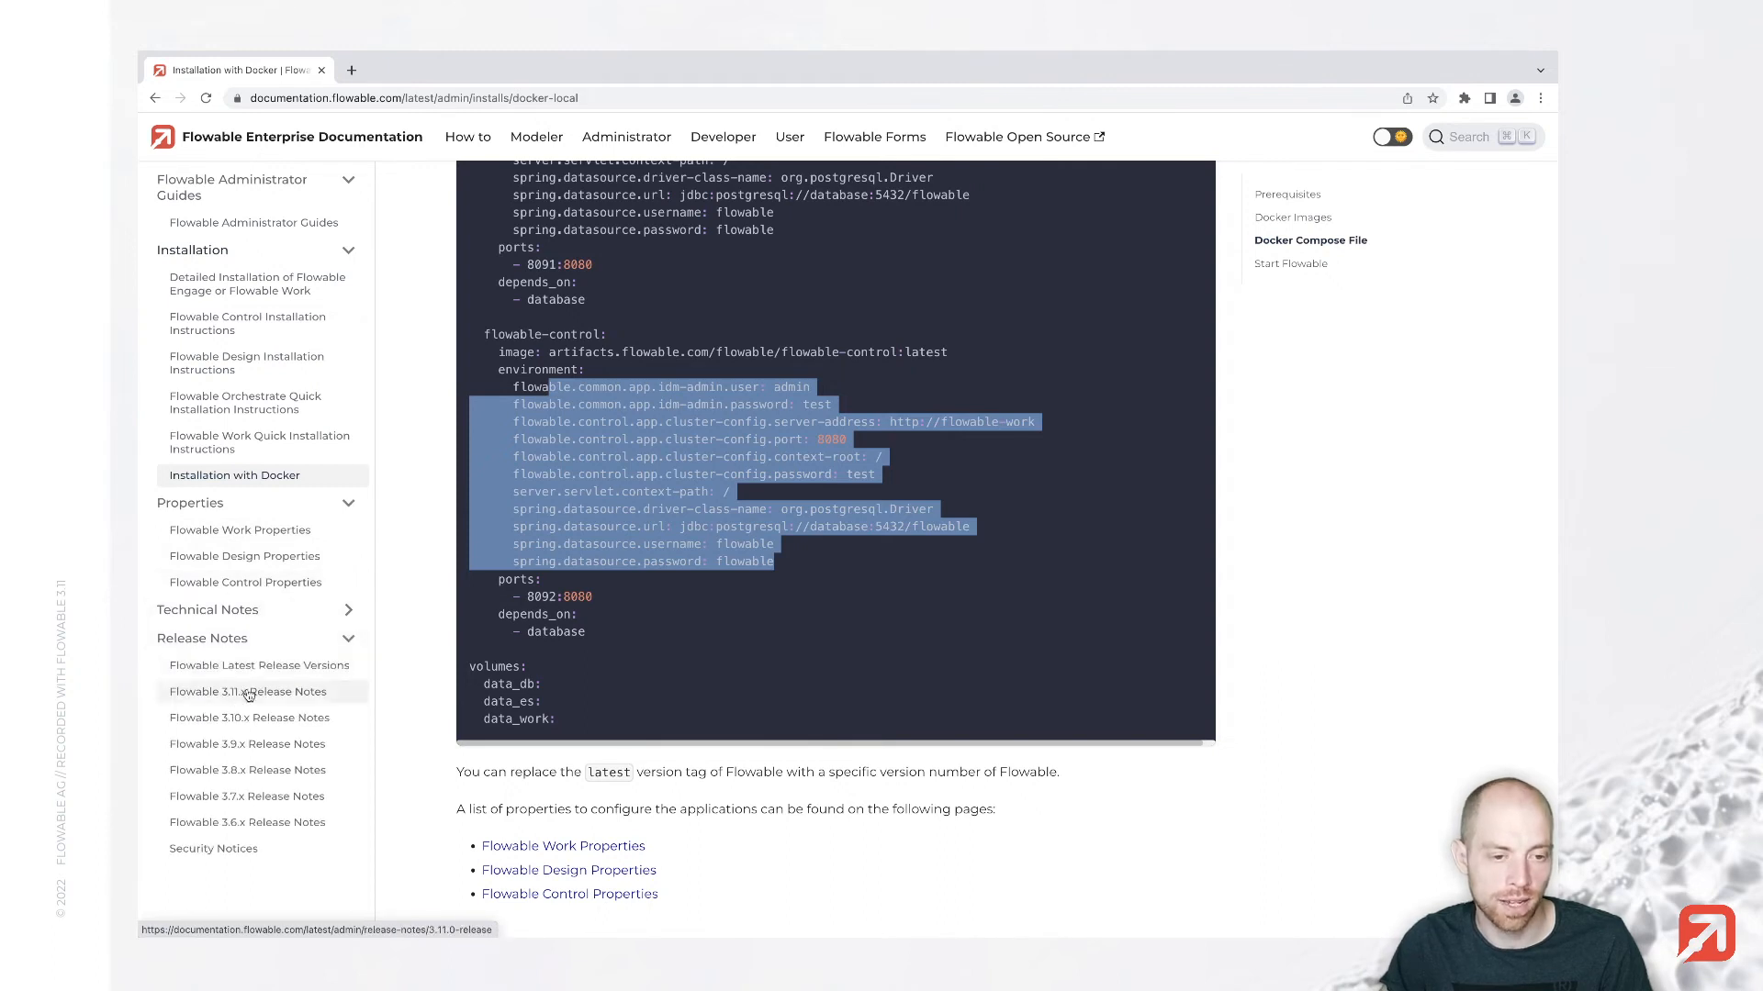
mouse_move(248, 718)
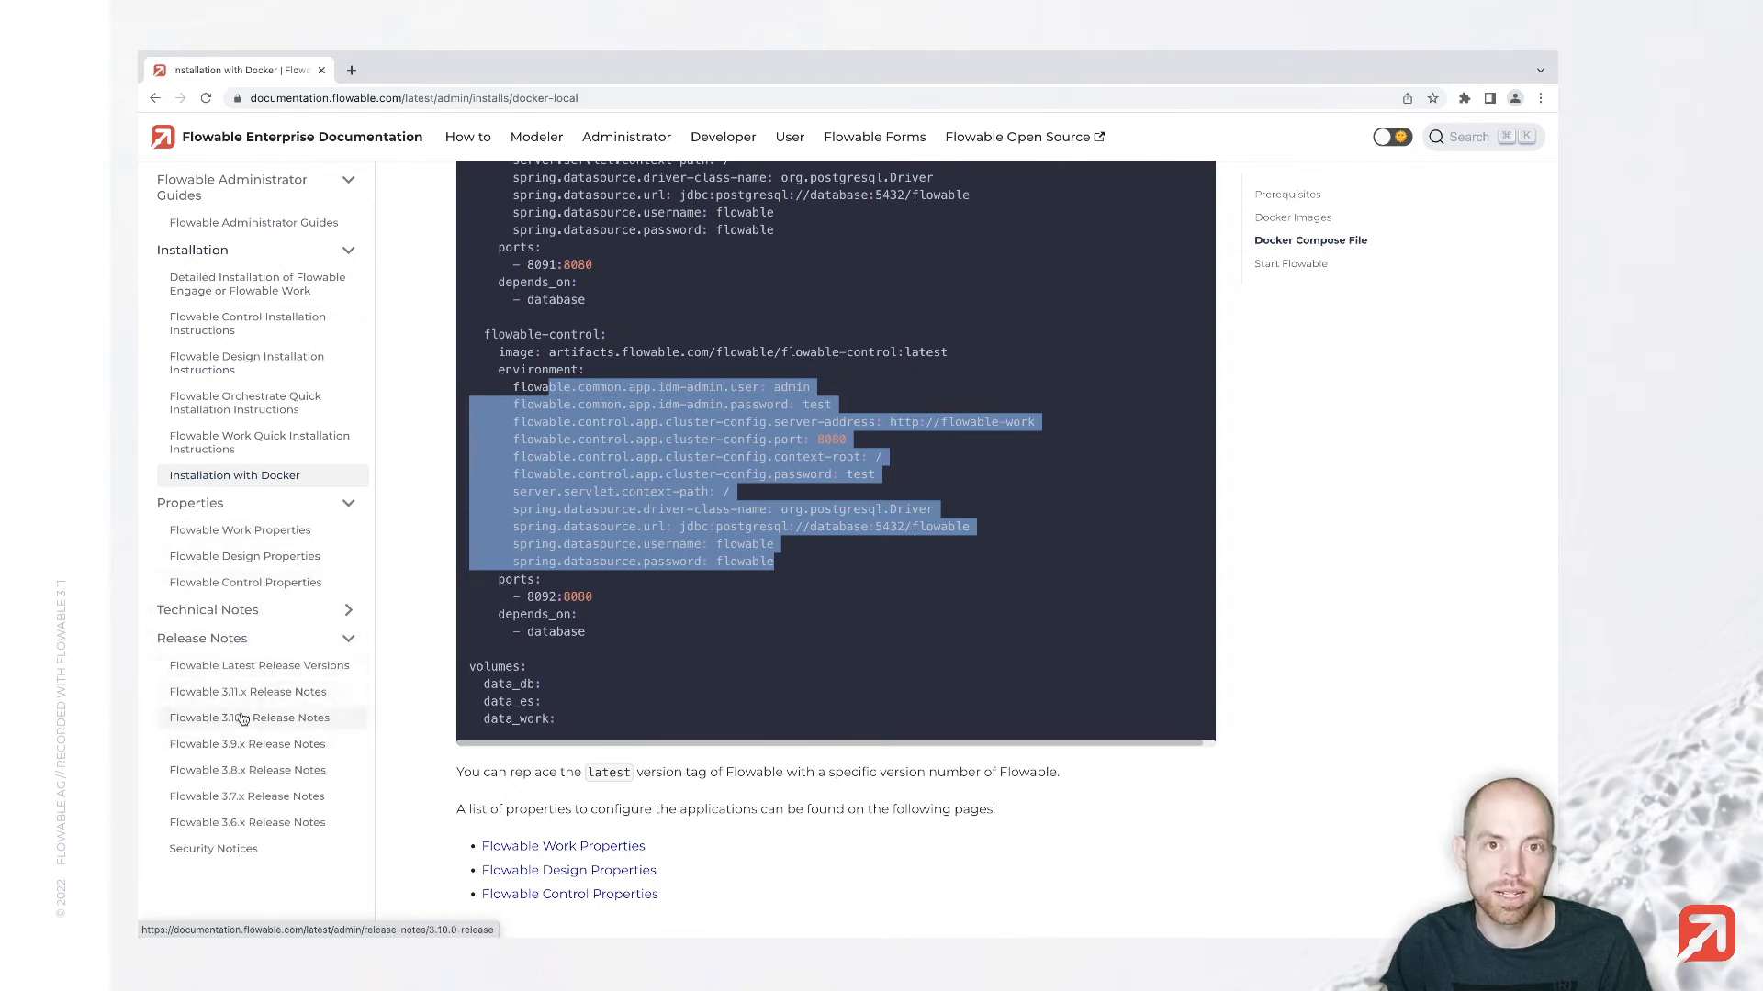
left_click(915, 345)
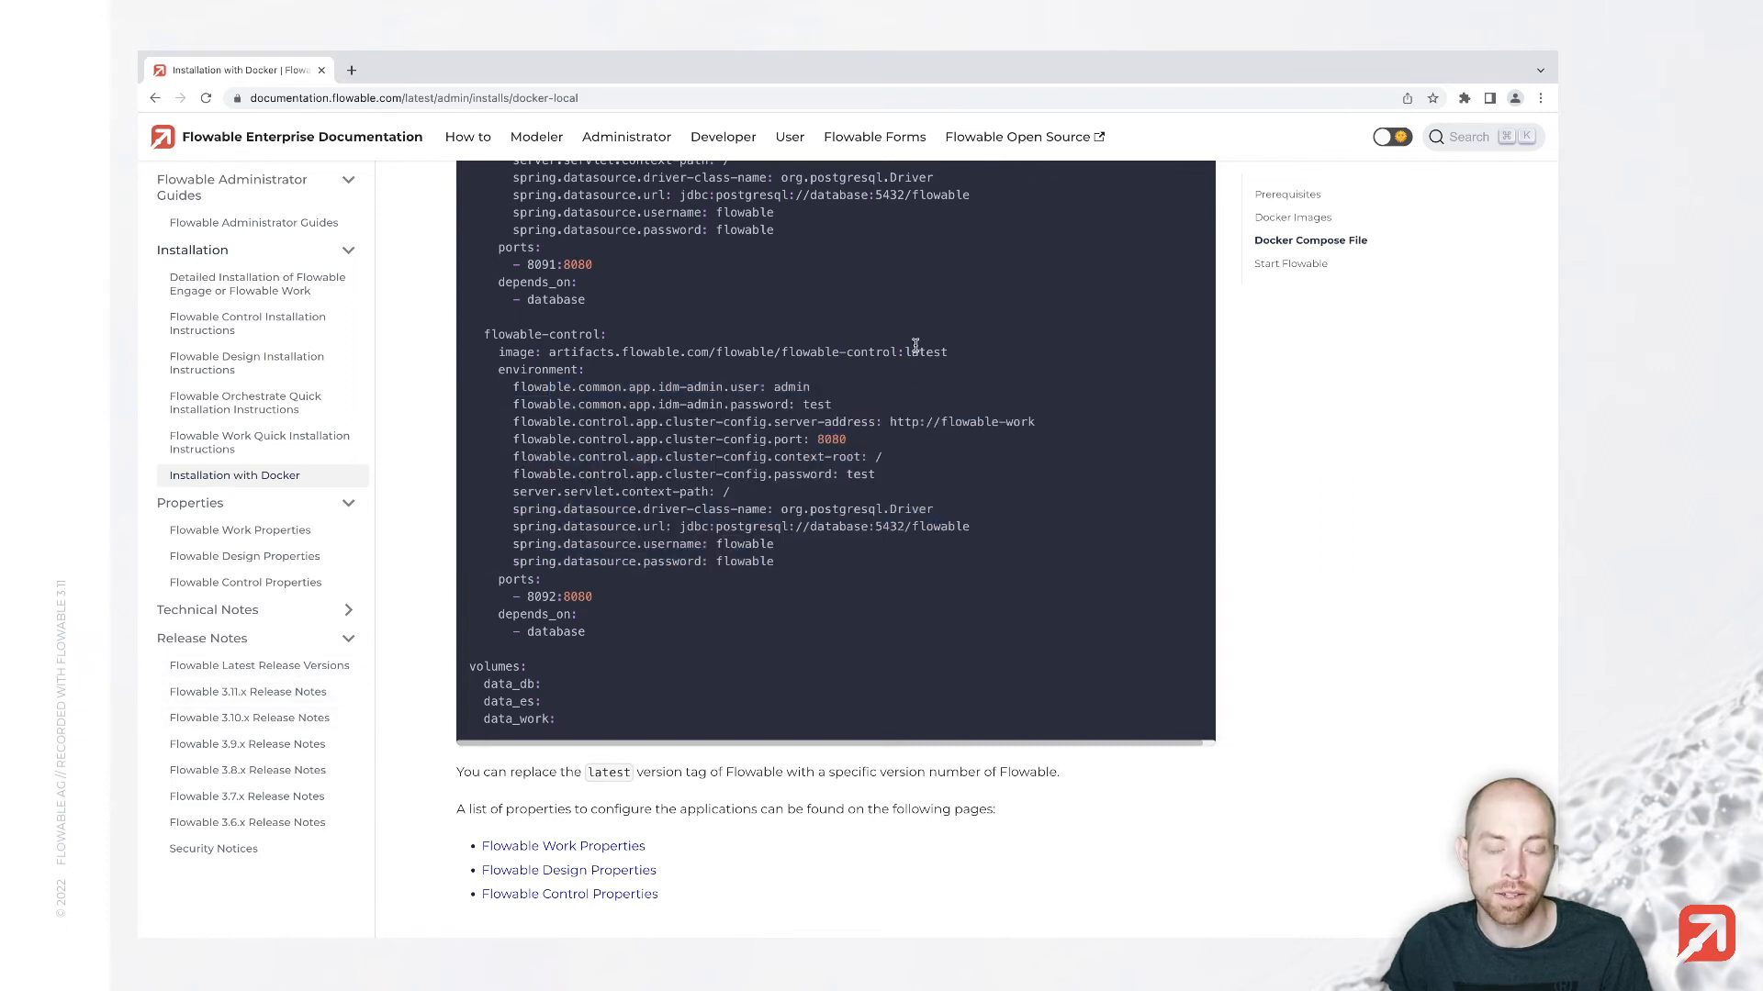
mouse_move(865, 374)
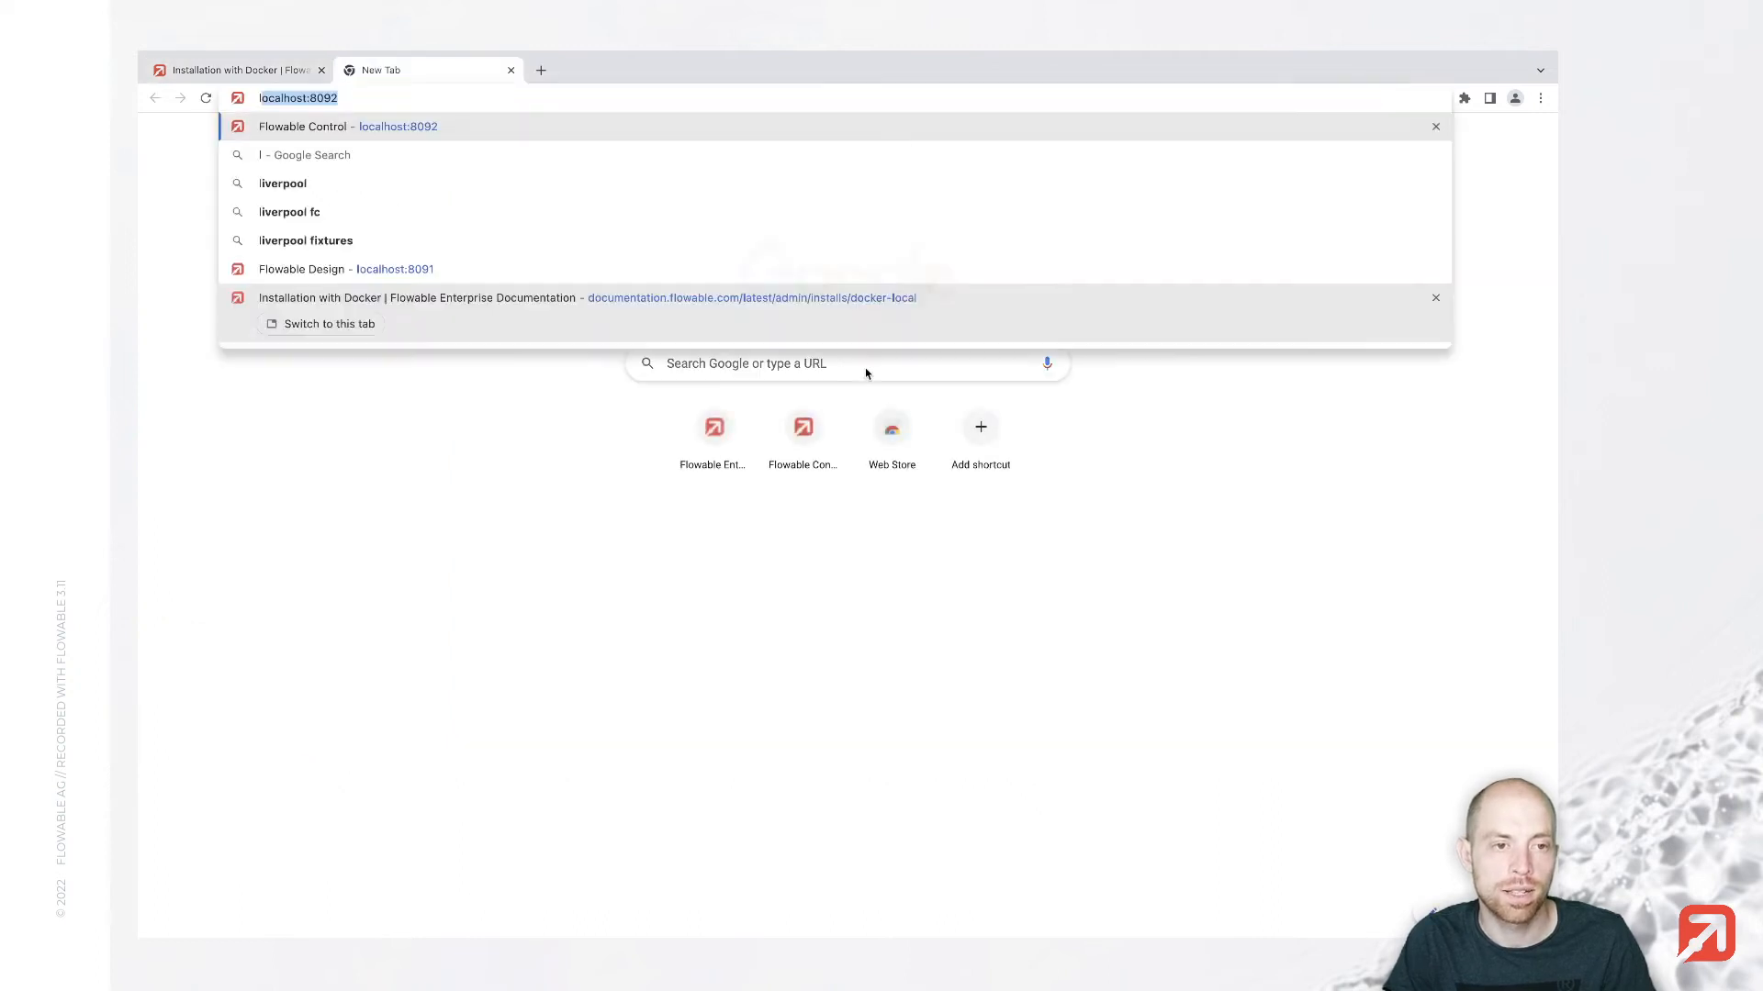
Open localhost:8091, sign in as admin and choose a Flowable license file to upload.
type("localhost:80")
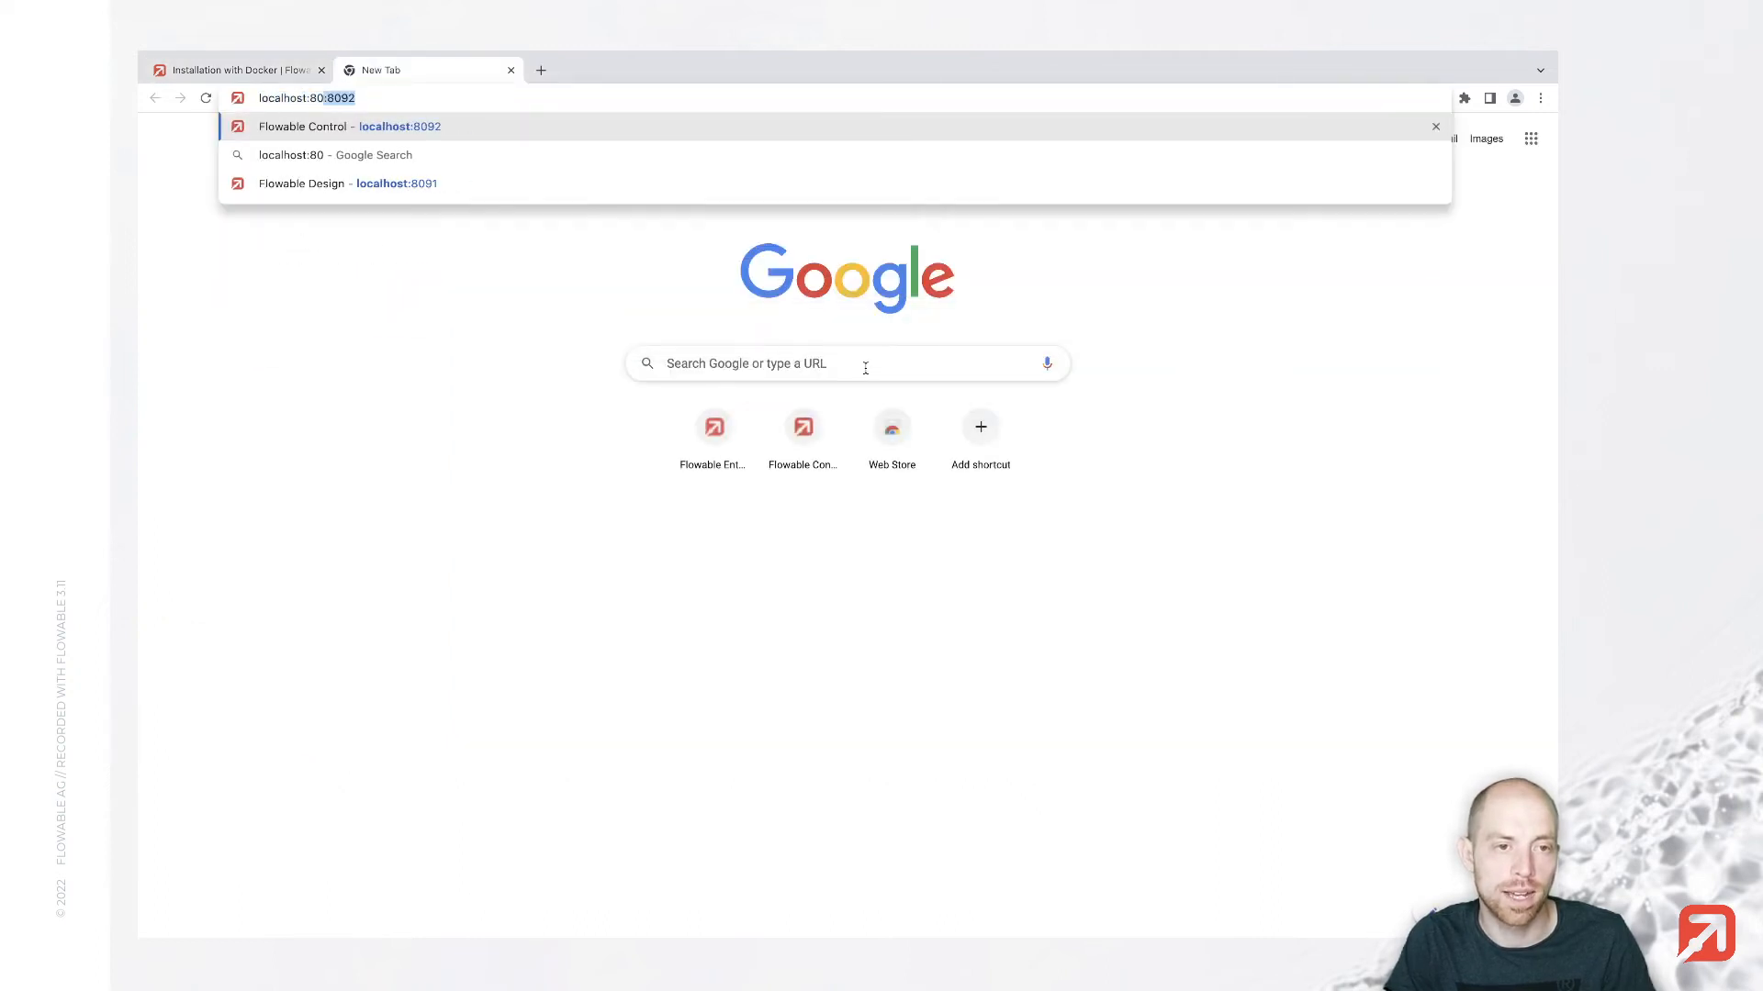
left_click(349, 184)
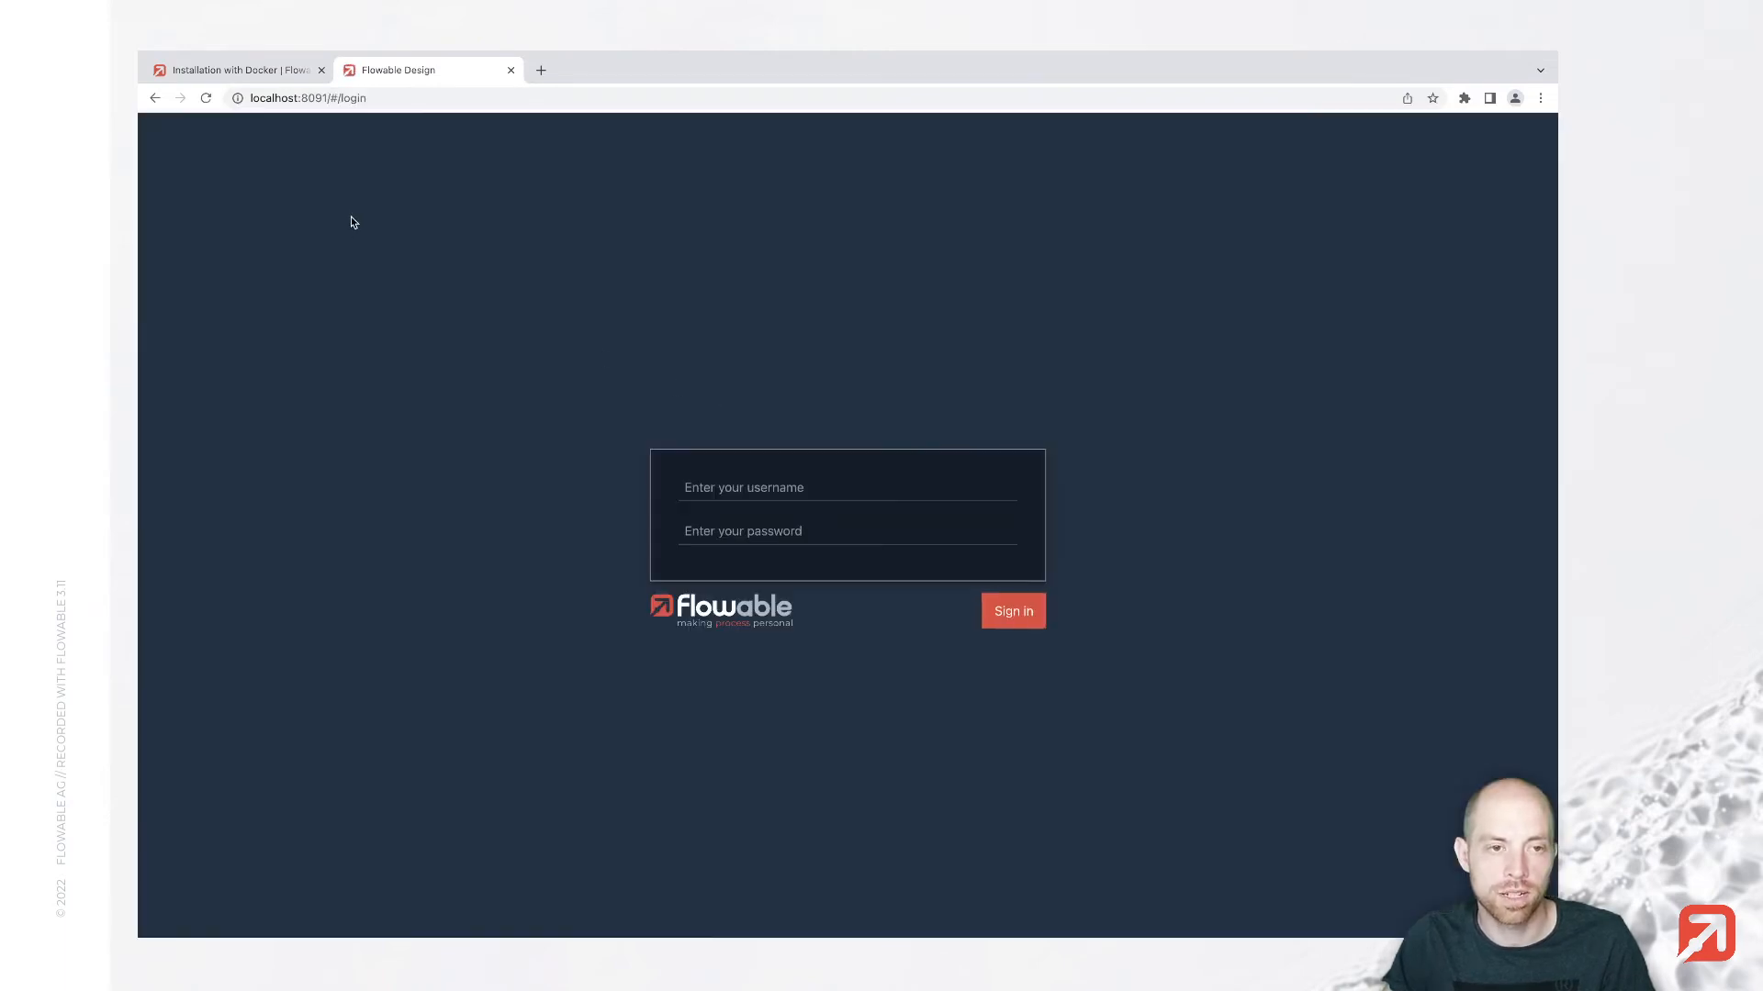
mouse_move(663, 493)
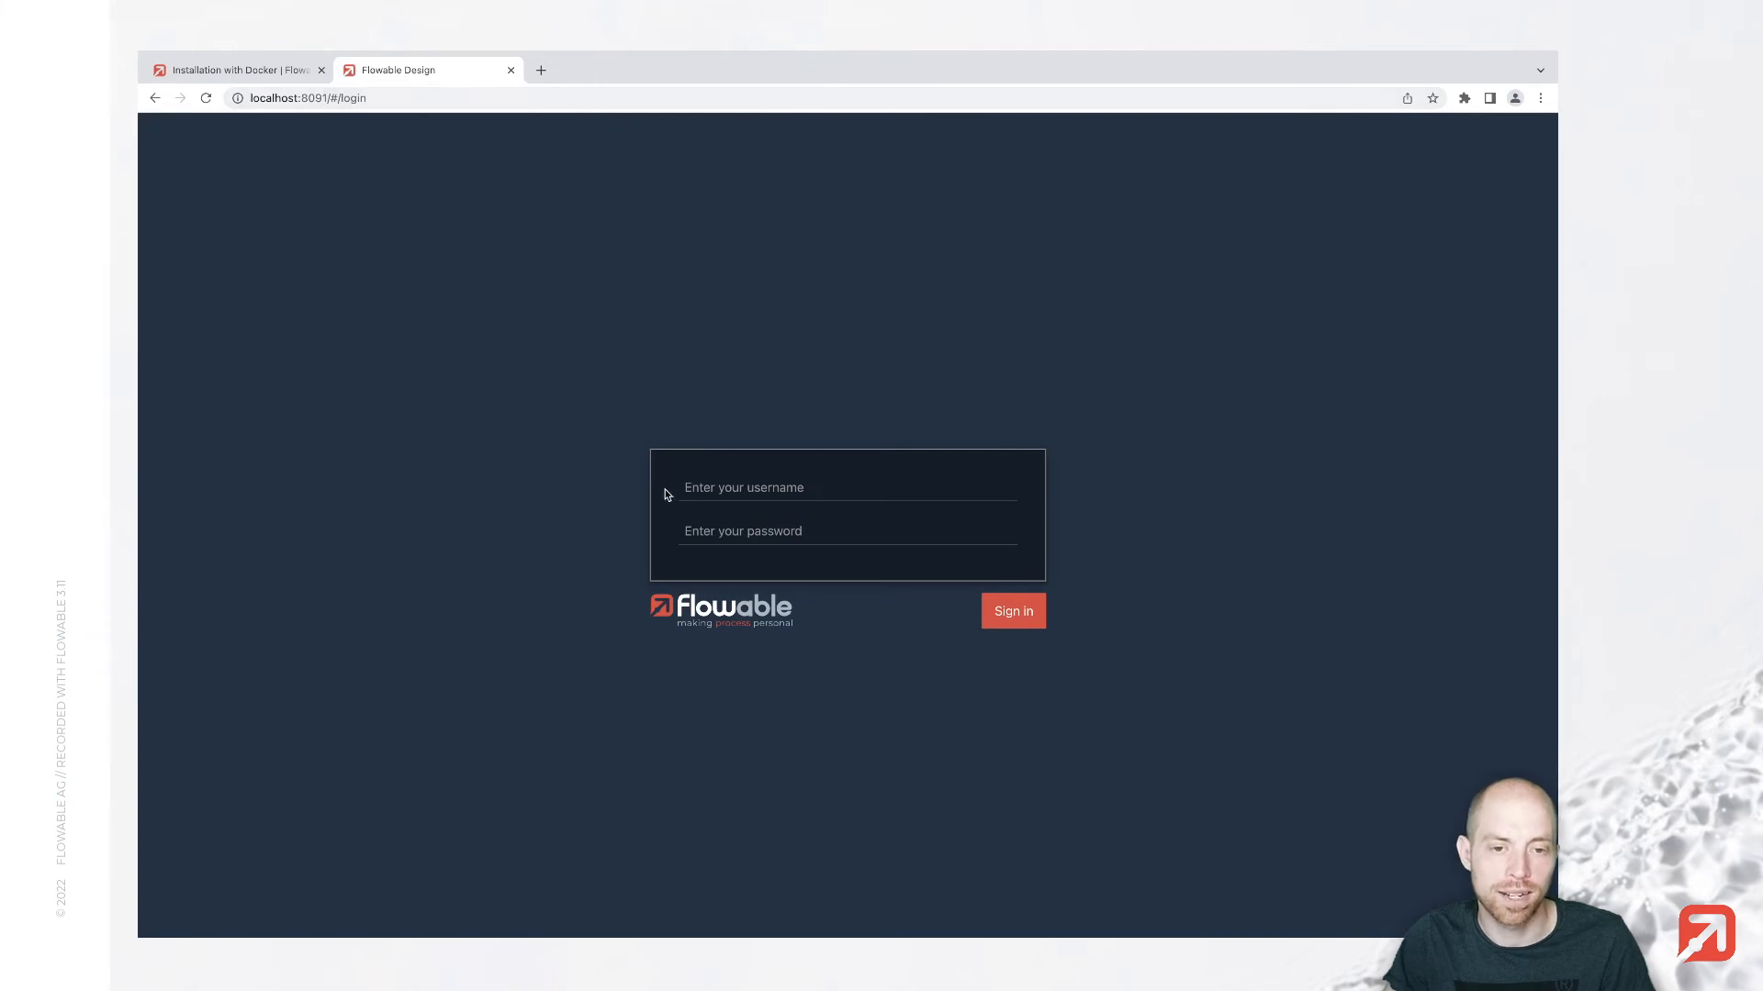
type("admin")
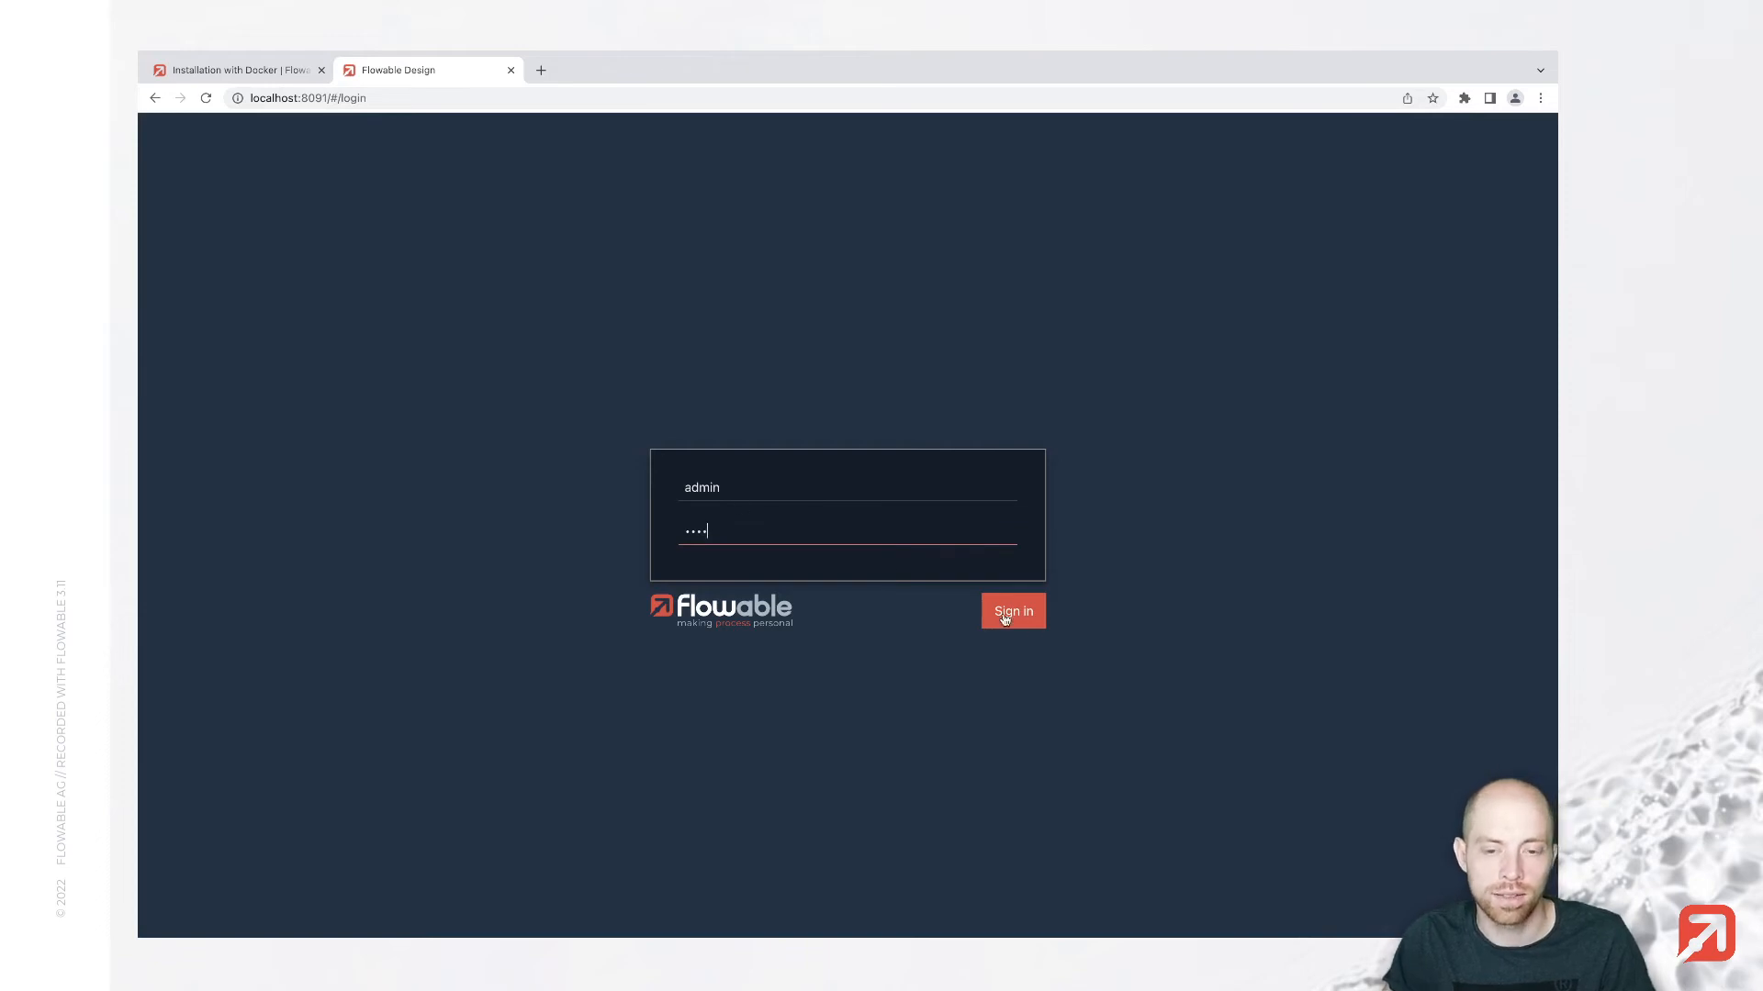
left_click(1010, 610)
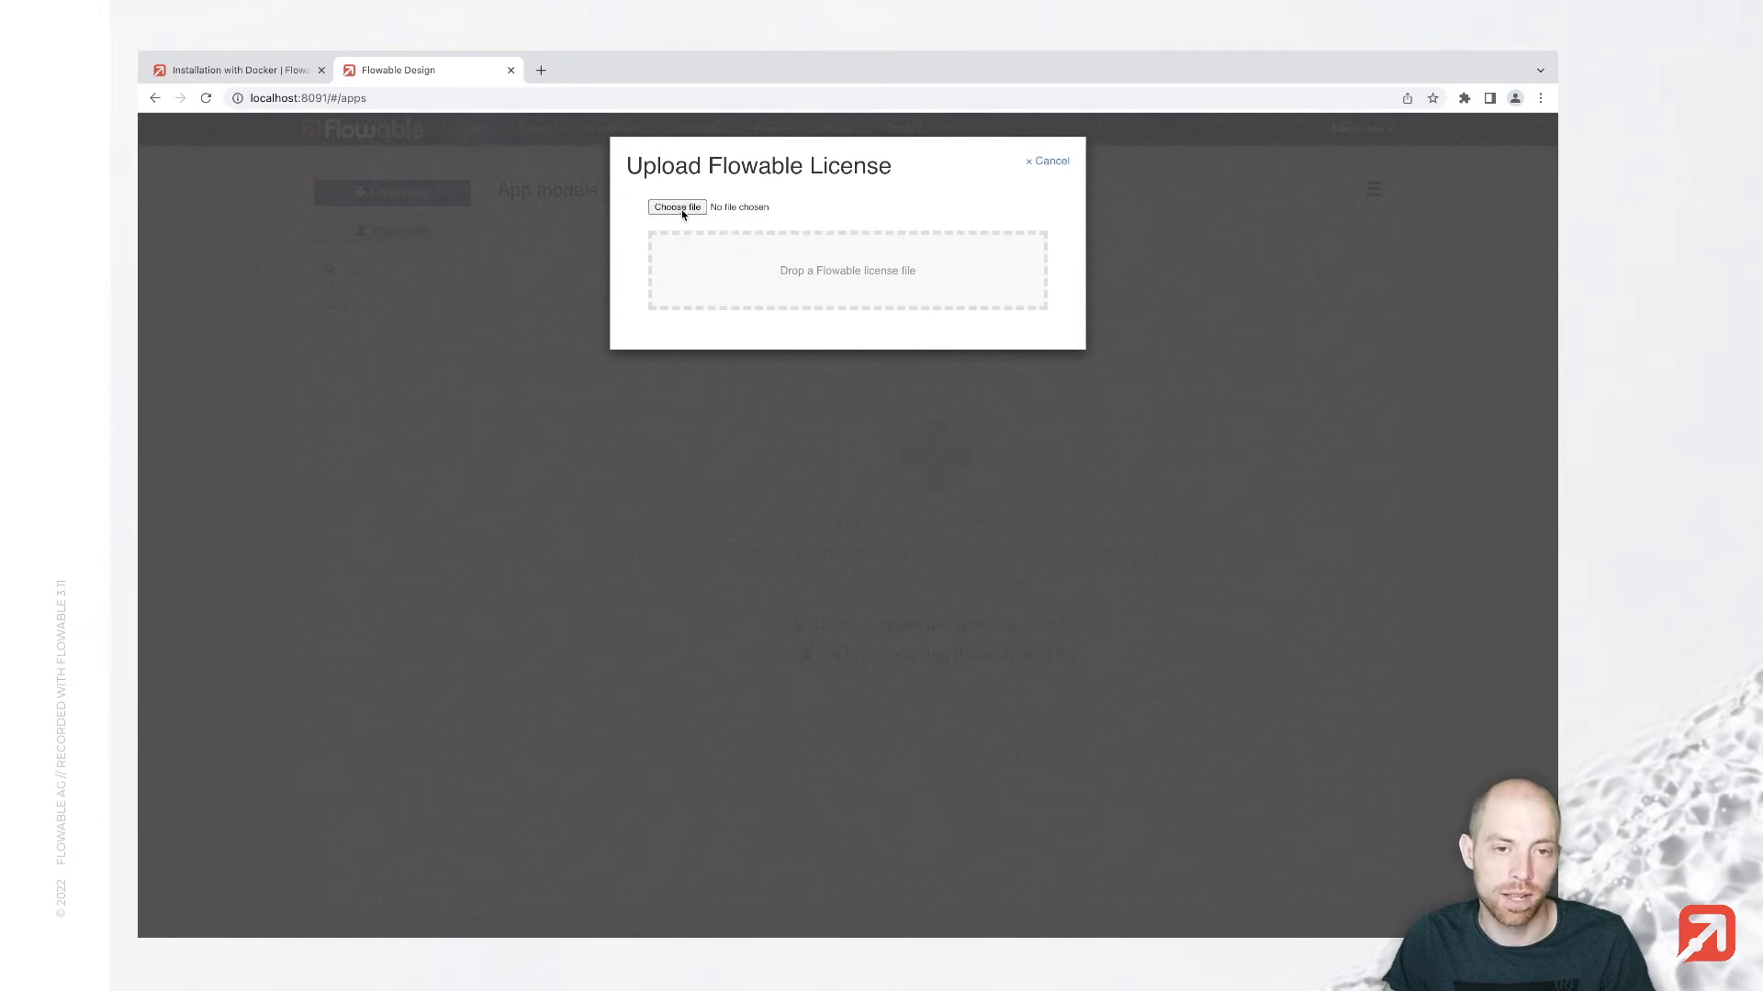
left_click(676, 207)
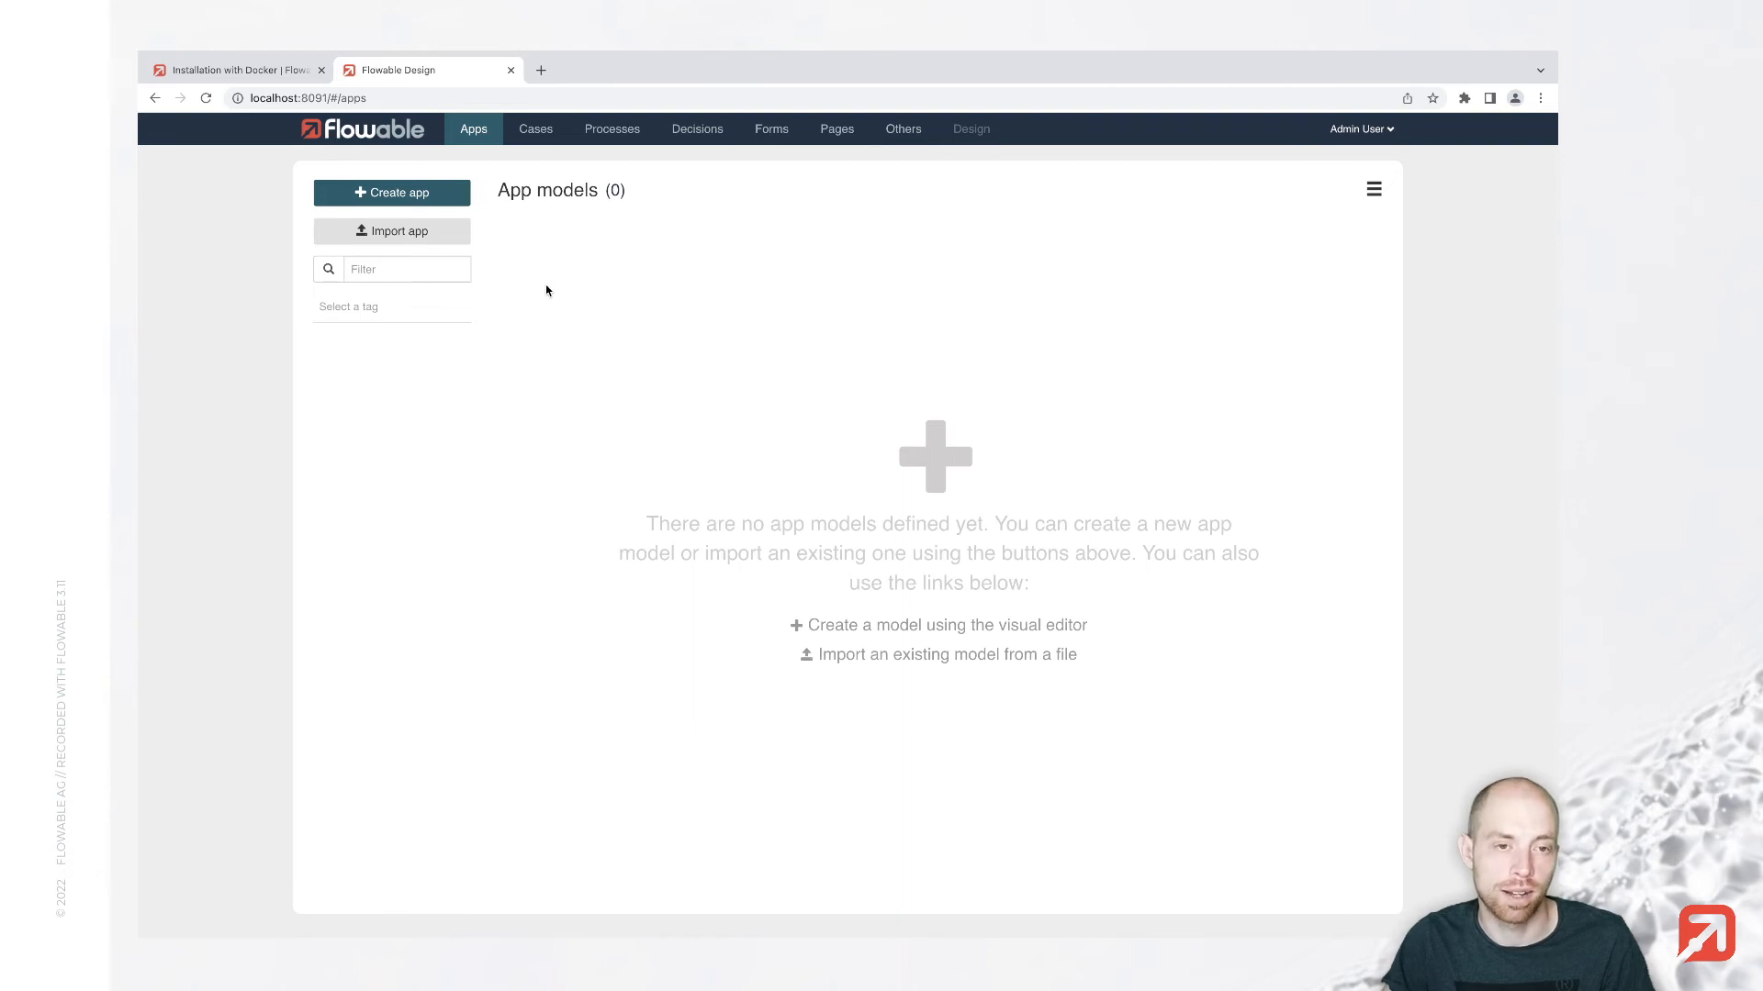
mouse_move(417, 184)
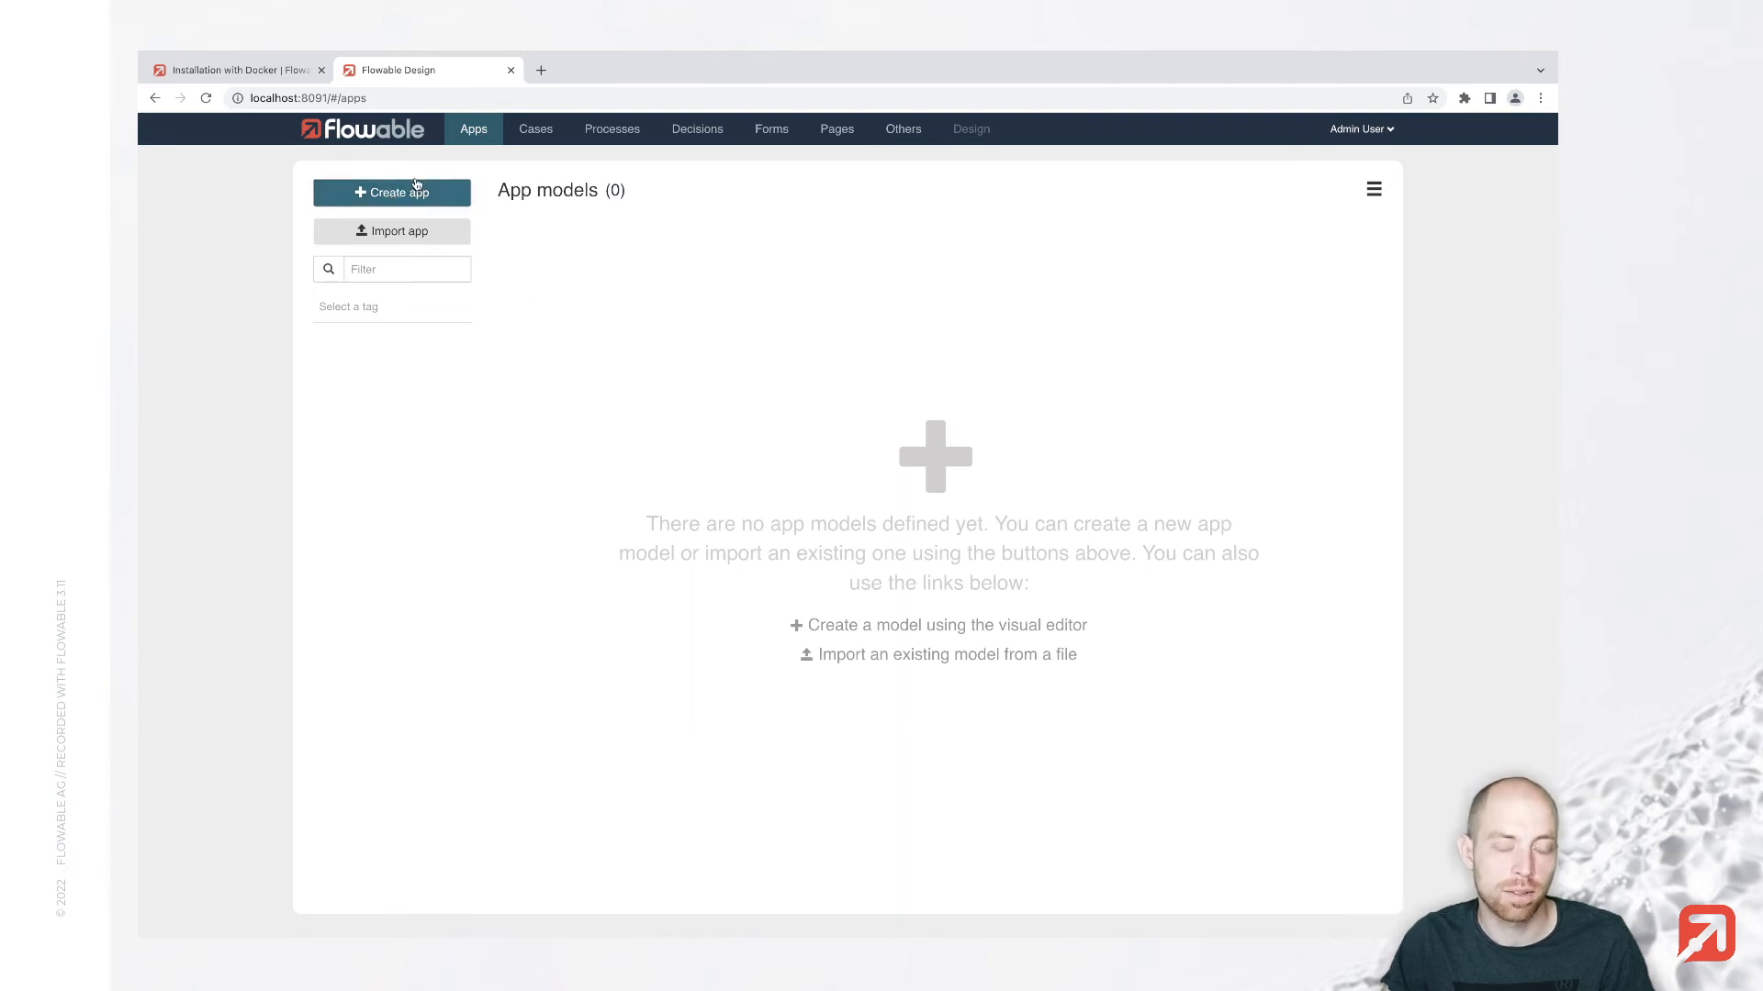
Create a new app named Demo App.
left_click(391, 193)
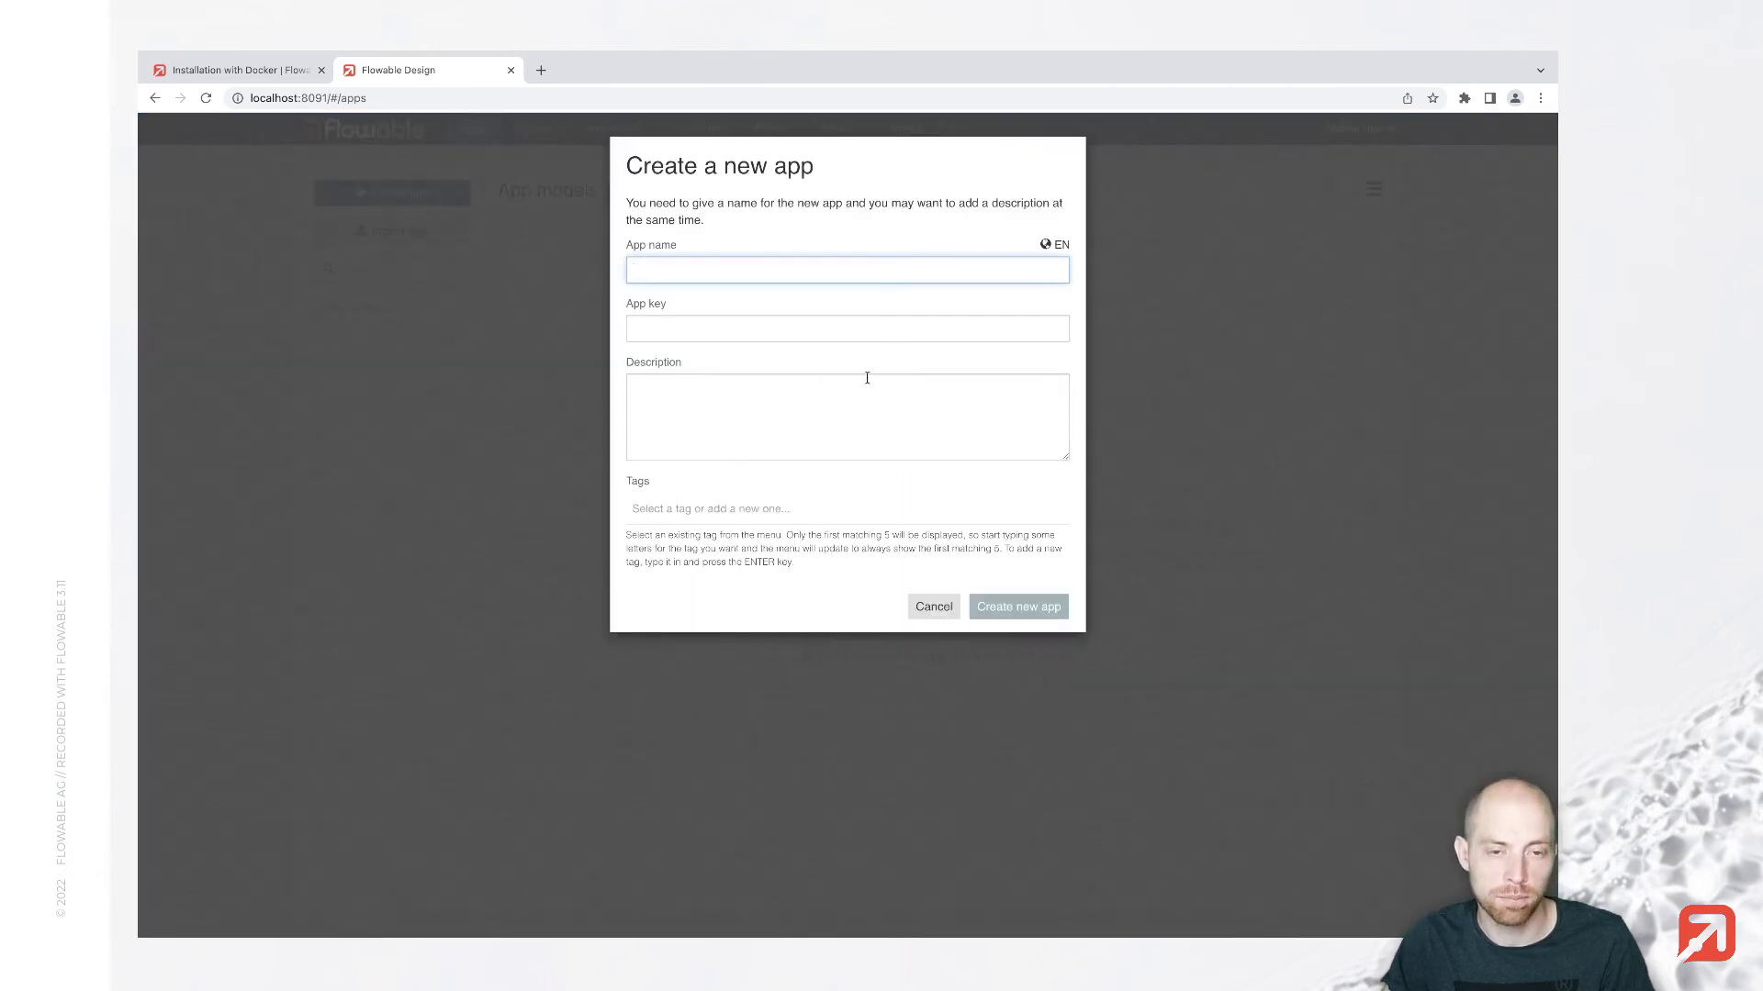
type("Demo")
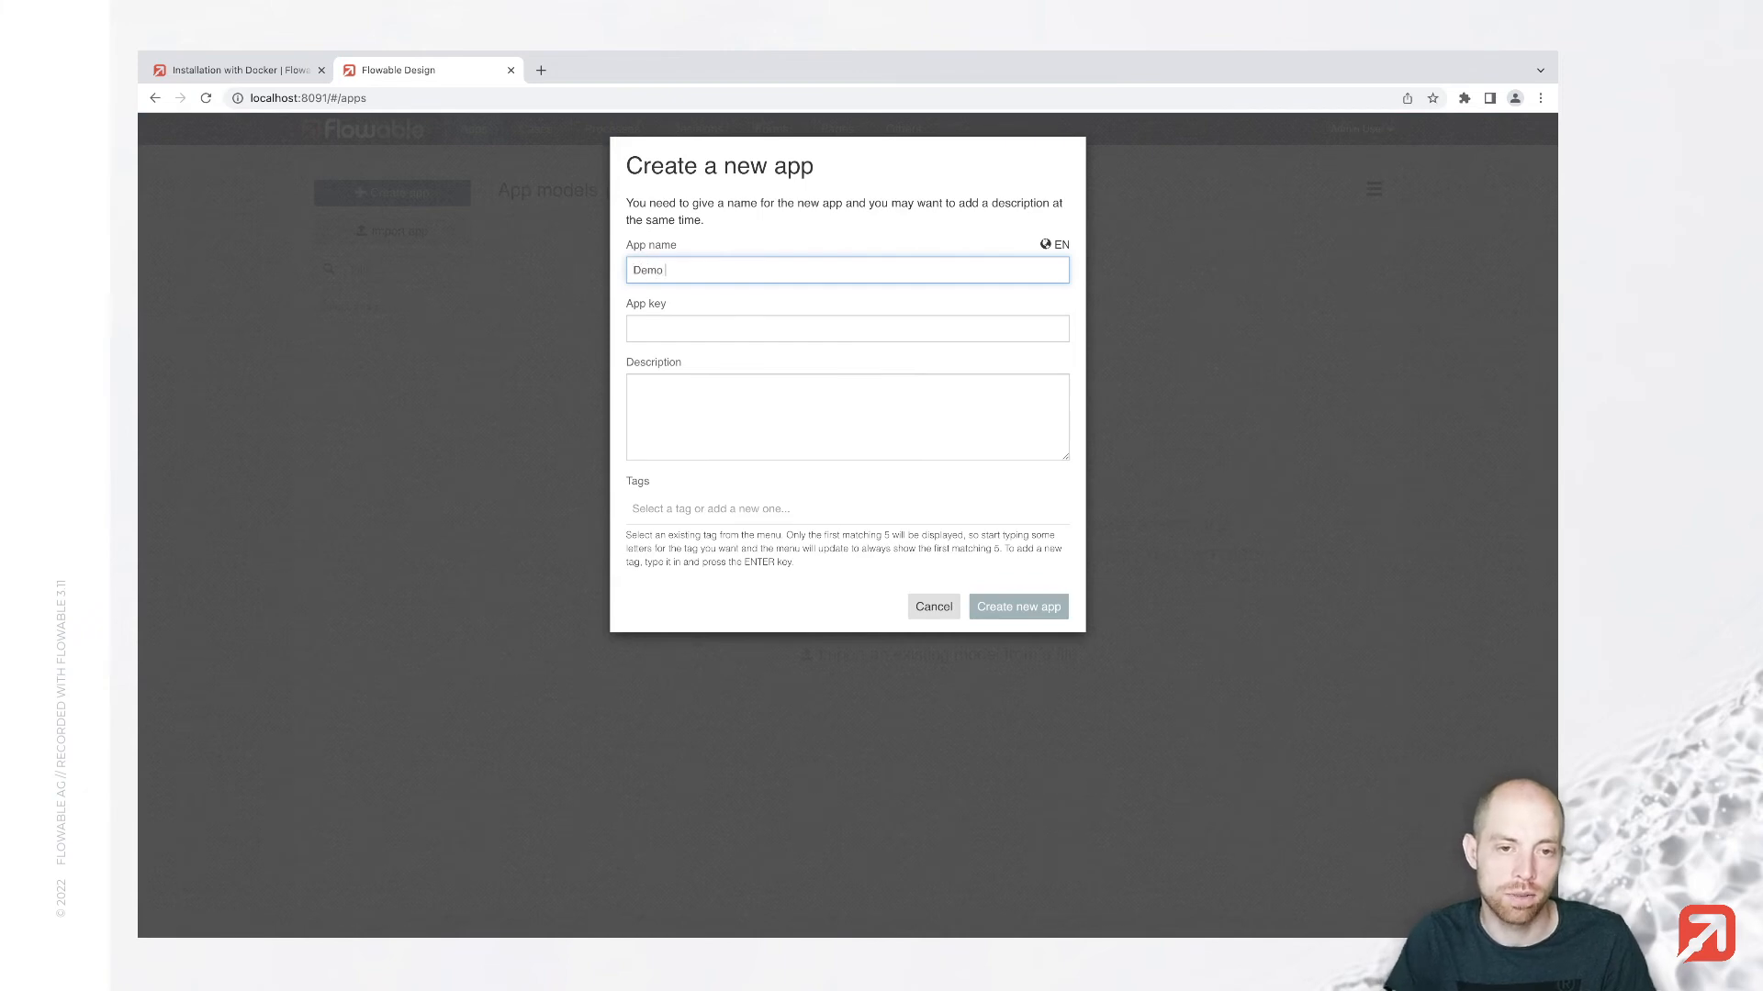
type("App")
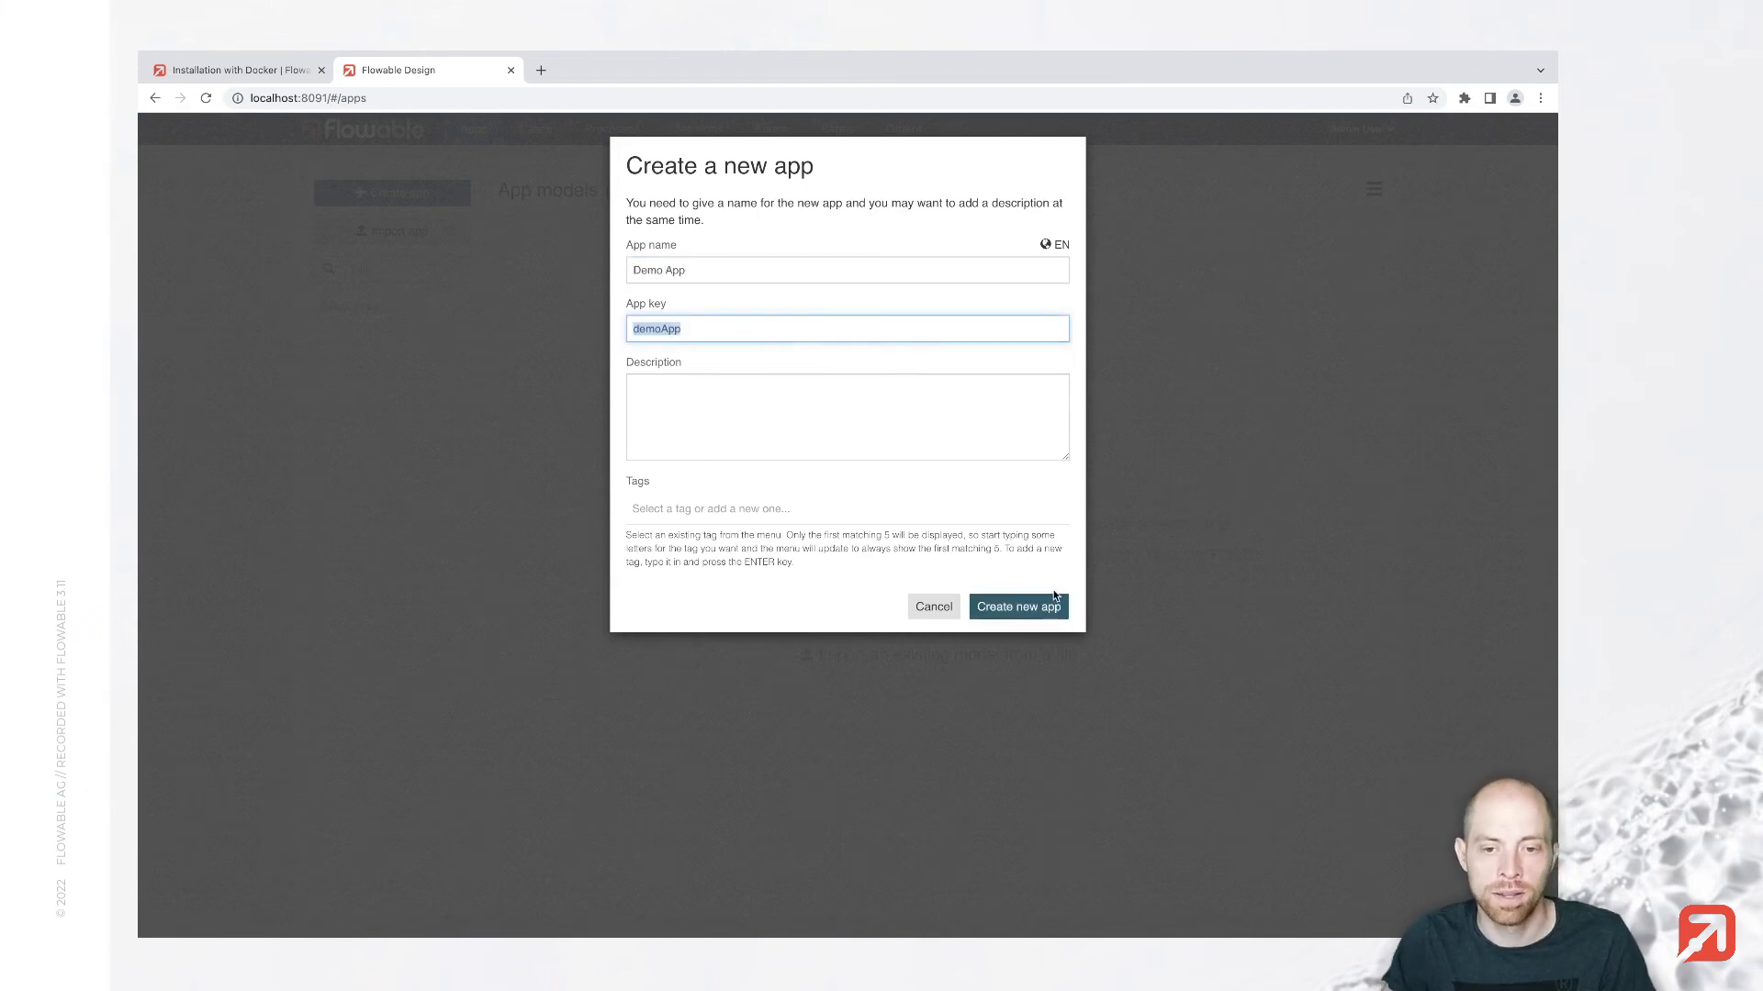
left_click(1016, 606)
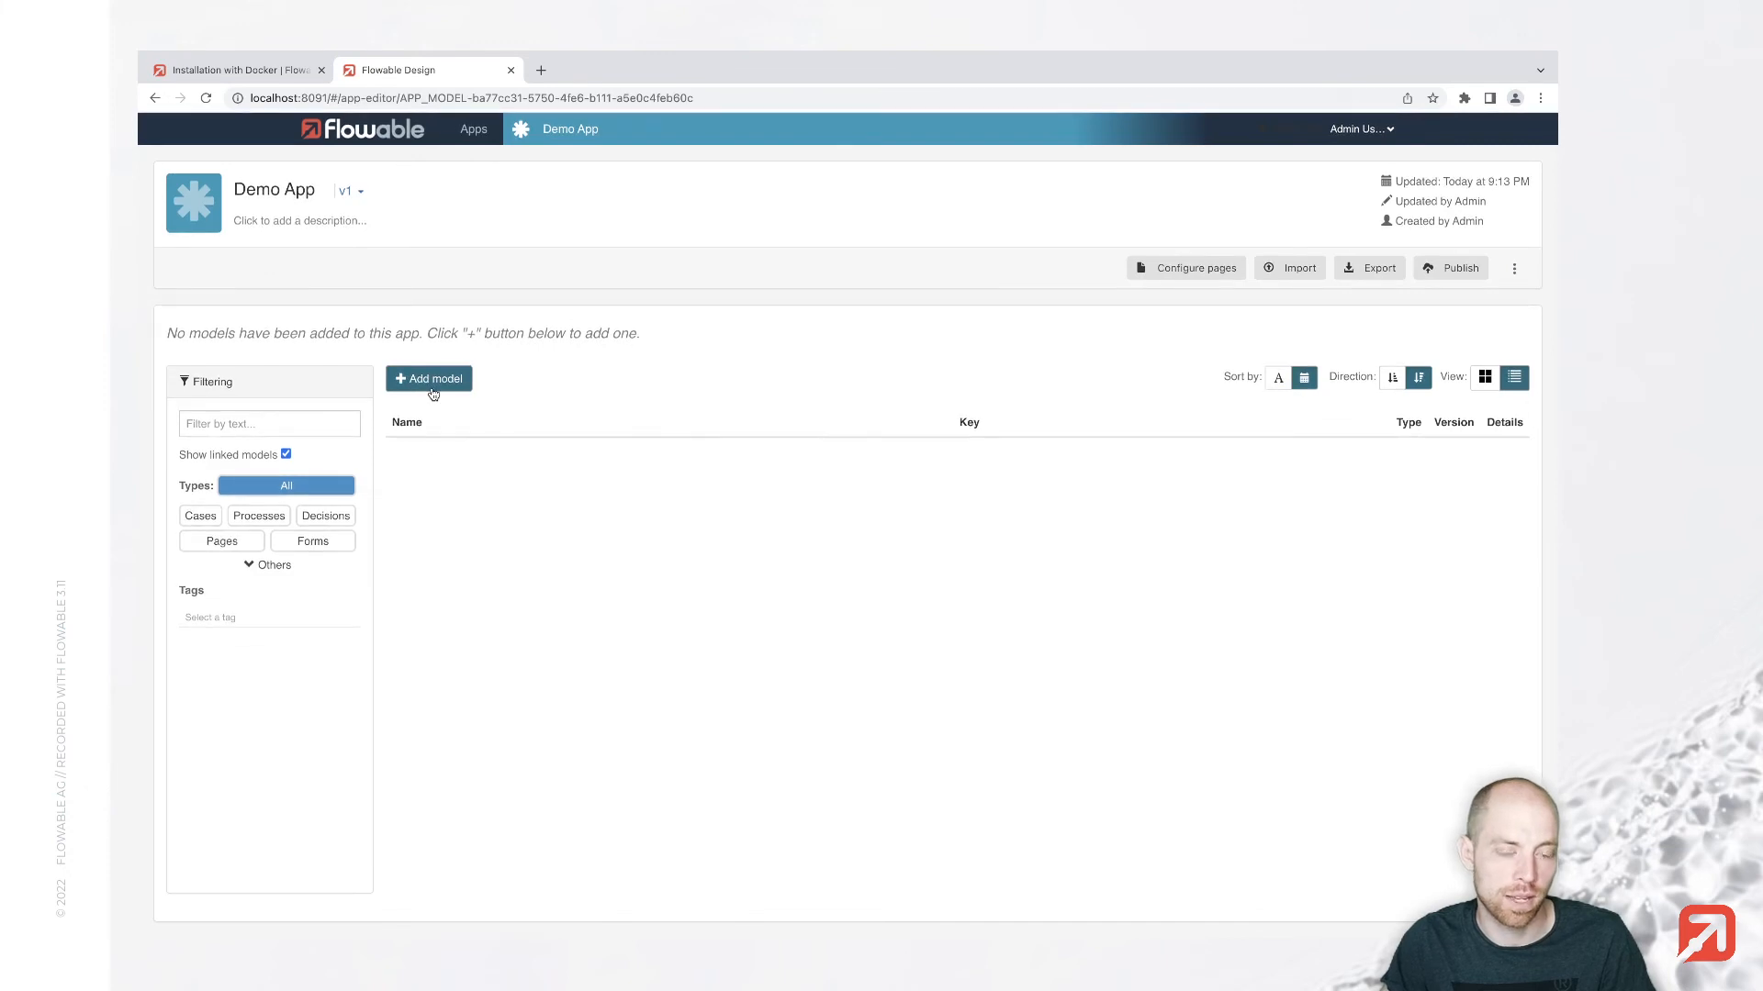
Add a process model named Hello World to Demo App.
left_click(428, 378)
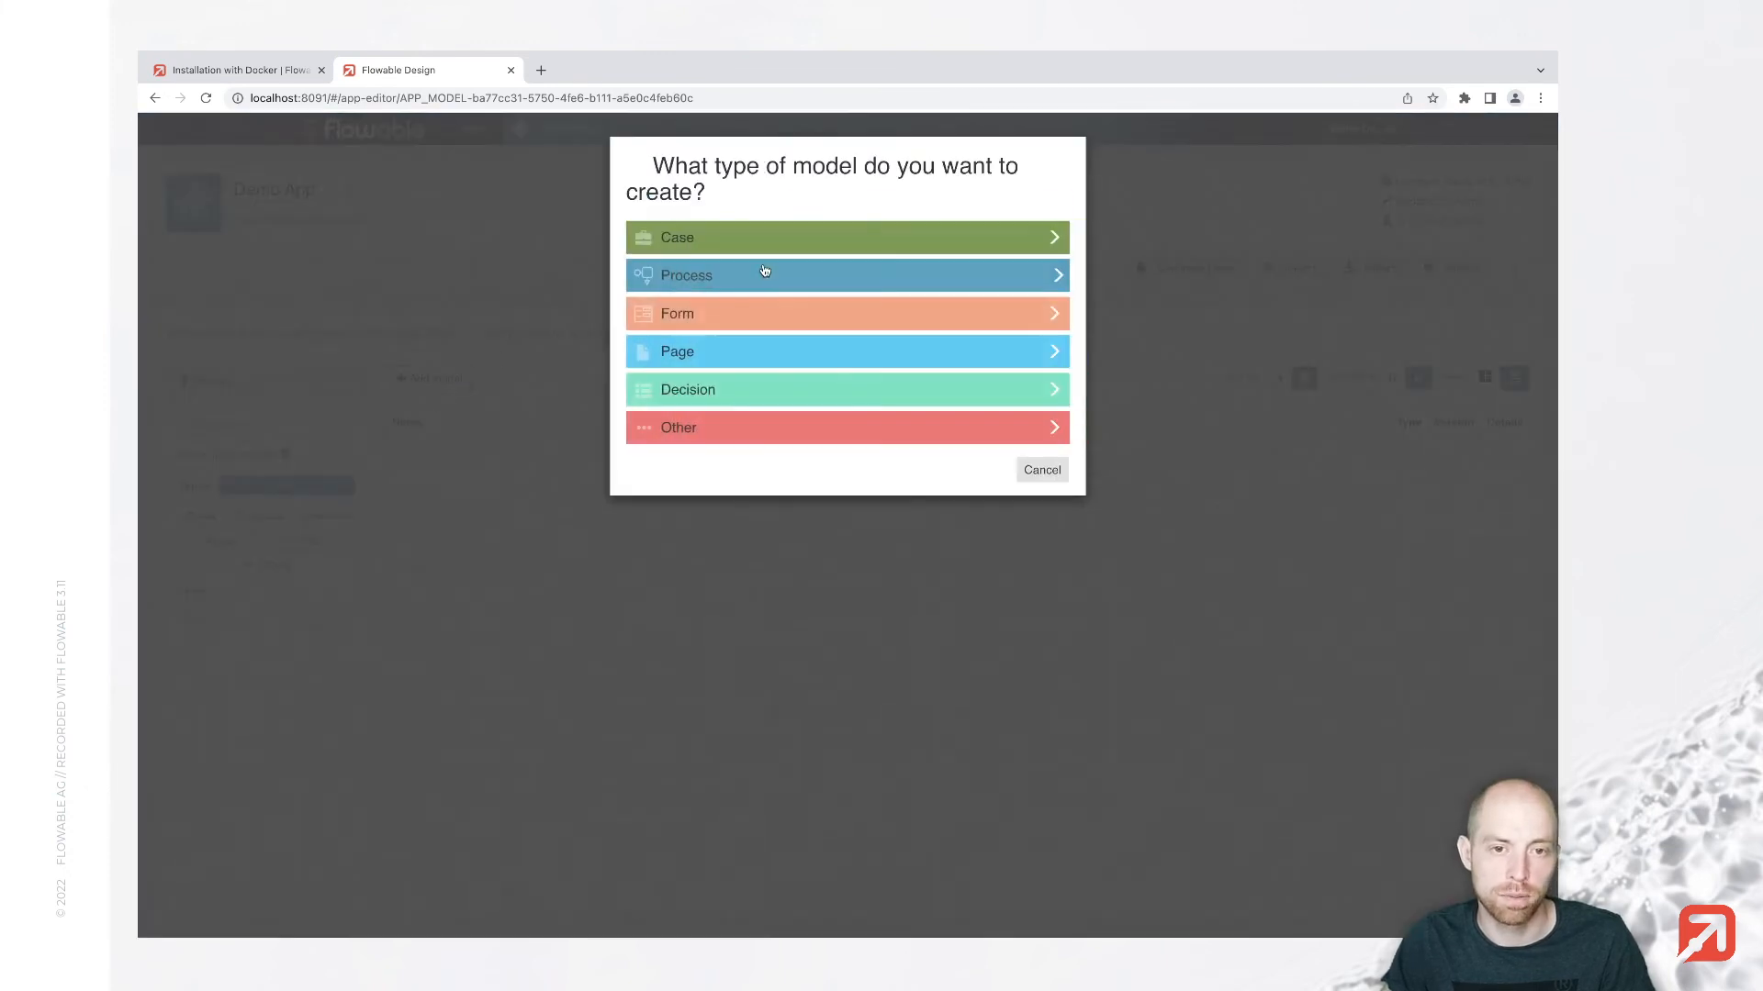
left_click(845, 276)
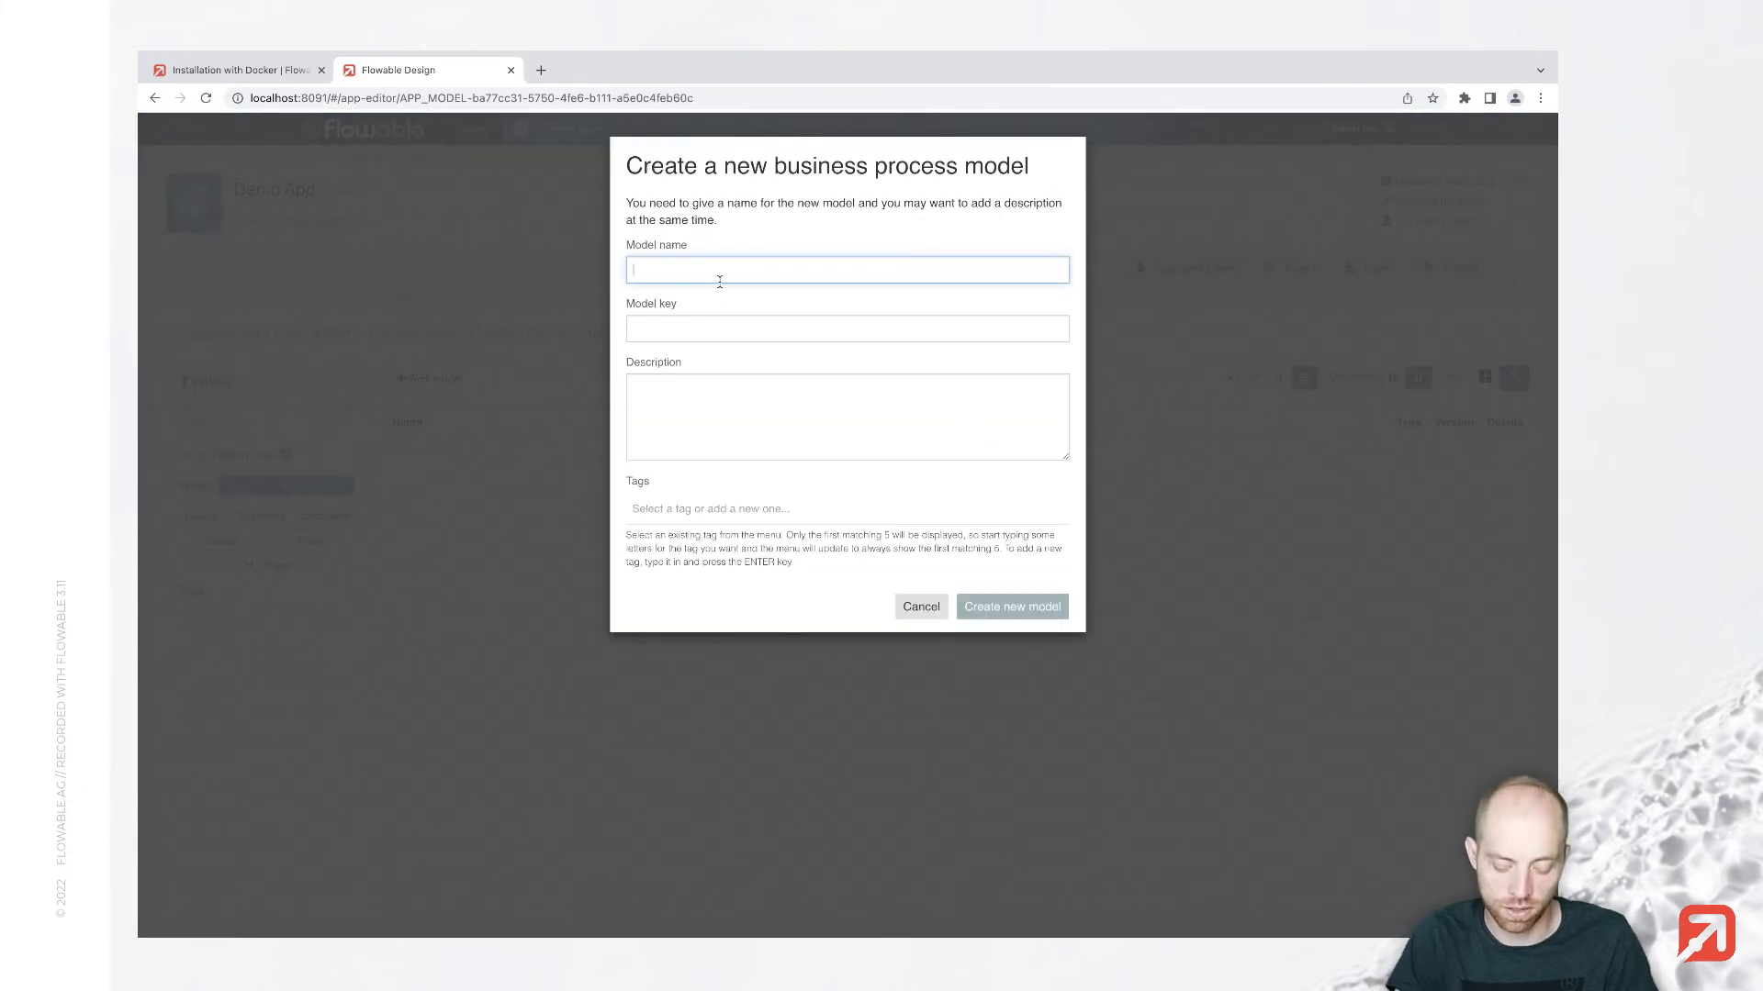
type("Hello World")
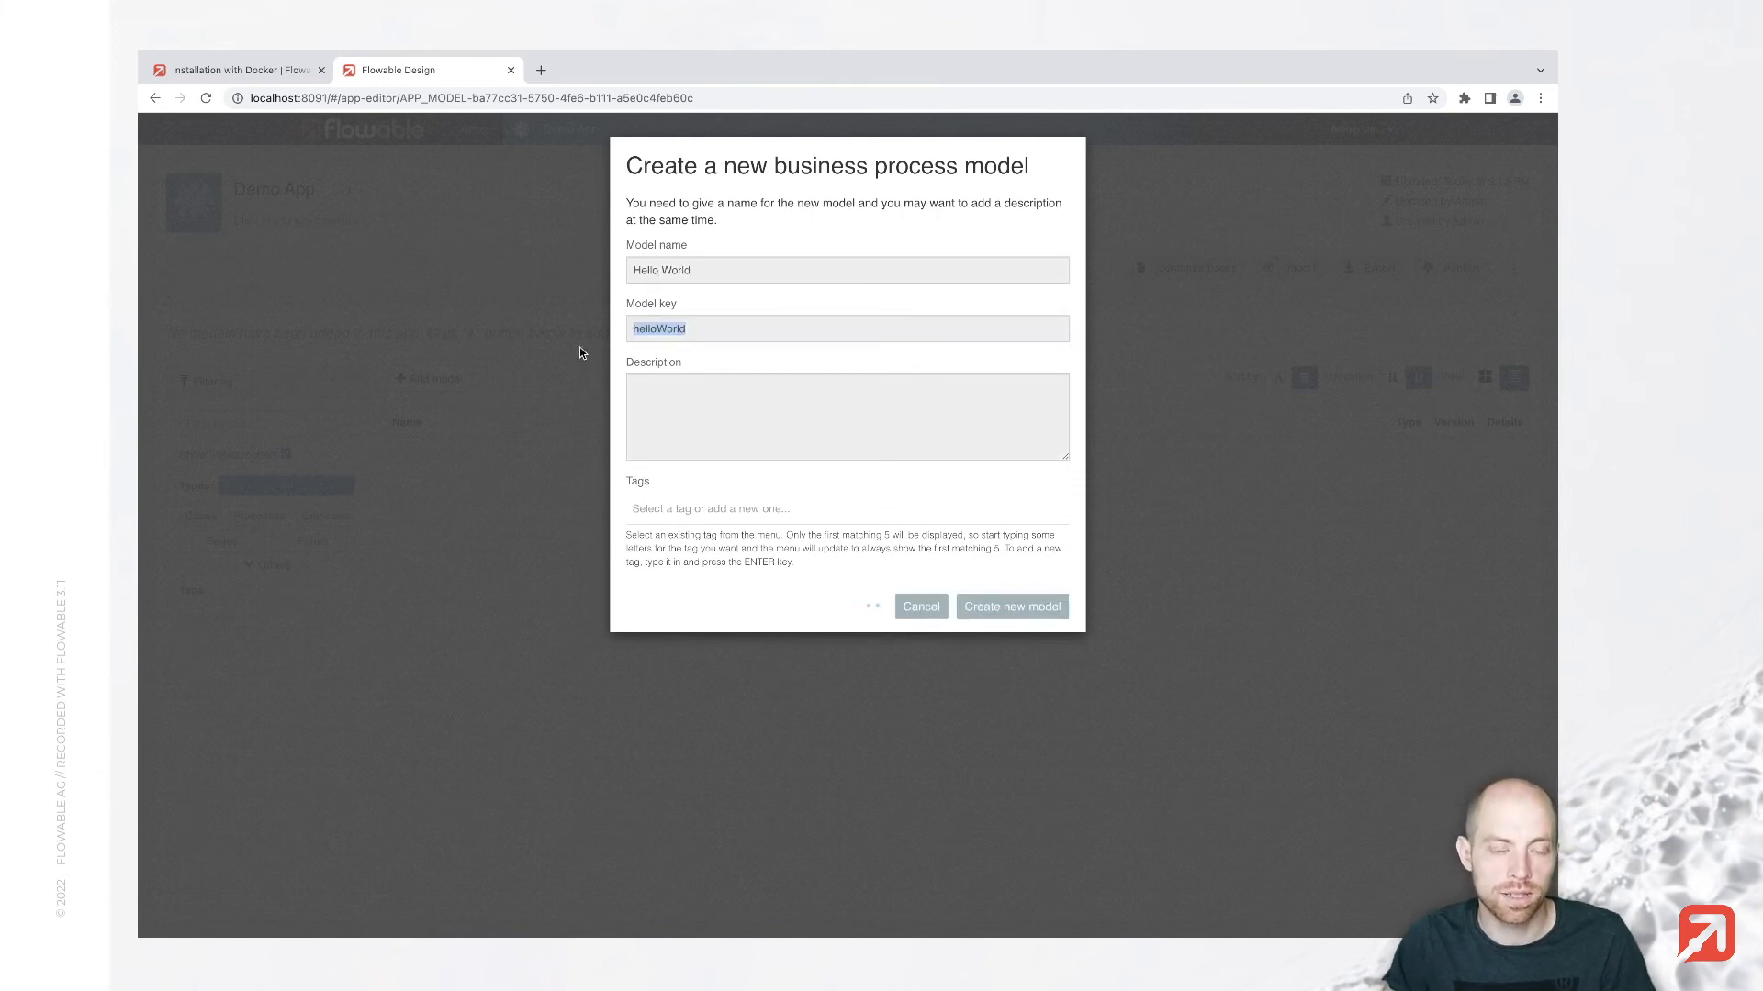
left_click(1010, 606)
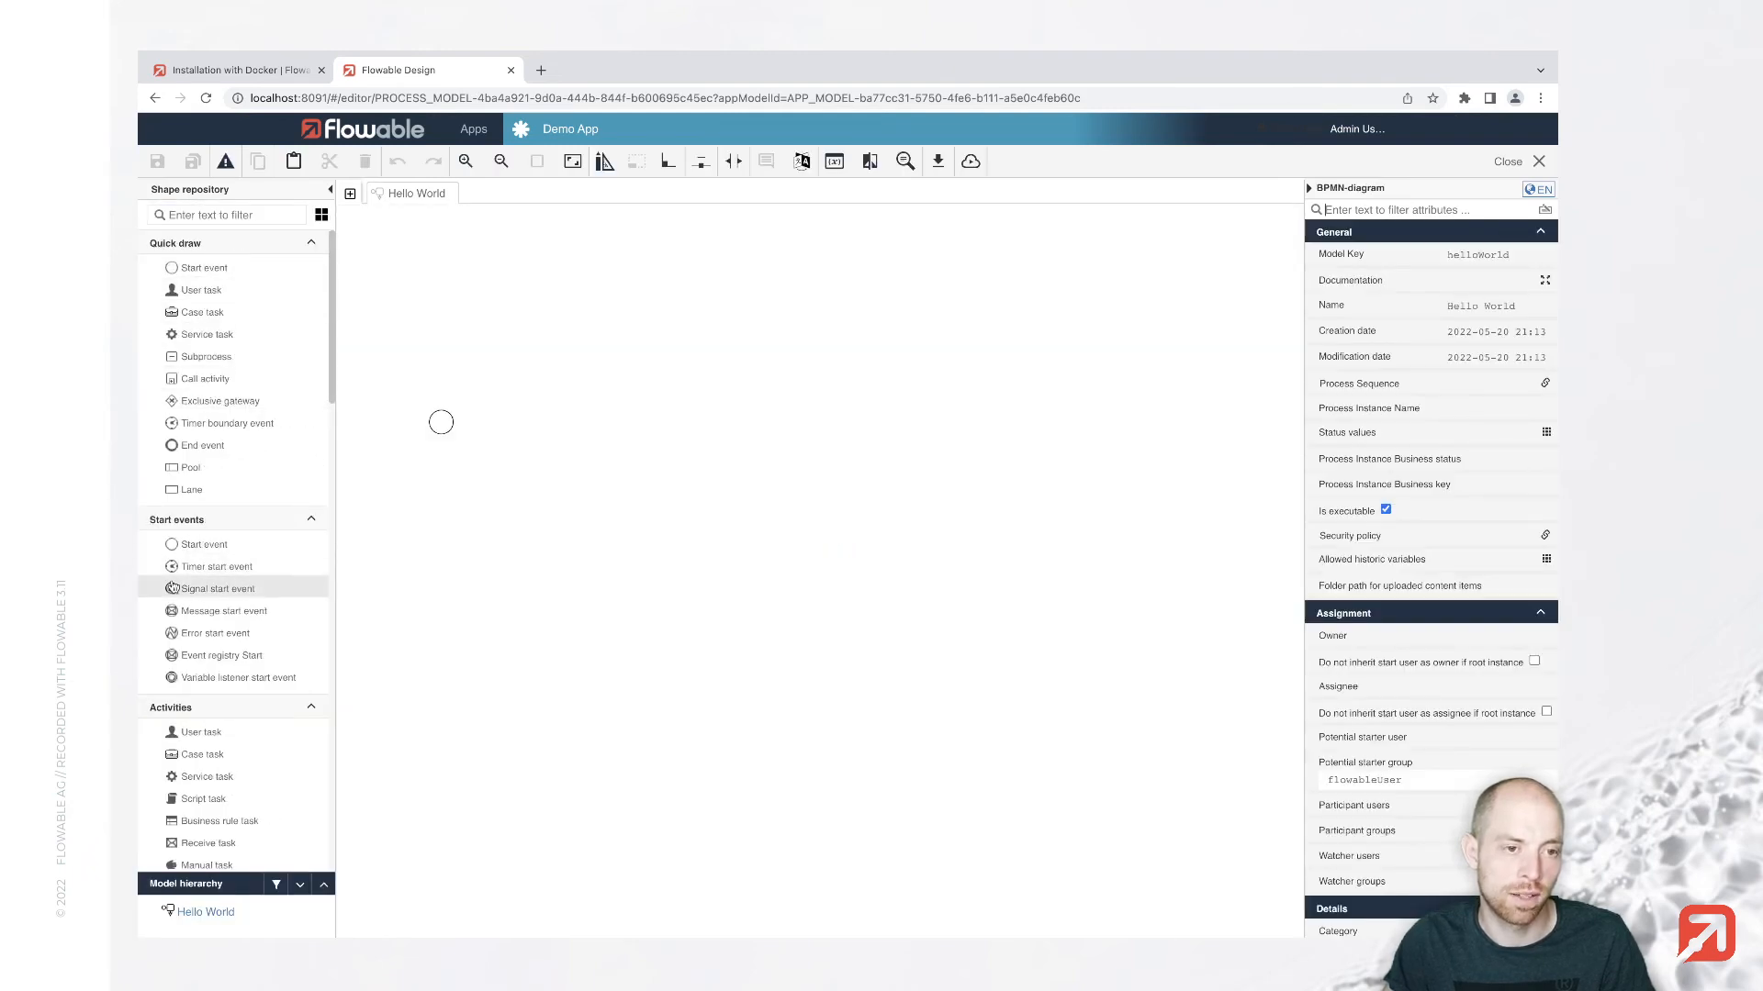
mouse_move(202, 312)
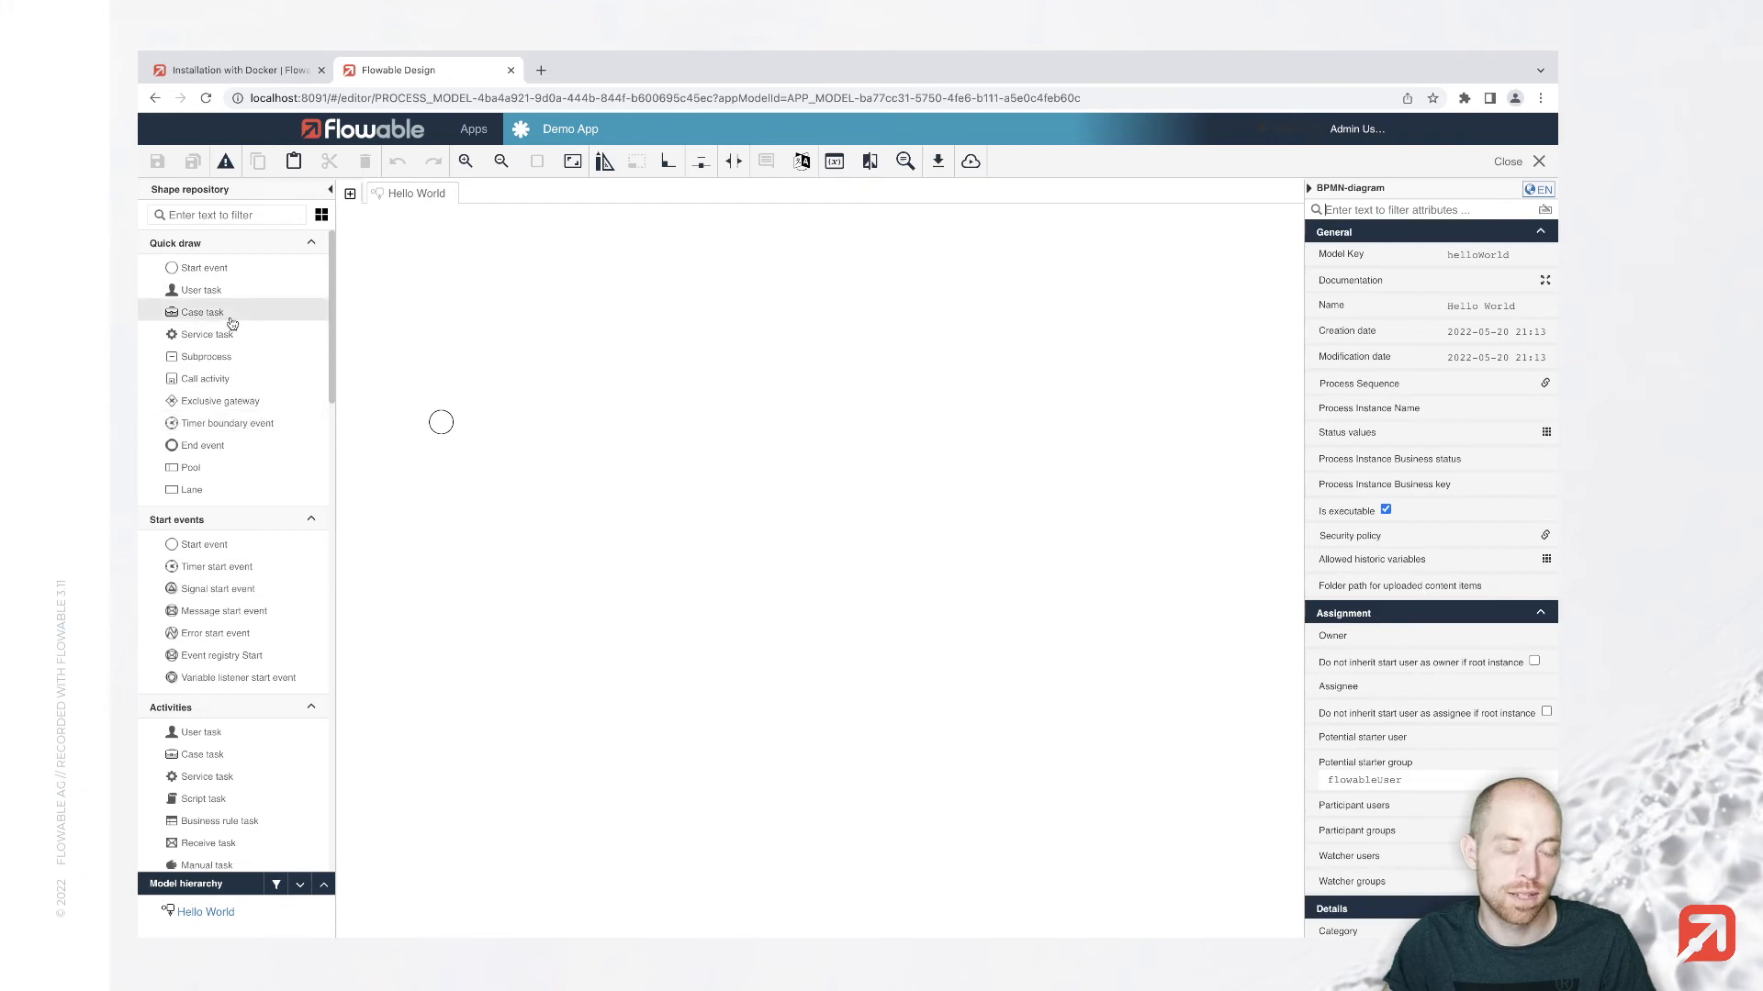
mouse_move(795, 397)
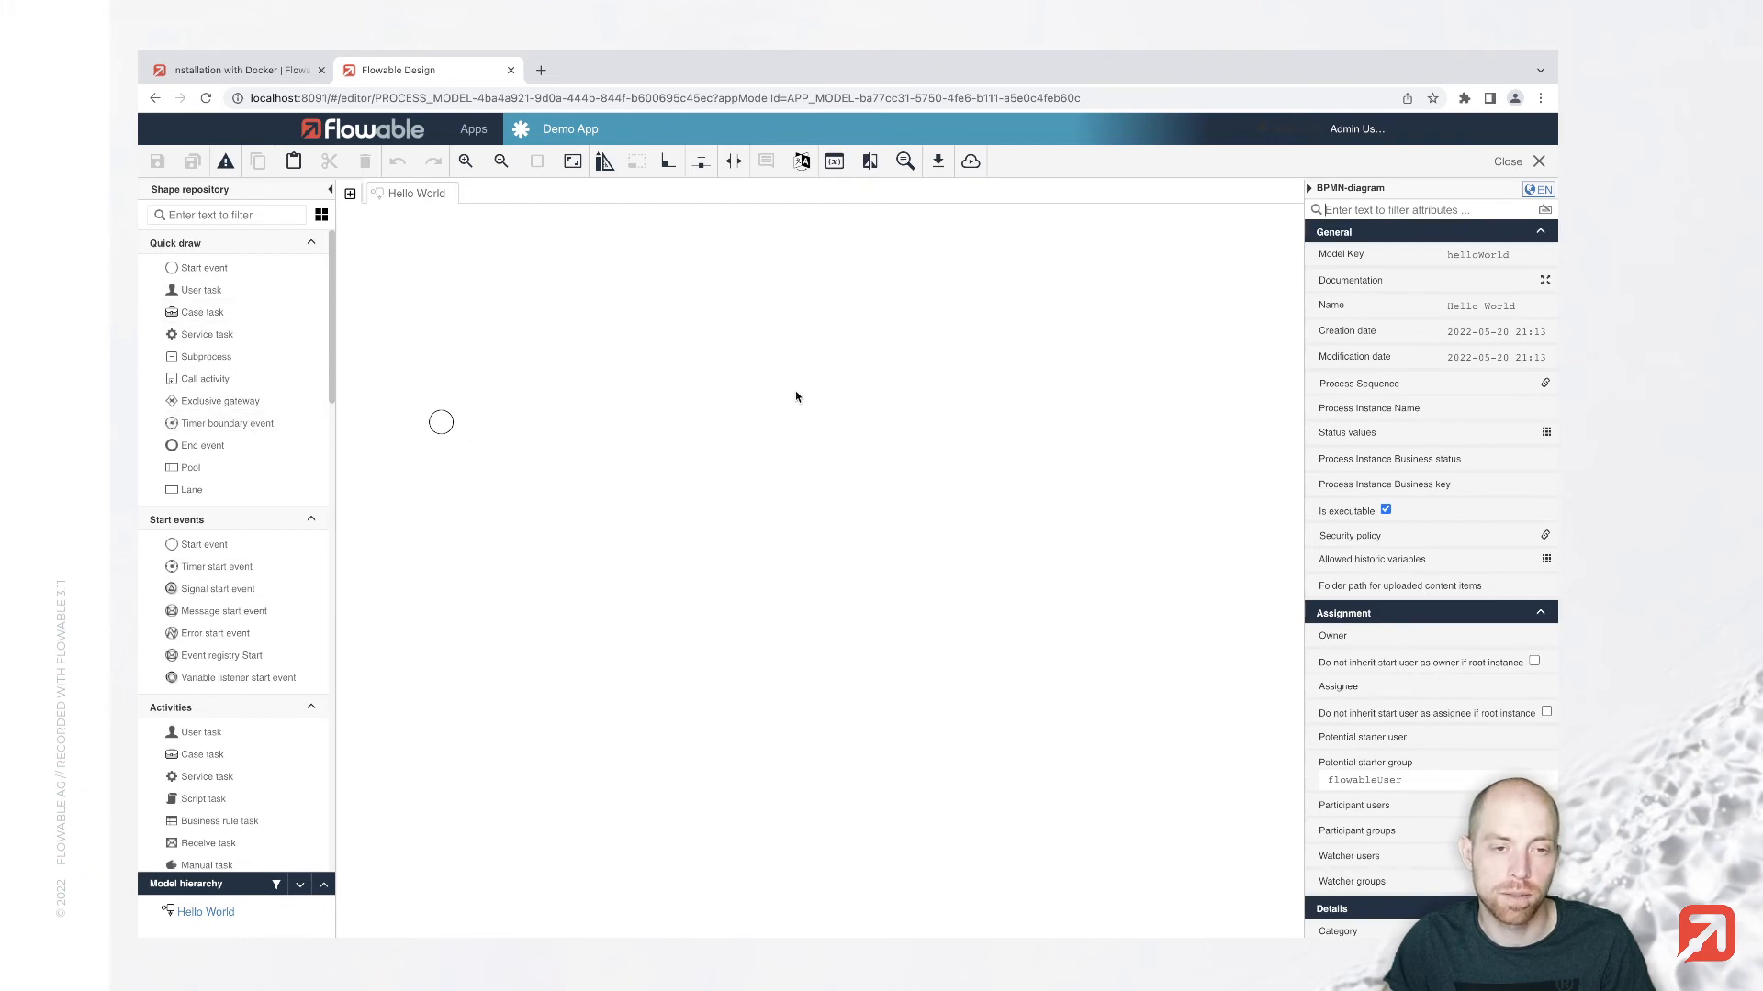
mouse_move(1173, 494)
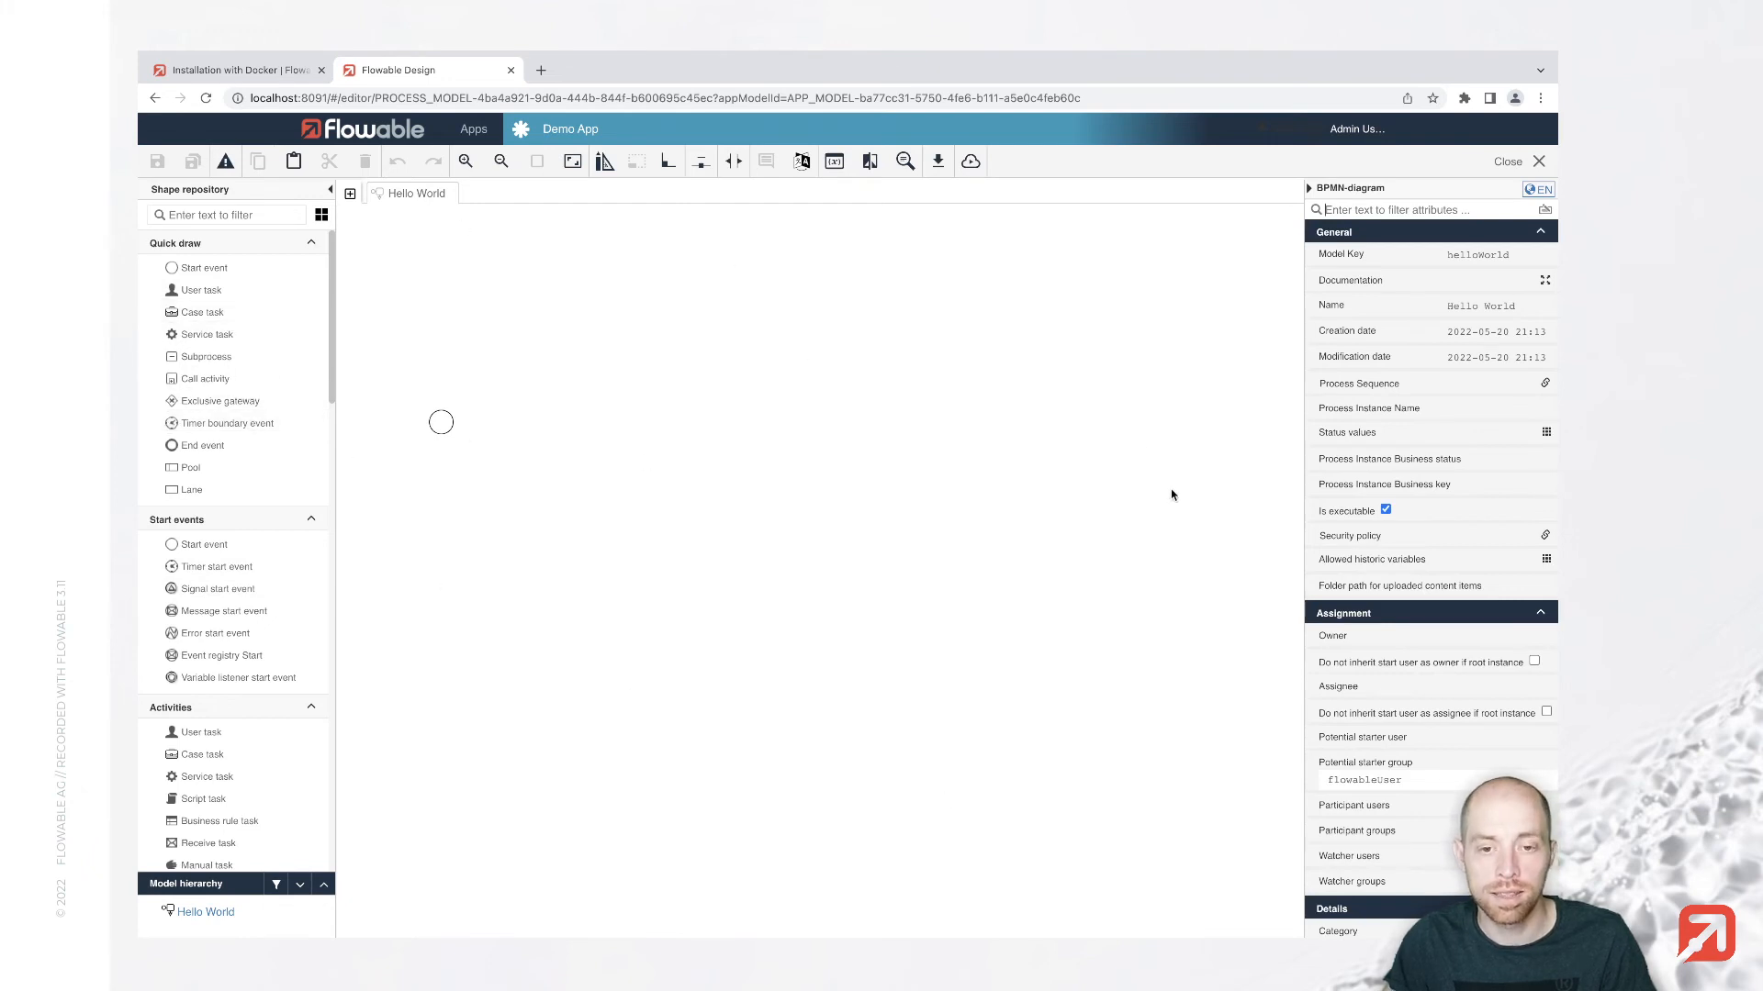
mouse_move(1463, 514)
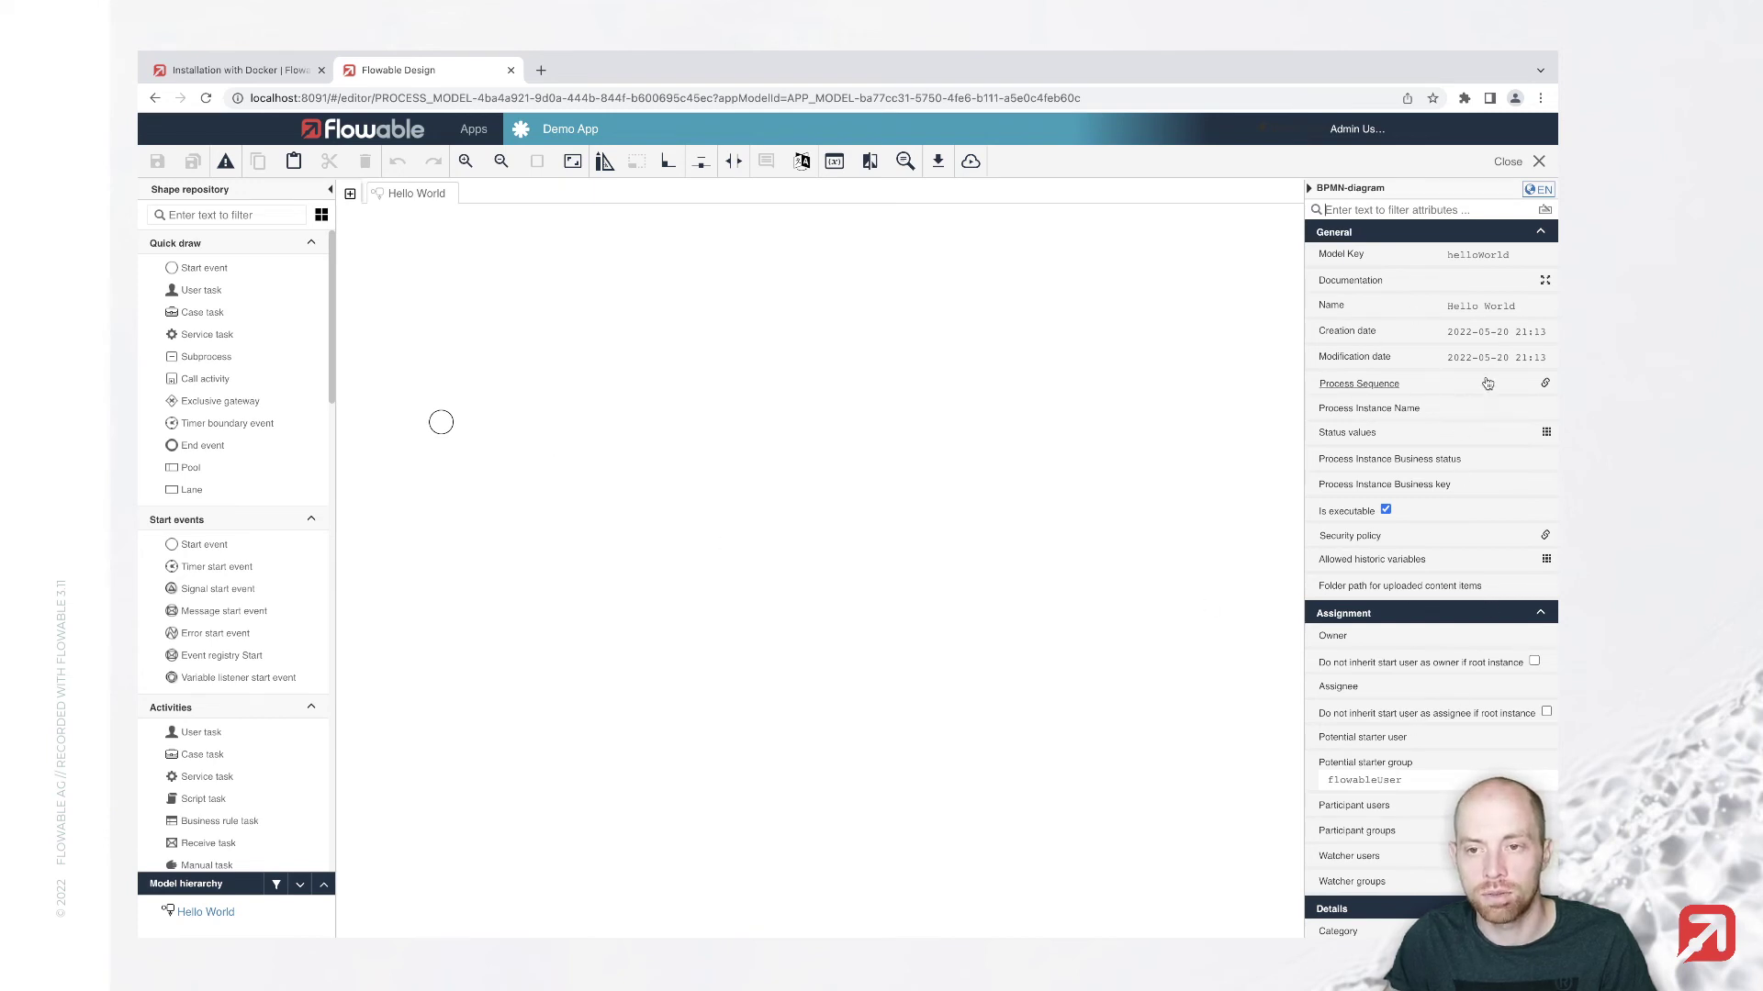
mouse_move(584, 193)
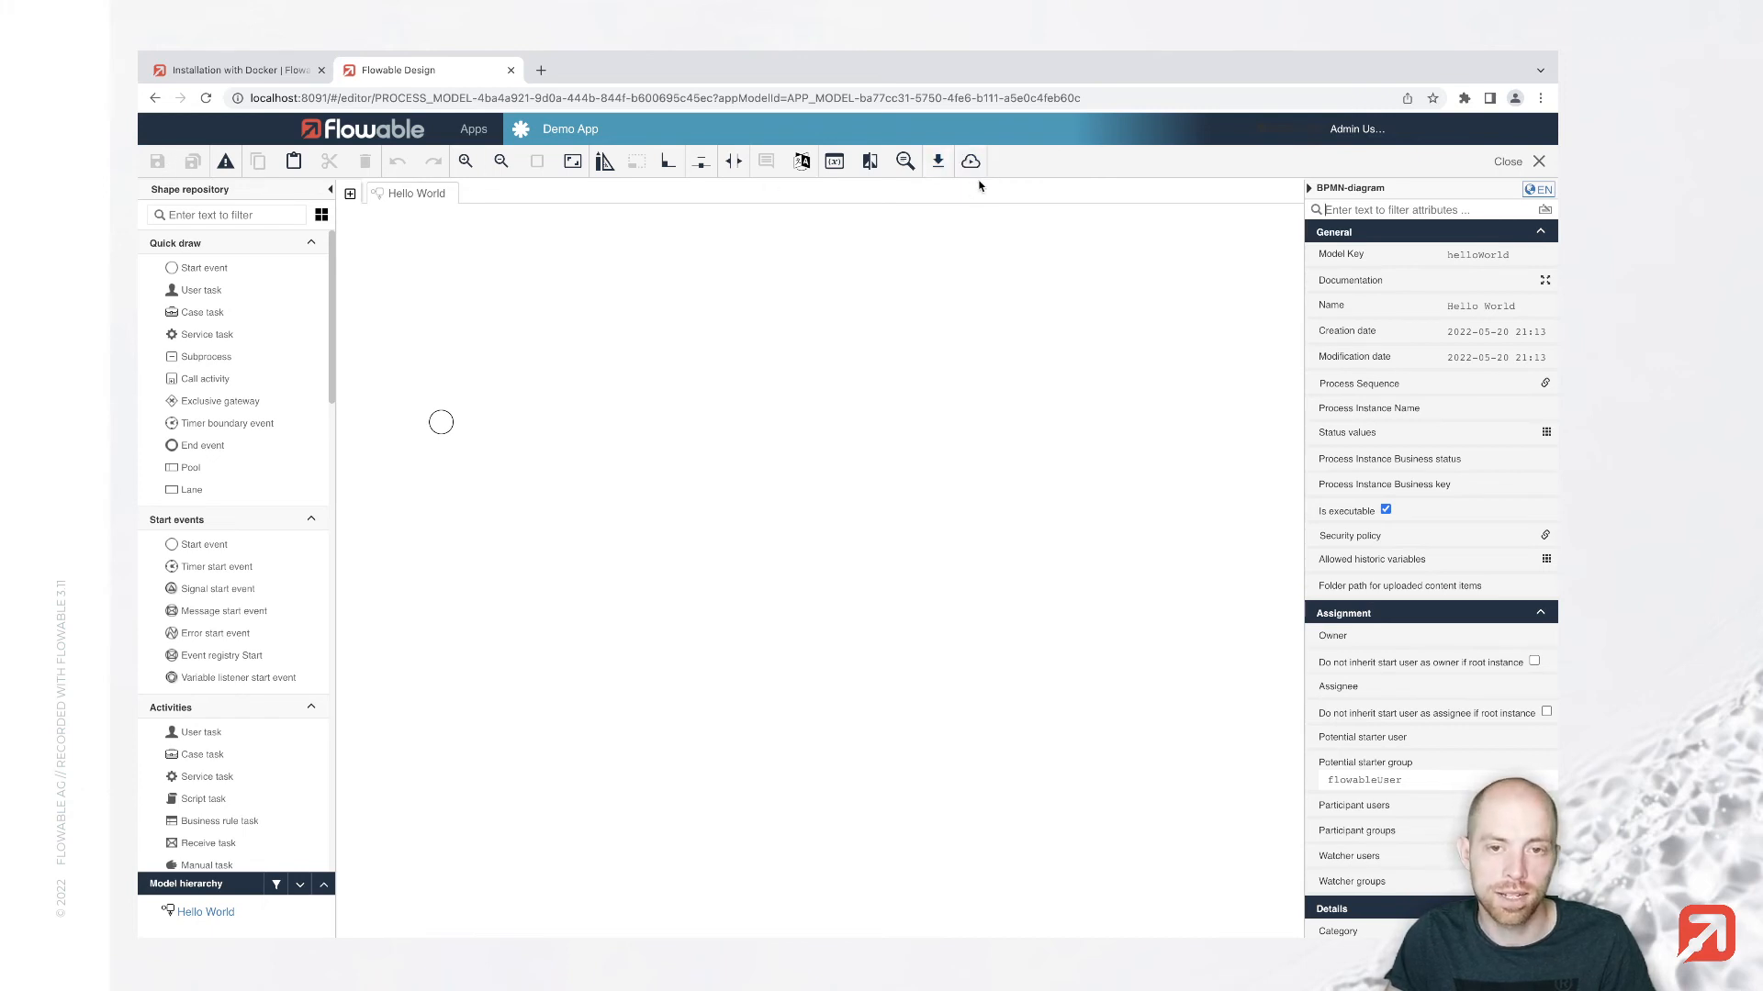
mouse_move(444, 424)
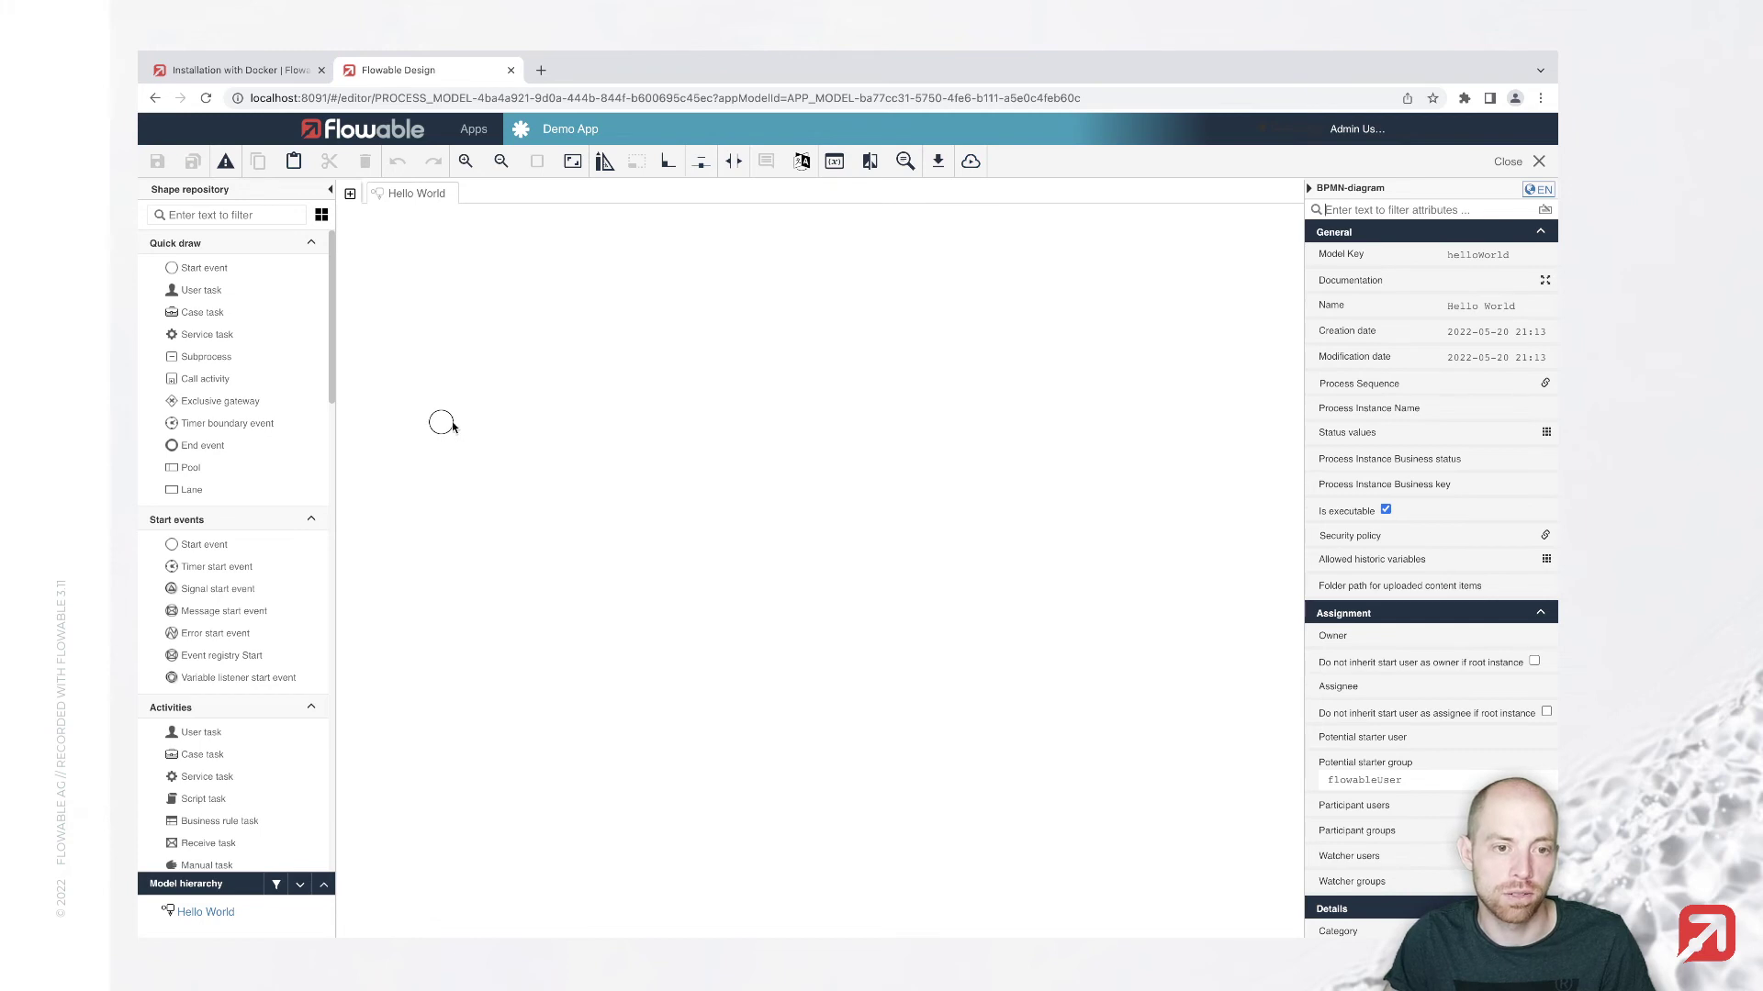
Extend the start event with a user task named Hello World leading to an end event.
left_click(439, 424)
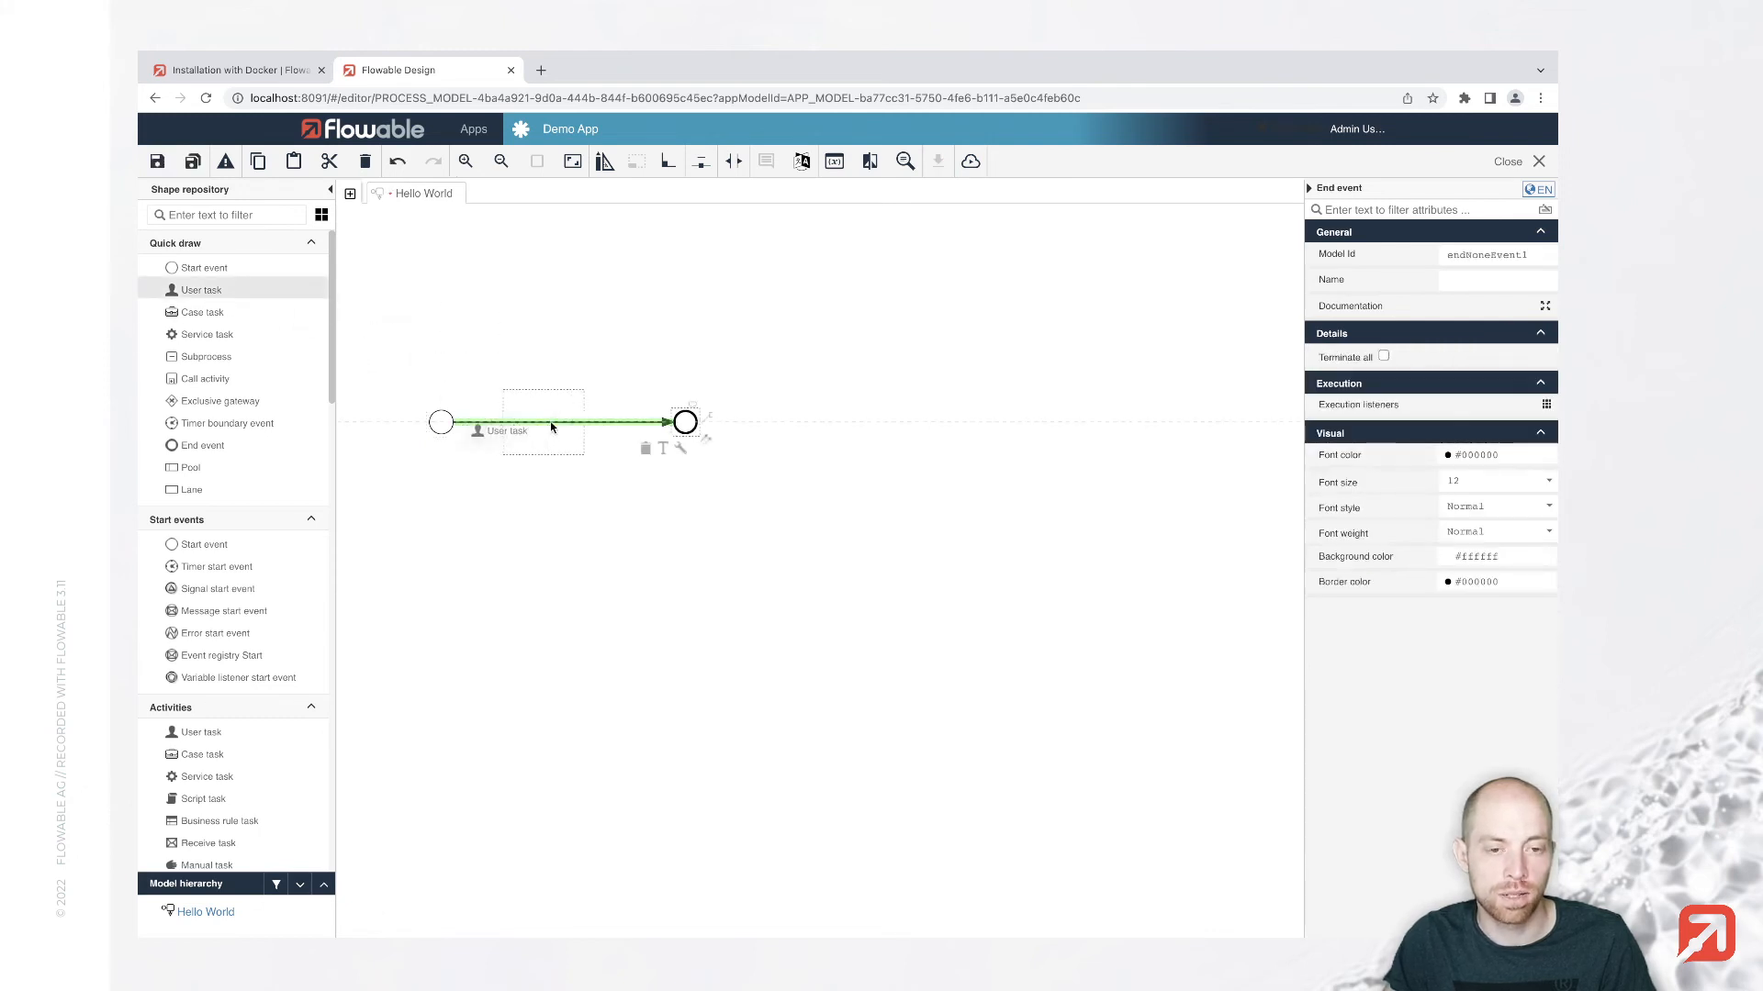
left_click(549, 422)
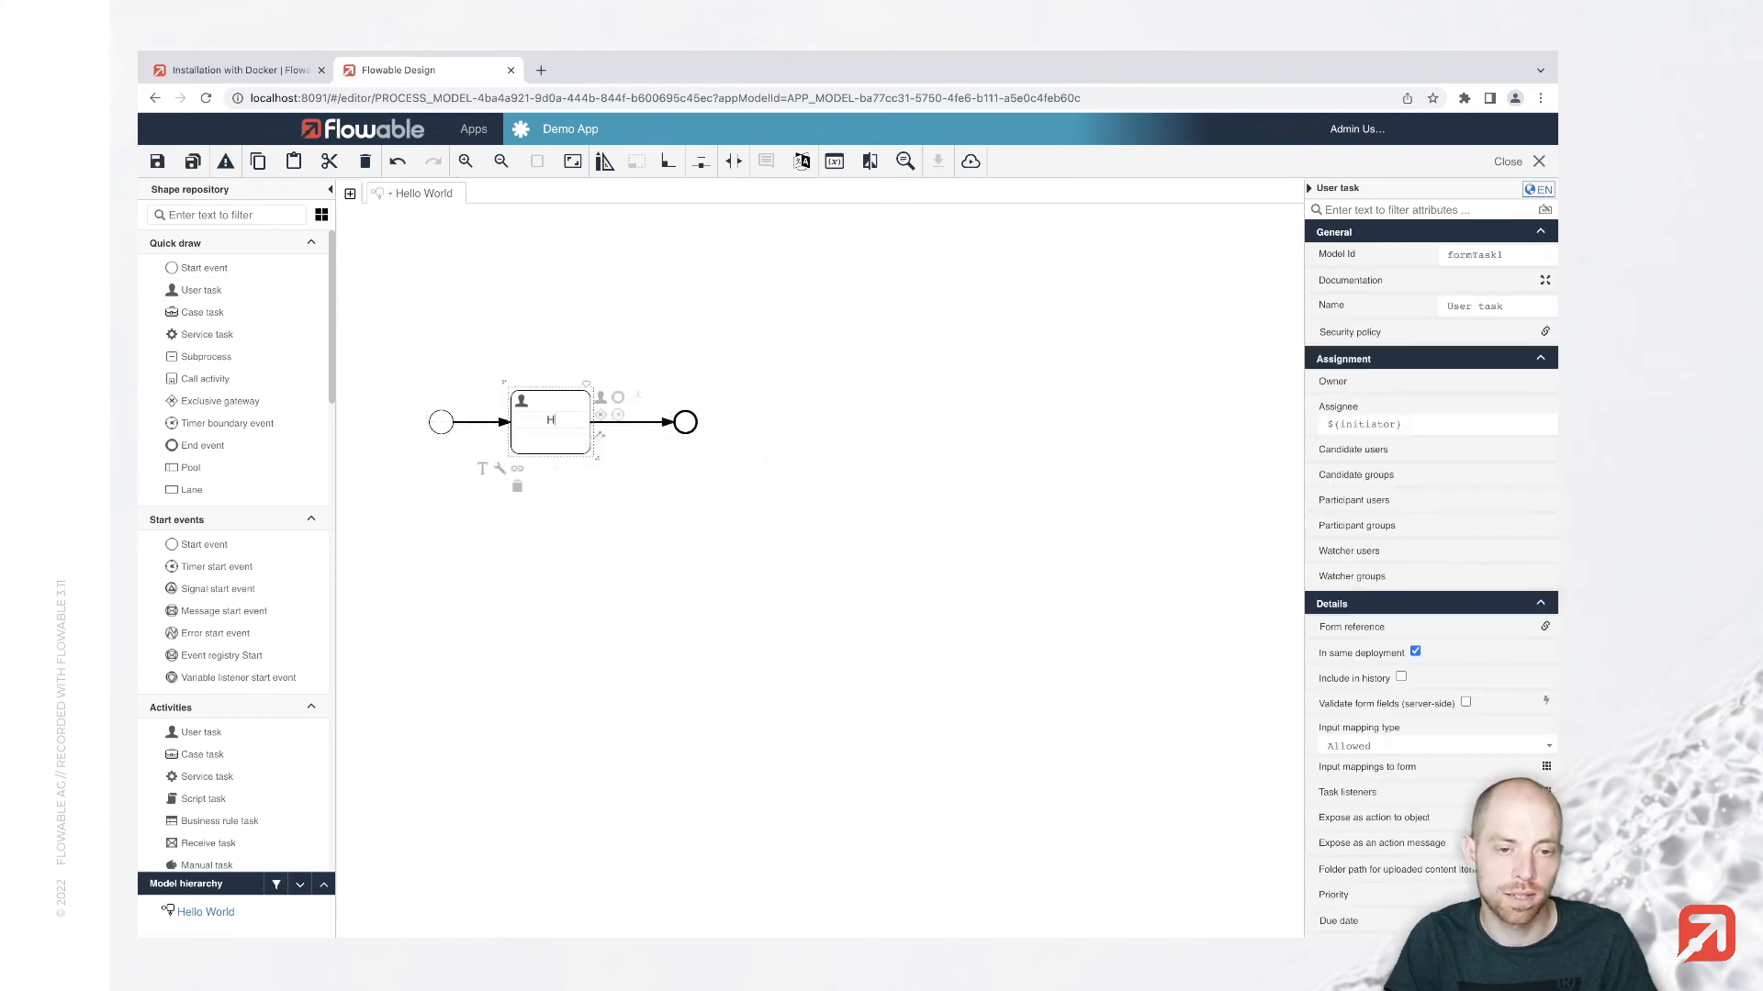
type("Hello World")
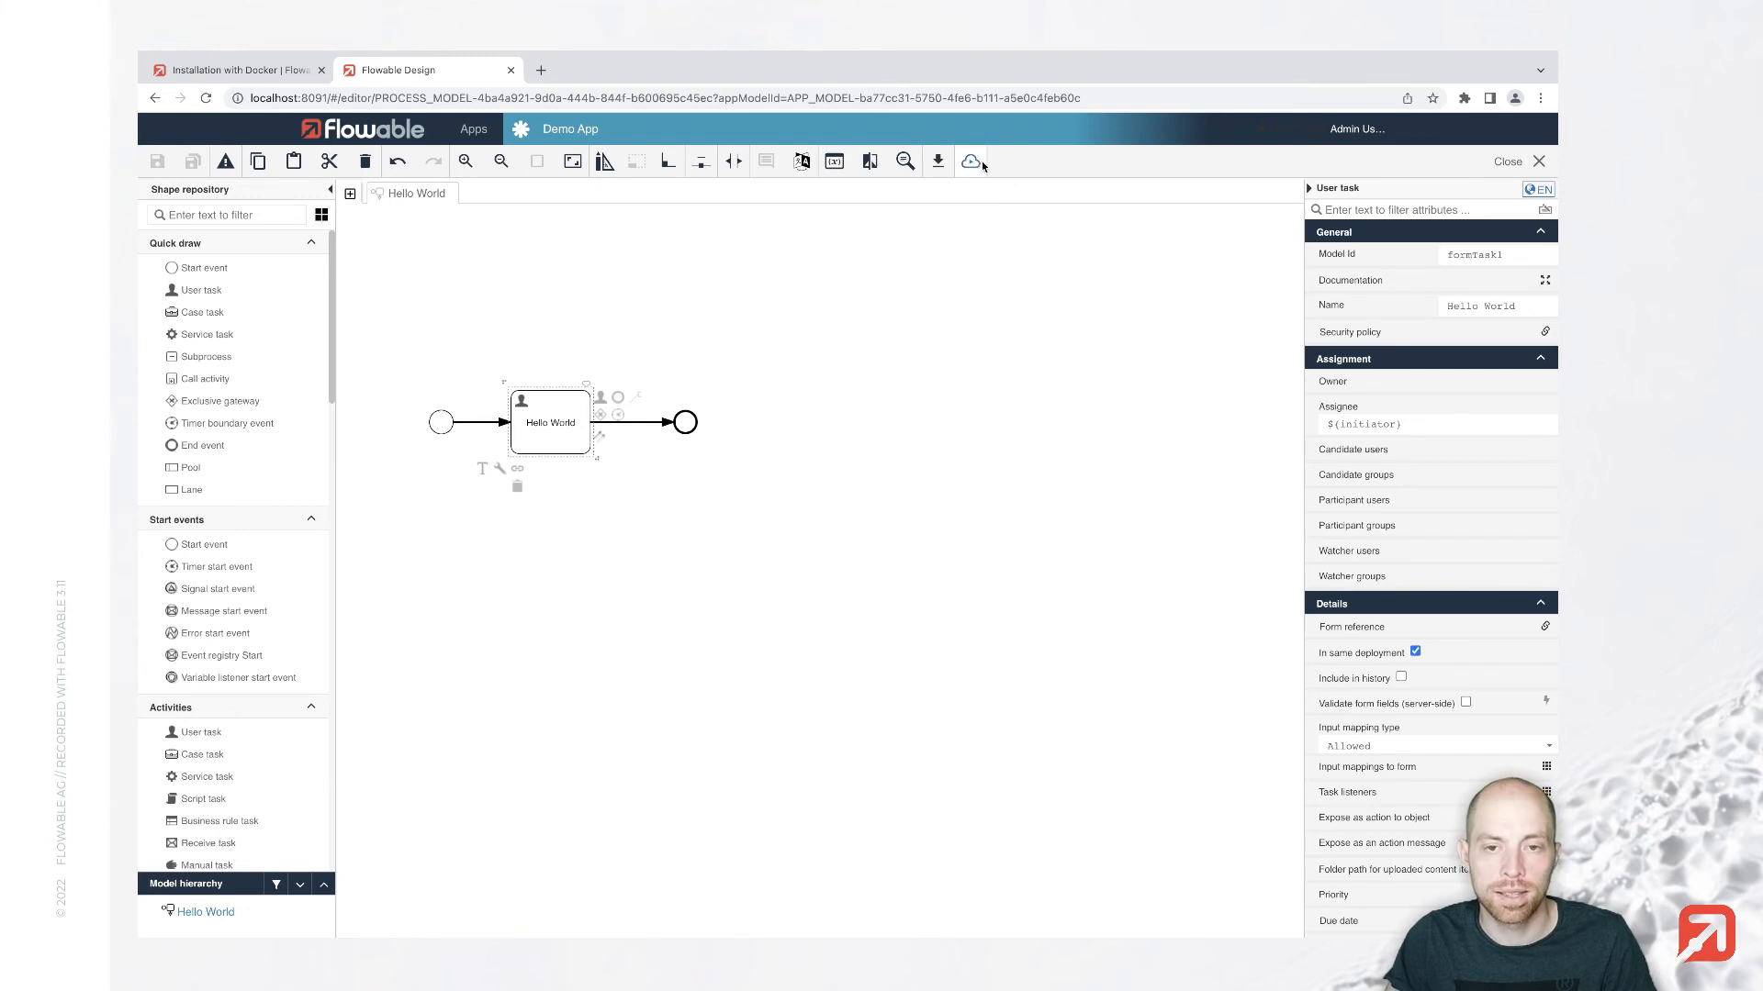
Publish Demo App to Flowable Work.
left_click(969, 162)
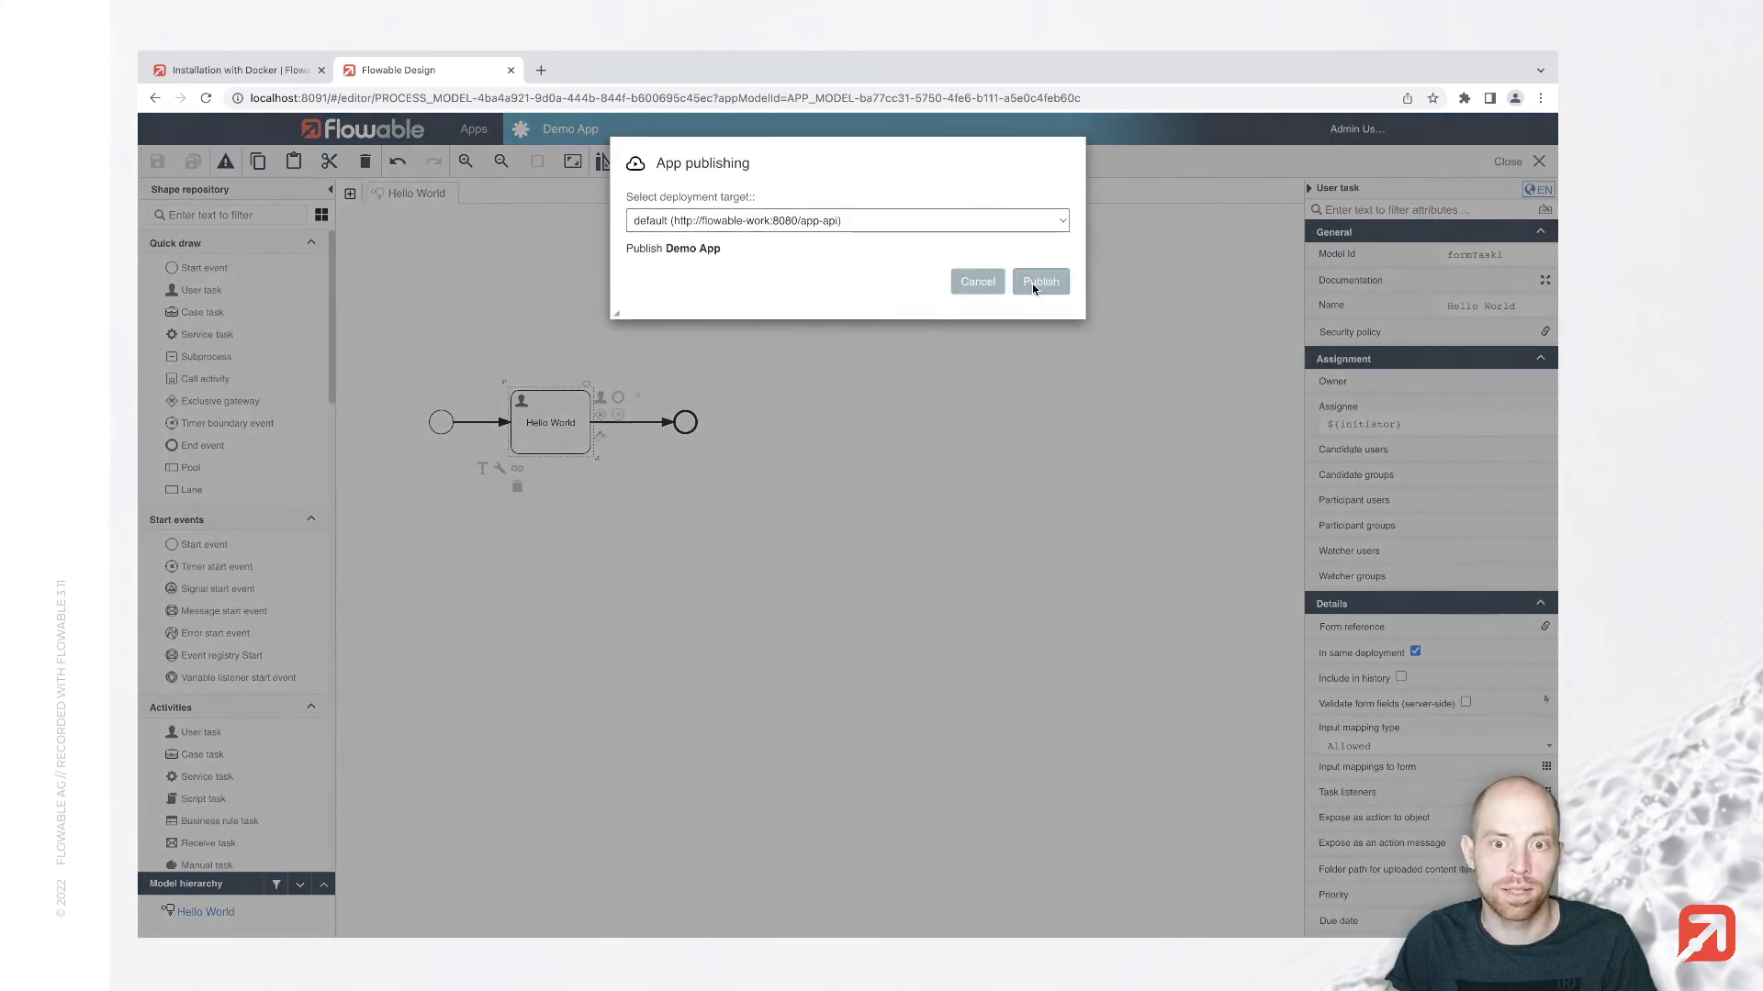
left_click(1039, 281)
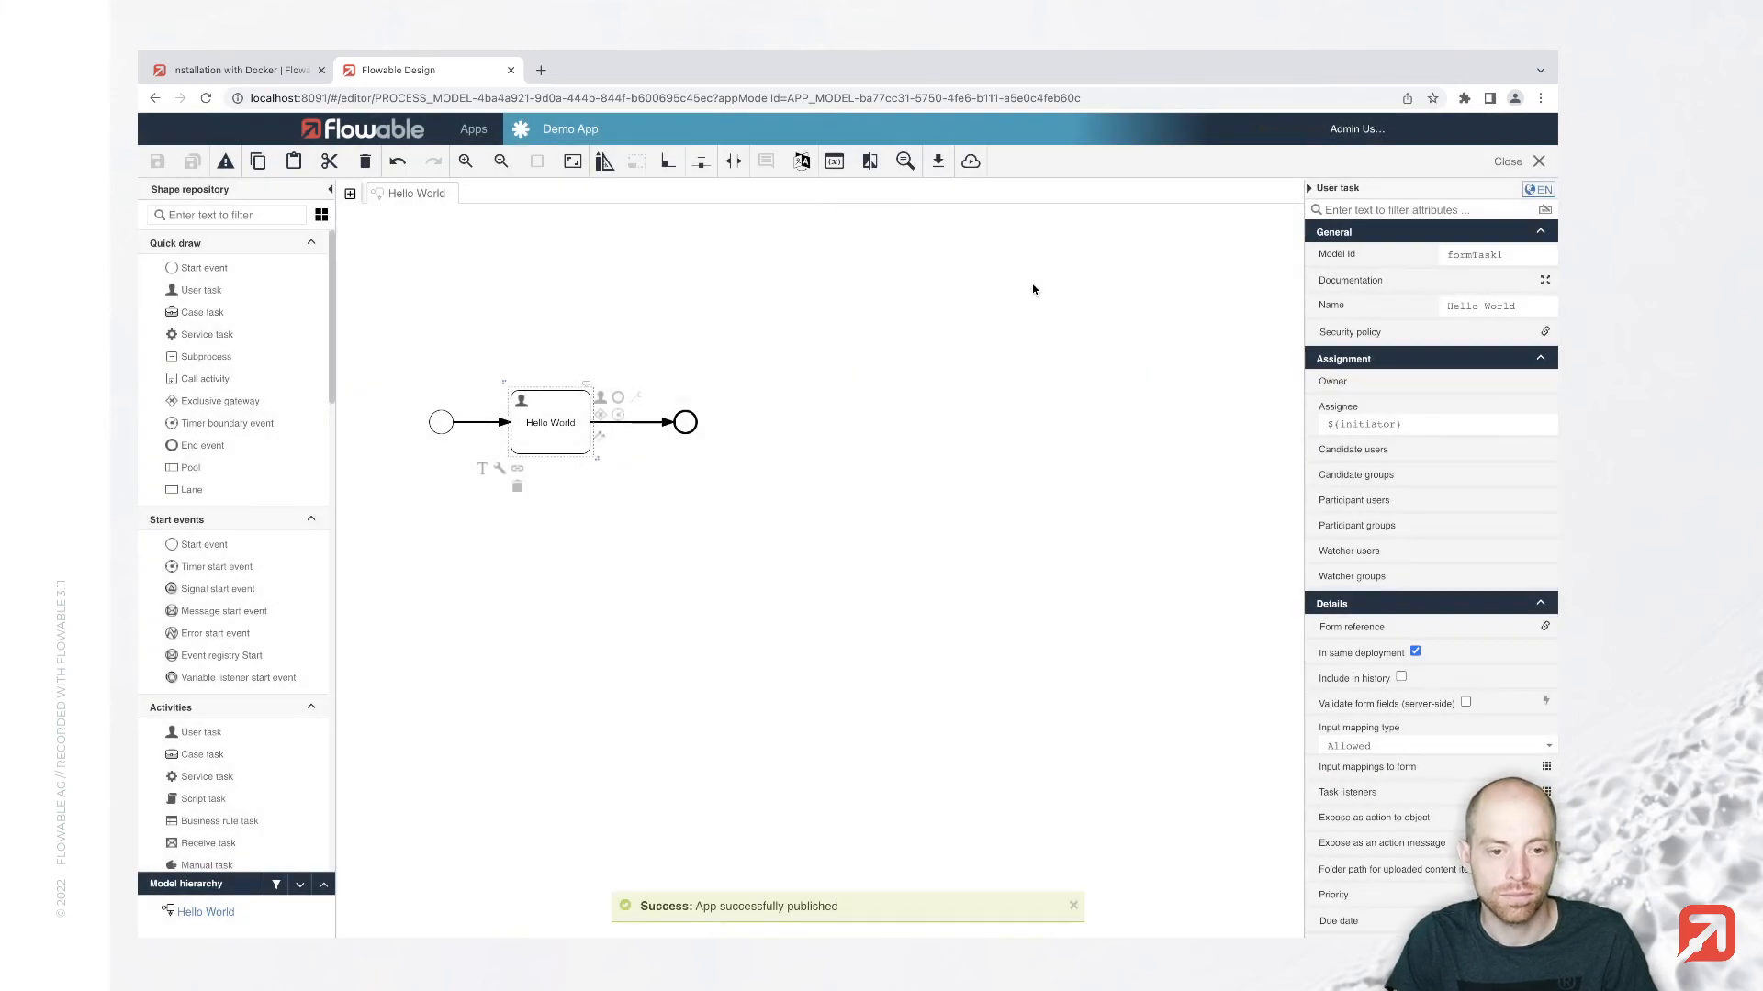
left_click(540, 69)
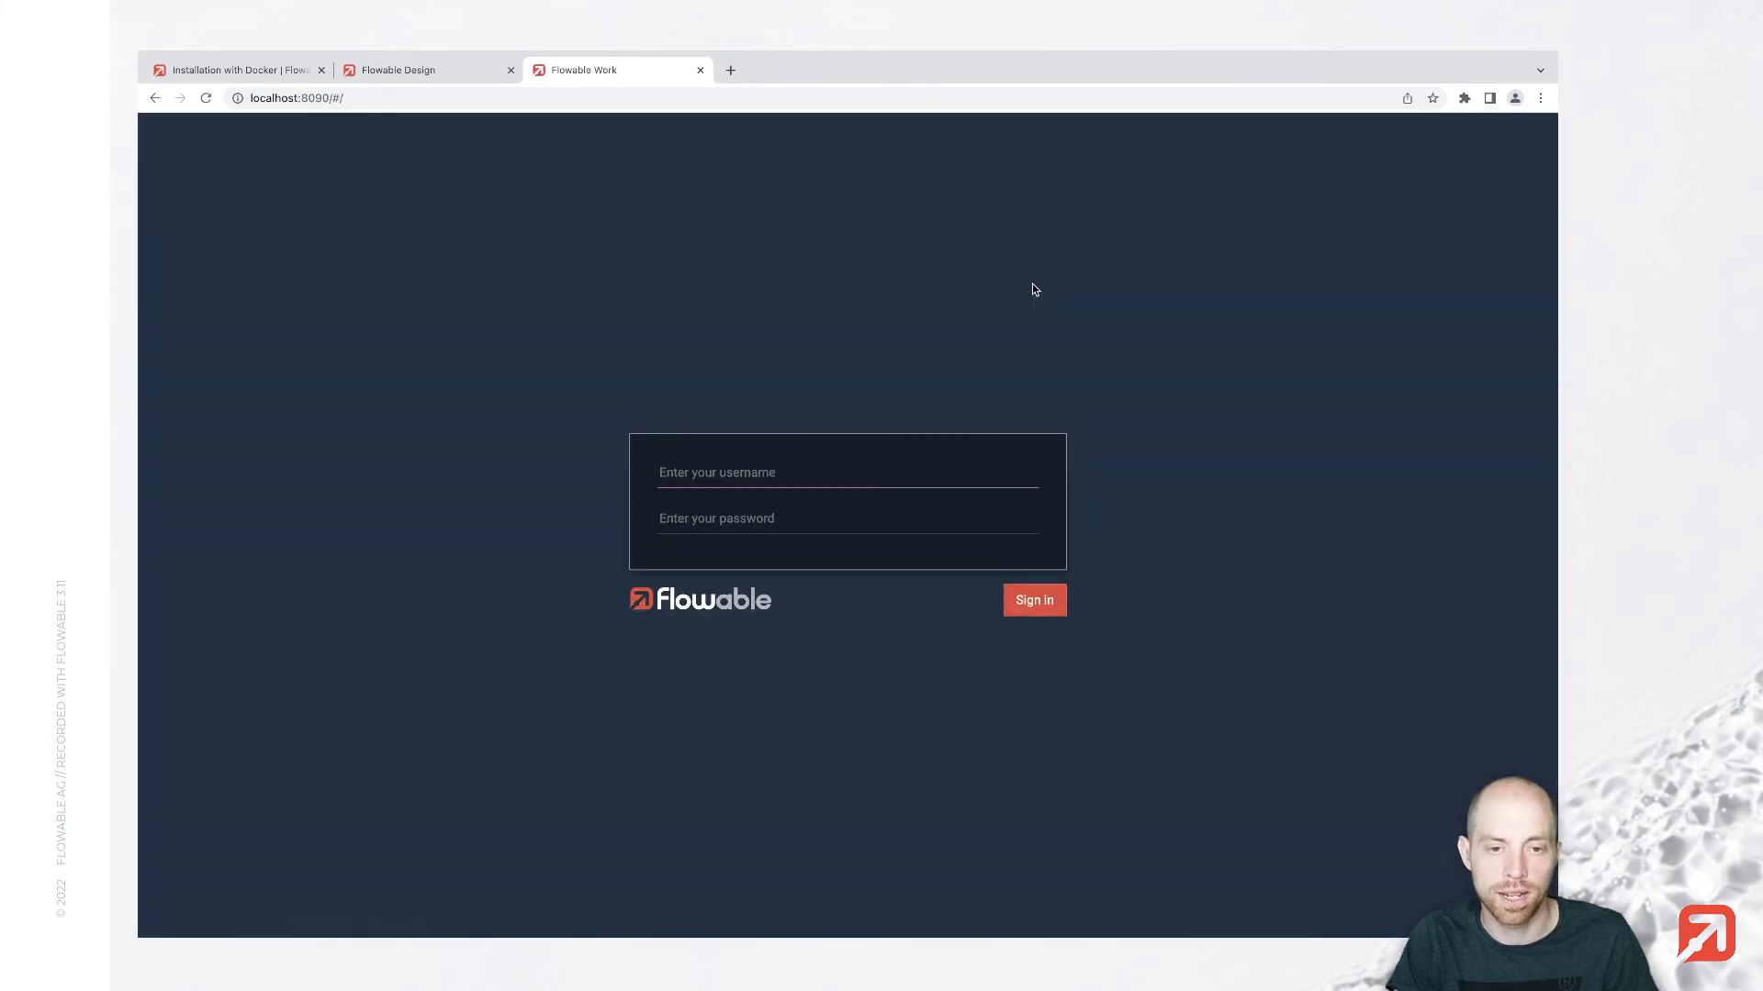
Sign in to Flowable Work as admin and begin a new Work item.
type("admin")
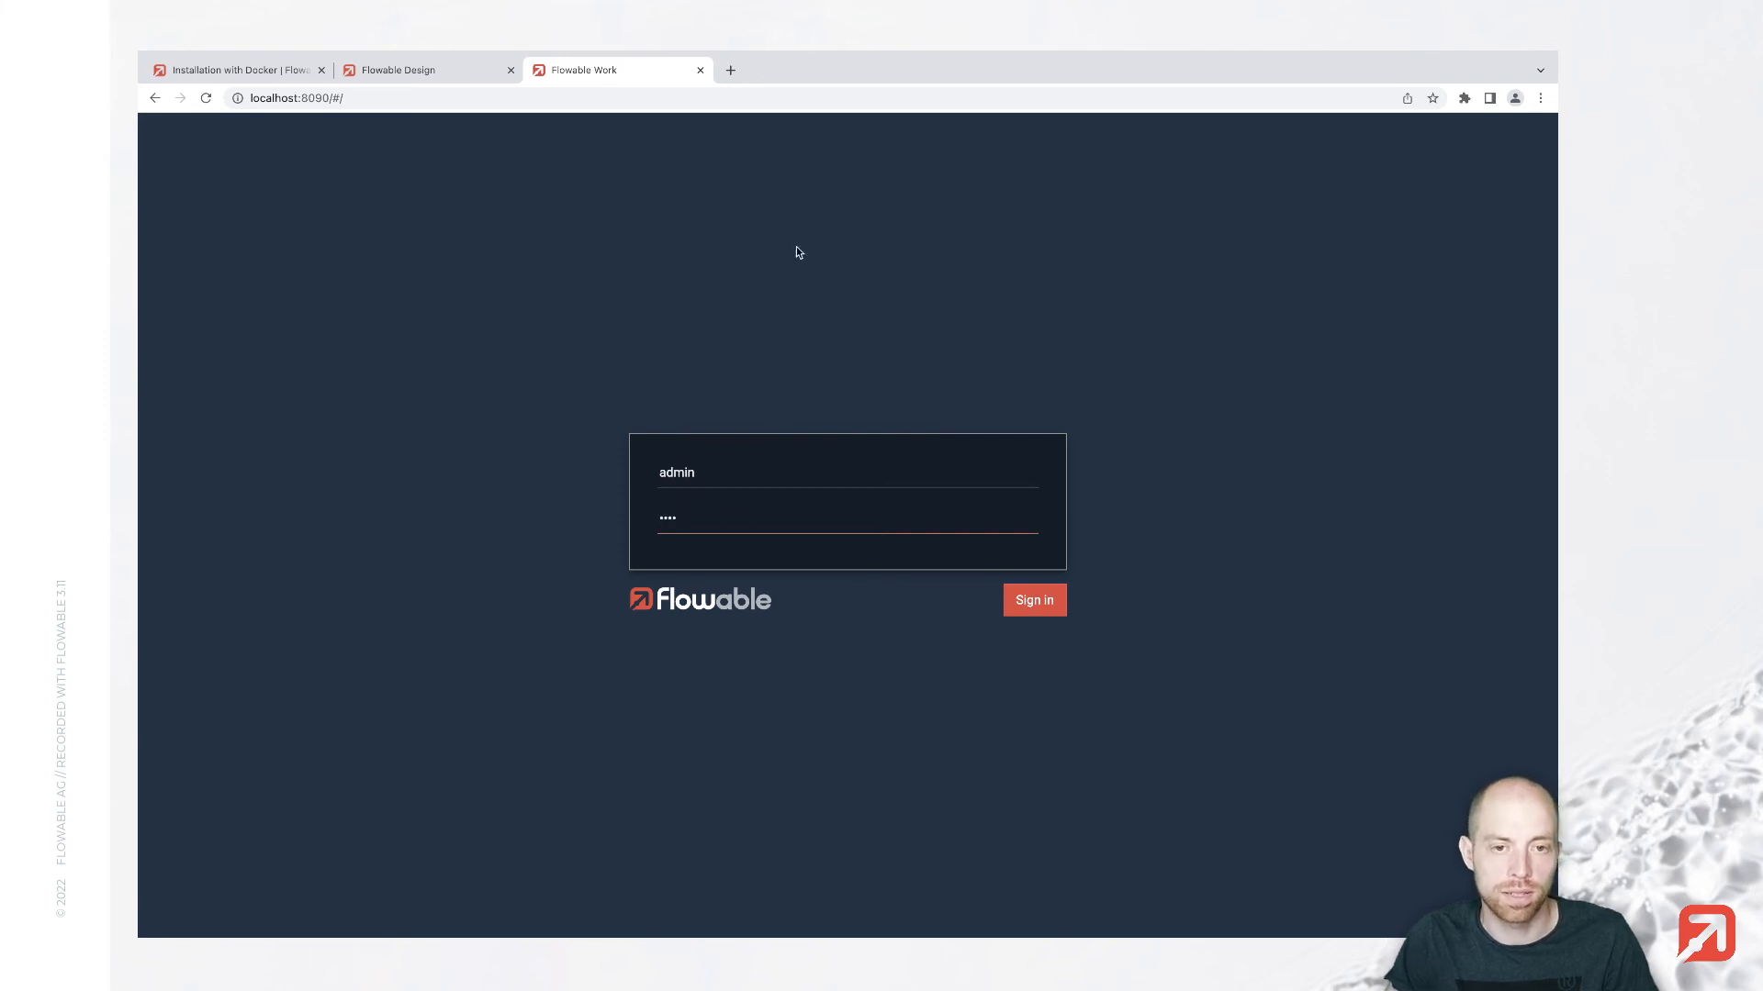
left_click(1031, 598)
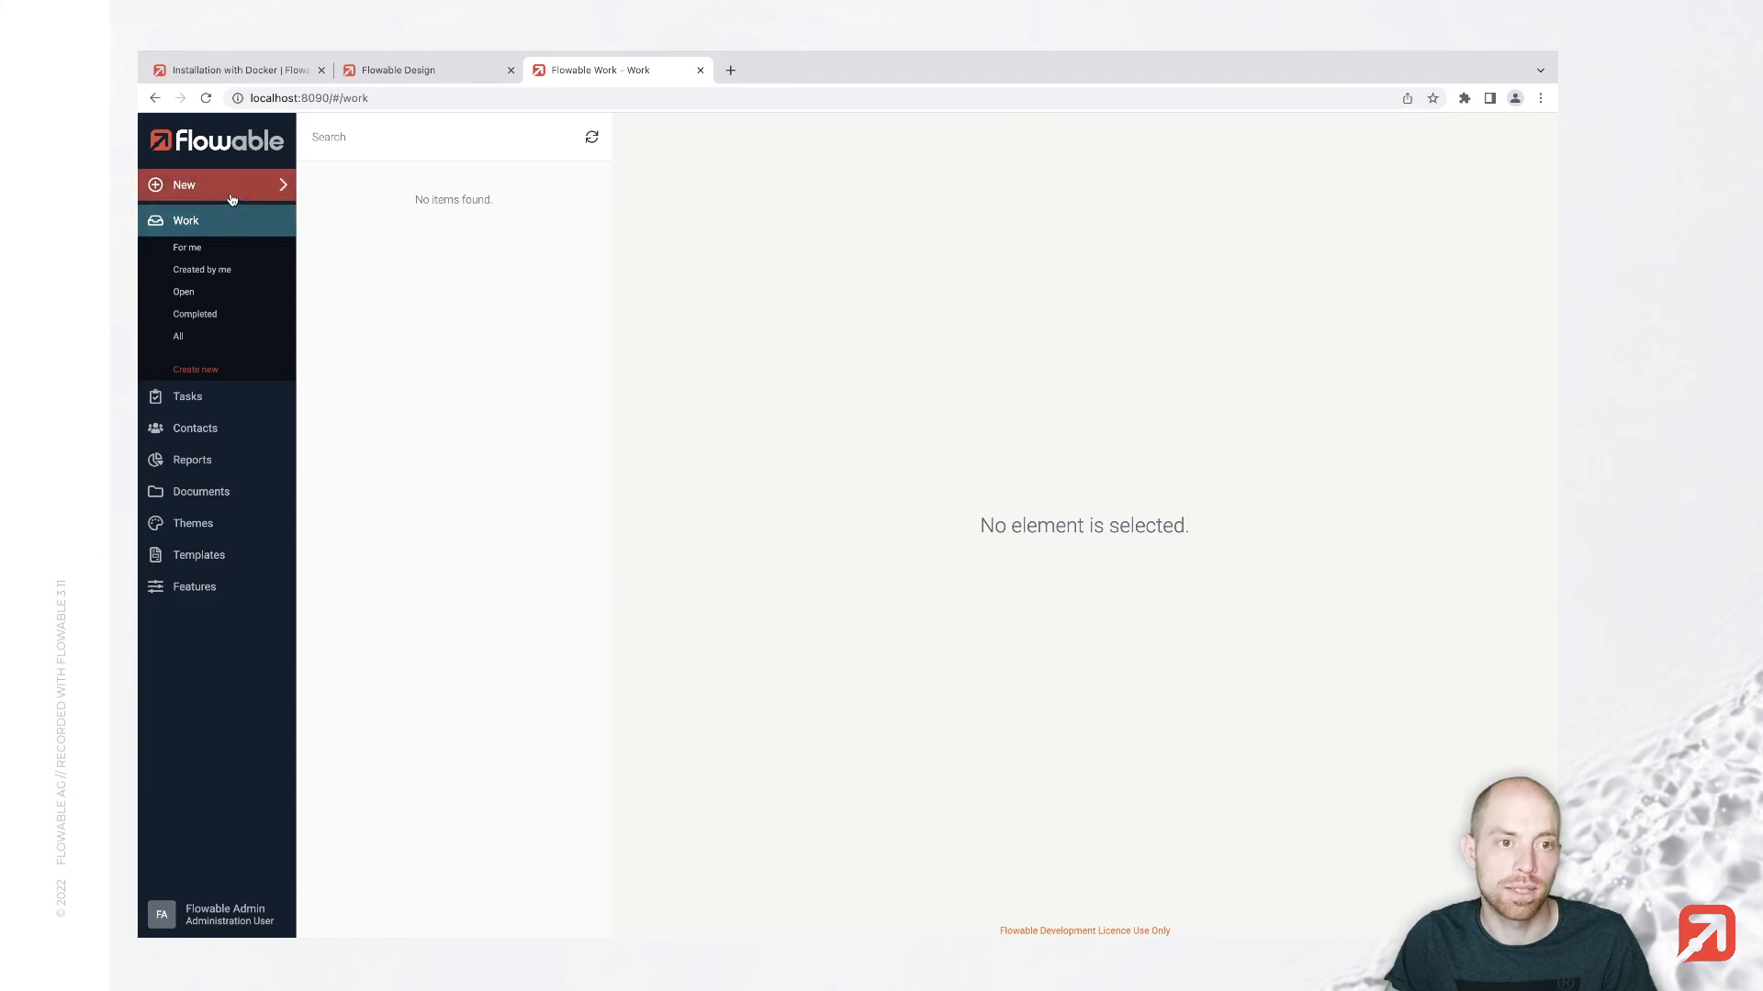
left_click(195, 369)
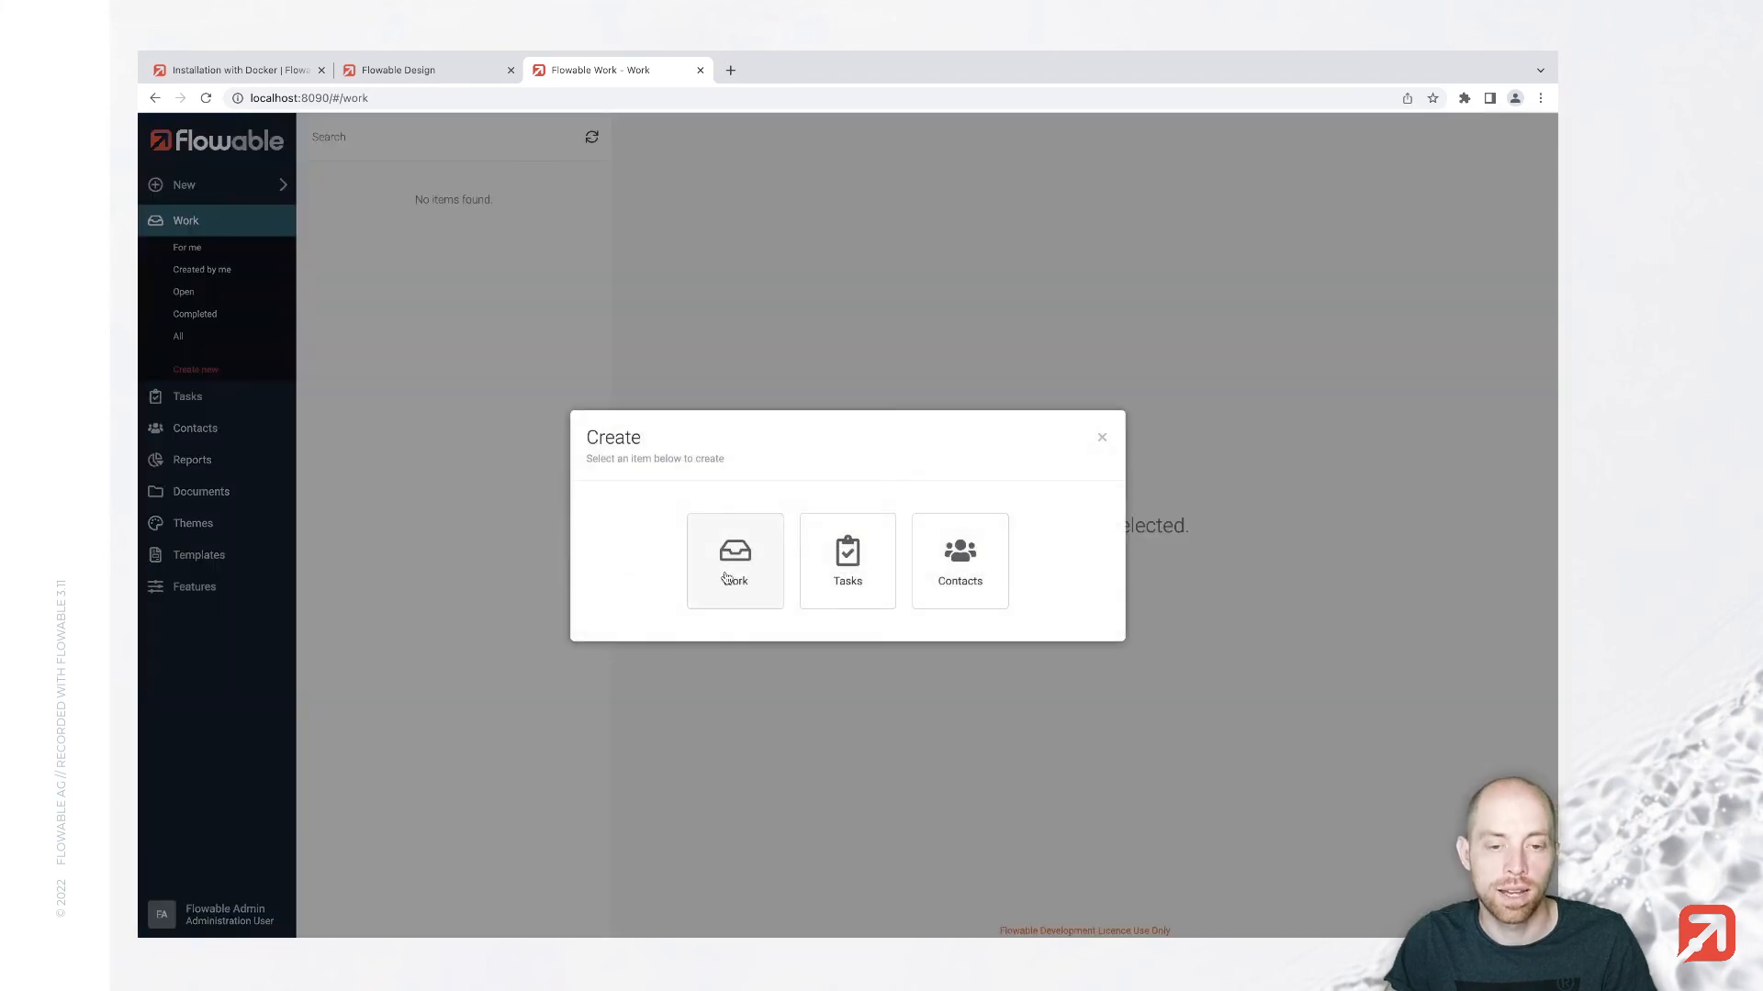
left_click(735, 560)
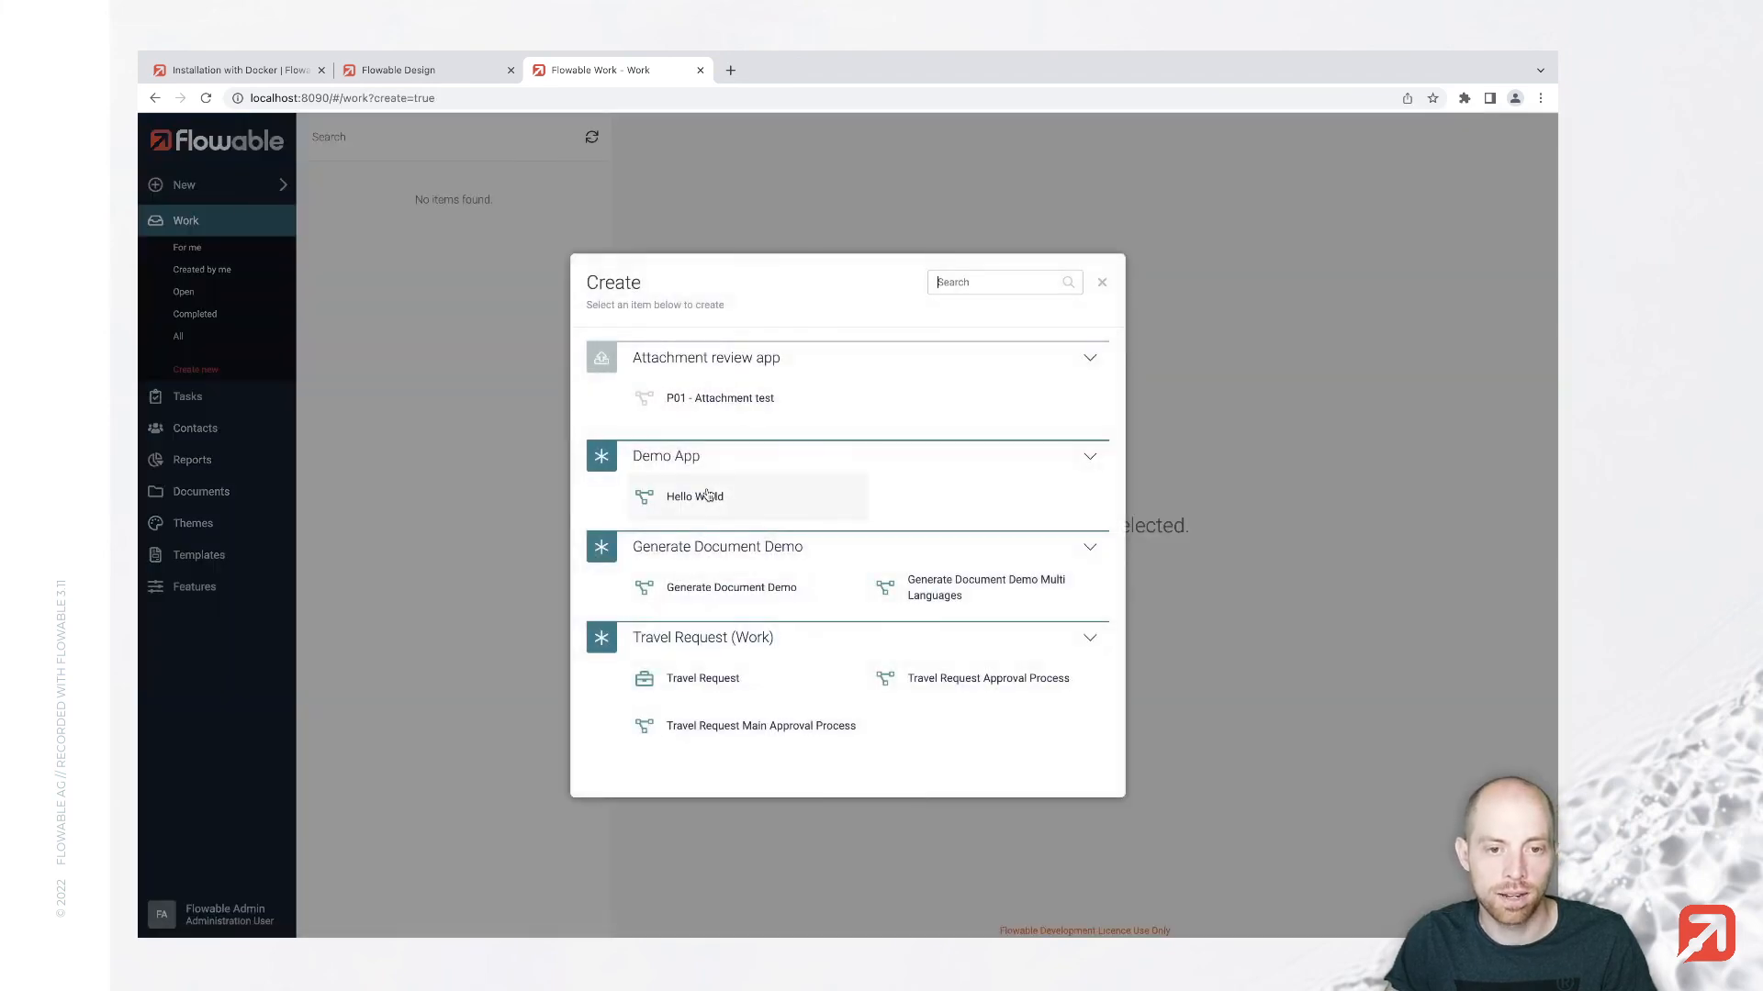
Start the Hello World process from the Demo App, bringing up its task for Flowable Admin.
left_click(692, 496)
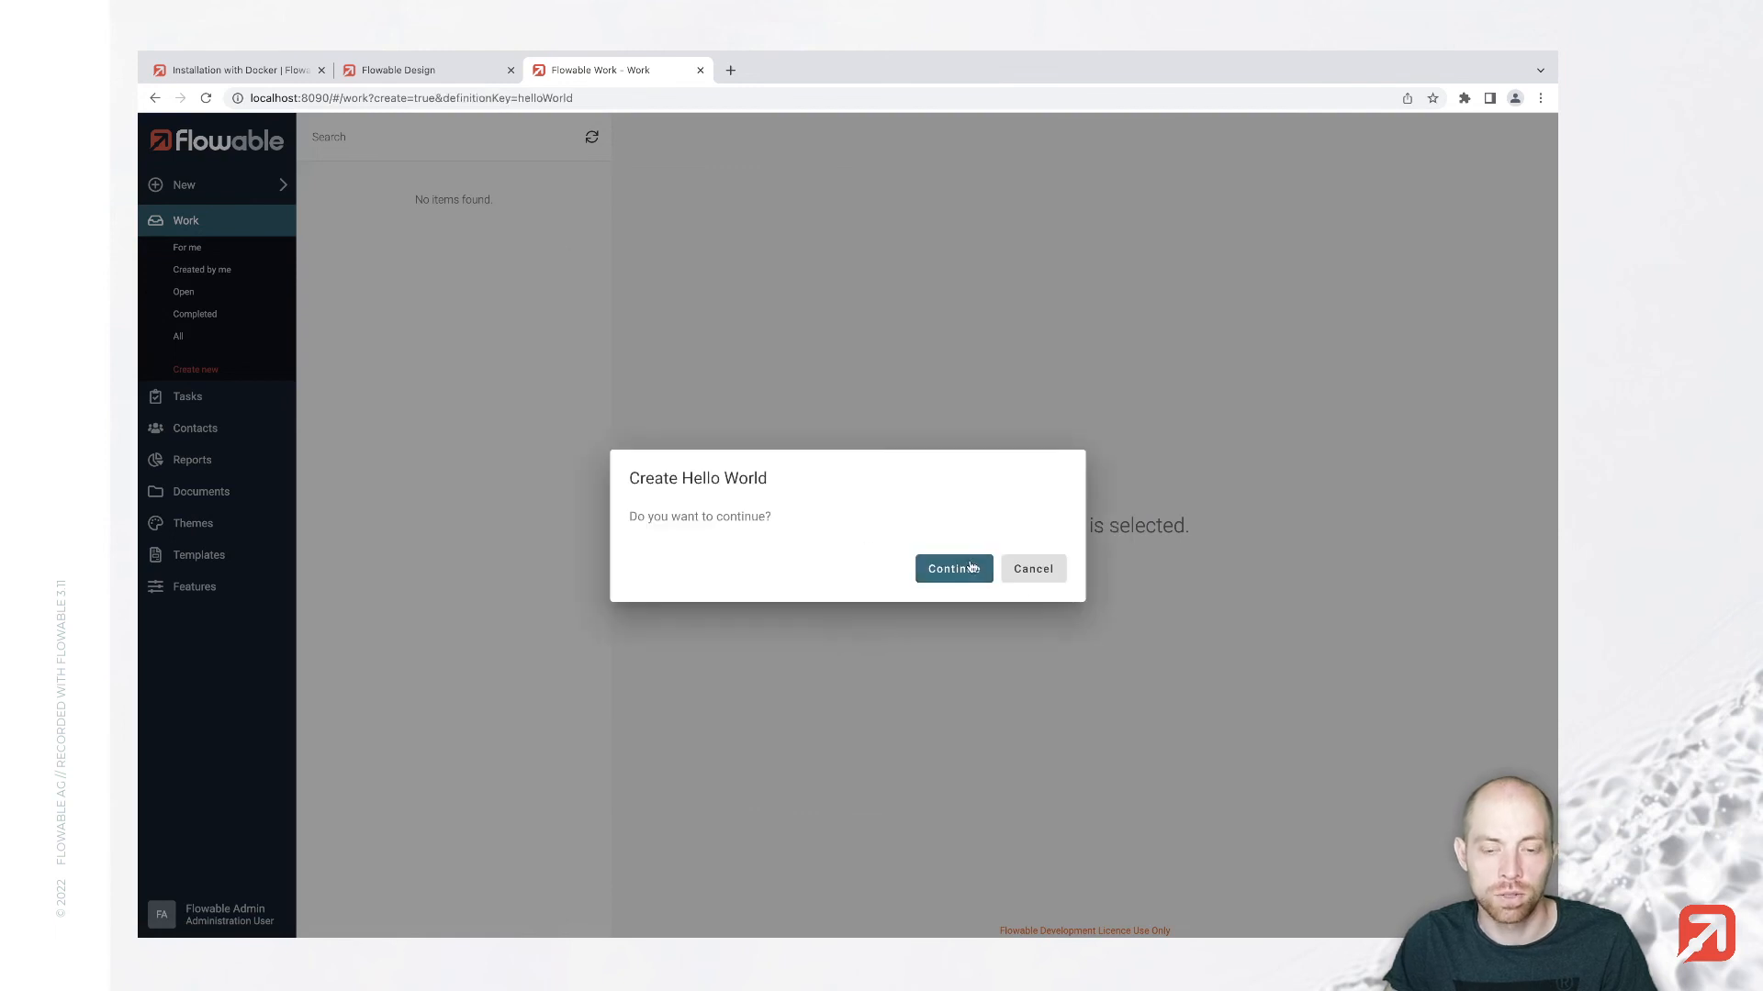
left_click(953, 568)
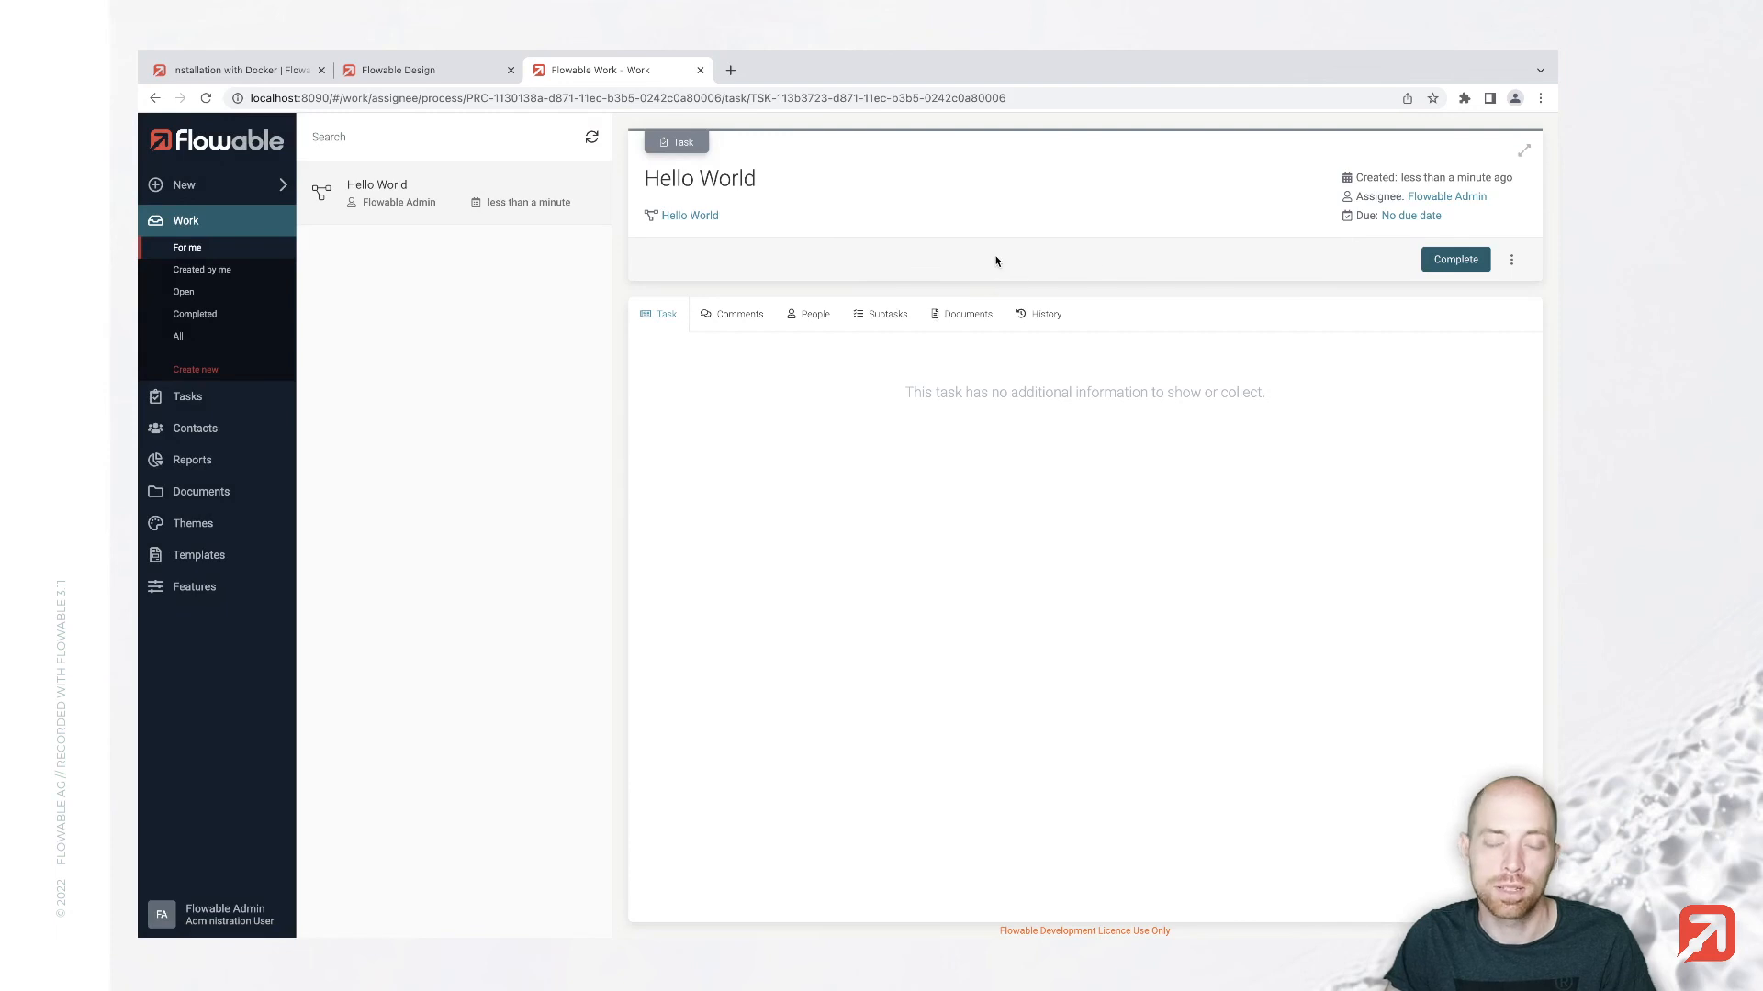
left_click(729, 70)
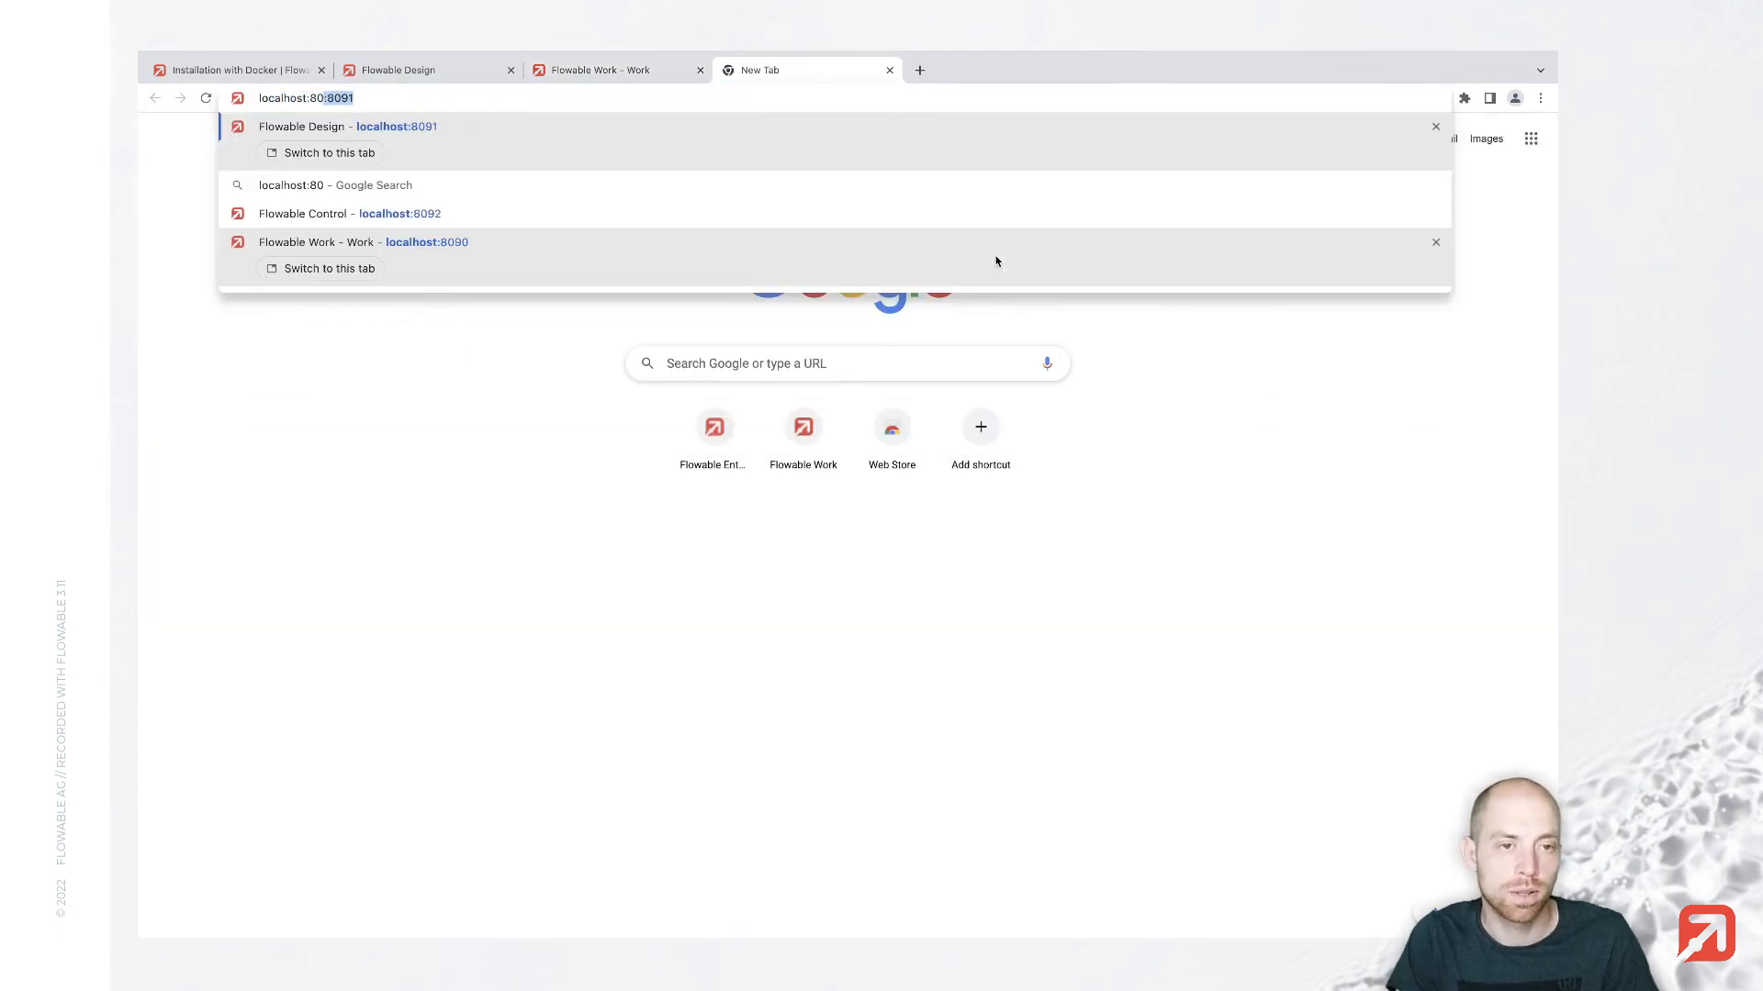
Sign in to Flowable Control at localhost:8092 as admin and list Processes > Instances showing Hello World.
left_click(349, 213)
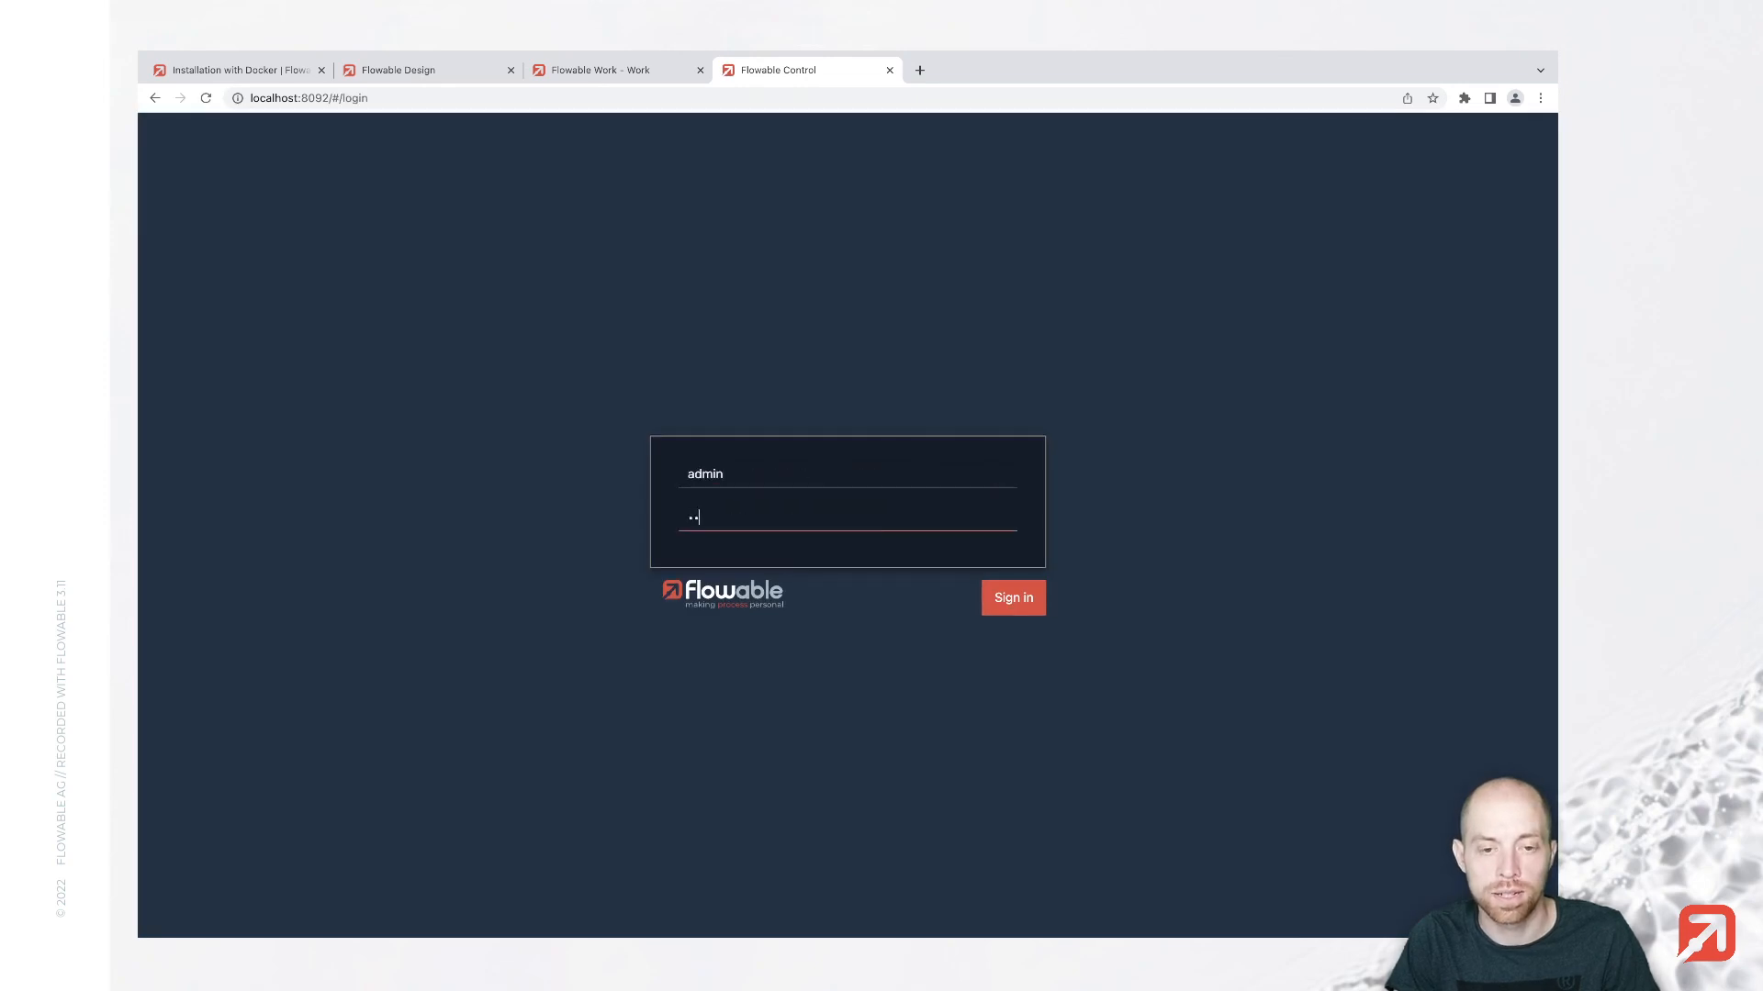
left_click(1010, 597)
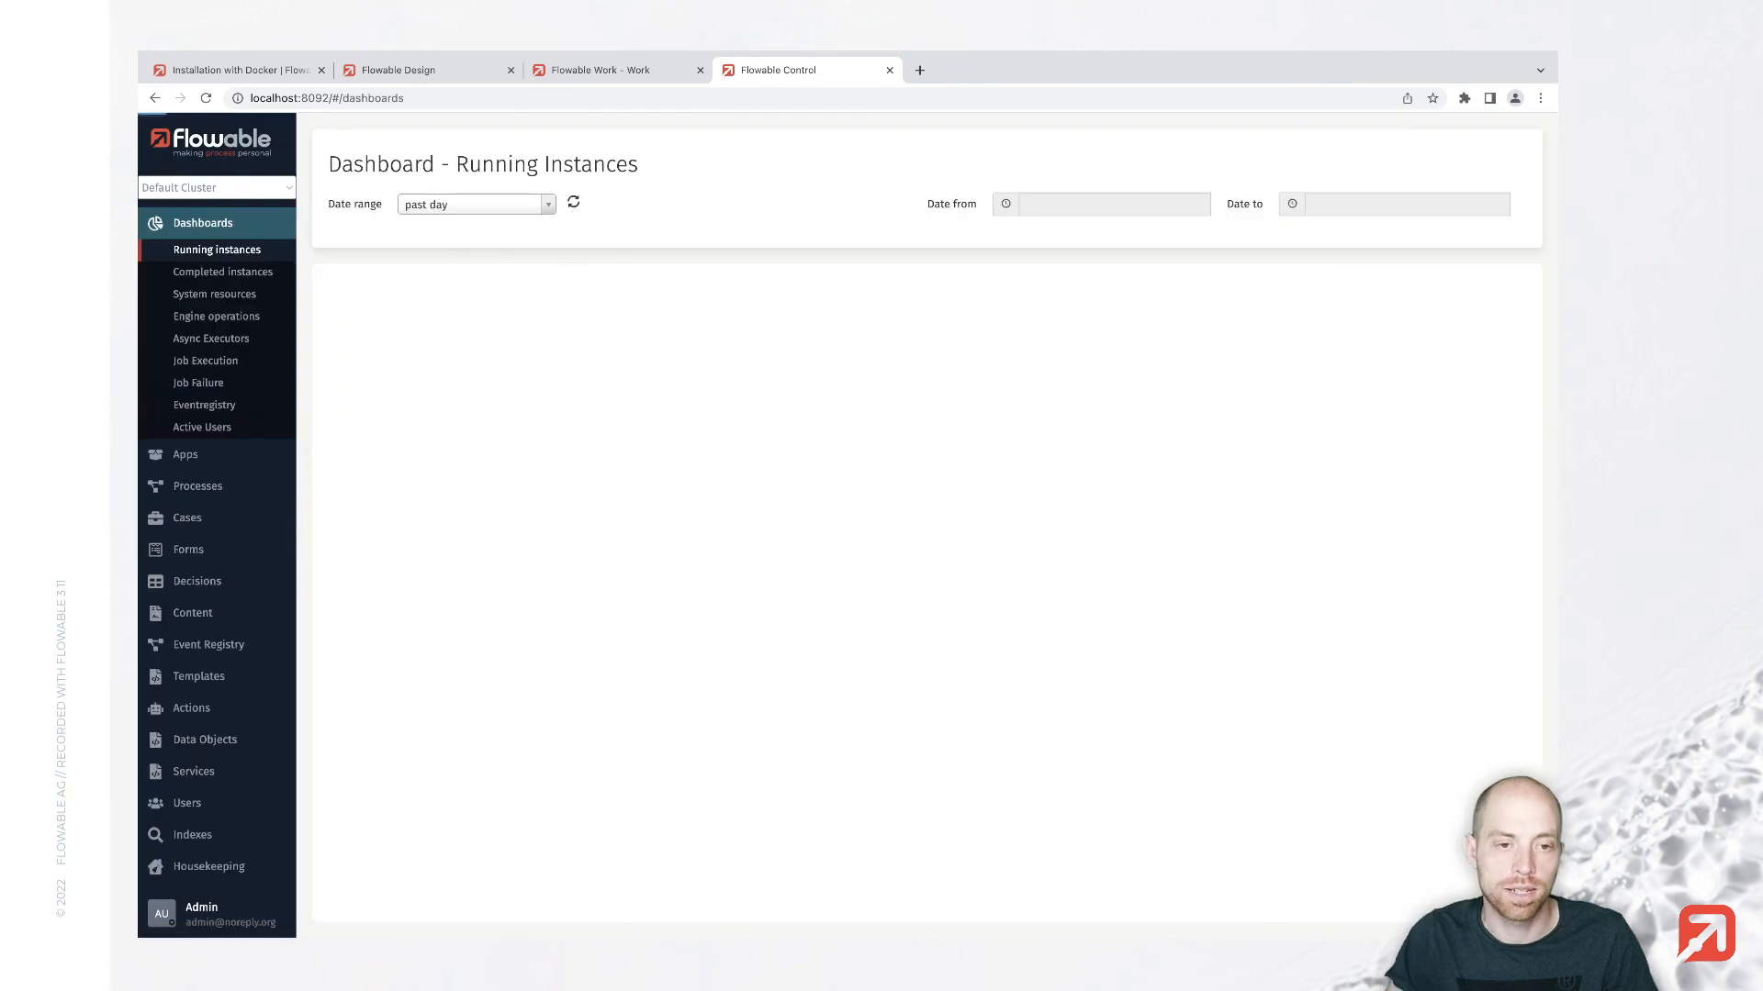
mouse_move(205, 501)
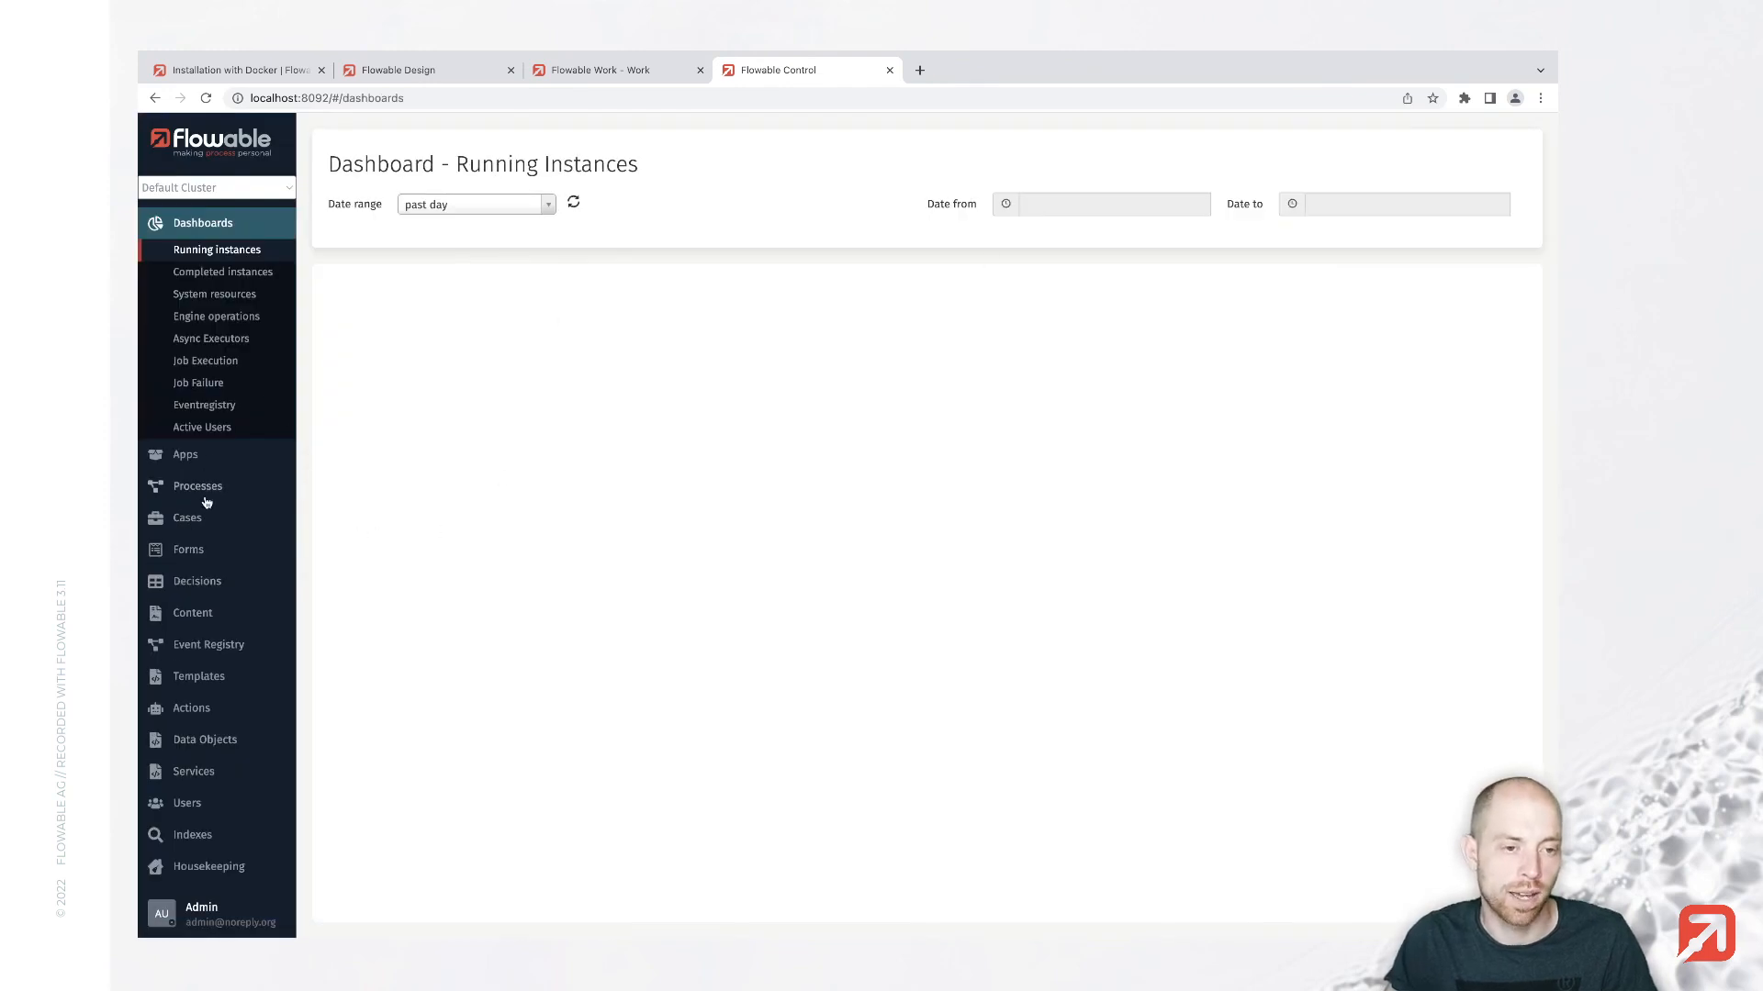
mouse_move(206, 481)
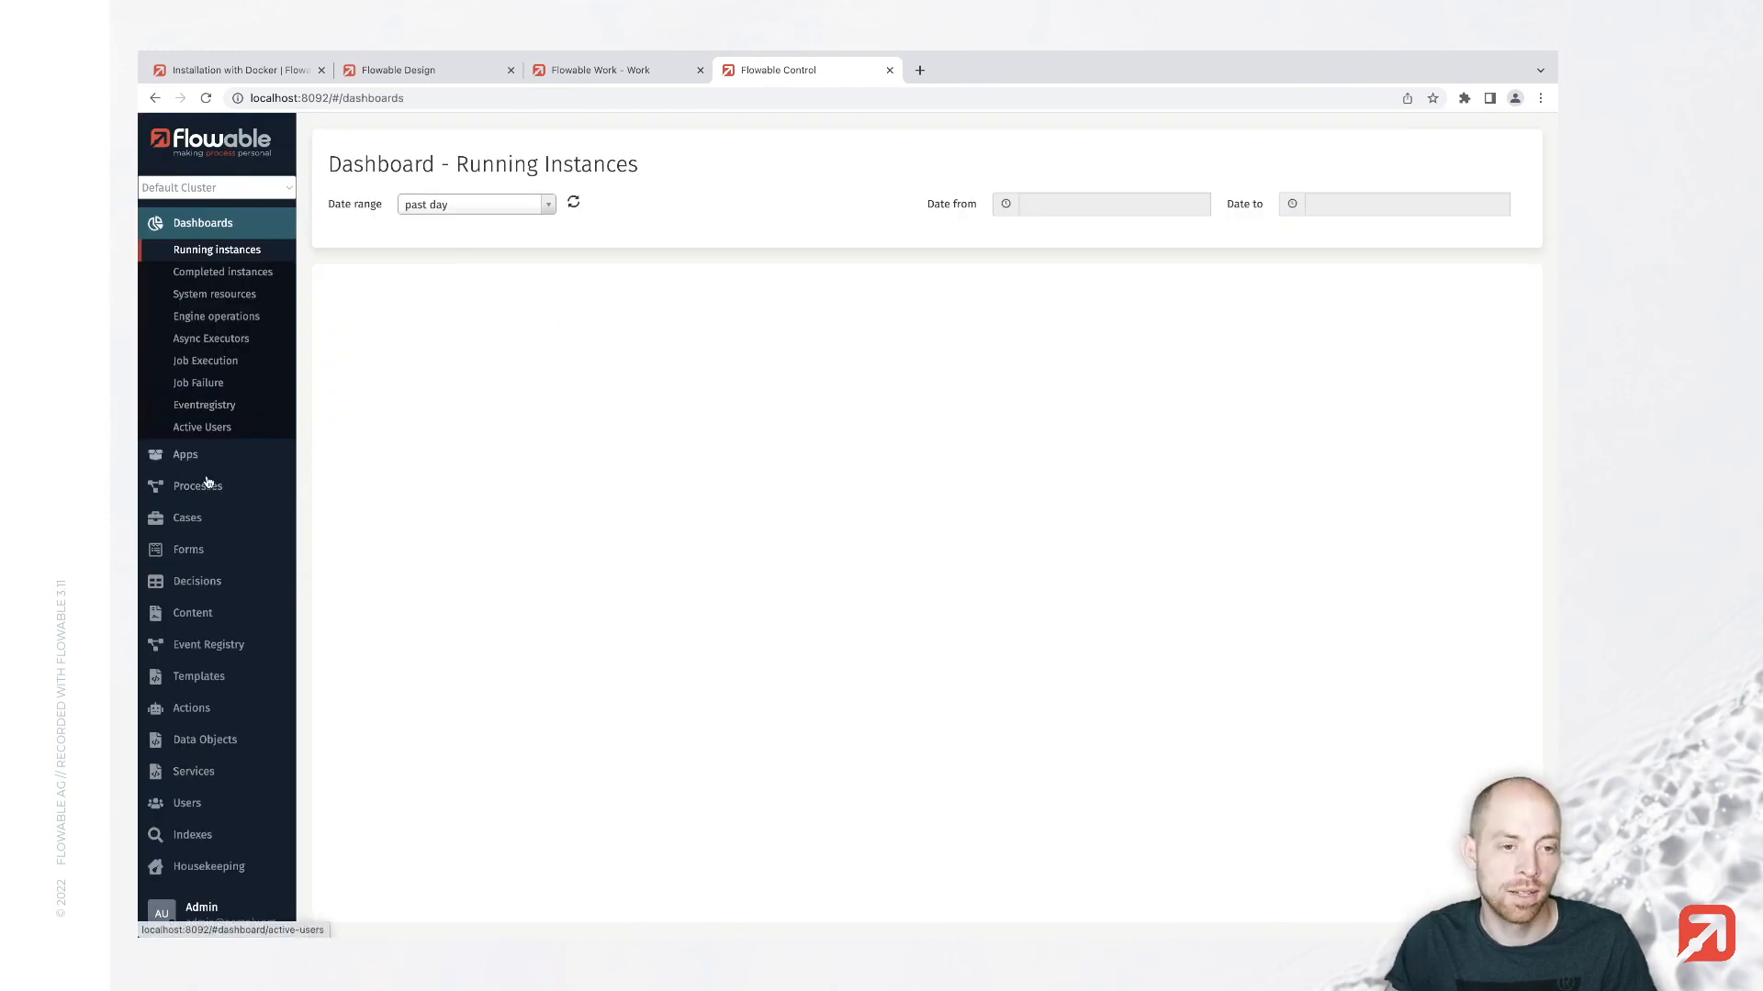
left_click(196, 485)
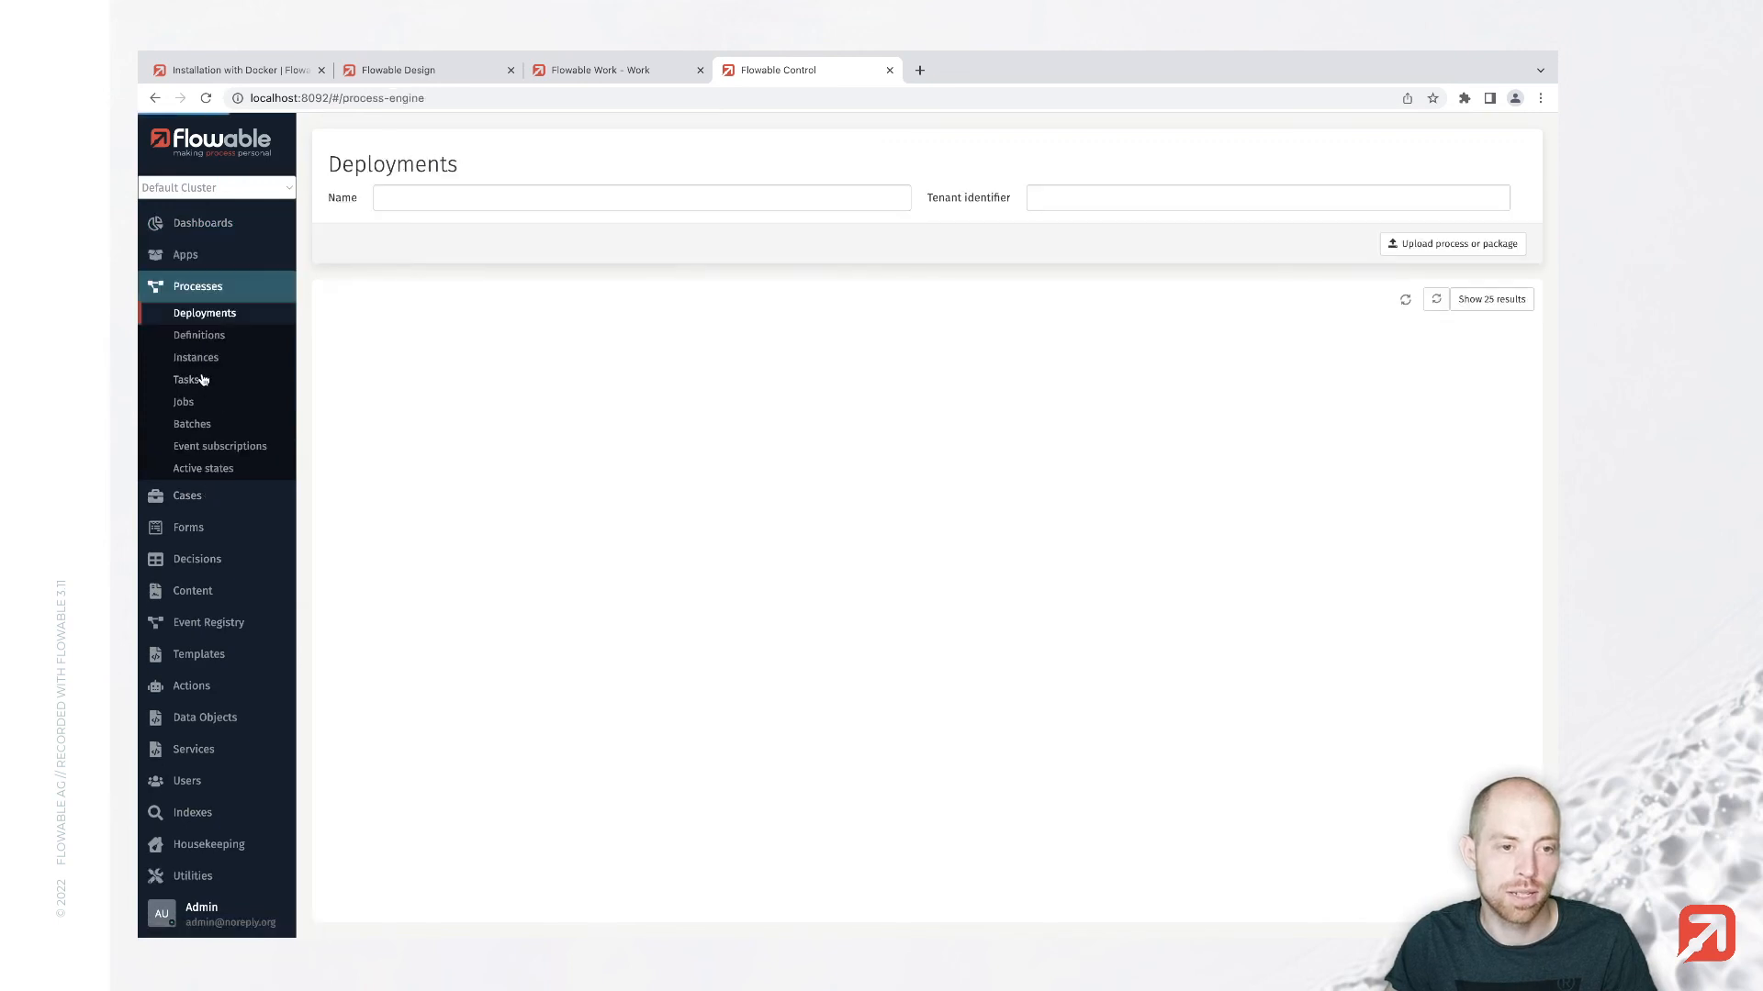
left_click(196, 358)
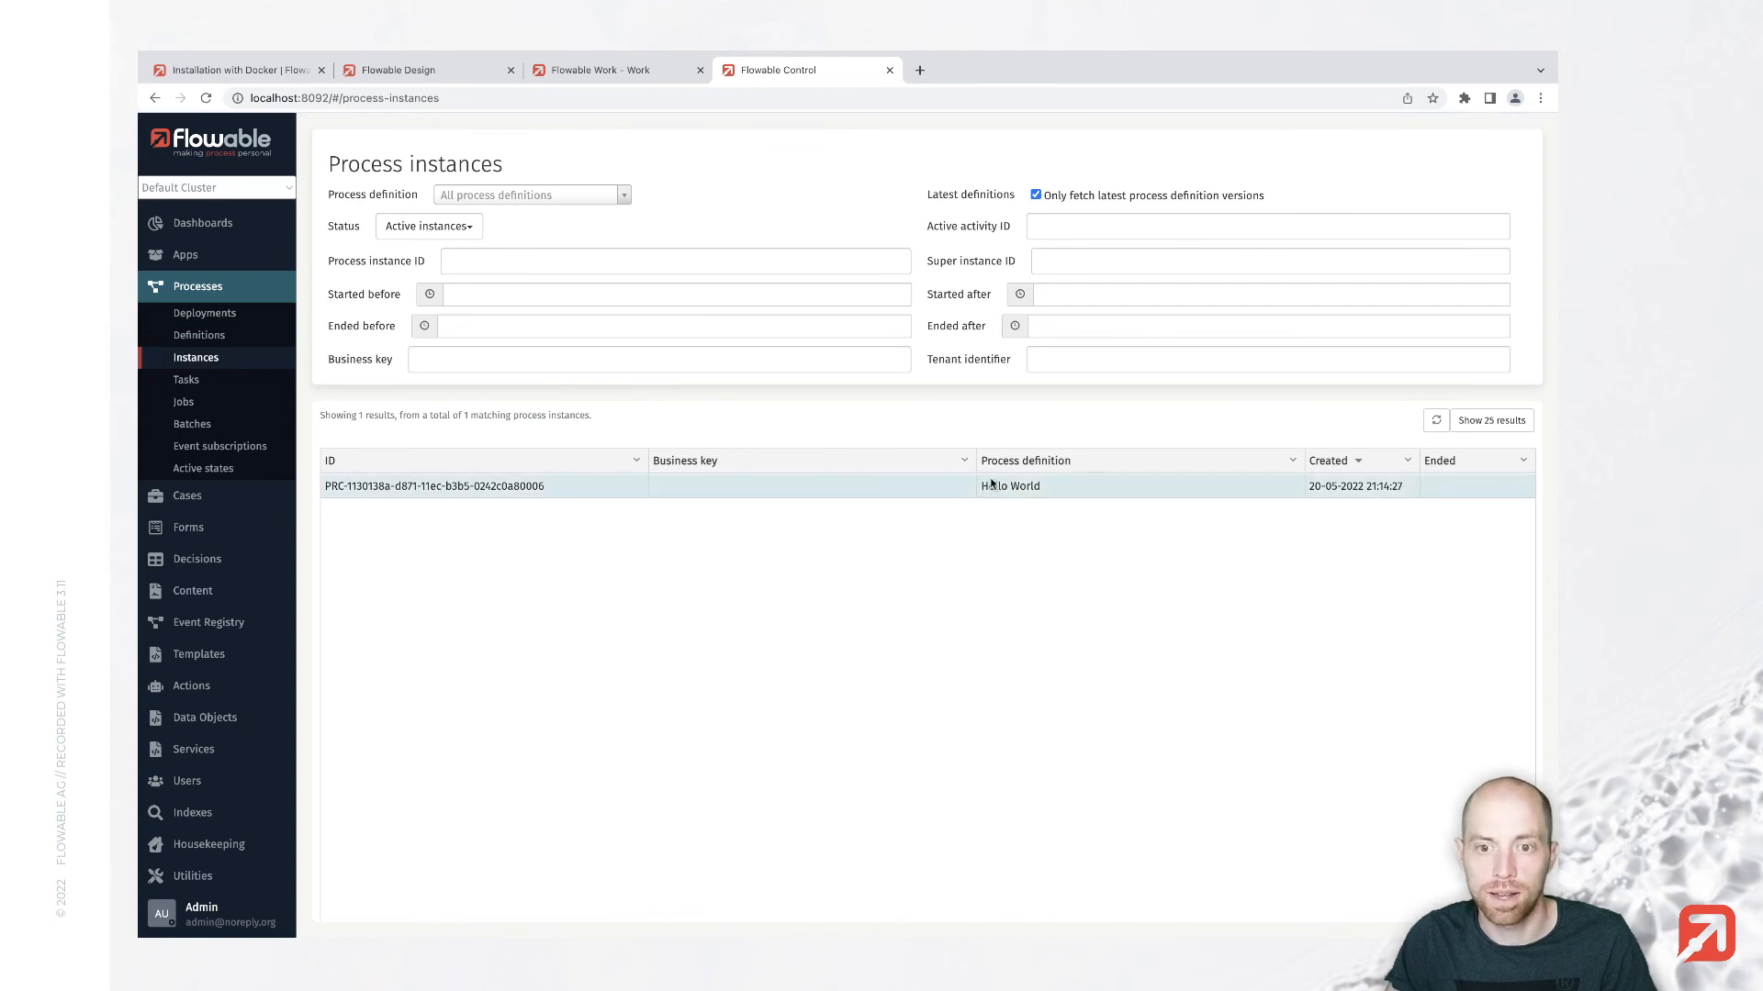
mouse_move(975, 512)
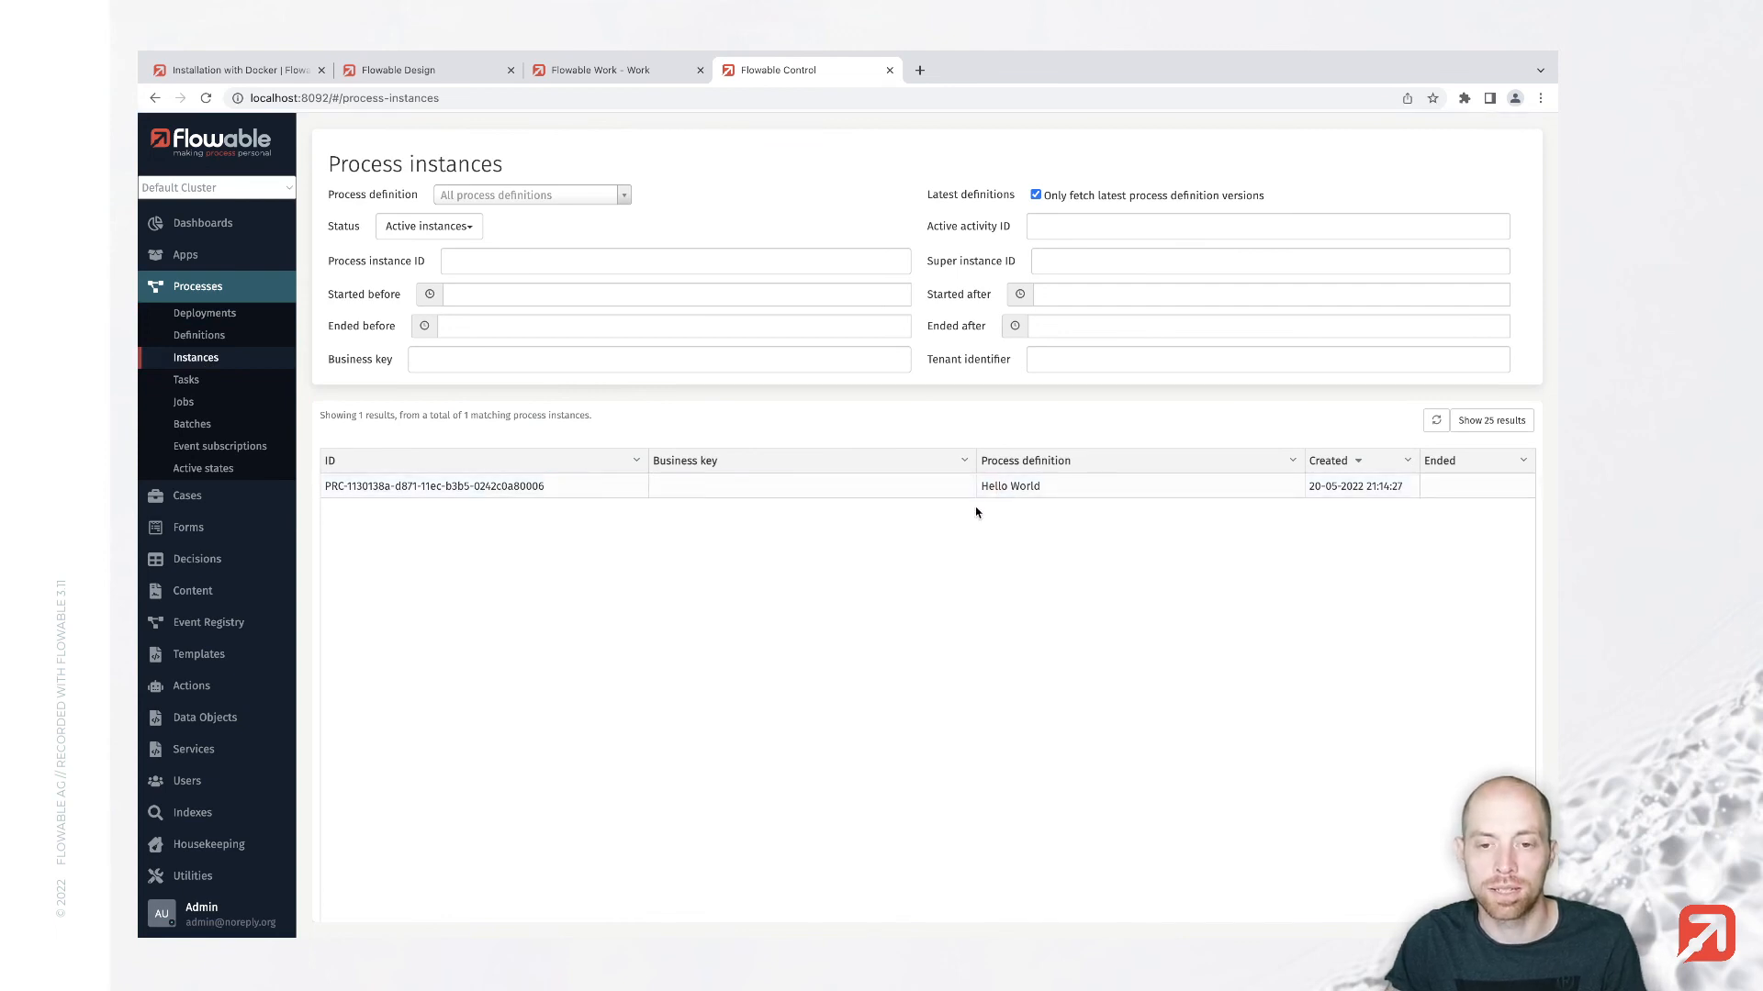